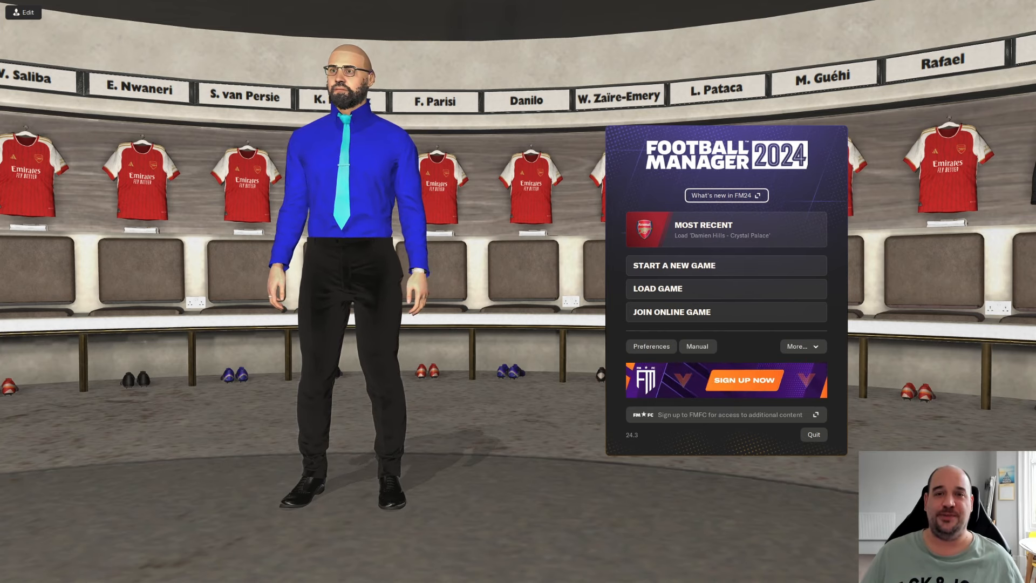
- Load the most recent career save from the main menu
{"action": "left_click", "coordinate": [725, 230]}
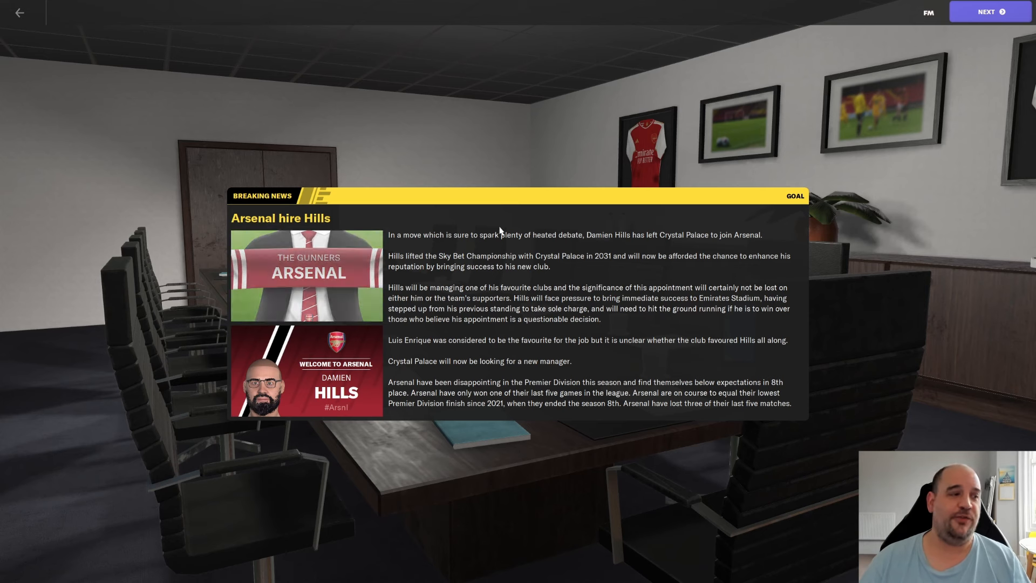
{"action": "mouse_move", "coordinate": [461, 245]}
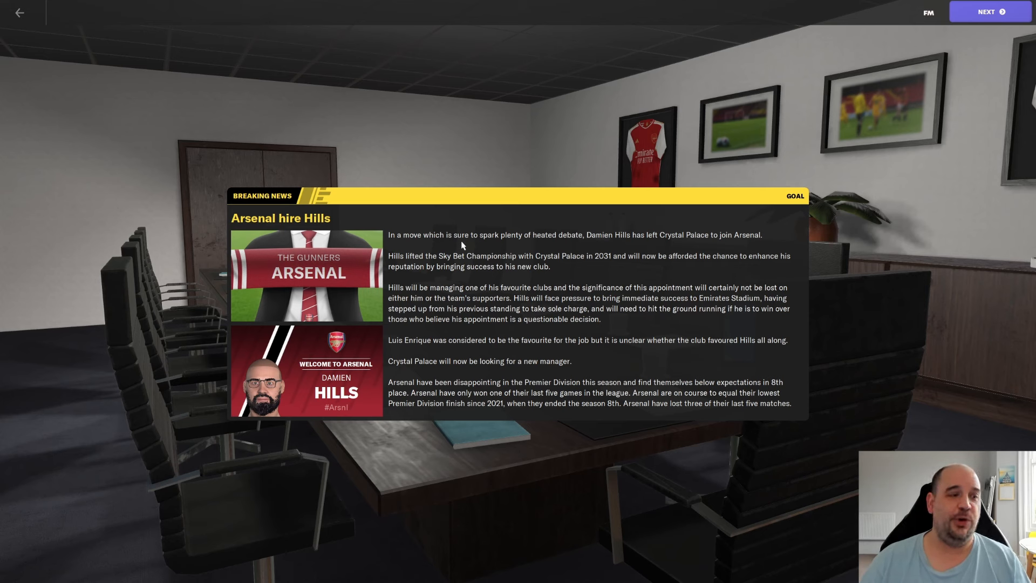
{"action": "mouse_move", "coordinate": [596, 244]}
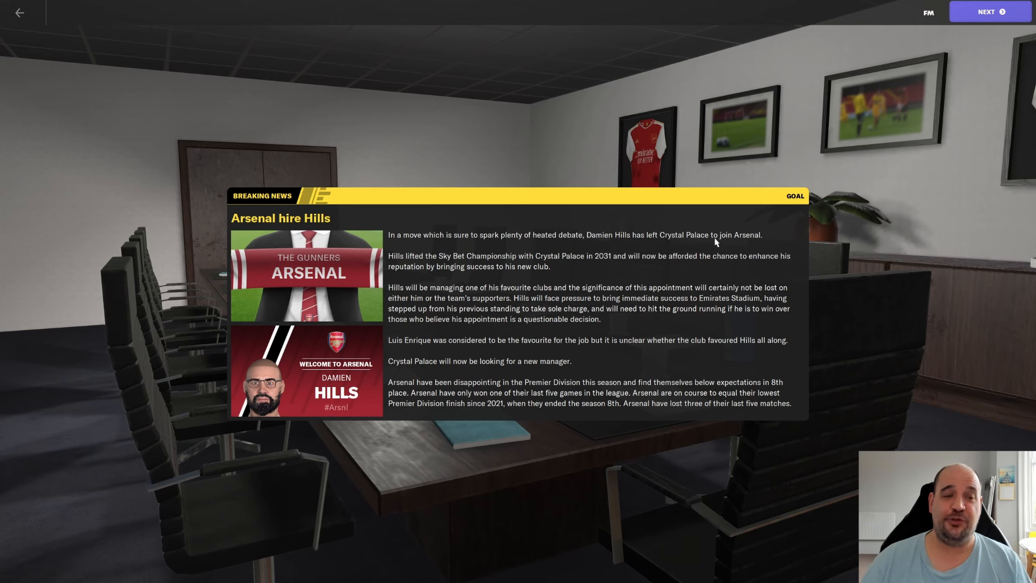
{"action": "mouse_move", "coordinate": [462, 265]}
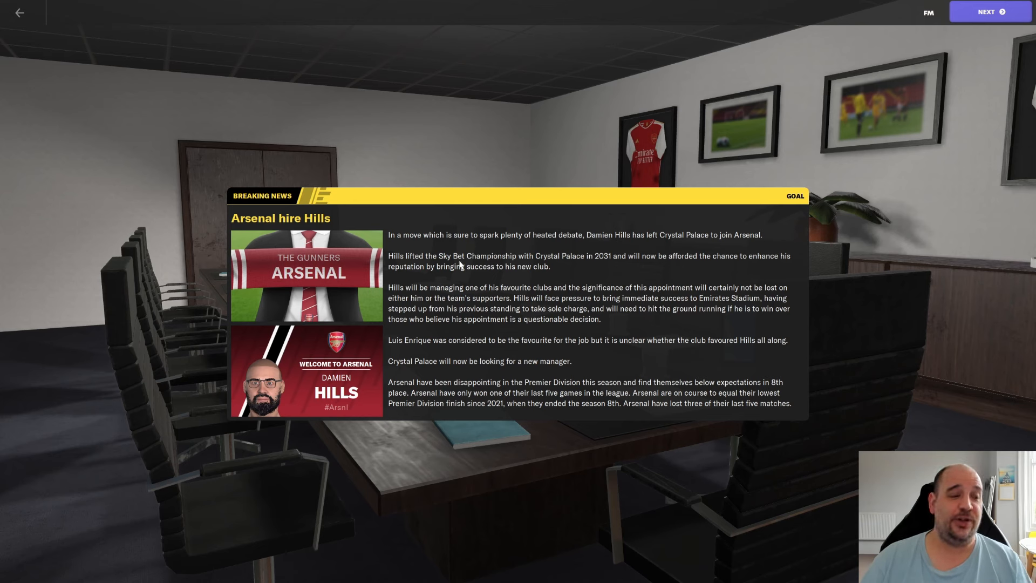
{"action": "mouse_move", "coordinate": [614, 266]}
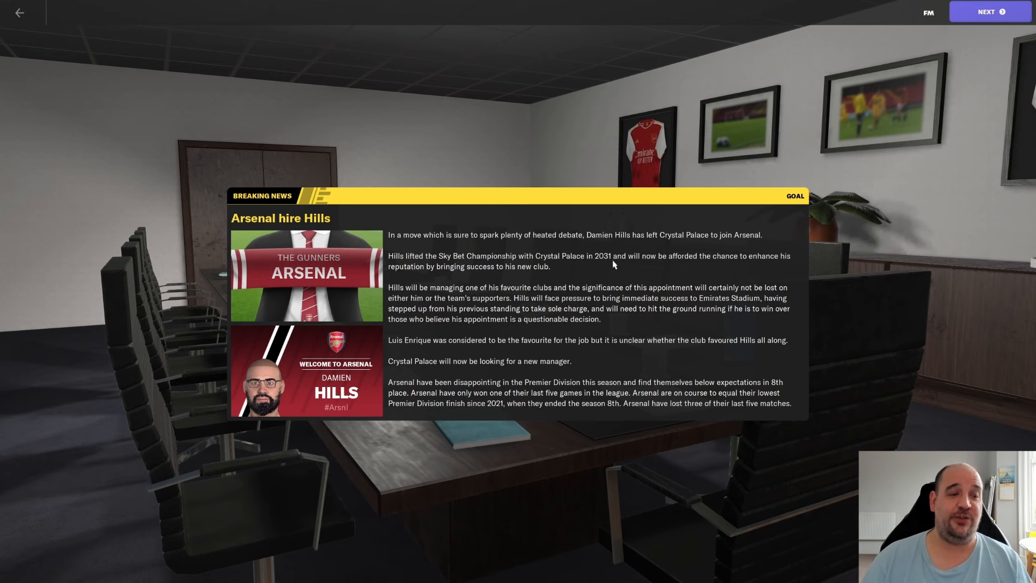
{"action": "mouse_move", "coordinate": [730, 261]}
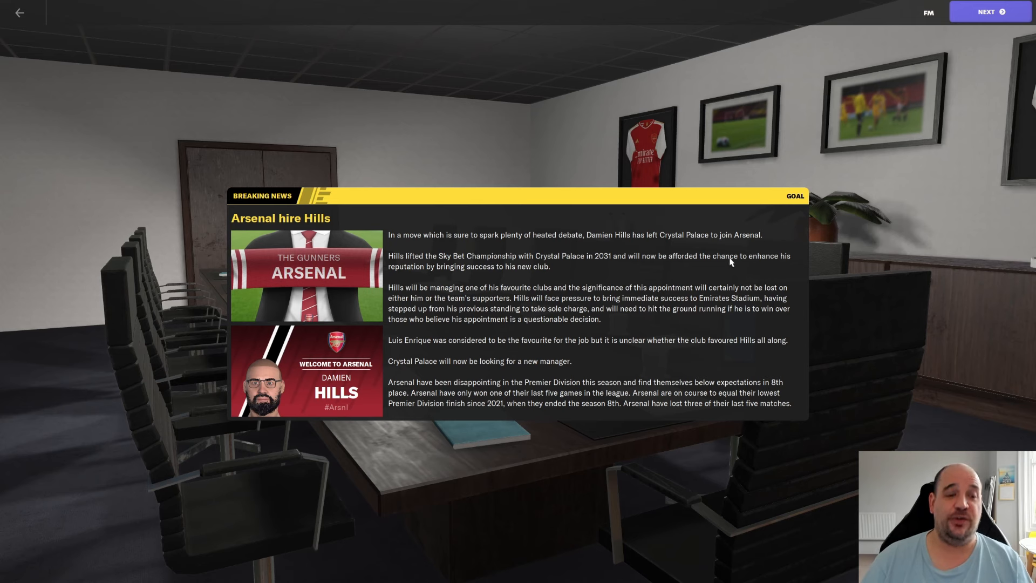
{"action": "mouse_move", "coordinate": [445, 277]}
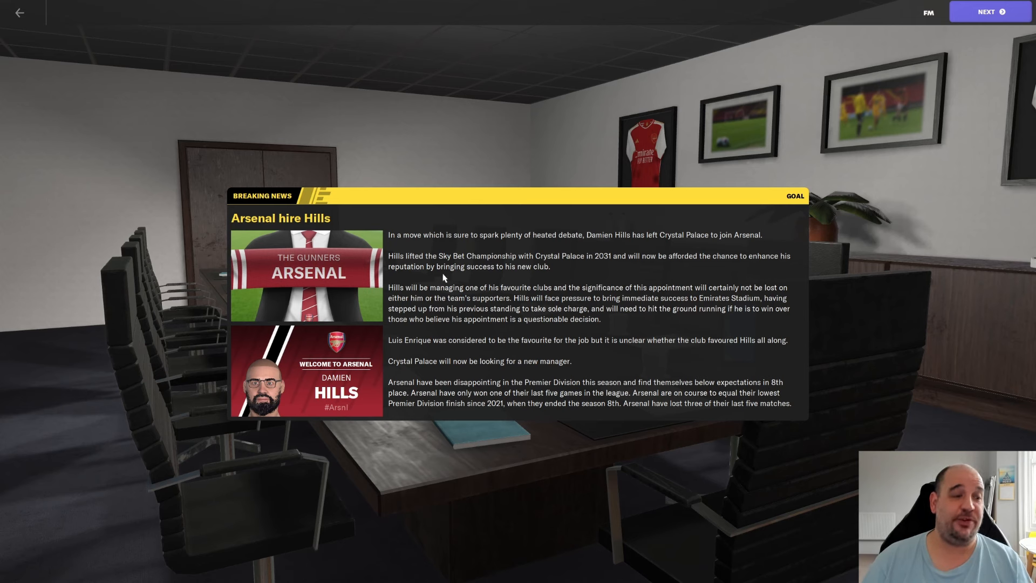
{"action": "mouse_move", "coordinate": [419, 295]}
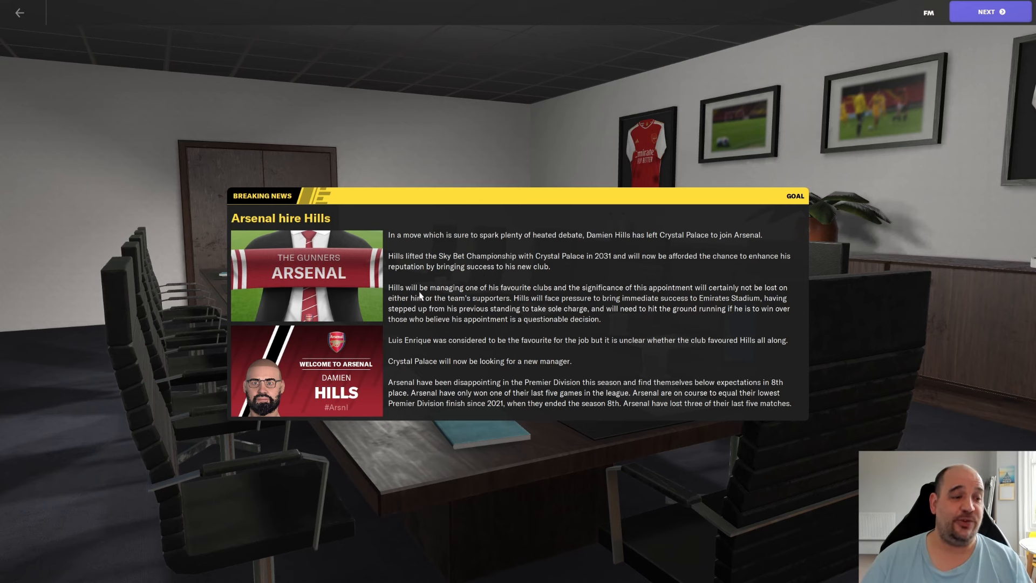
{"action": "mouse_move", "coordinate": [536, 293]}
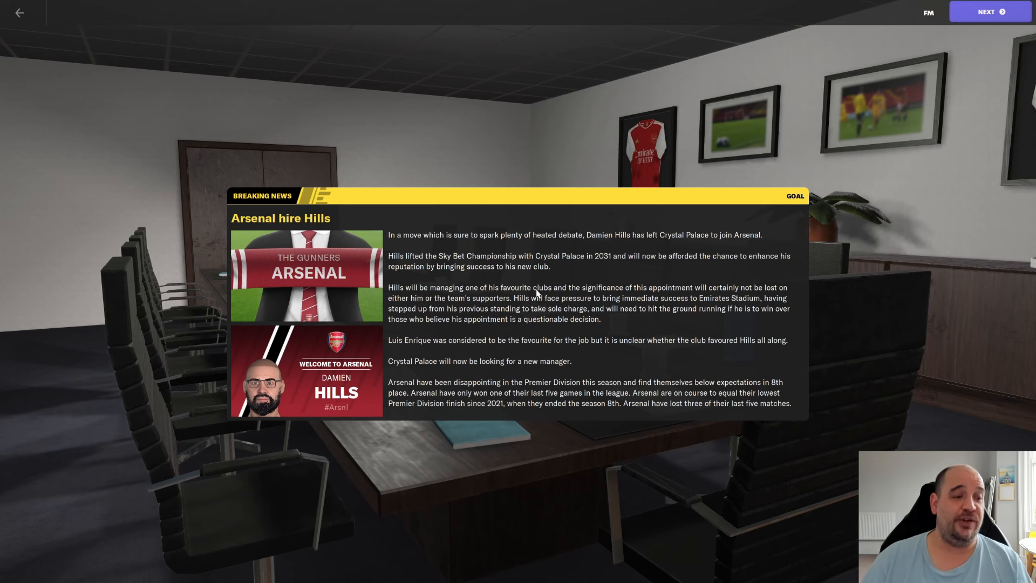
{"action": "mouse_move", "coordinate": [674, 291]}
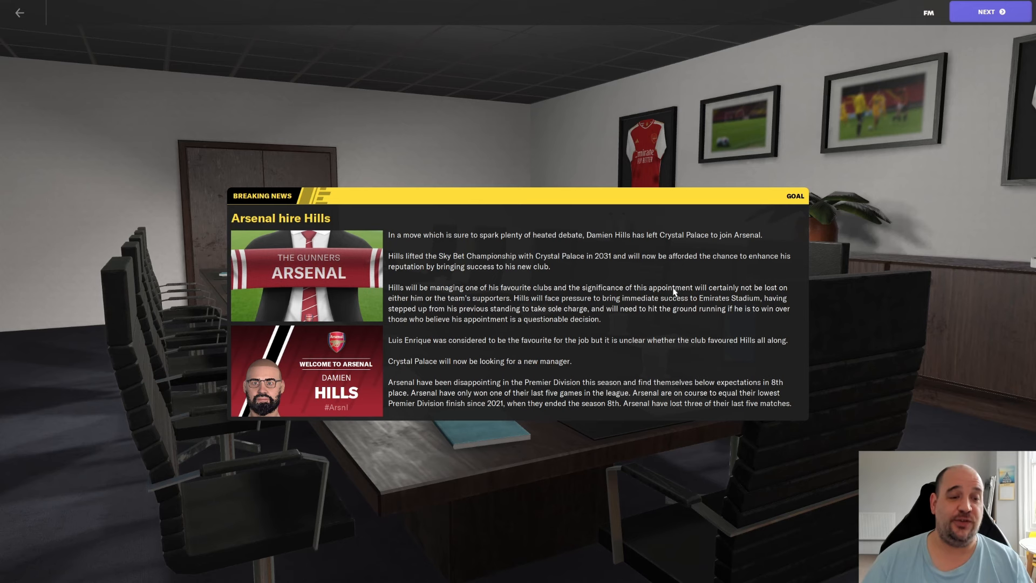
{"action": "mouse_move", "coordinate": [438, 301]}
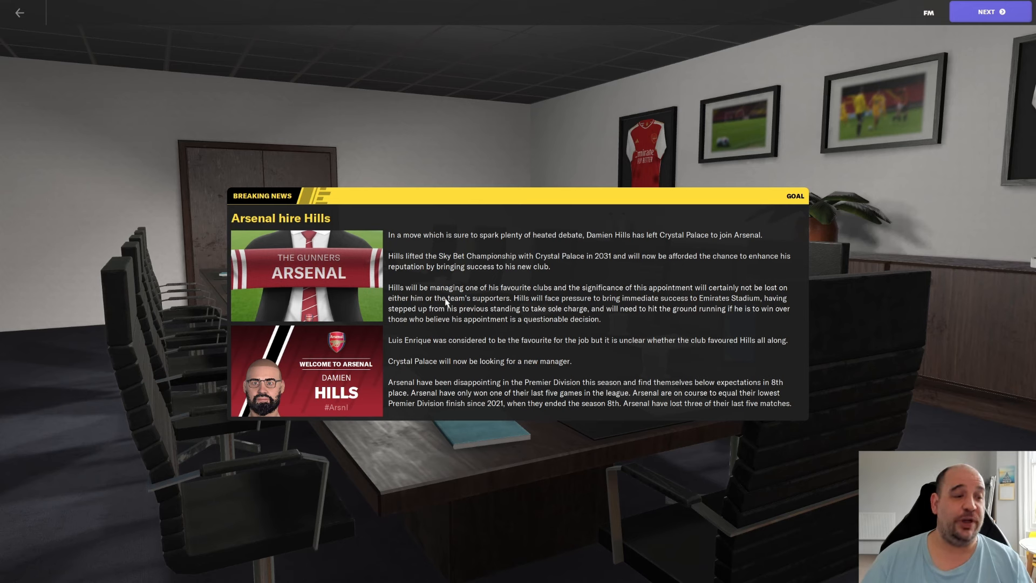
{"action": "mouse_move", "coordinate": [532, 302]}
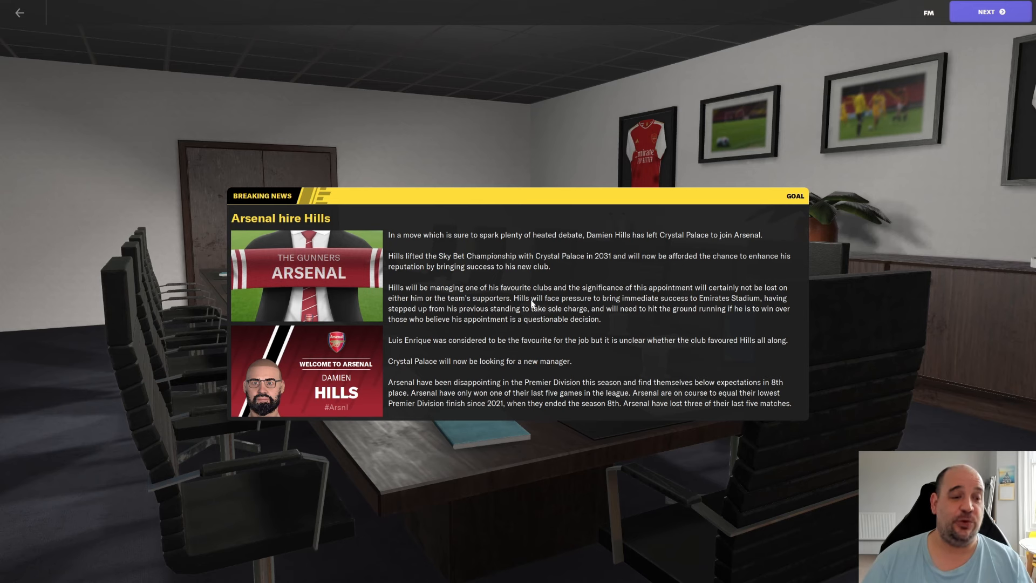
{"action": "mouse_move", "coordinate": [690, 302]}
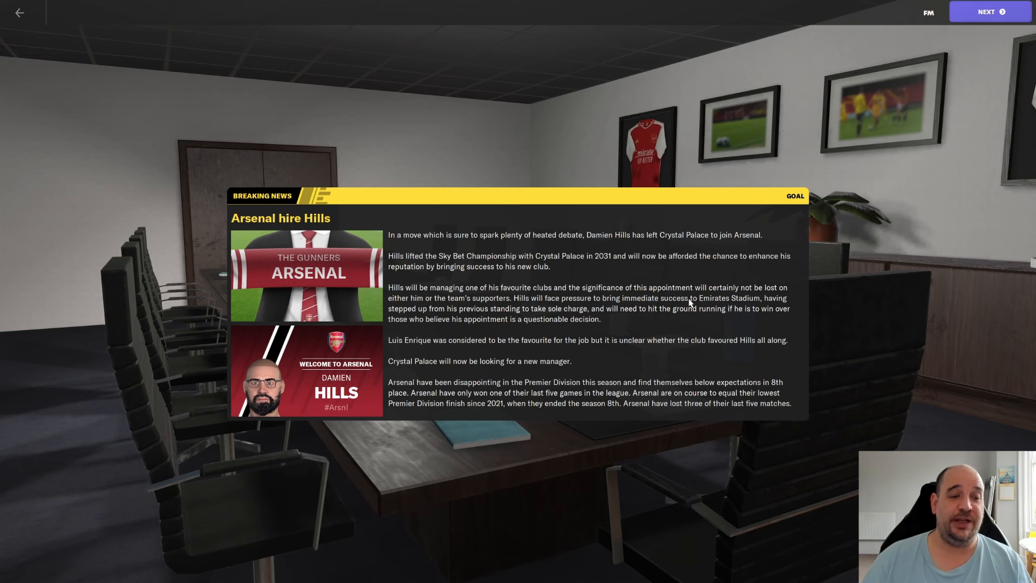
{"action": "mouse_move", "coordinate": [430, 311]}
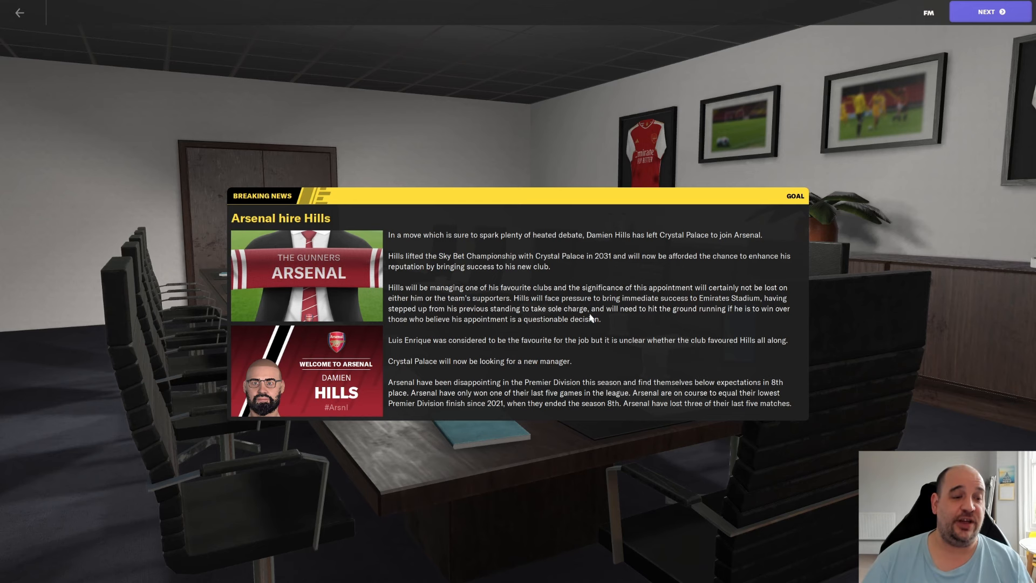
{"action": "mouse_move", "coordinate": [706, 320]}
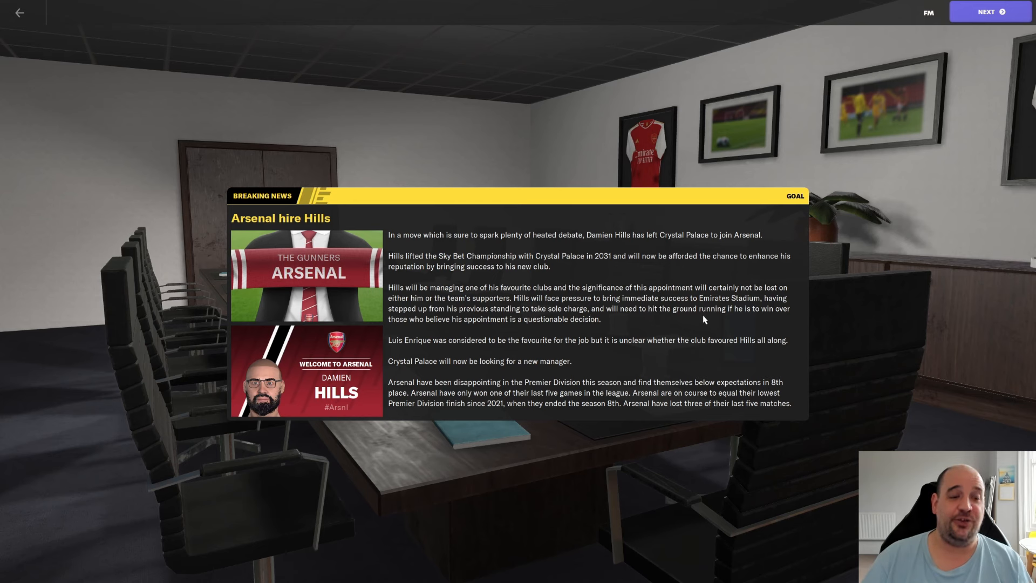
{"action": "mouse_move", "coordinate": [444, 341]}
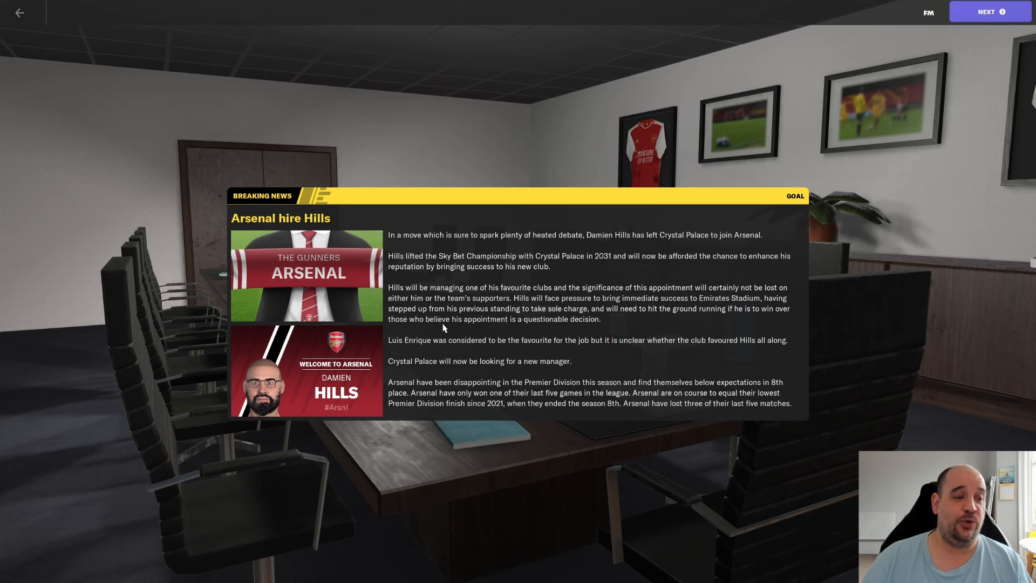
{"action": "mouse_move", "coordinate": [568, 332]}
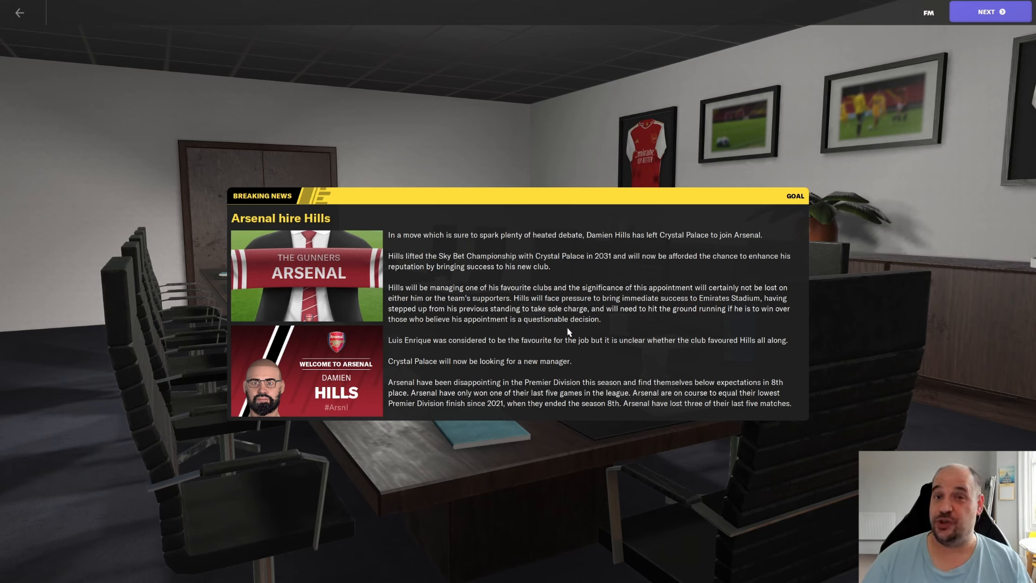
{"action": "mouse_move", "coordinate": [476, 345]}
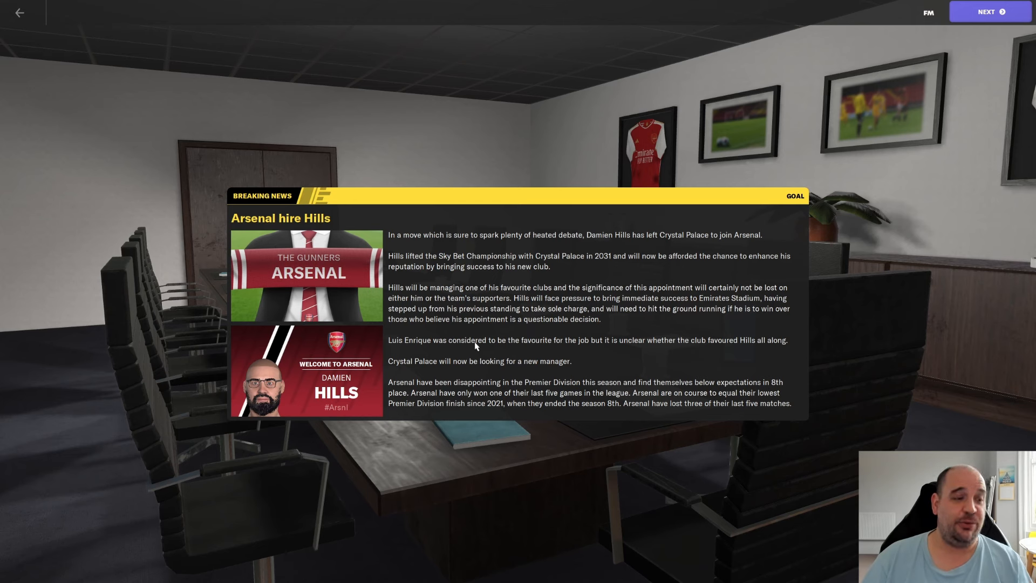
{"action": "mouse_move", "coordinate": [595, 348]}
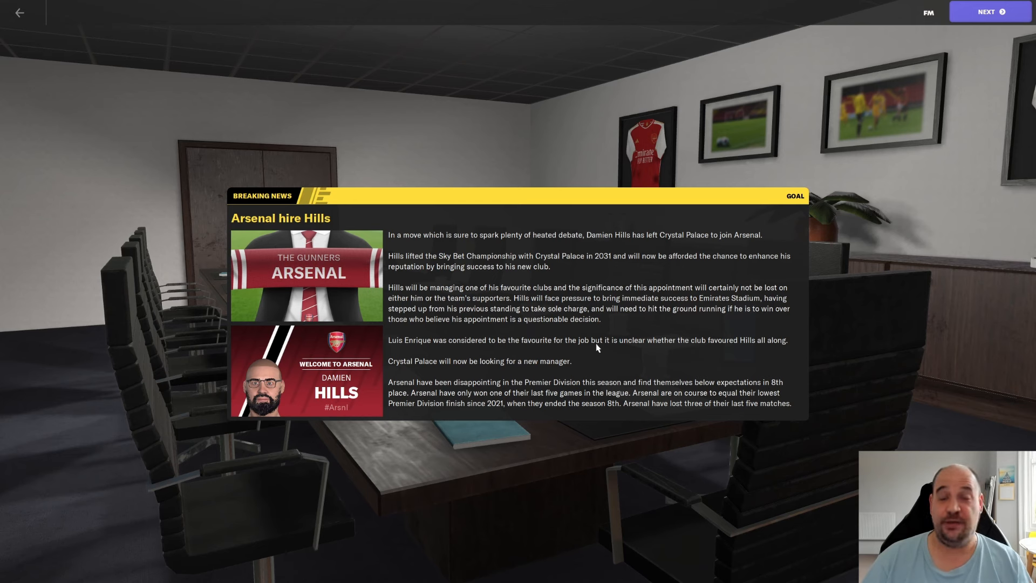
{"action": "mouse_move", "coordinate": [596, 345]}
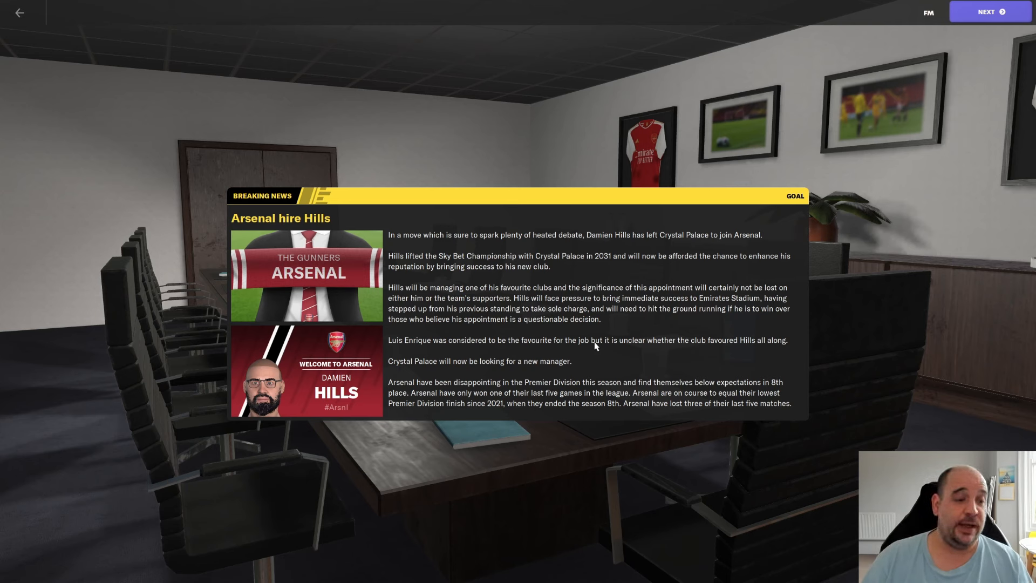
{"action": "mouse_move", "coordinate": [764, 350]}
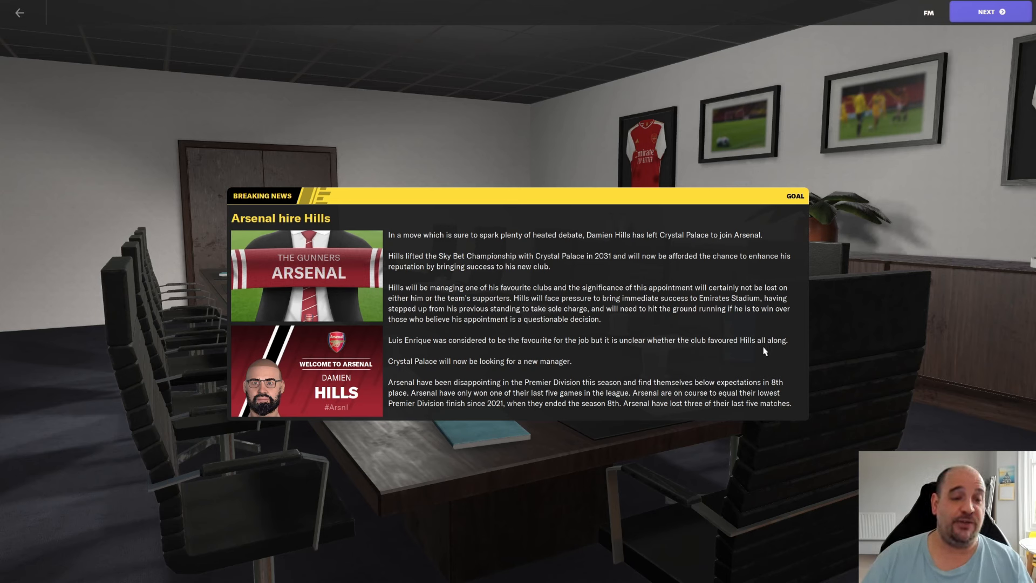
{"action": "mouse_move", "coordinate": [531, 371]}
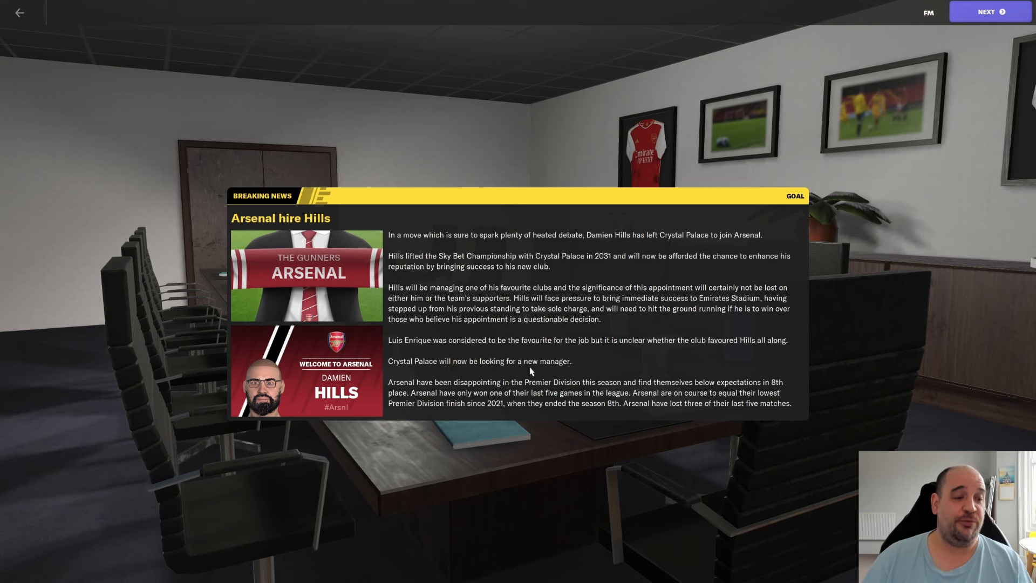
{"action": "mouse_move", "coordinate": [468, 387]}
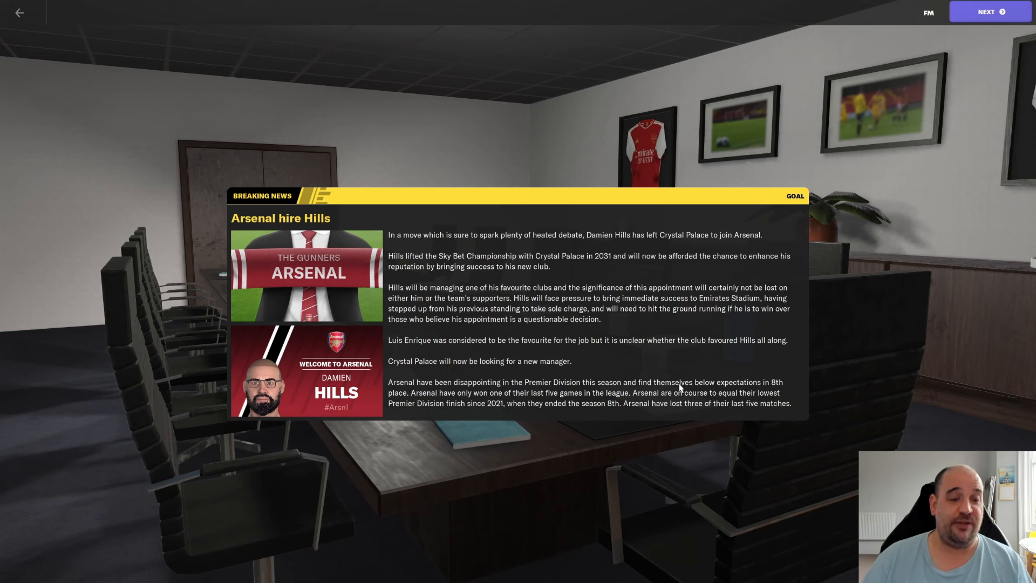
{"action": "mouse_move", "coordinate": [420, 399]}
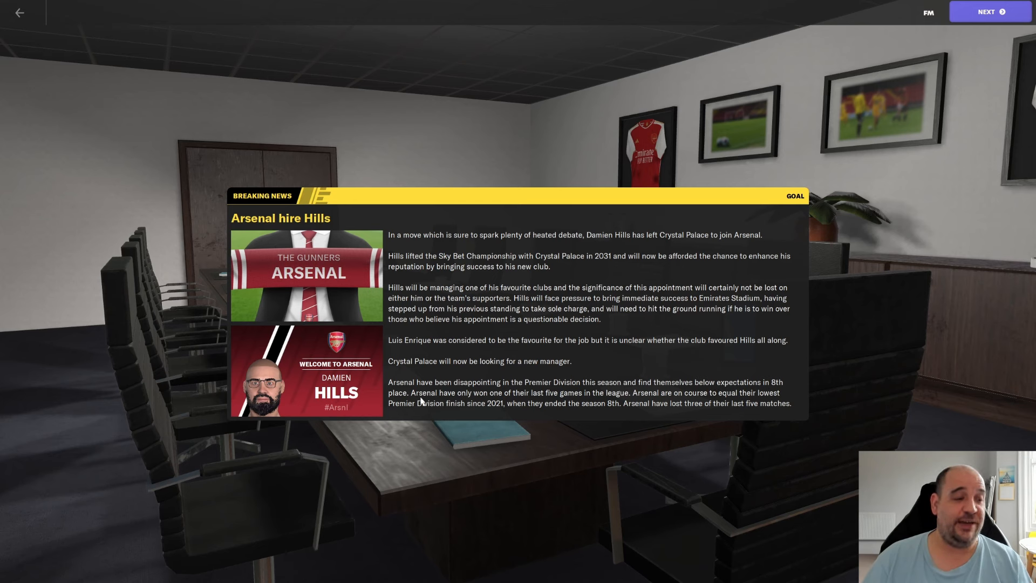
{"action": "mouse_move", "coordinate": [511, 400]}
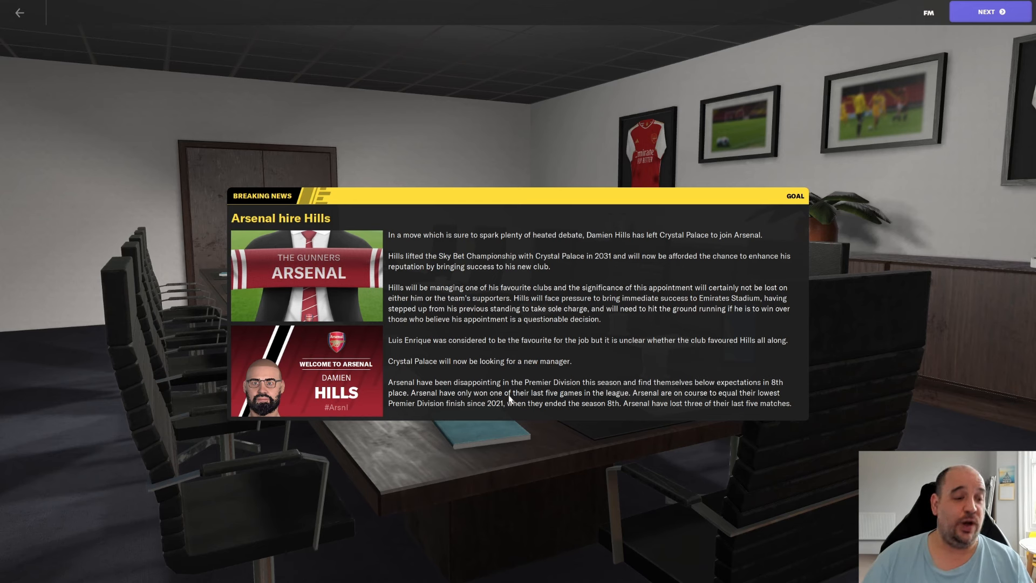
{"action": "mouse_move", "coordinate": [627, 402]}
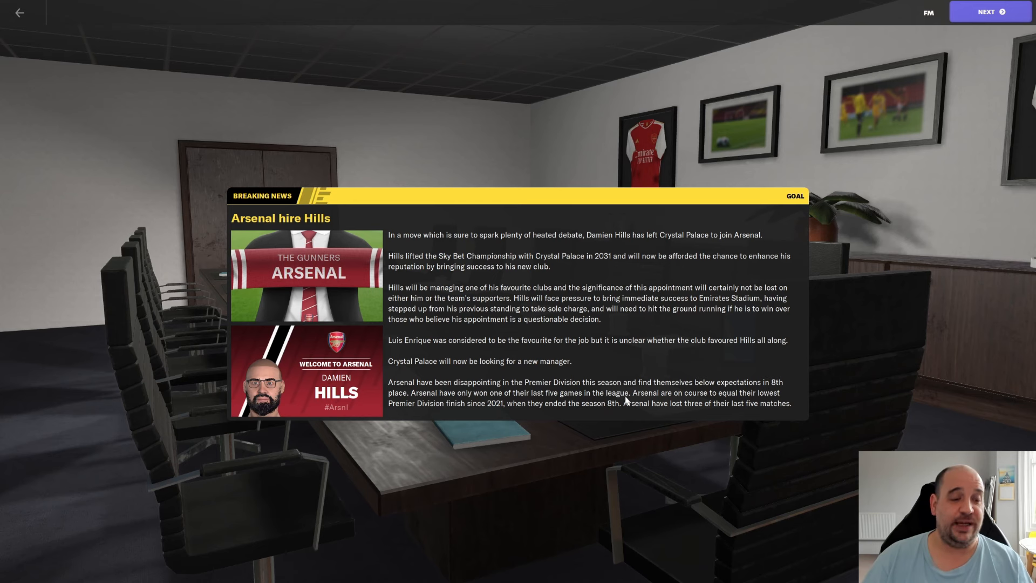
{"action": "mouse_move", "coordinate": [680, 401]}
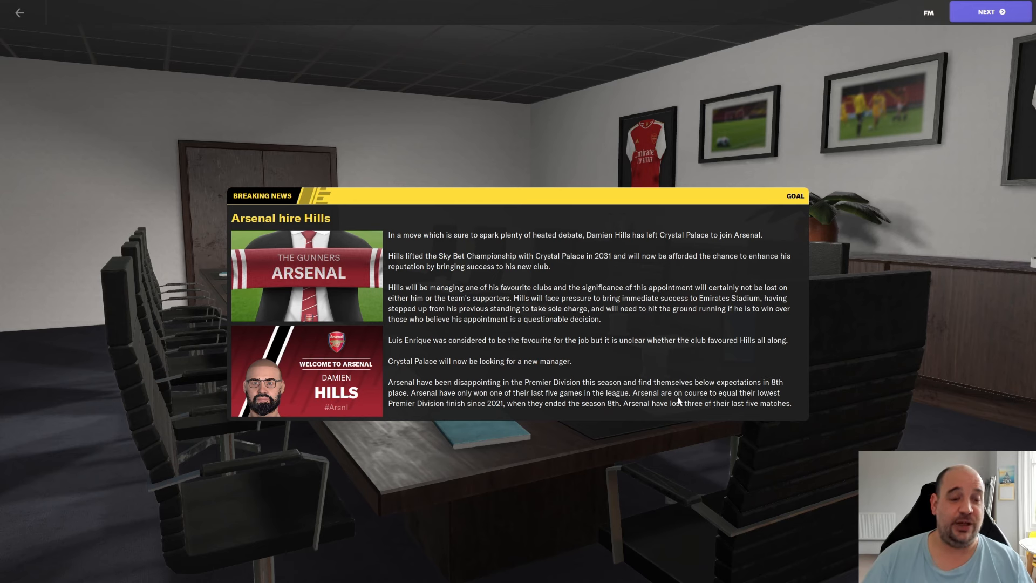
{"action": "mouse_move", "coordinate": [497, 411]}
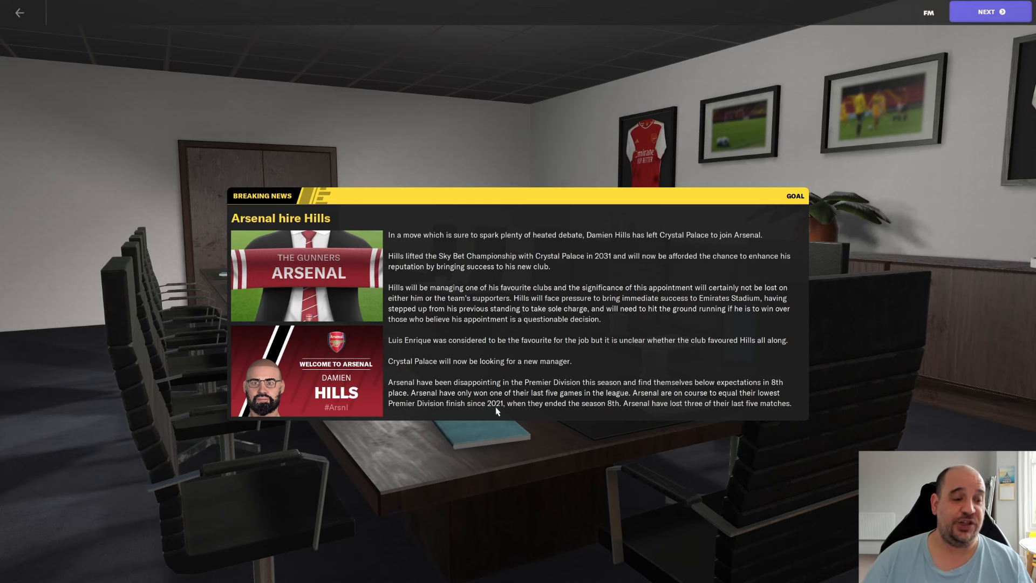
{"action": "mouse_move", "coordinate": [596, 410]}
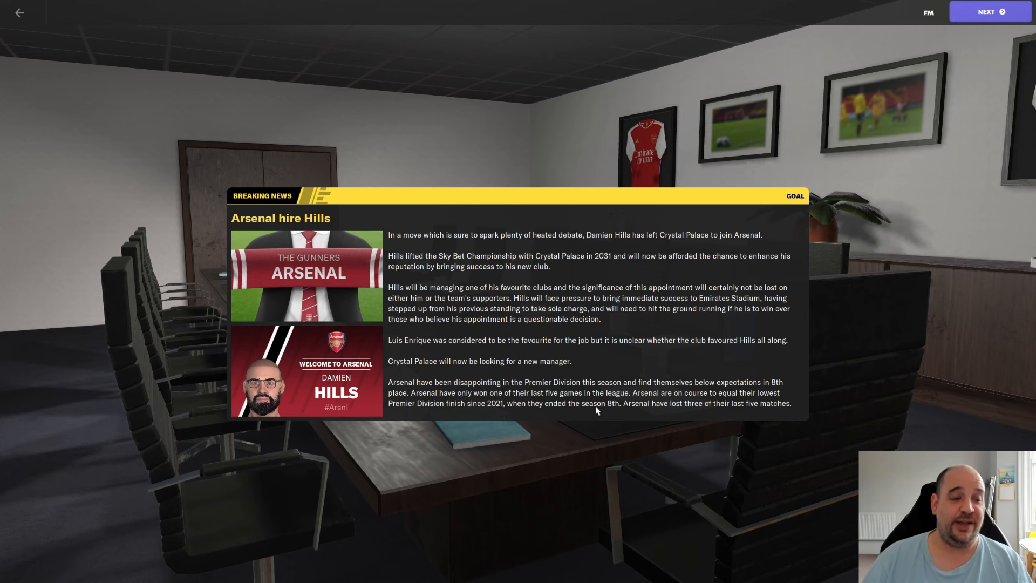
{"action": "mouse_move", "coordinate": [709, 408]}
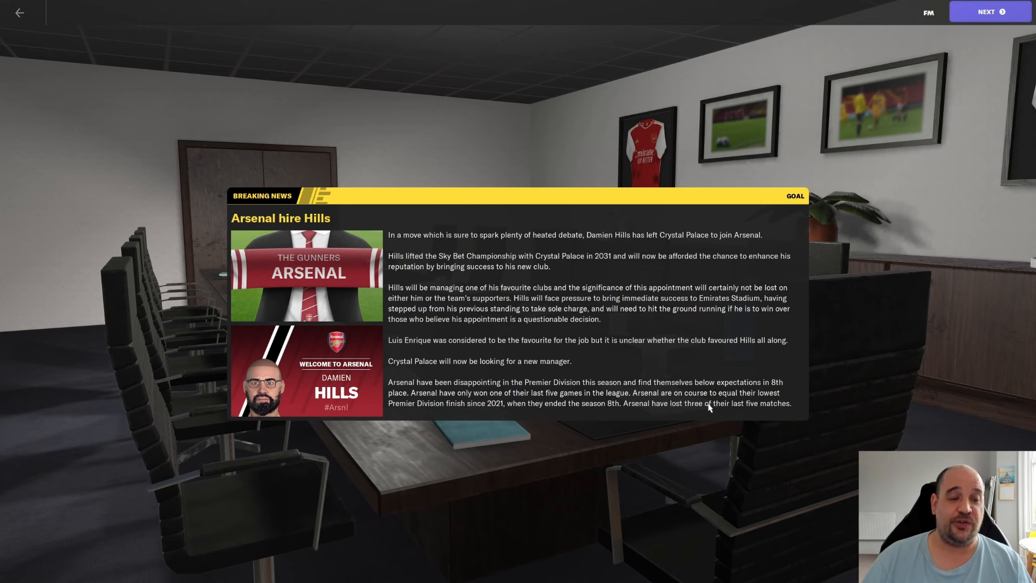
{"action": "mouse_move", "coordinate": [999, 24]}
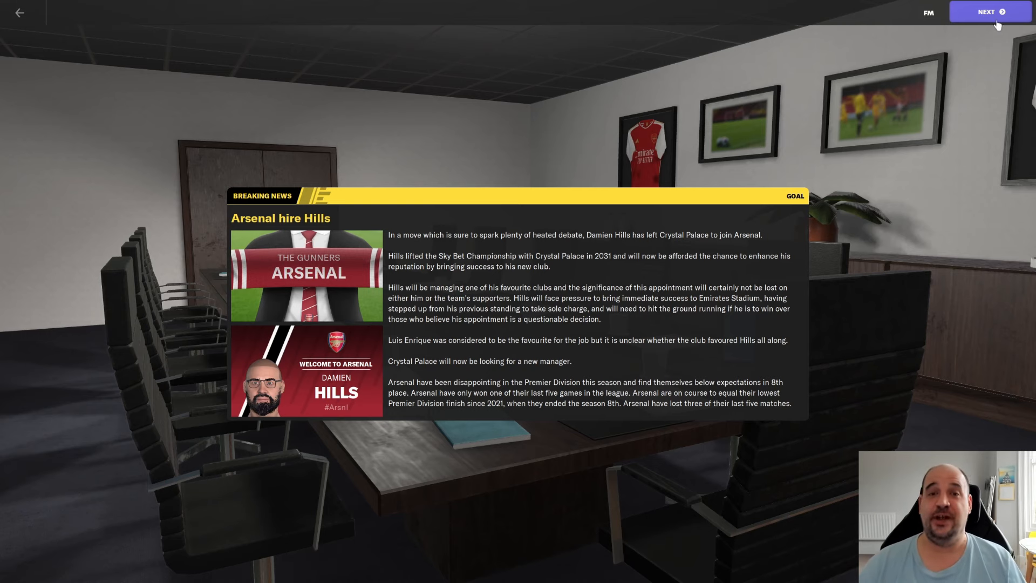
{"action": "left_click", "coordinate": [989, 11]}
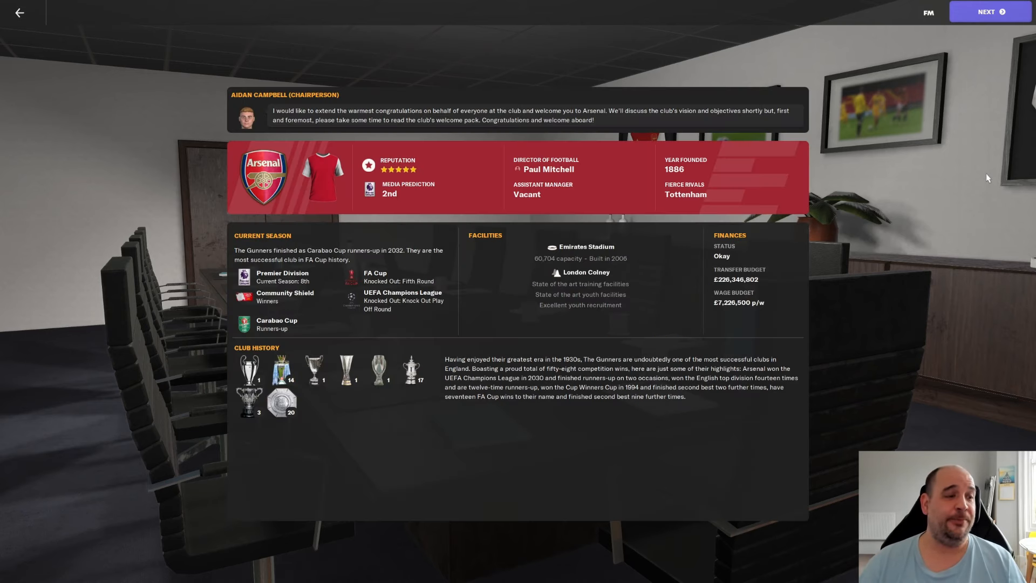
{"action": "mouse_move", "coordinate": [555, 192]}
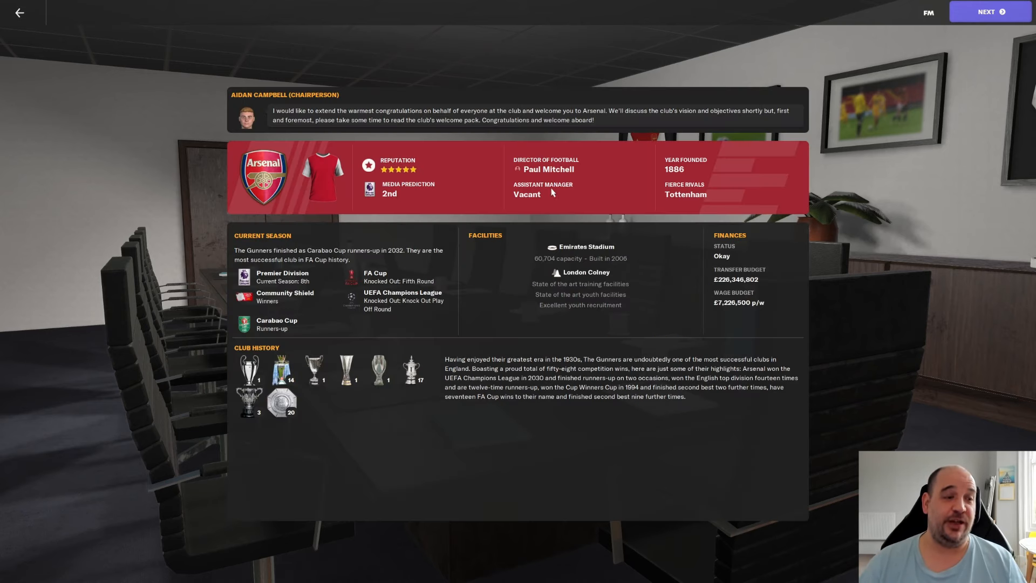
{"action": "mouse_move", "coordinate": [703, 244]}
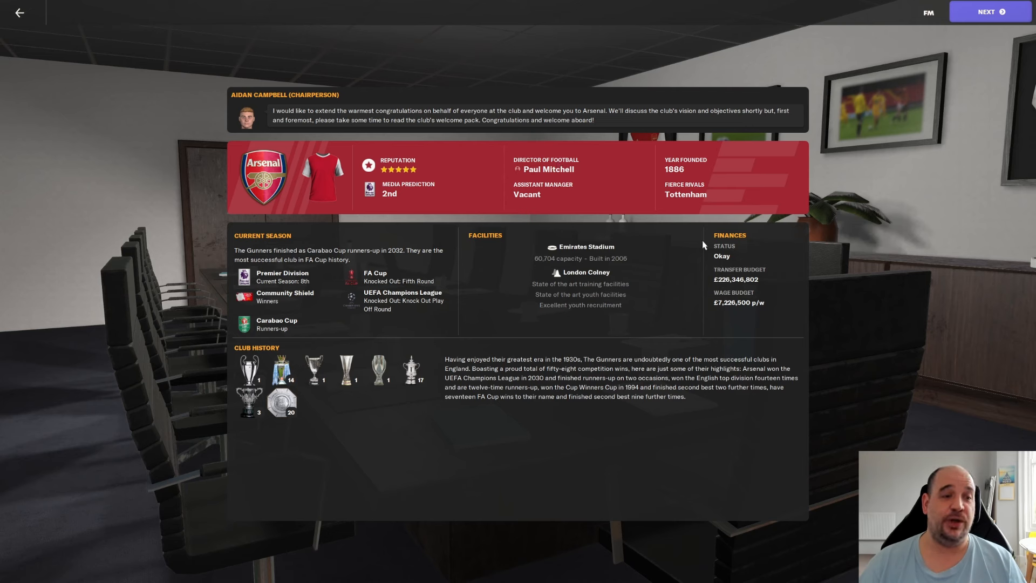
{"action": "mouse_move", "coordinate": [547, 200]}
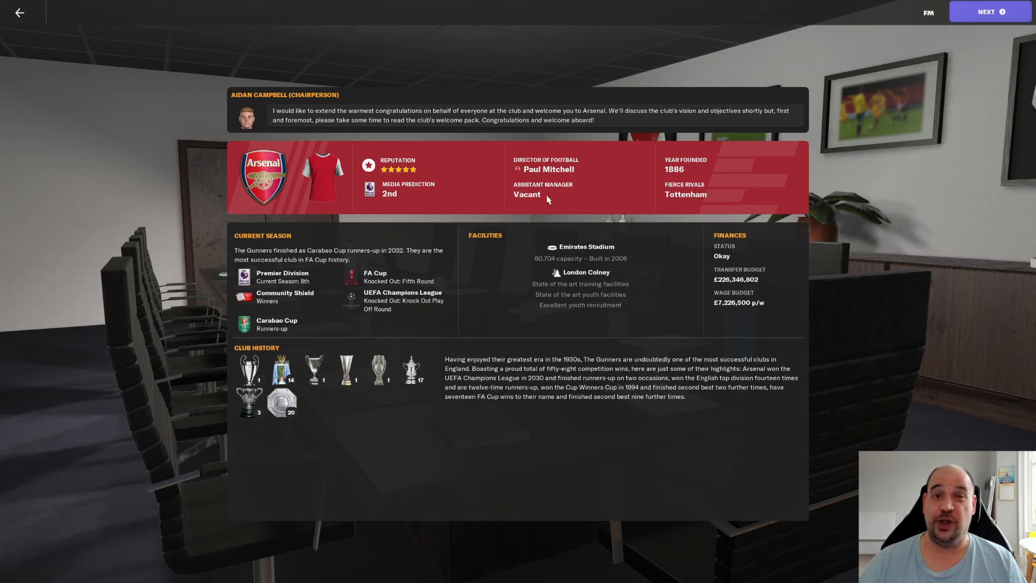
{"action": "mouse_move", "coordinate": [596, 241]}
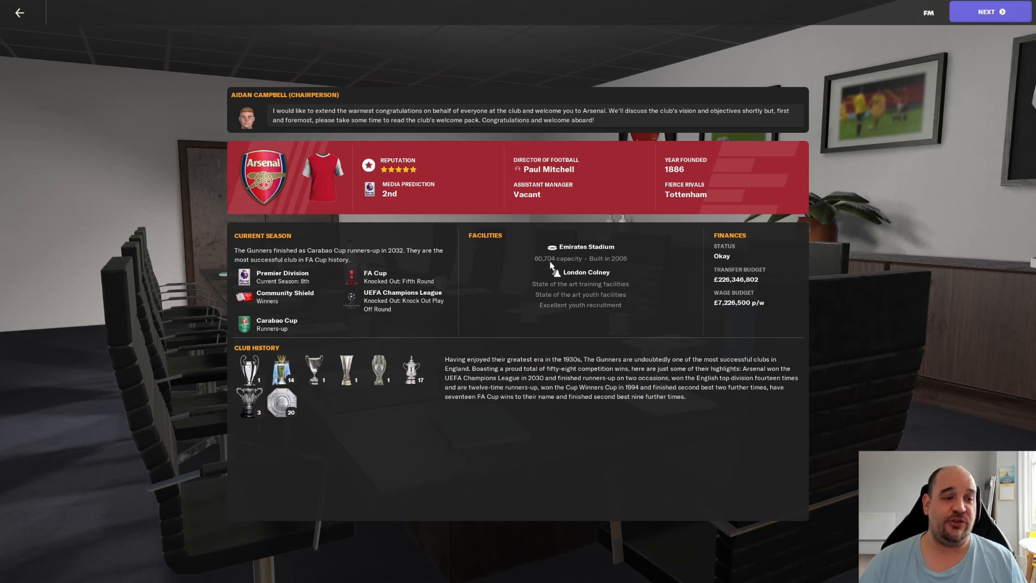
{"action": "mouse_move", "coordinate": [628, 266]}
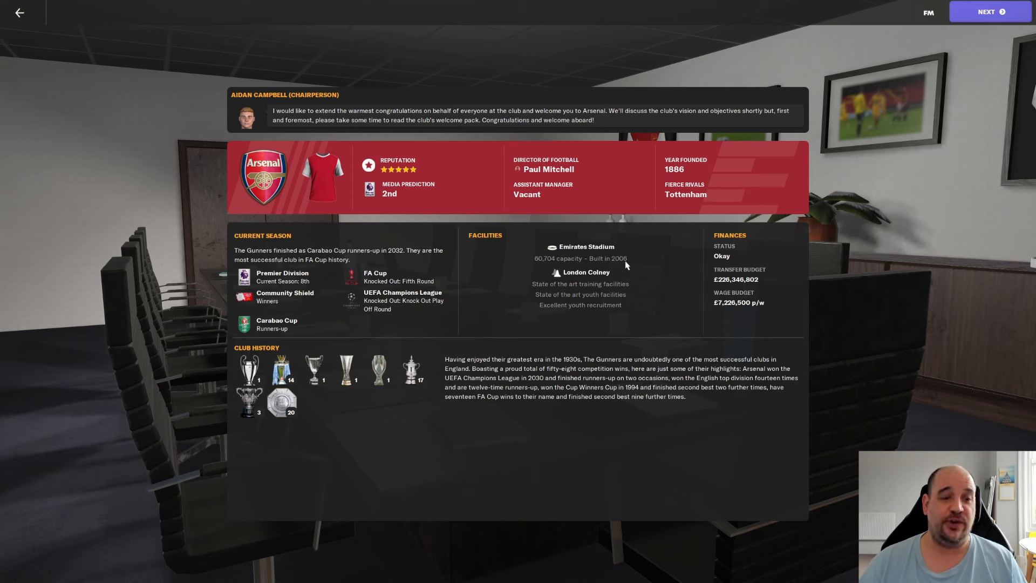
{"action": "mouse_move", "coordinate": [735, 259]}
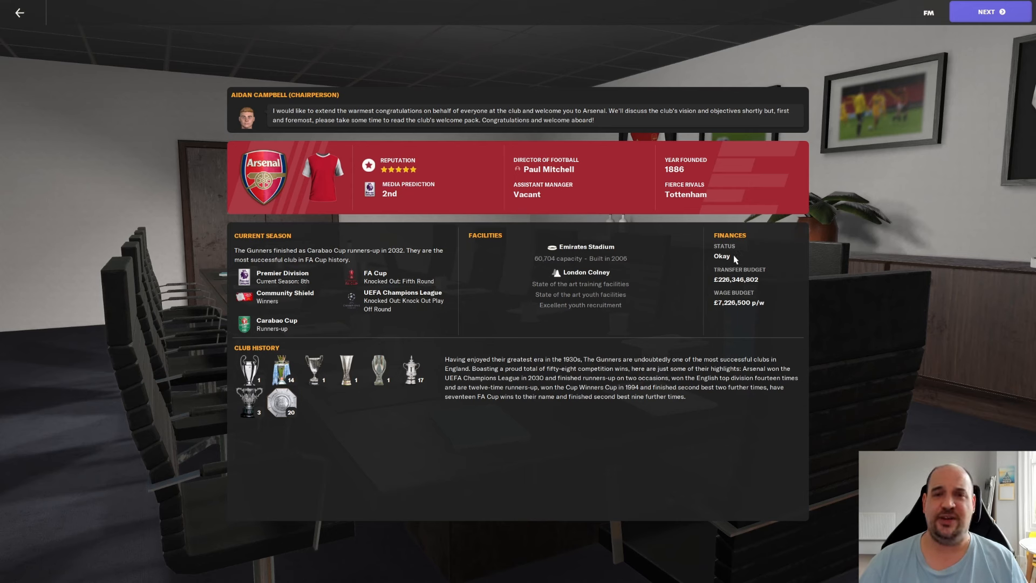
{"action": "mouse_move", "coordinate": [760, 285]}
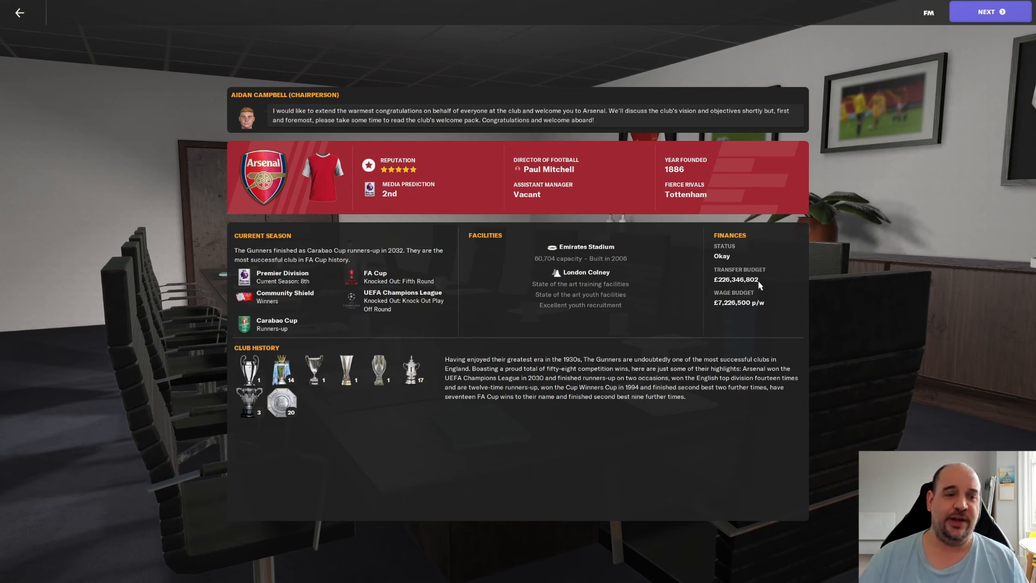
{"action": "mouse_move", "coordinate": [723, 289]}
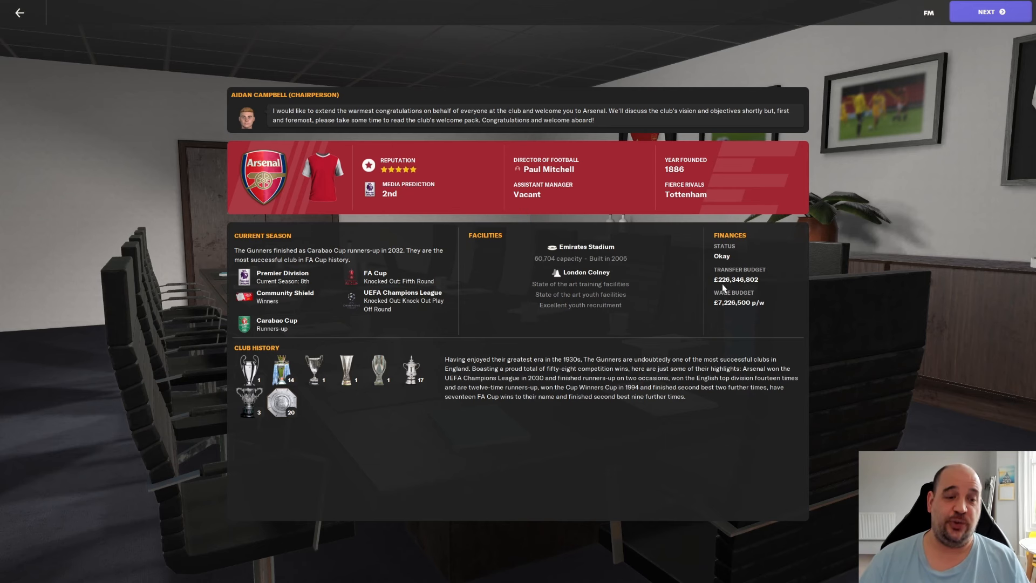
{"action": "mouse_move", "coordinate": [588, 309]}
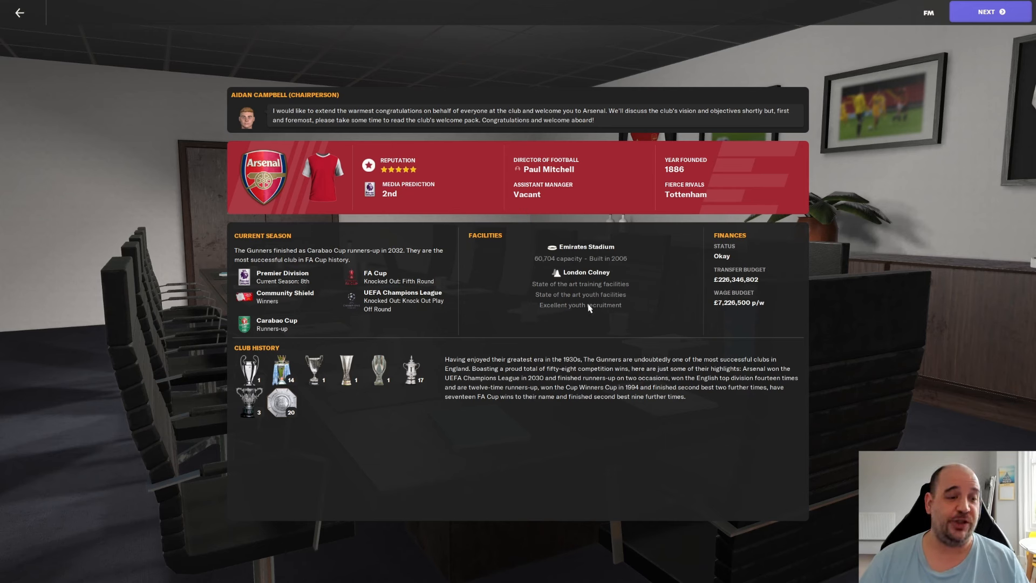
{"action": "mouse_move", "coordinate": [592, 301]}
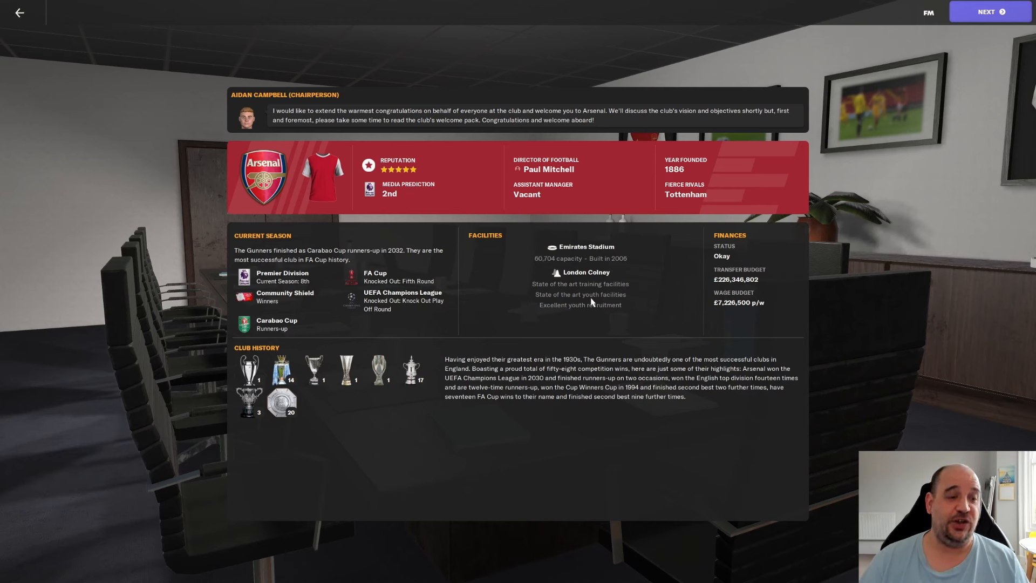
{"action": "mouse_move", "coordinate": [540, 335]}
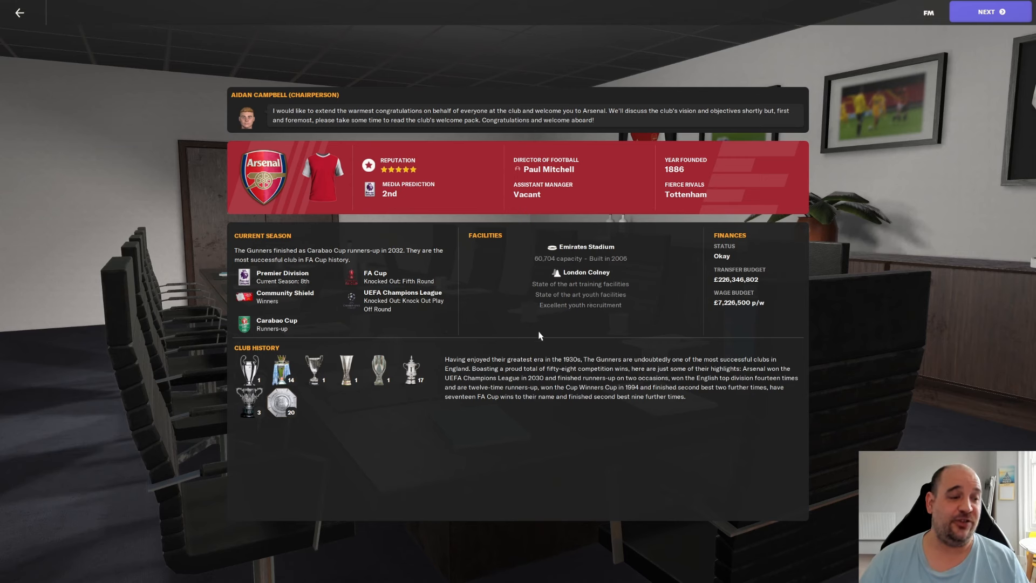
{"action": "mouse_move", "coordinate": [950, 90]}
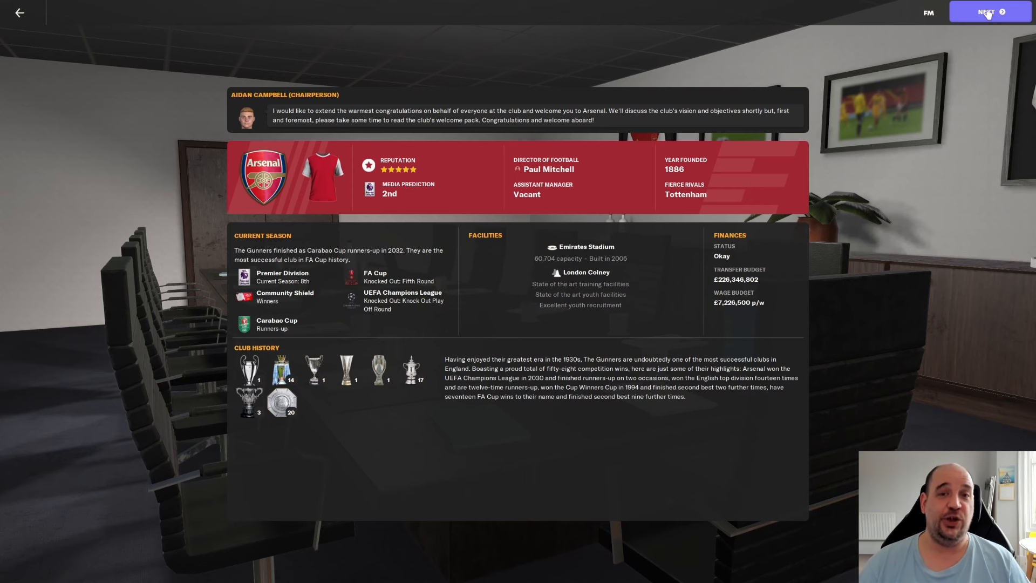
{"action": "mouse_move", "coordinate": [988, 46]}
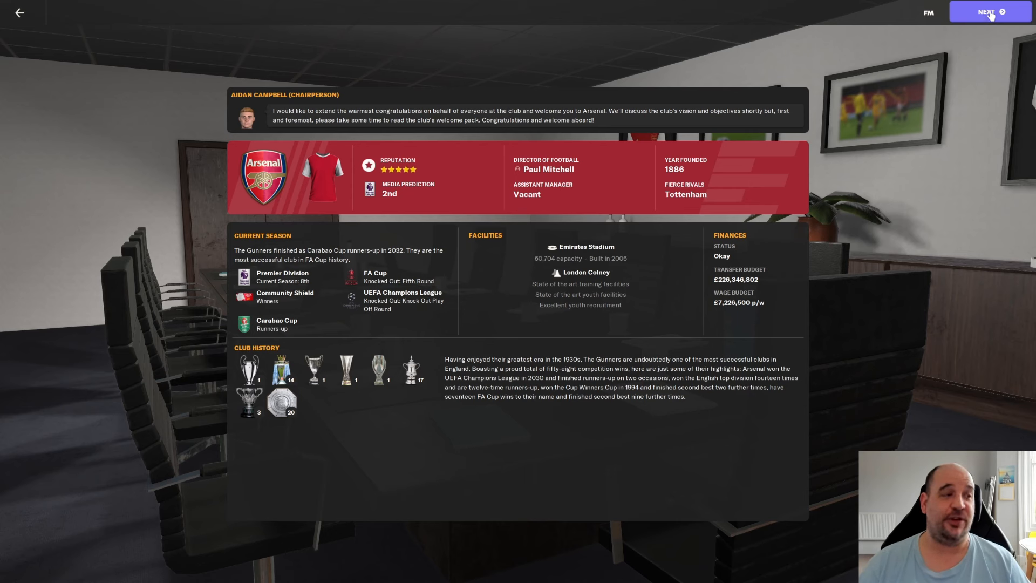
- Advance the welcome pack to the coaching staff's squad summary and best XI report
{"action": "left_click", "coordinate": [981, 11]}
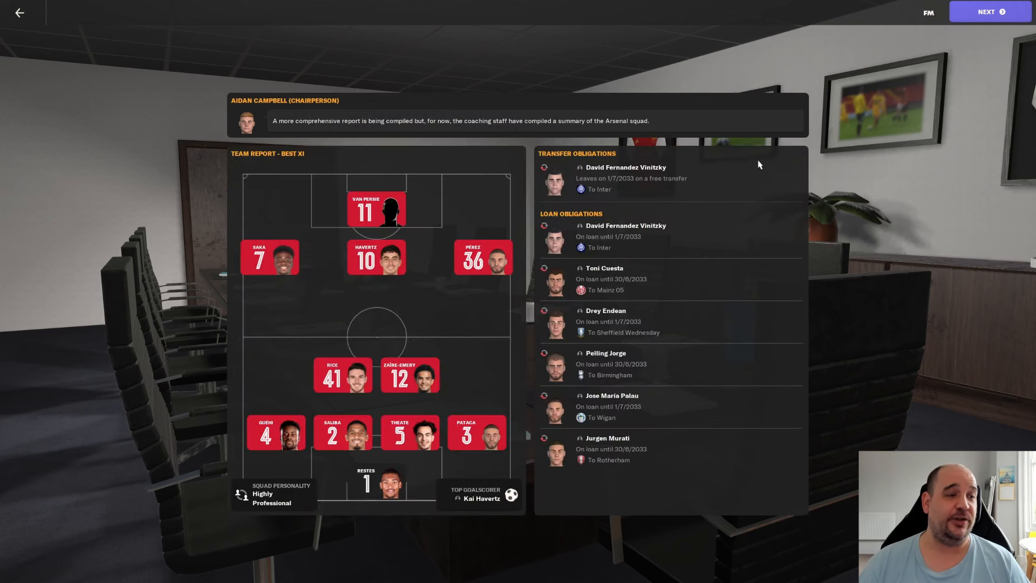
{"action": "mouse_move", "coordinate": [422, 187]}
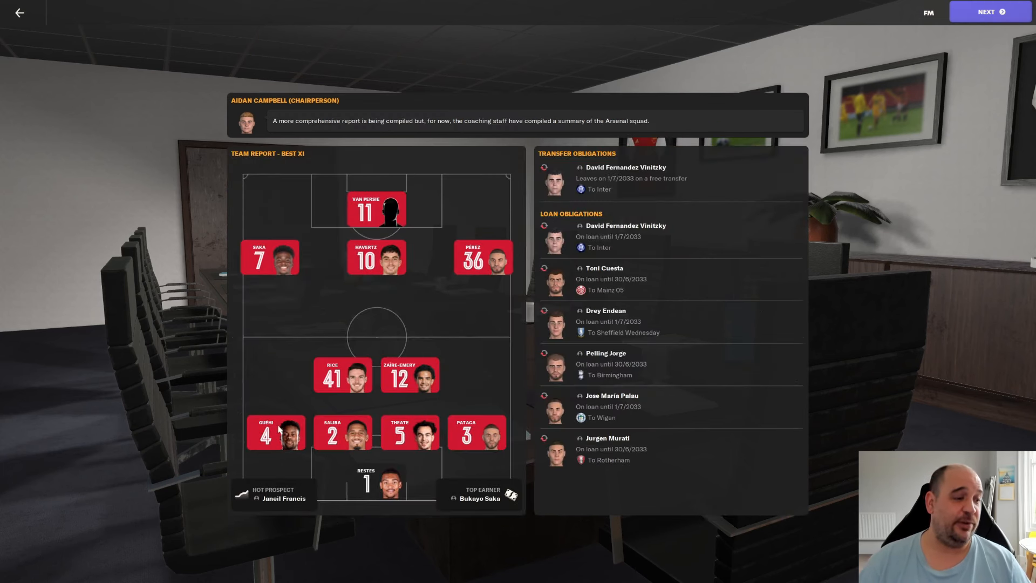
{"action": "mouse_move", "coordinate": [414, 226]}
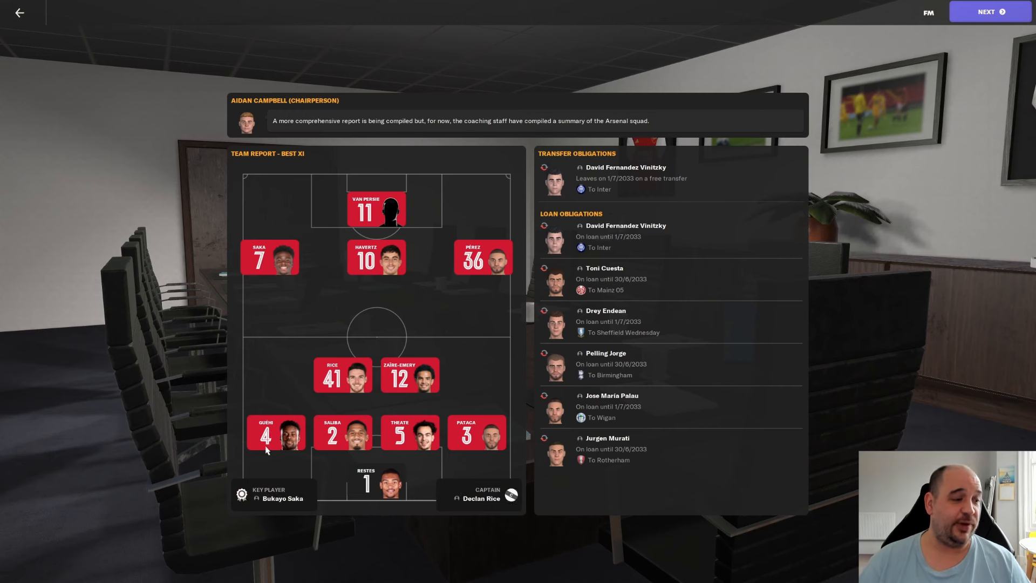
{"action": "mouse_move", "coordinate": [277, 443]}
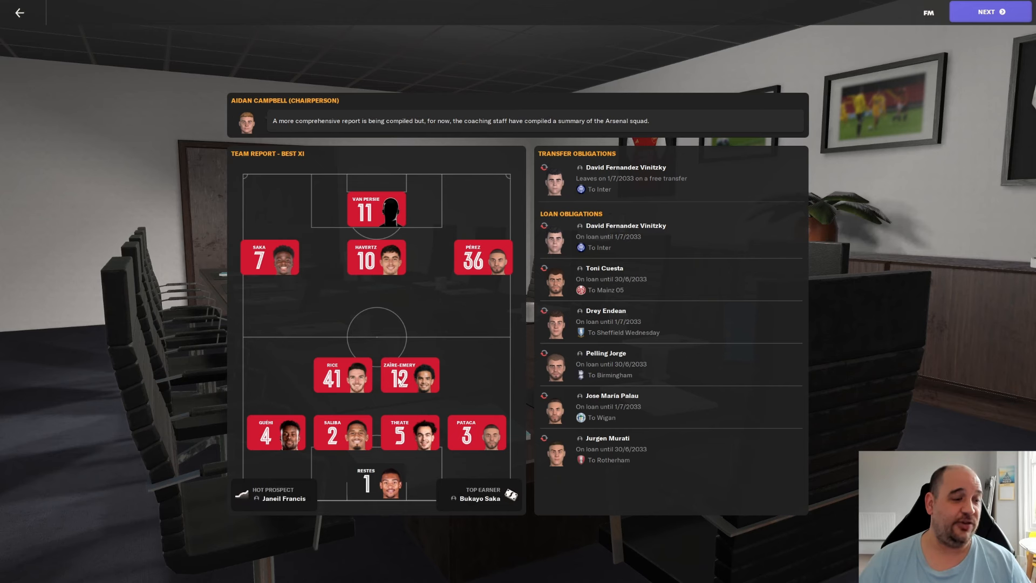
{"action": "mouse_move", "coordinate": [276, 265]}
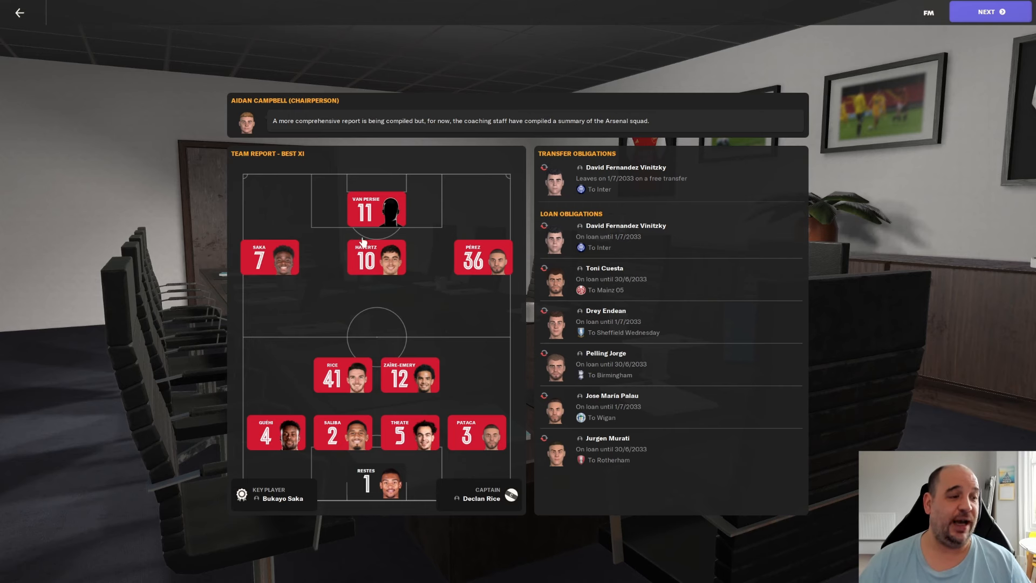
{"action": "mouse_move", "coordinate": [347, 373]}
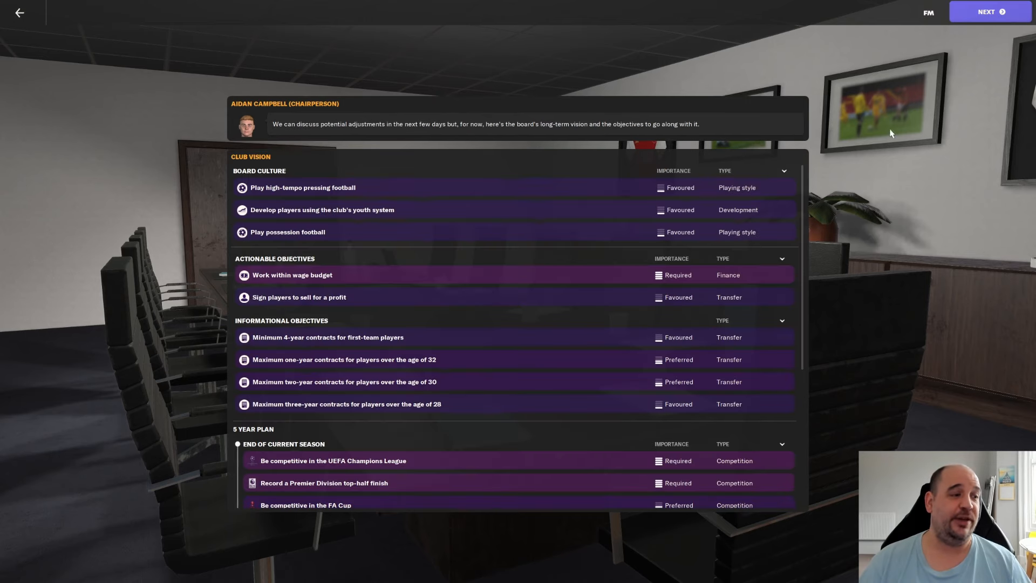
- Advance past supporter culture to the chairperson's press conference and staff meeting arrangements
{"action": "left_click", "coordinate": [982, 12]}
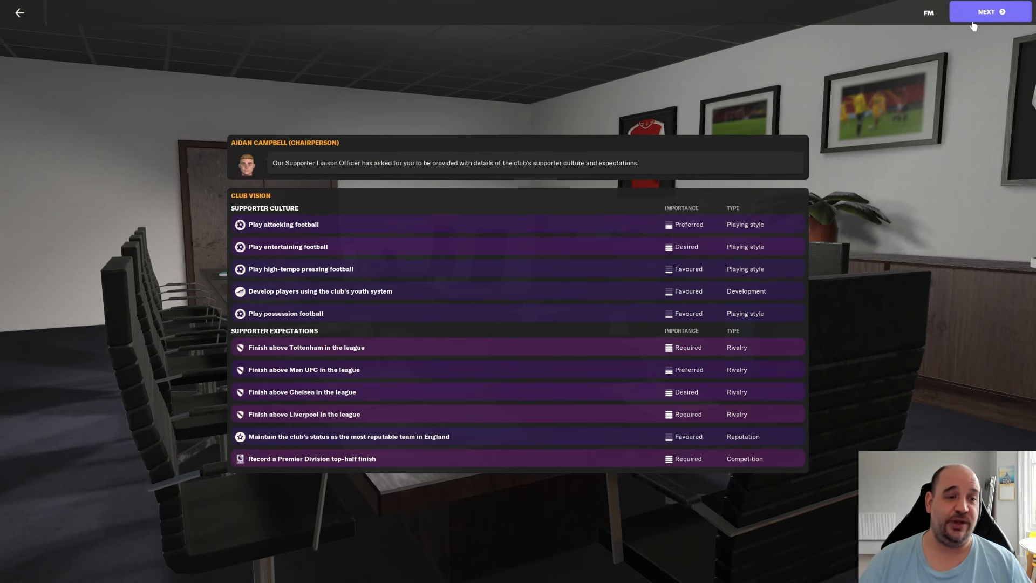
{"action": "mouse_move", "coordinate": [405, 293]}
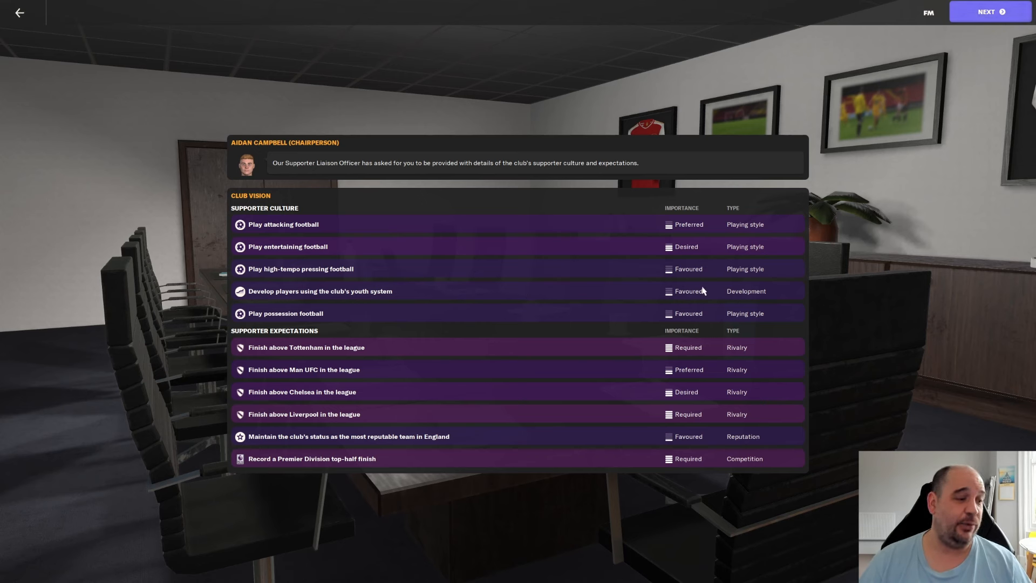
{"action": "mouse_move", "coordinate": [305, 371]}
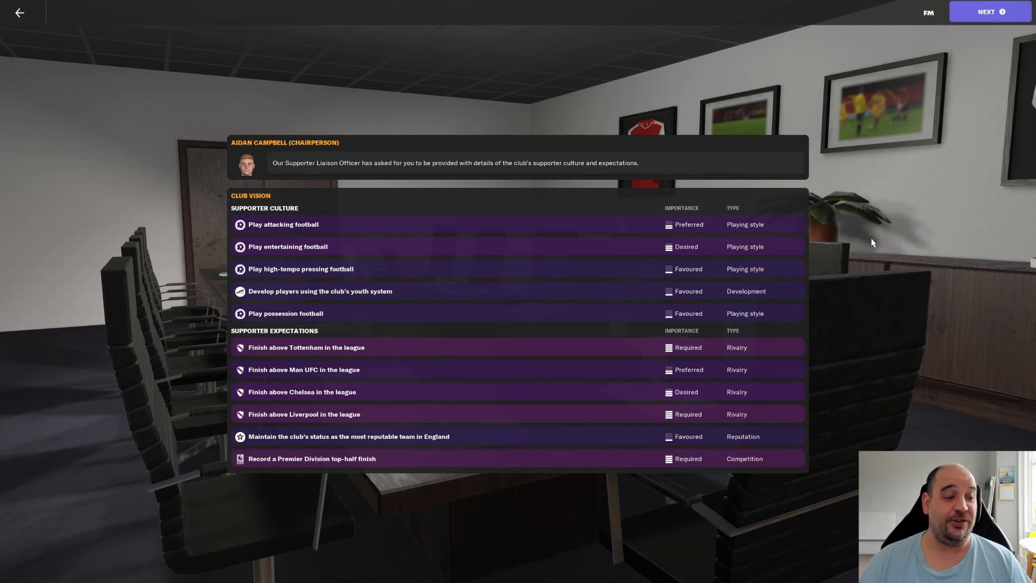
{"action": "left_click", "coordinate": [987, 11]}
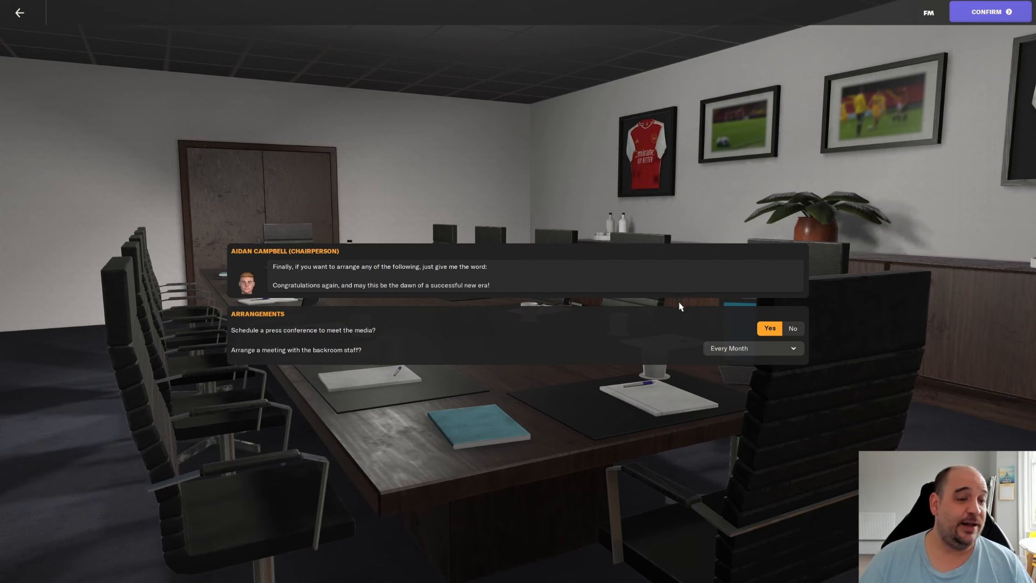
{"action": "mouse_move", "coordinate": [195, 317]}
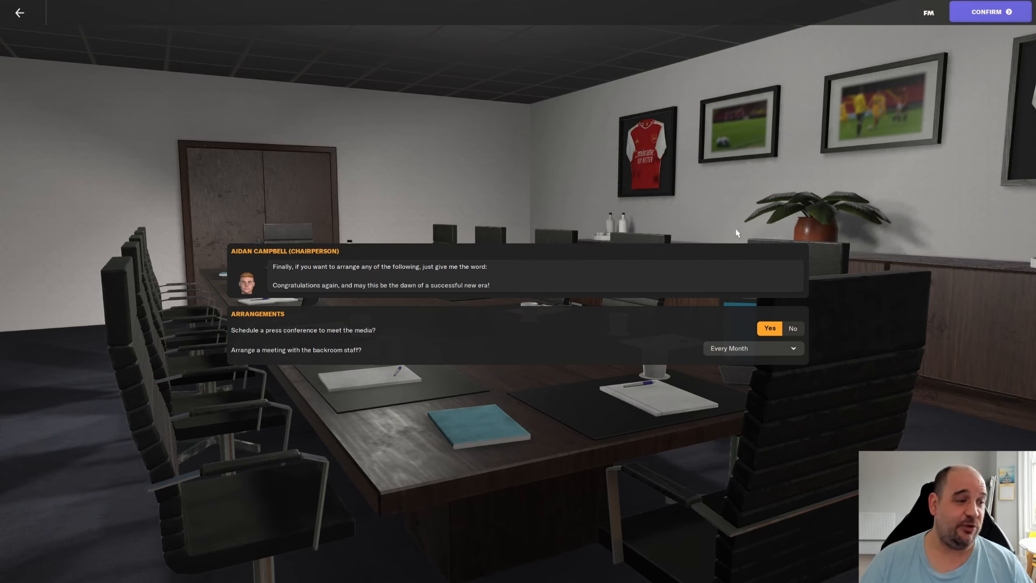
- Confirm the meeting arrangements and read the coach's playing time expectations message in the inbox
{"action": "left_click", "coordinate": [986, 10]}
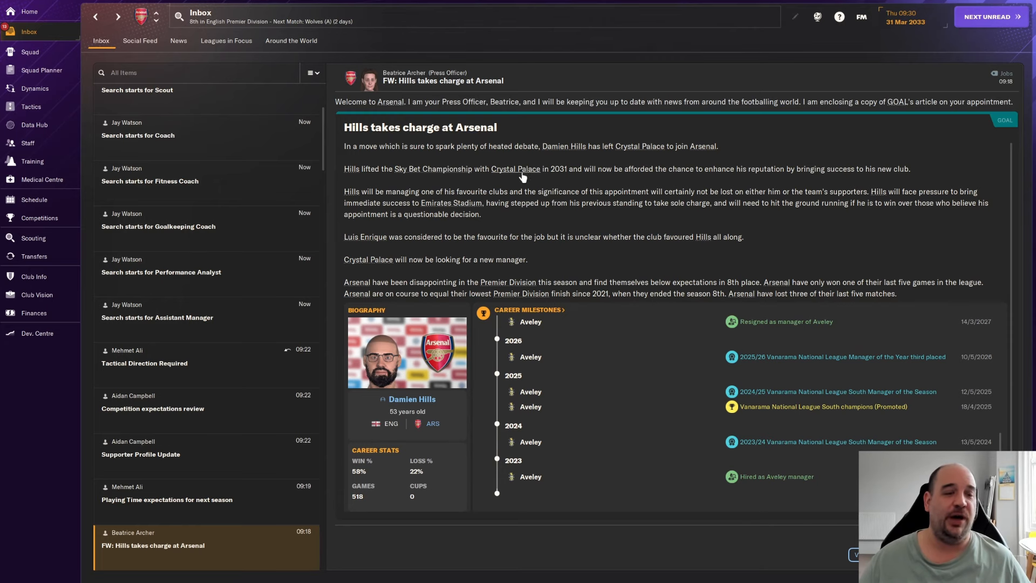
{"action": "scroll", "scroll_direction": "down", "scroll_amount": 3}
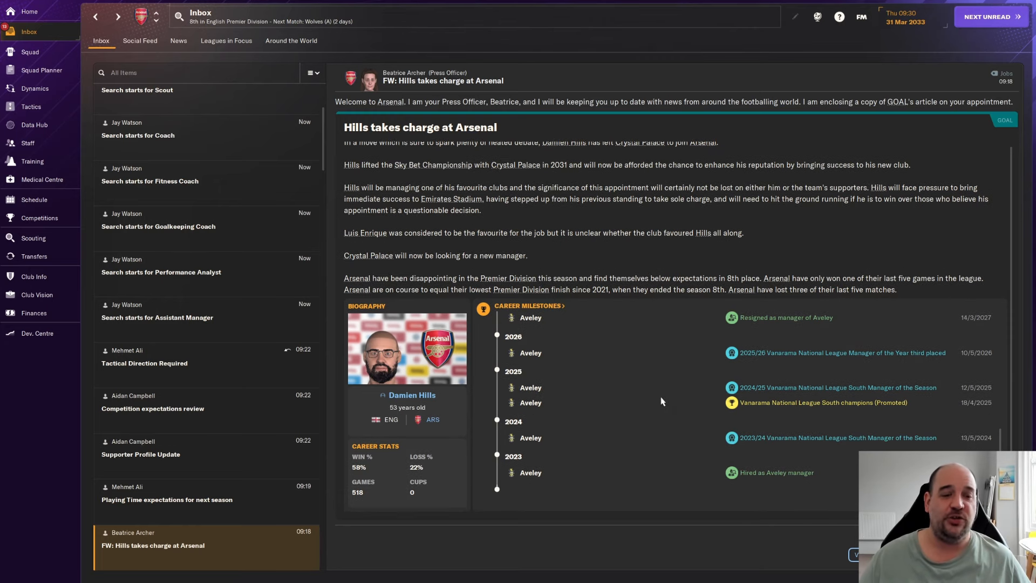
{"action": "mouse_move", "coordinate": [570, 477]}
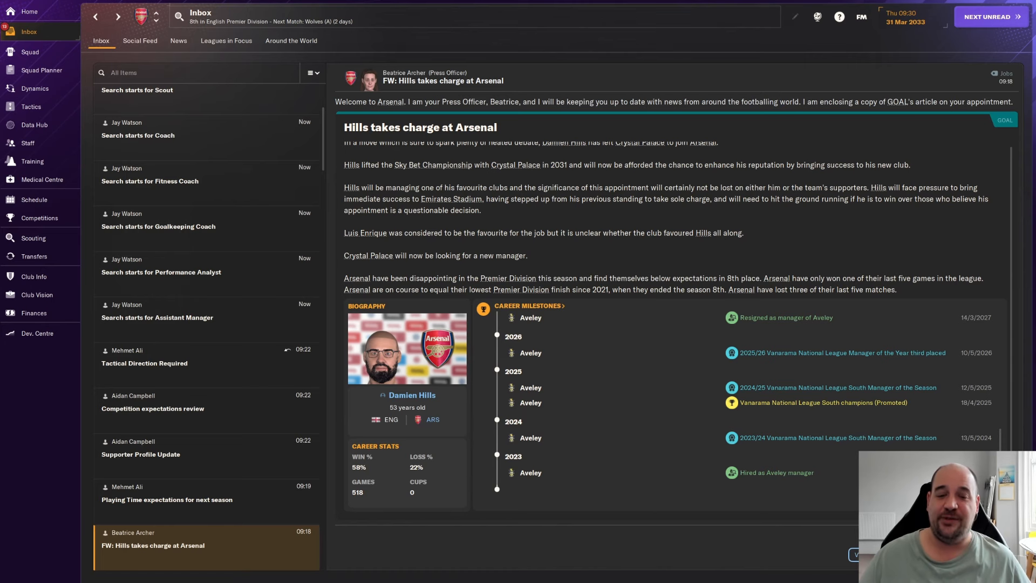
{"action": "mouse_move", "coordinate": [647, 462]}
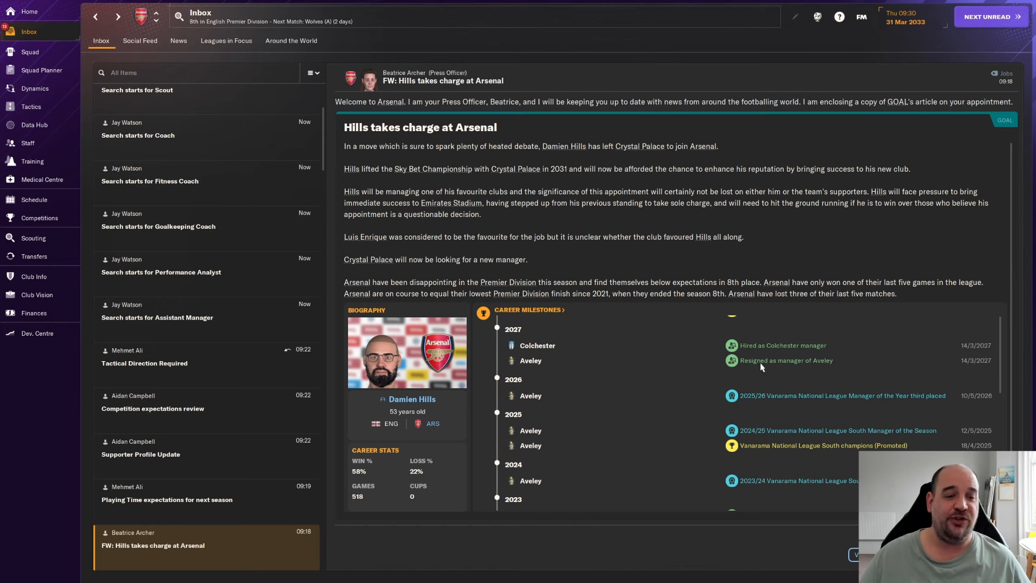
{"action": "mouse_move", "coordinate": [968, 369]}
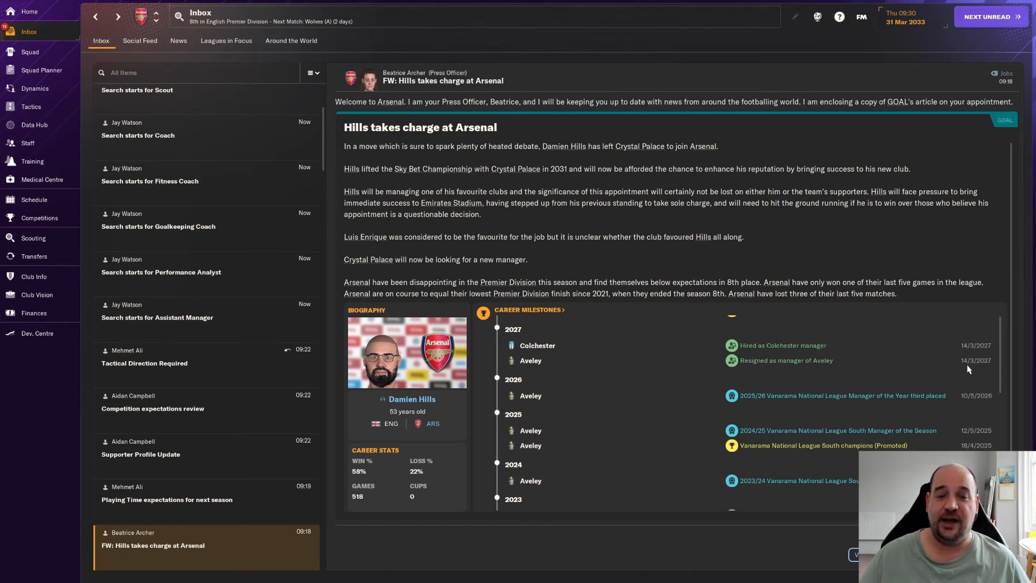
{"action": "mouse_move", "coordinate": [987, 367]}
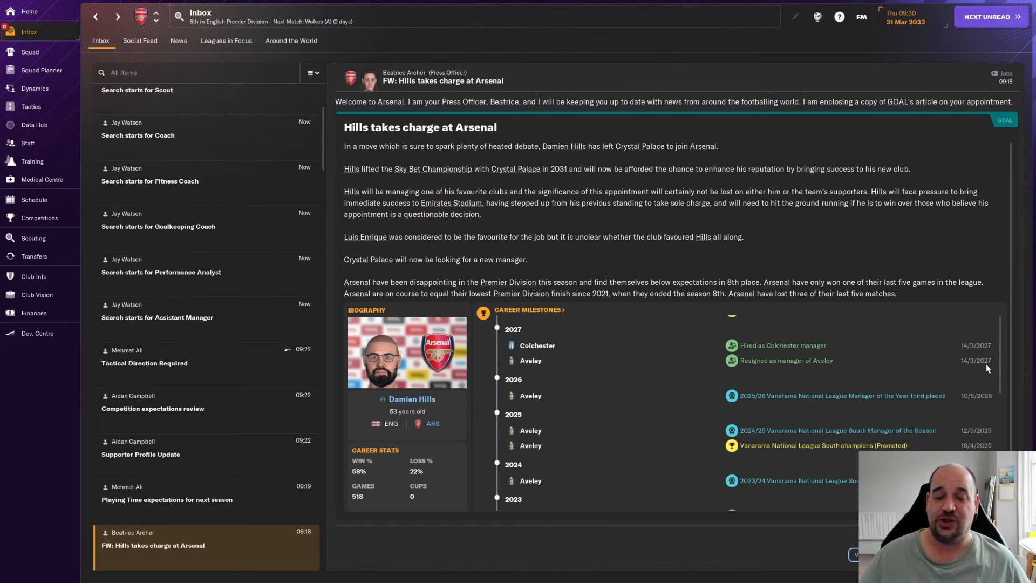
{"action": "scroll", "scroll_direction": "down", "scroll_amount": 3}
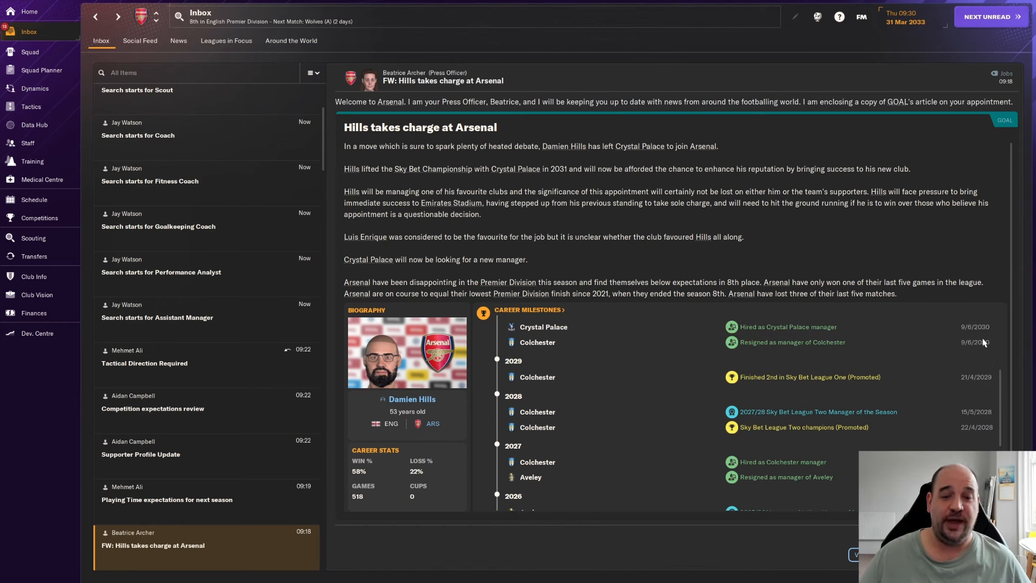
{"action": "mouse_move", "coordinate": [982, 337]}
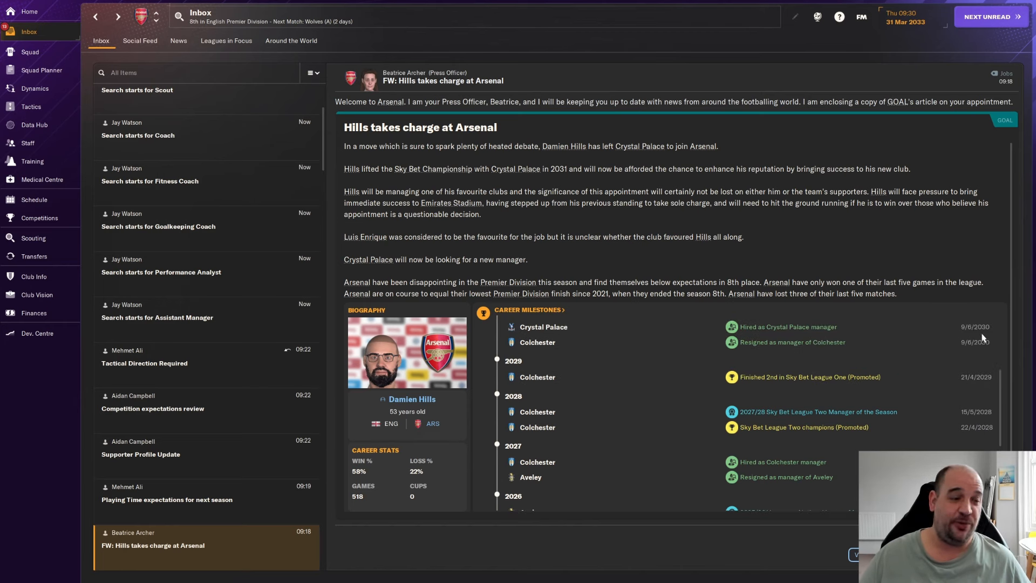
{"action": "mouse_move", "coordinate": [896, 345]}
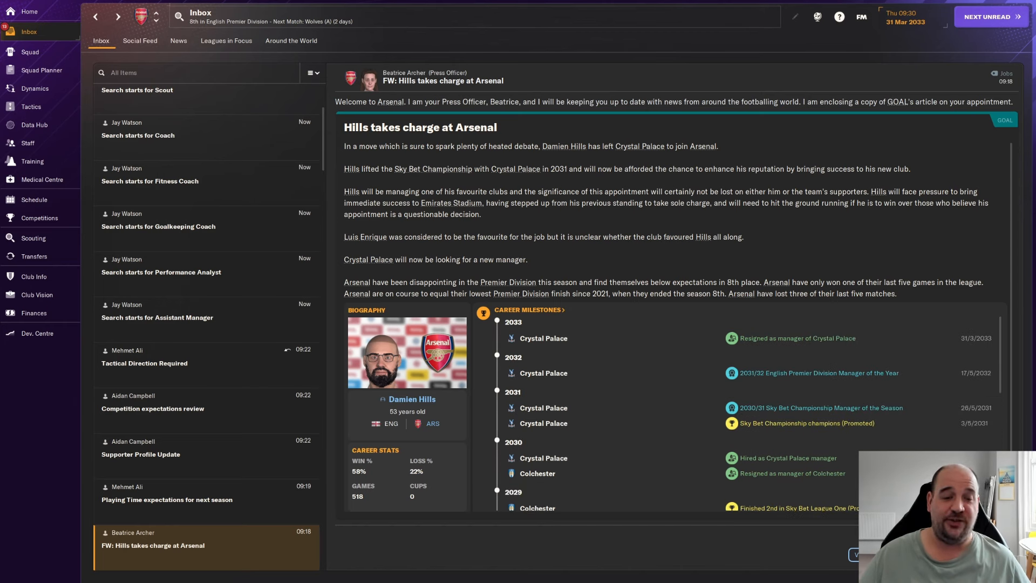
{"action": "mouse_move", "coordinate": [916, 344]}
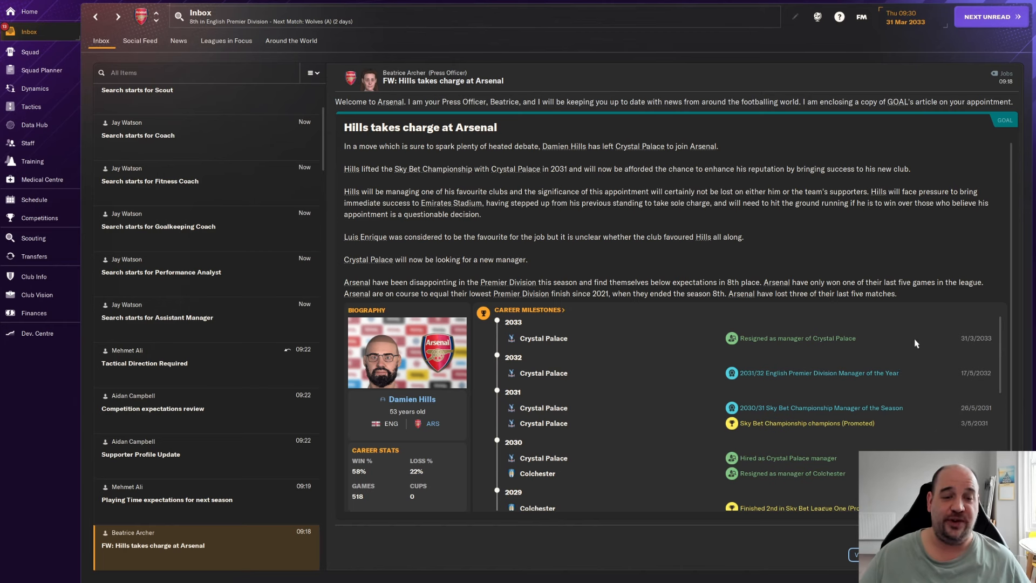
{"action": "mouse_move", "coordinate": [909, 392]}
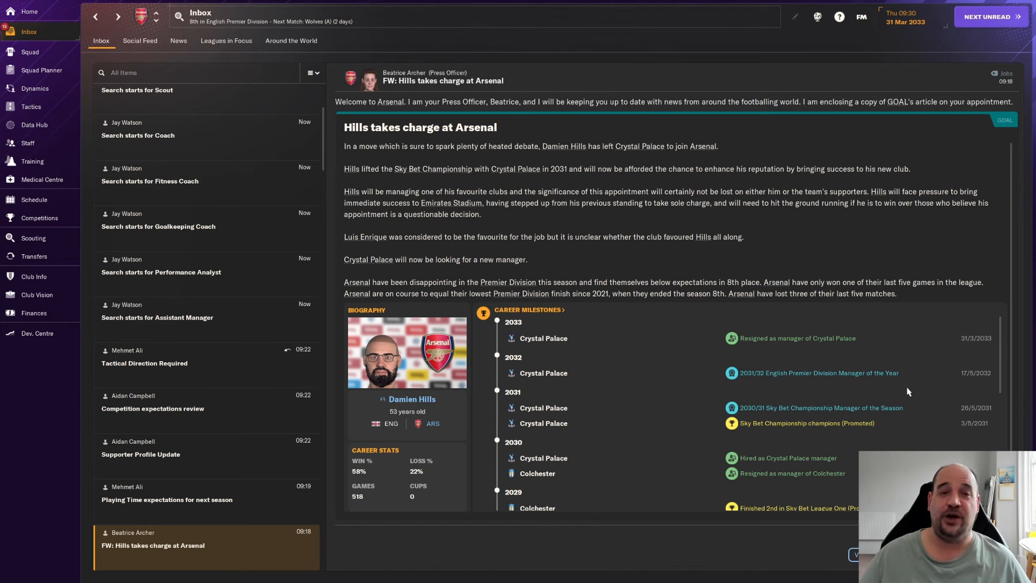
{"action": "mouse_move", "coordinate": [927, 400]}
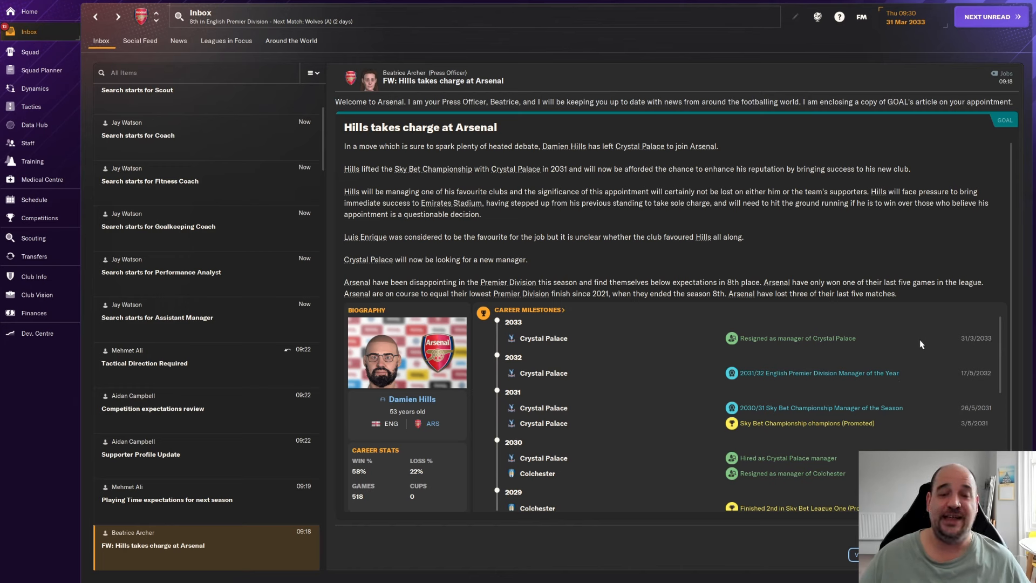
{"action": "mouse_move", "coordinate": [604, 345]}
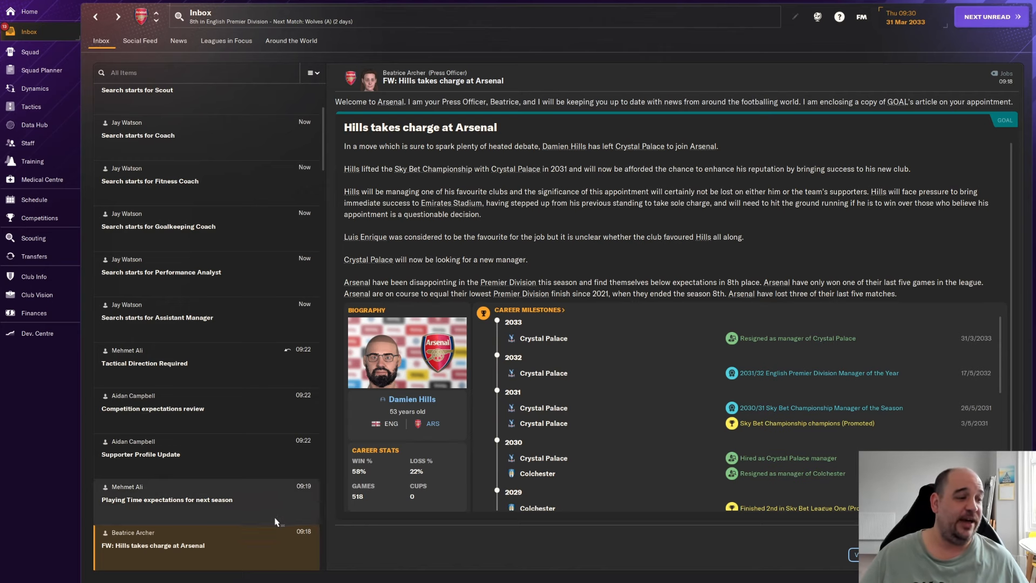
{"action": "left_click", "coordinate": [166, 499]}
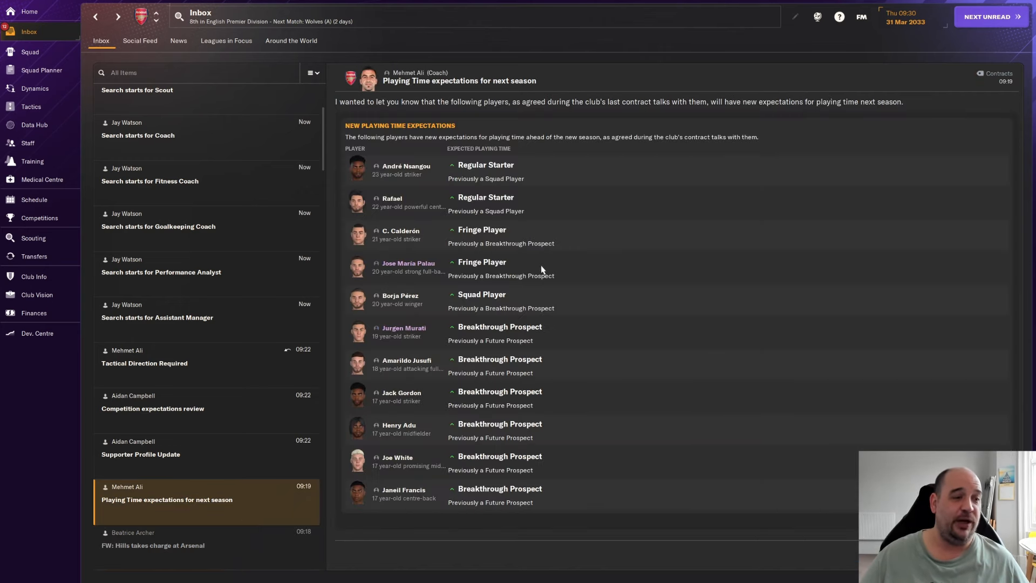
{"action": "mouse_move", "coordinate": [715, 390]}
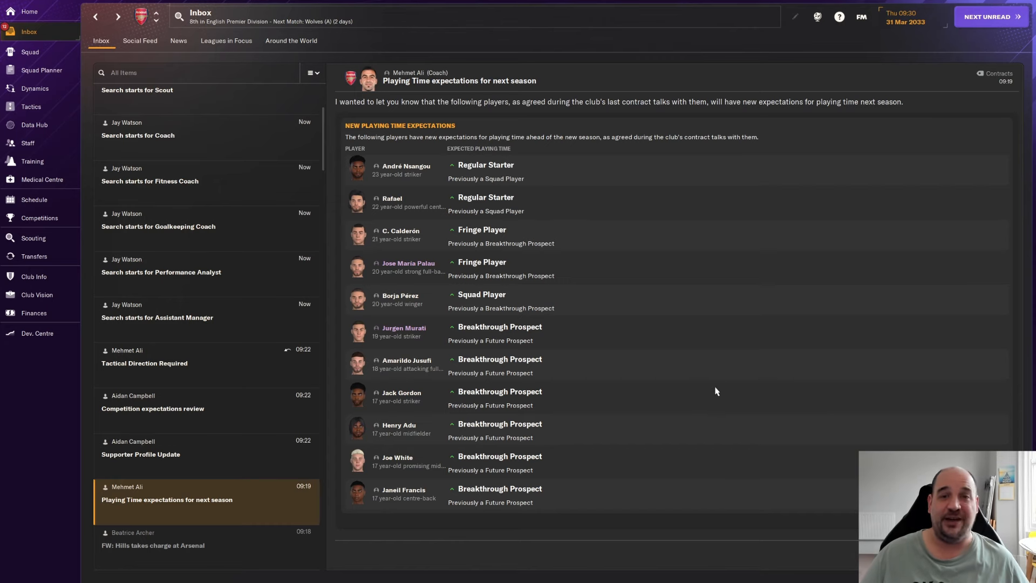
{"action": "mouse_move", "coordinate": [226, 463]}
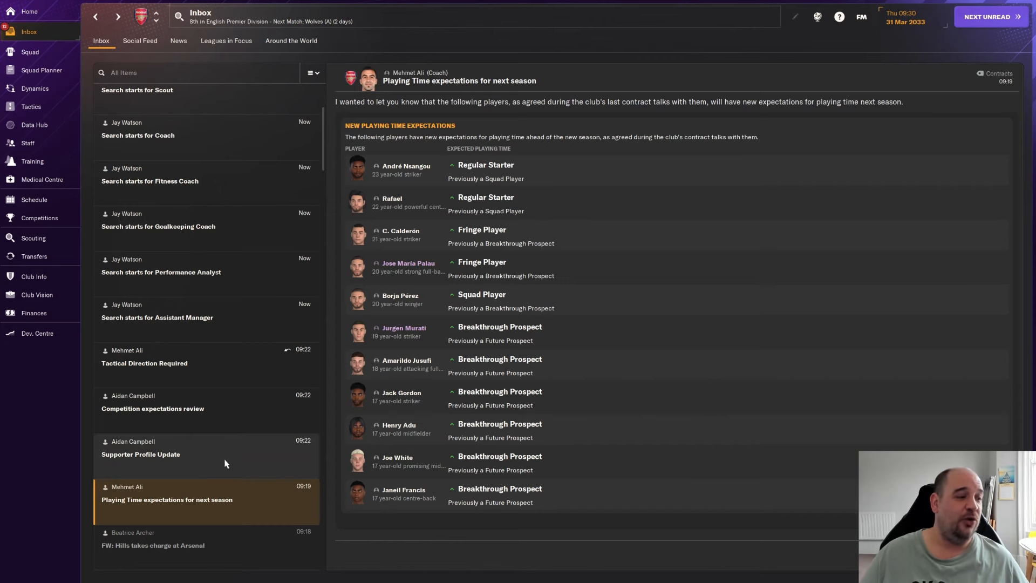
- Read the chairperson's Supporter Profile Update with supporter groups and expectations
{"action": "left_click", "coordinate": [140, 455]}
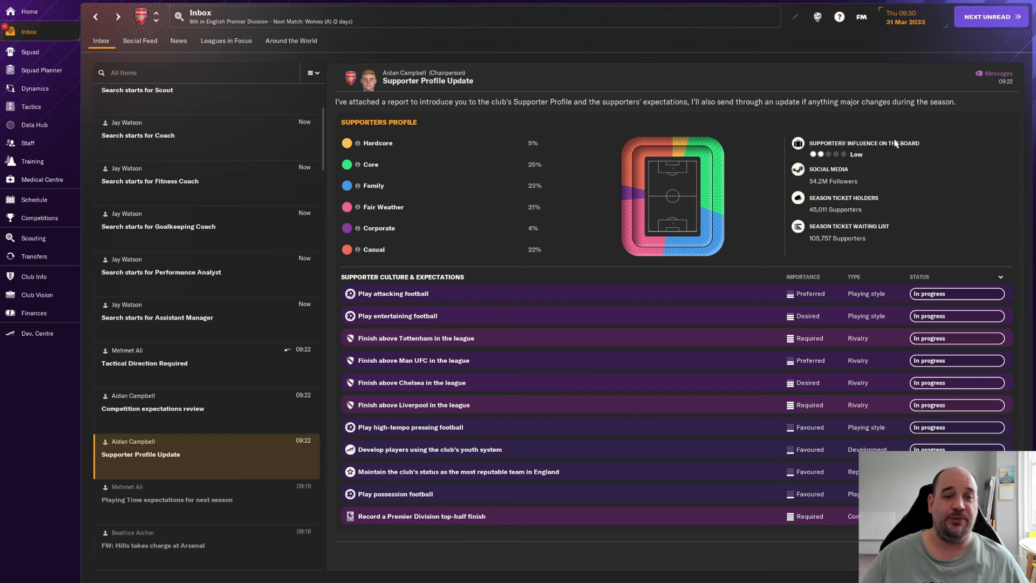
{"action": "mouse_move", "coordinate": [859, 160]}
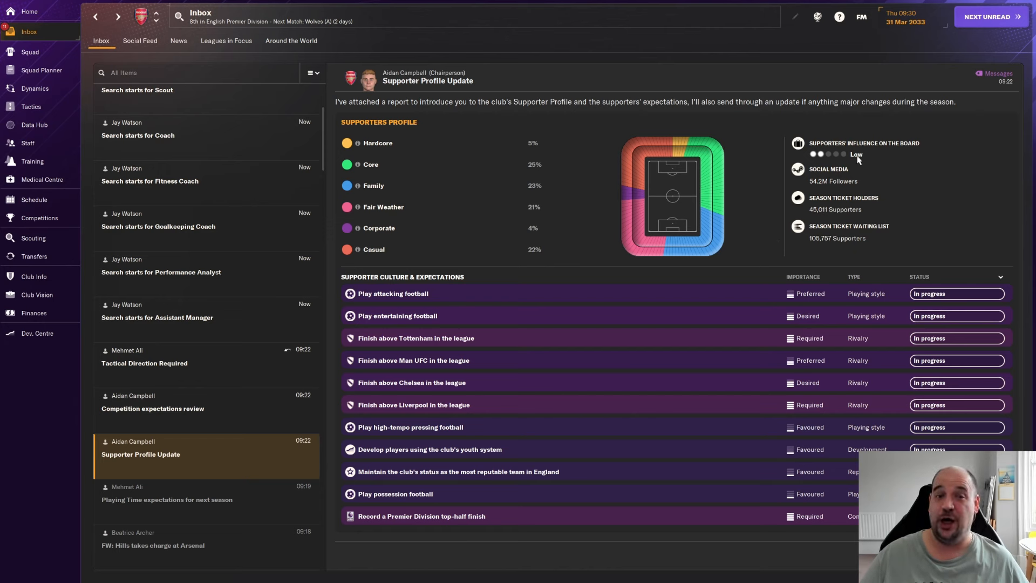
{"action": "mouse_move", "coordinate": [826, 189]}
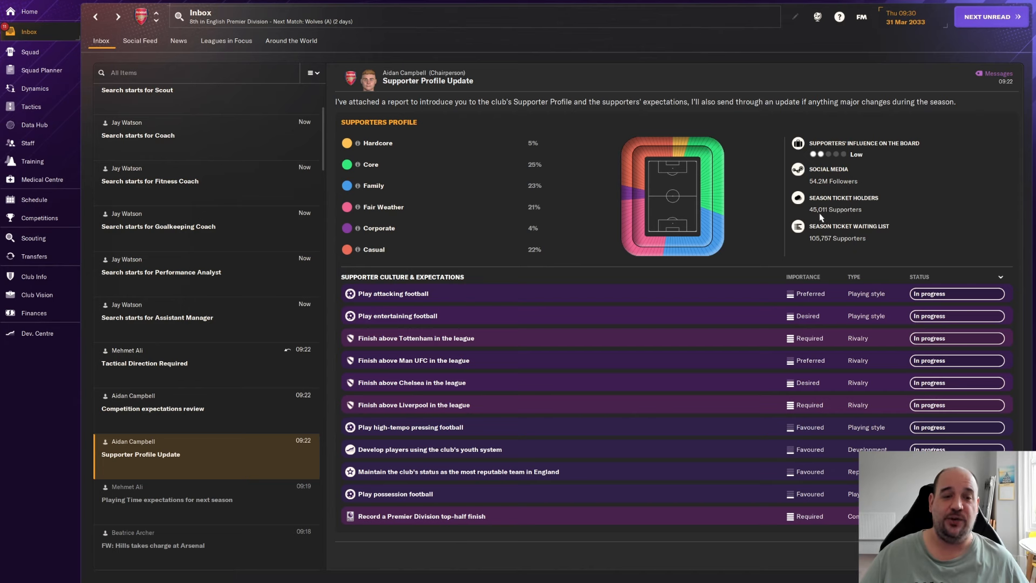
{"action": "mouse_move", "coordinate": [819, 203]}
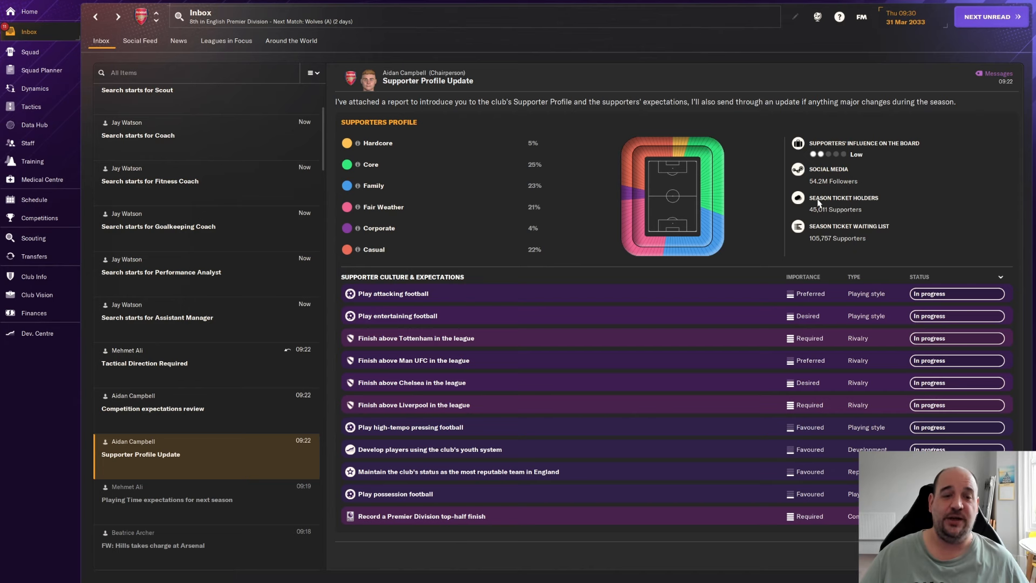
{"action": "mouse_move", "coordinate": [814, 218]}
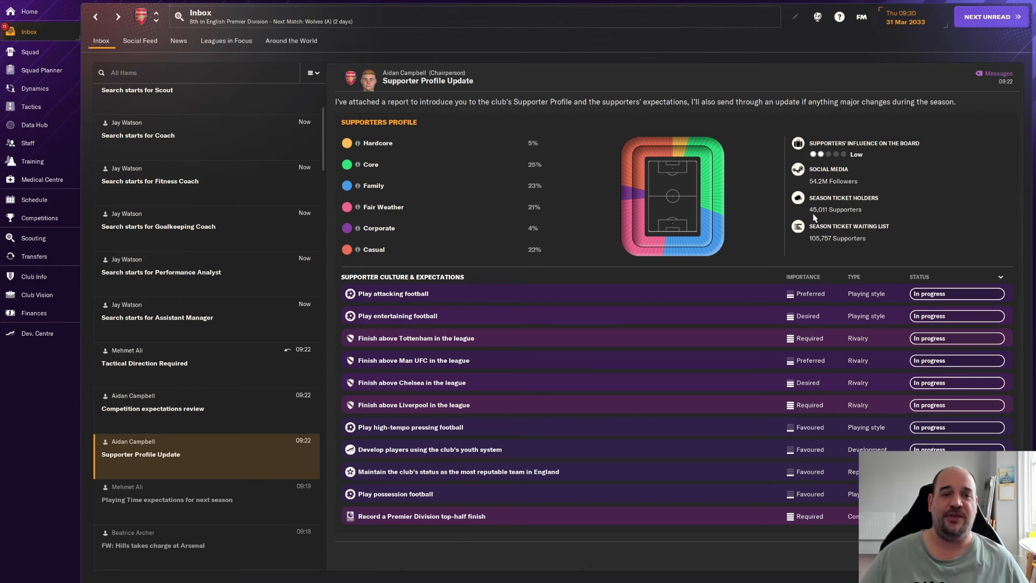
{"action": "mouse_move", "coordinate": [816, 244]}
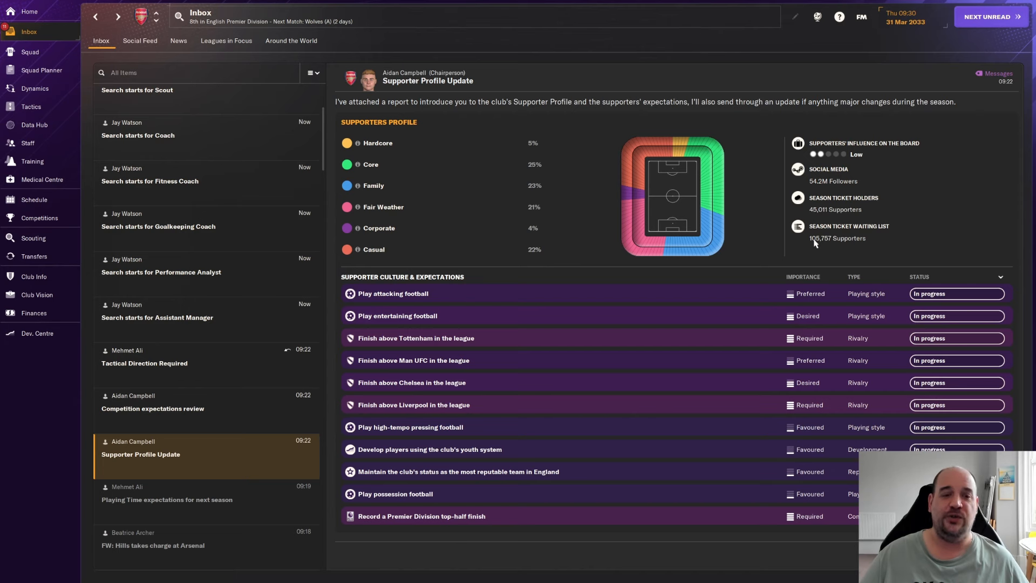
{"action": "mouse_move", "coordinate": [859, 231]}
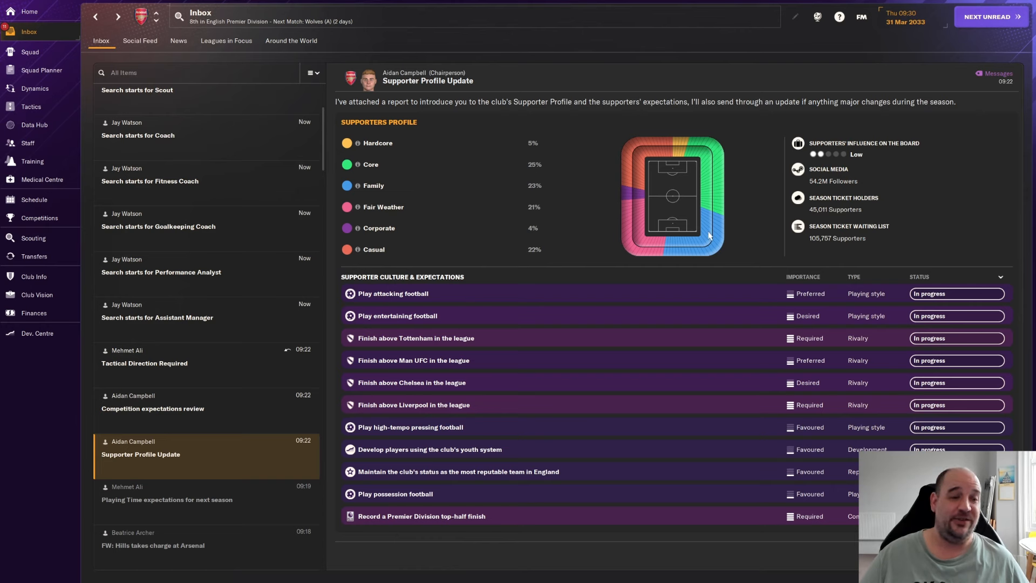
{"action": "mouse_move", "coordinate": [838, 251]}
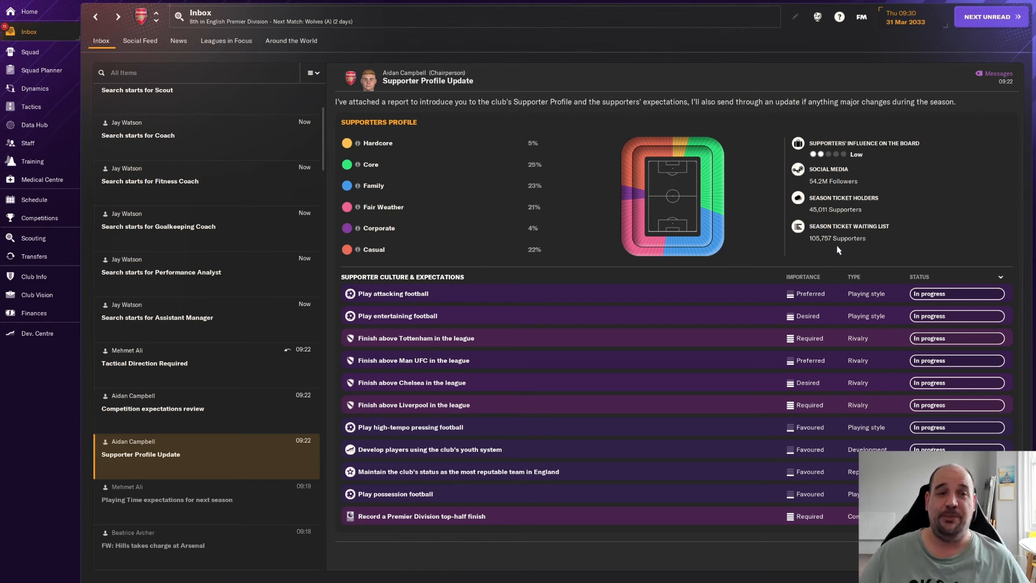
{"action": "mouse_move", "coordinate": [570, 230]}
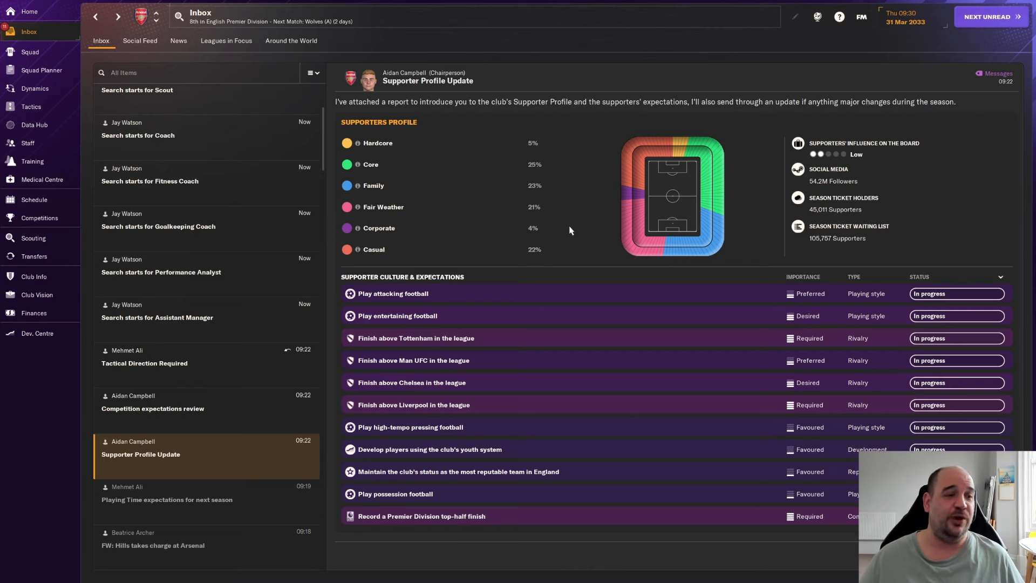
{"action": "mouse_move", "coordinate": [541, 145]}
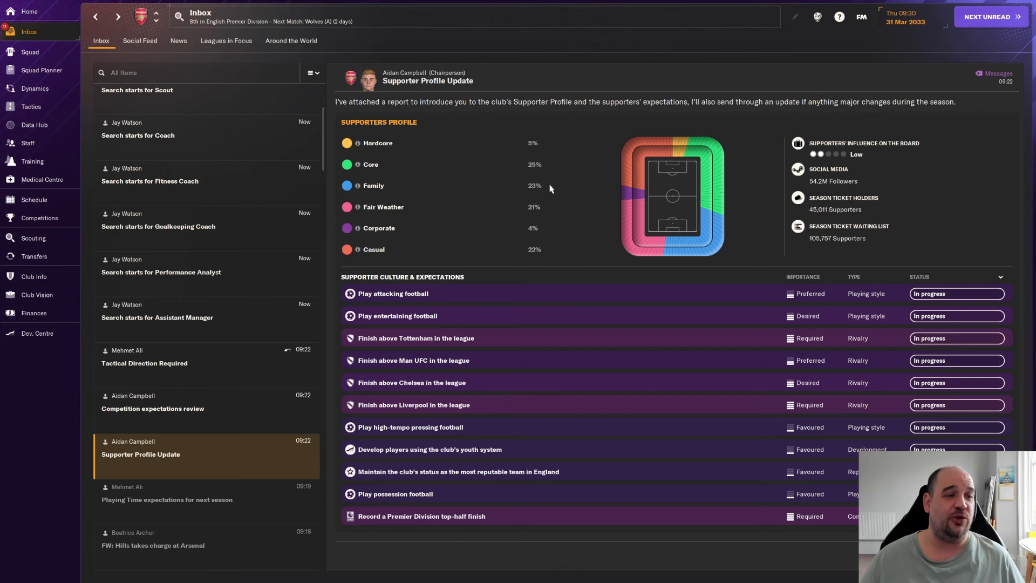
{"action": "mouse_move", "coordinate": [548, 212]}
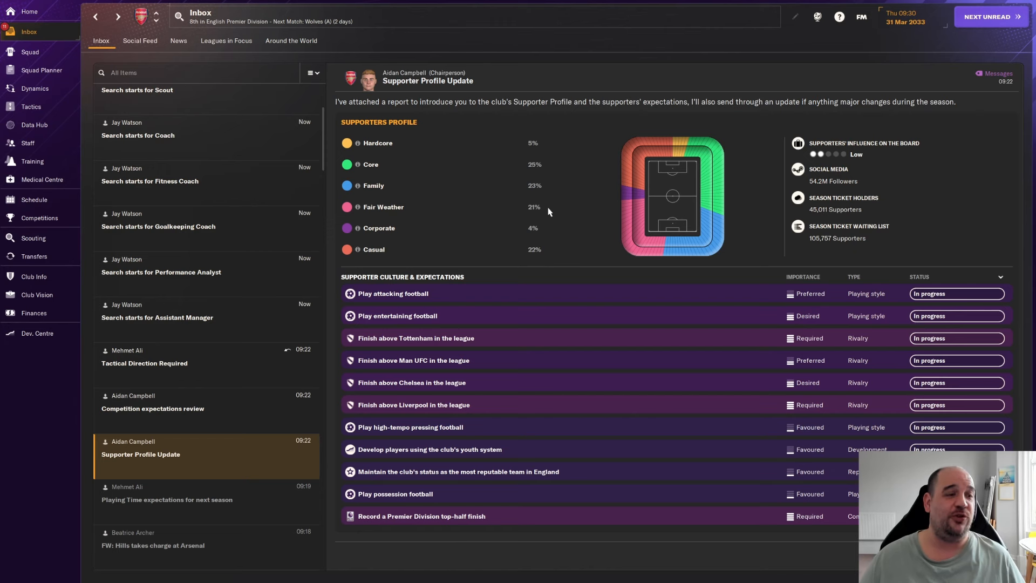
{"action": "mouse_move", "coordinate": [572, 250]}
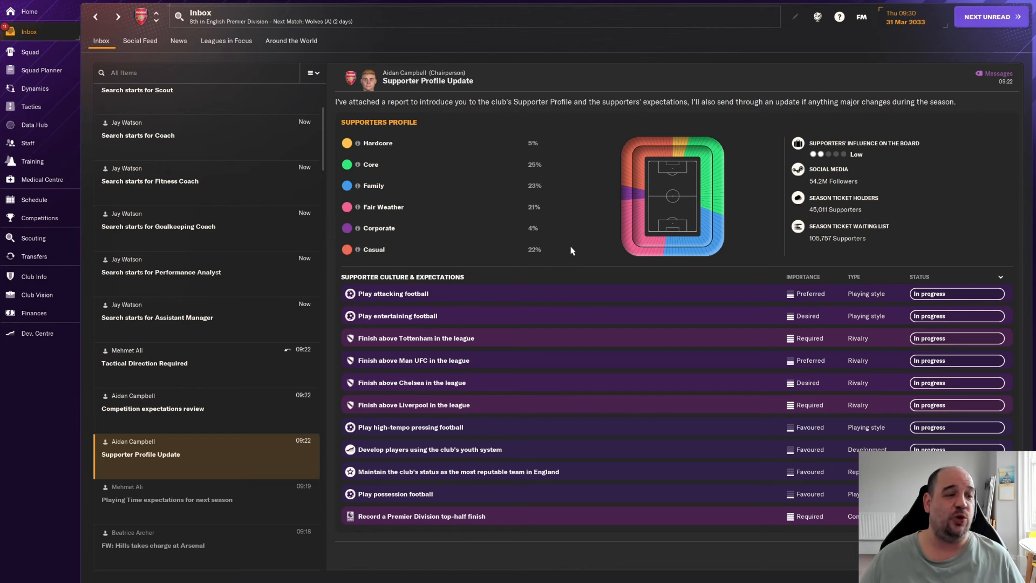
{"action": "mouse_move", "coordinate": [488, 175]}
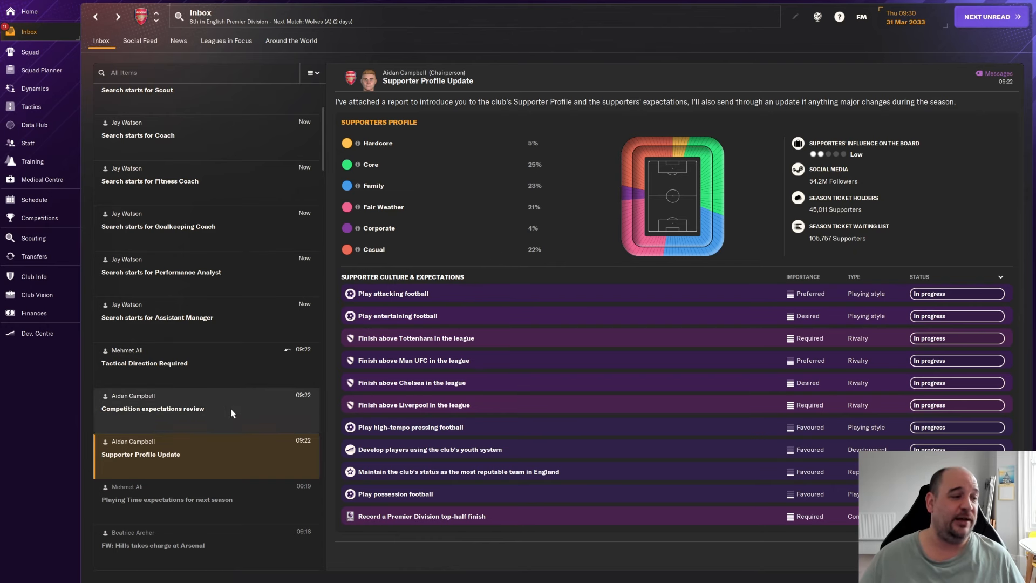
- Read the competition expectations review, Tactical Direction Required, and three staff search notices
{"action": "left_click", "coordinate": [154, 408]}
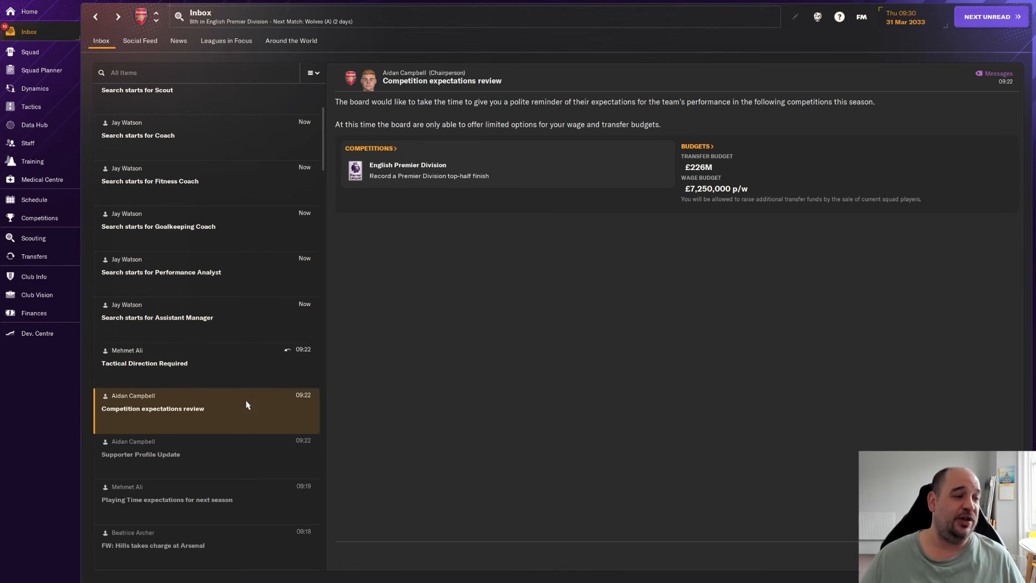
{"action": "mouse_move", "coordinate": [451, 185]}
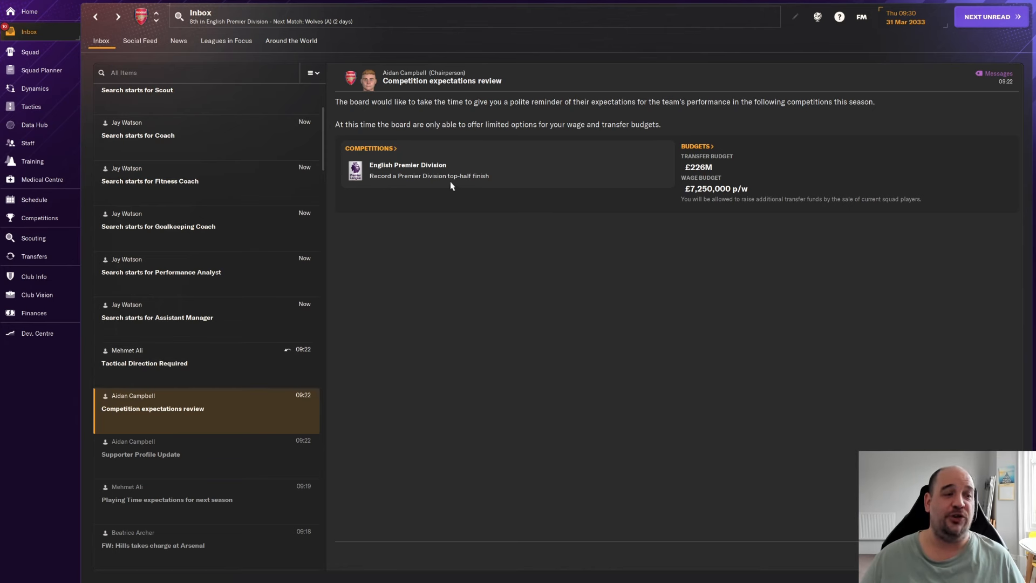
{"action": "mouse_move", "coordinate": [570, 218]}
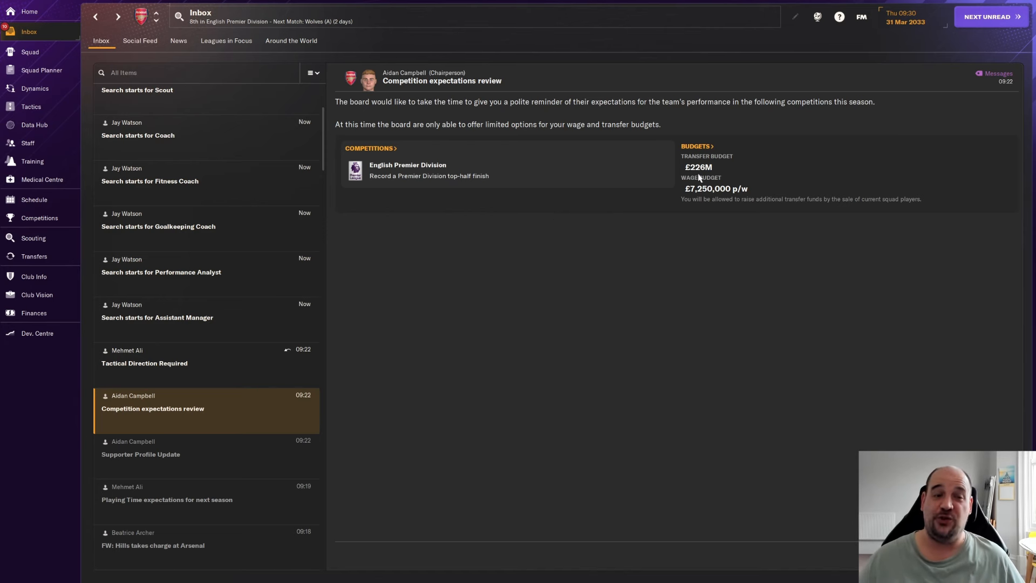
{"action": "mouse_move", "coordinate": [701, 182]}
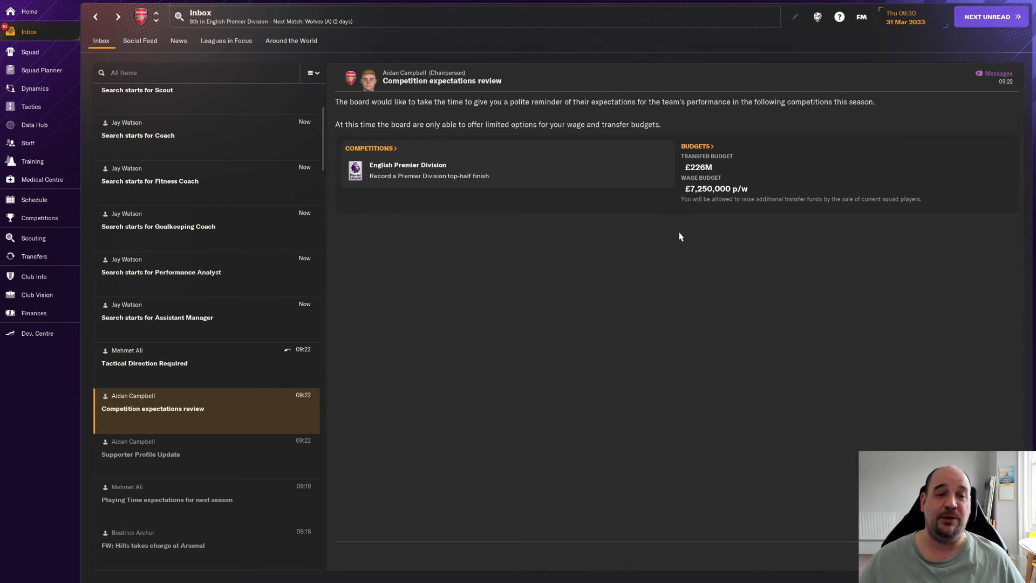
{"action": "mouse_move", "coordinate": [232, 371]}
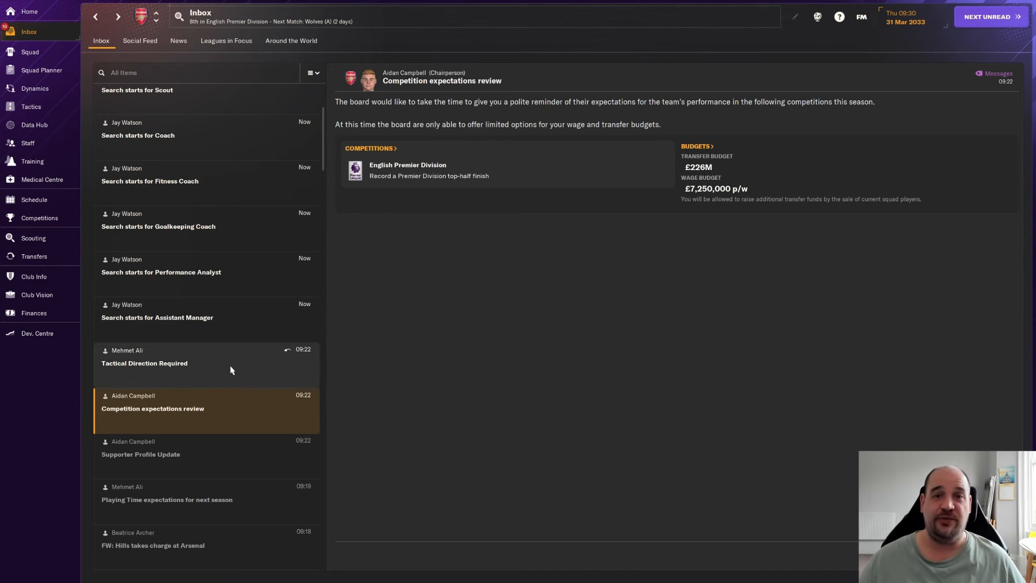
{"action": "left_click", "coordinate": [144, 362]}
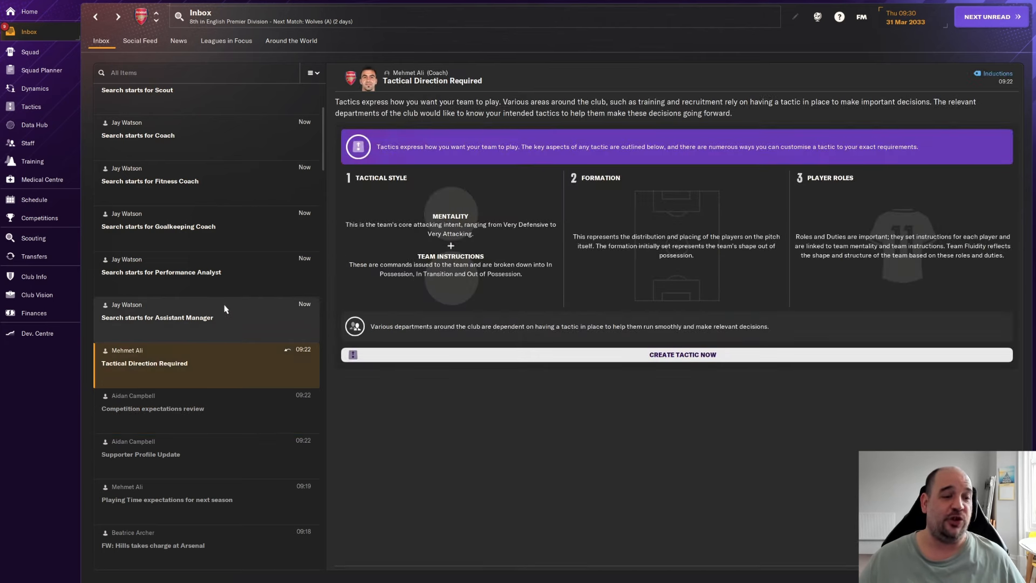
{"action": "mouse_move", "coordinate": [242, 324]}
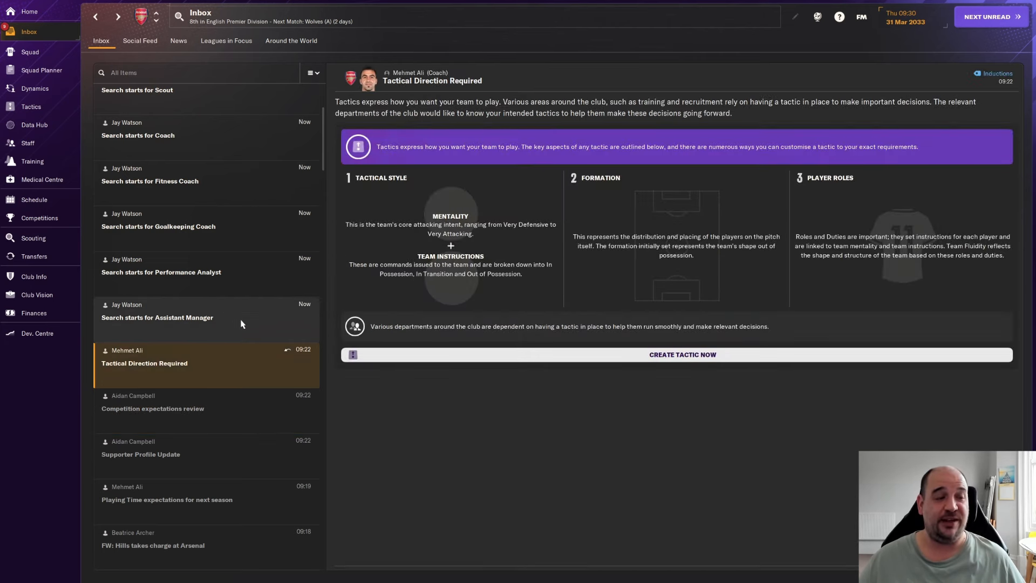
{"action": "left_click", "coordinate": [158, 317]}
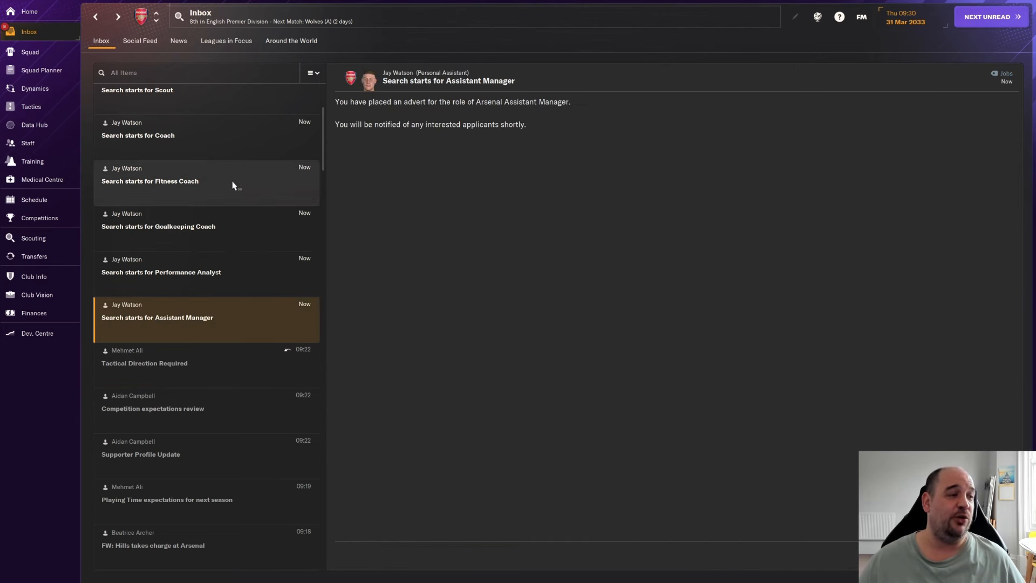
{"action": "left_click", "coordinate": [150, 182]}
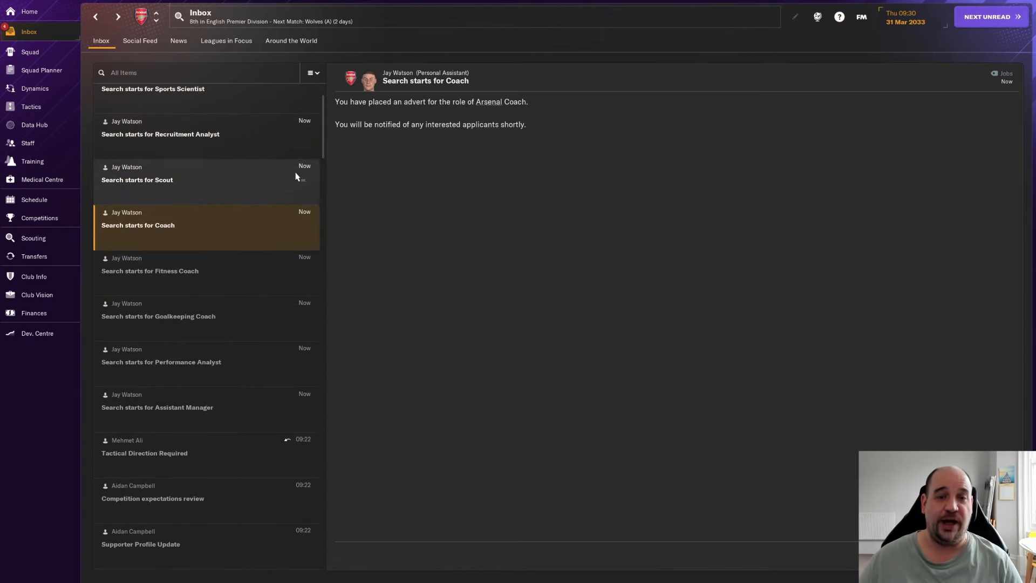
{"action": "left_click", "coordinate": [160, 134]}
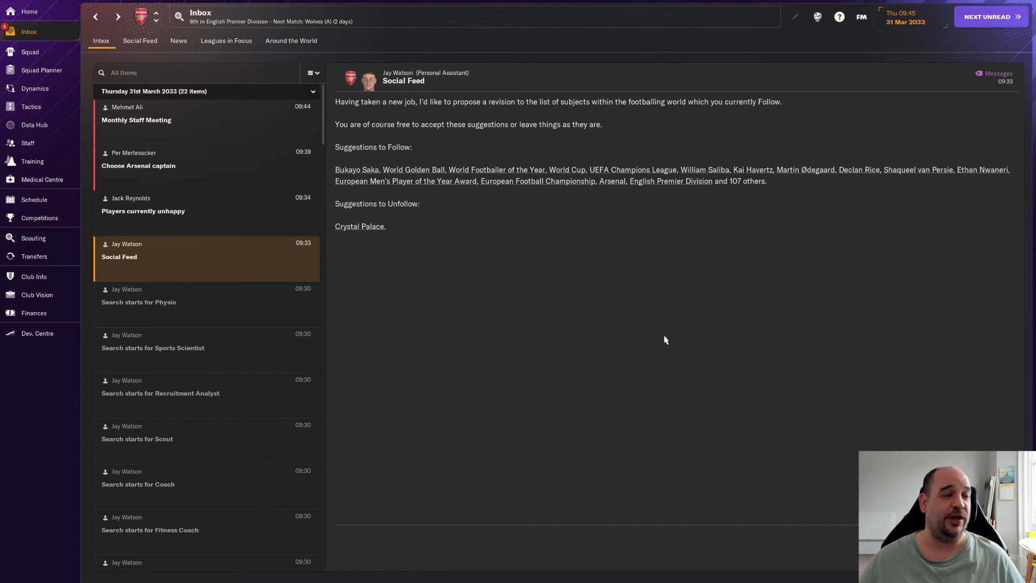
{"action": "mouse_move", "coordinate": [664, 334]}
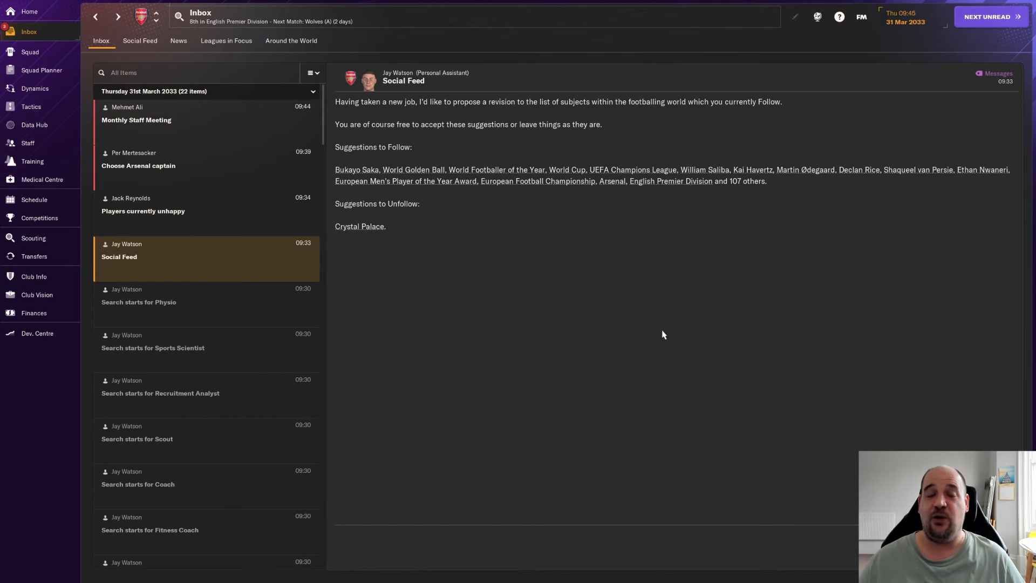
{"action": "mouse_move", "coordinate": [662, 331]}
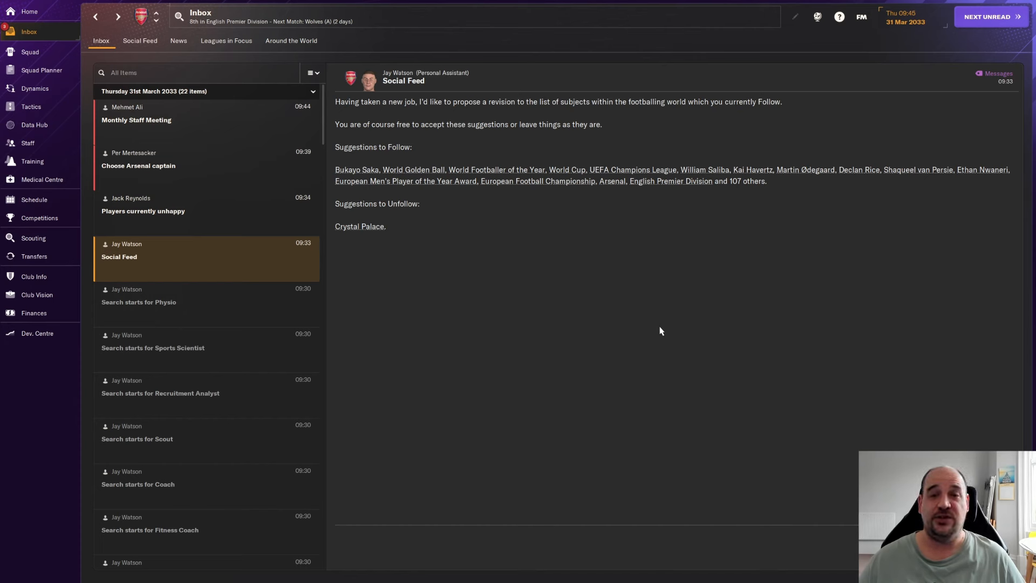
{"action": "mouse_move", "coordinate": [665, 332]}
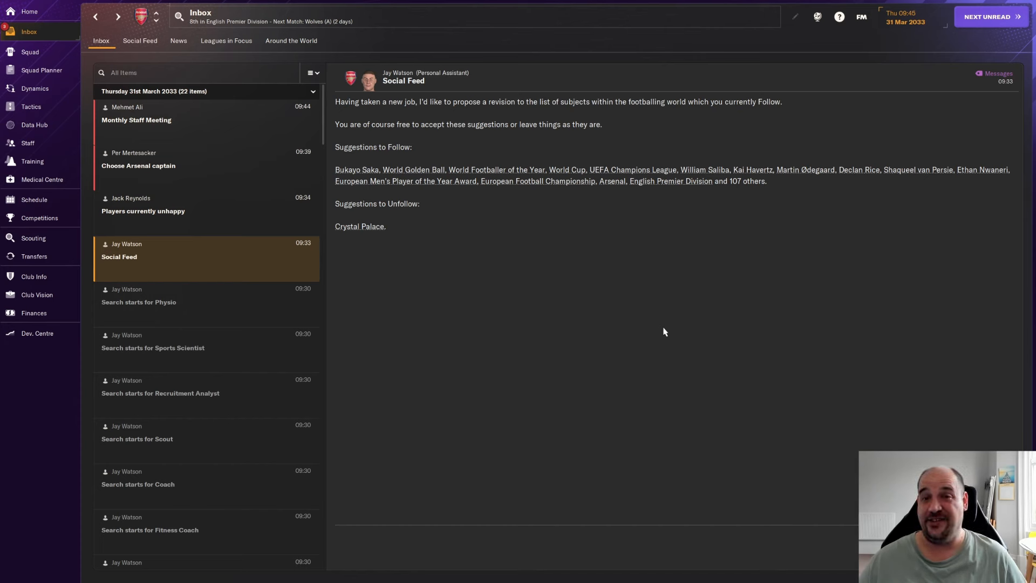
{"action": "mouse_move", "coordinate": [745, 327]}
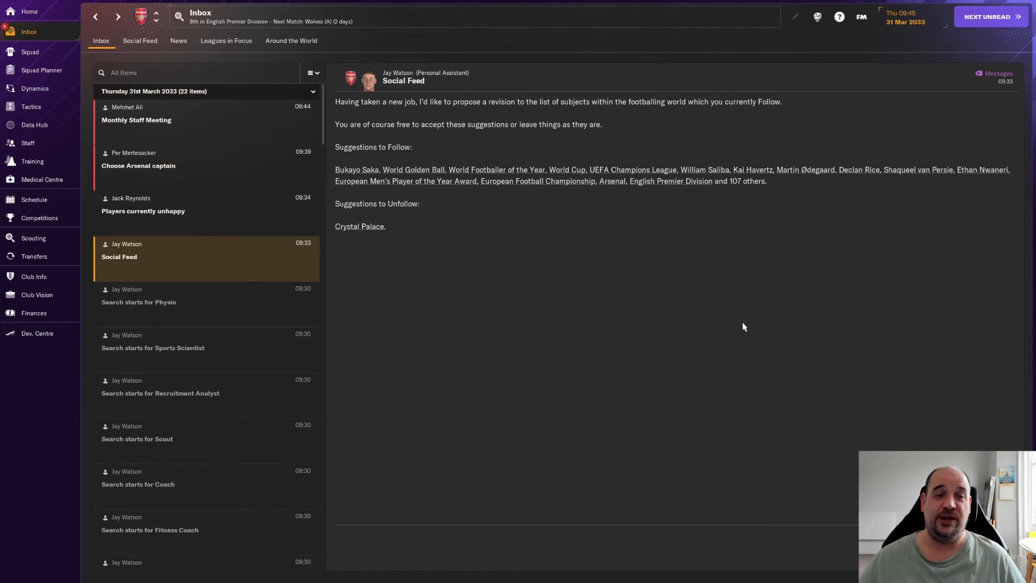
{"action": "mouse_move", "coordinate": [537, 297]}
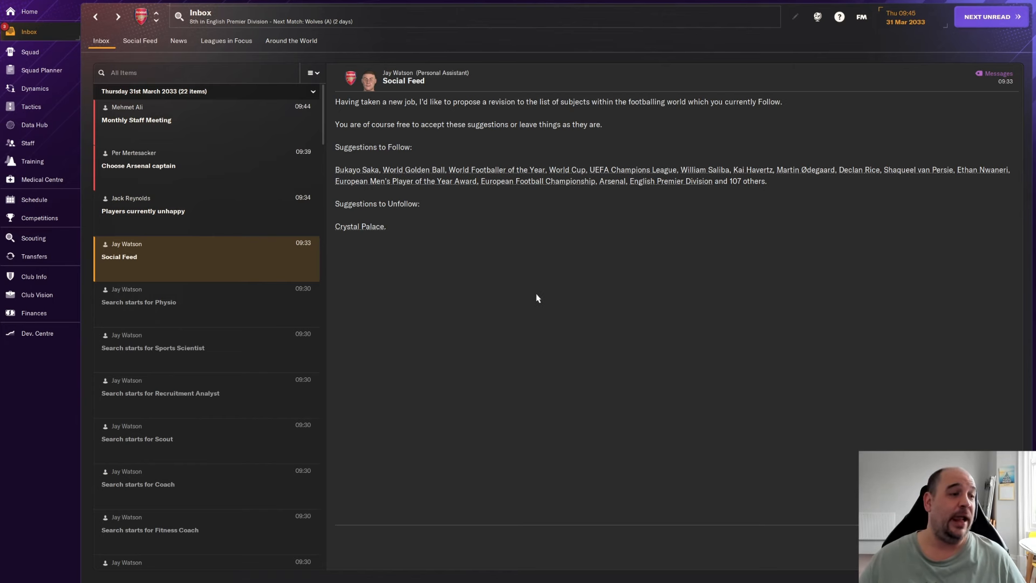
- Read the Player Liaison Officer's message listing Kale Đurin as wanting a new contract
{"action": "left_click", "coordinate": [142, 211]}
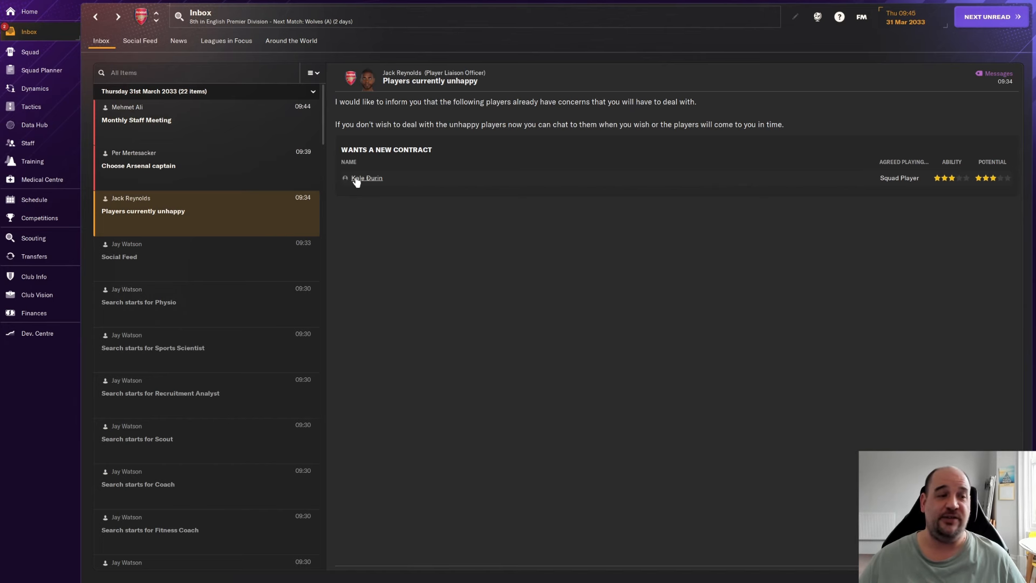
{"action": "mouse_move", "coordinate": [443, 112]}
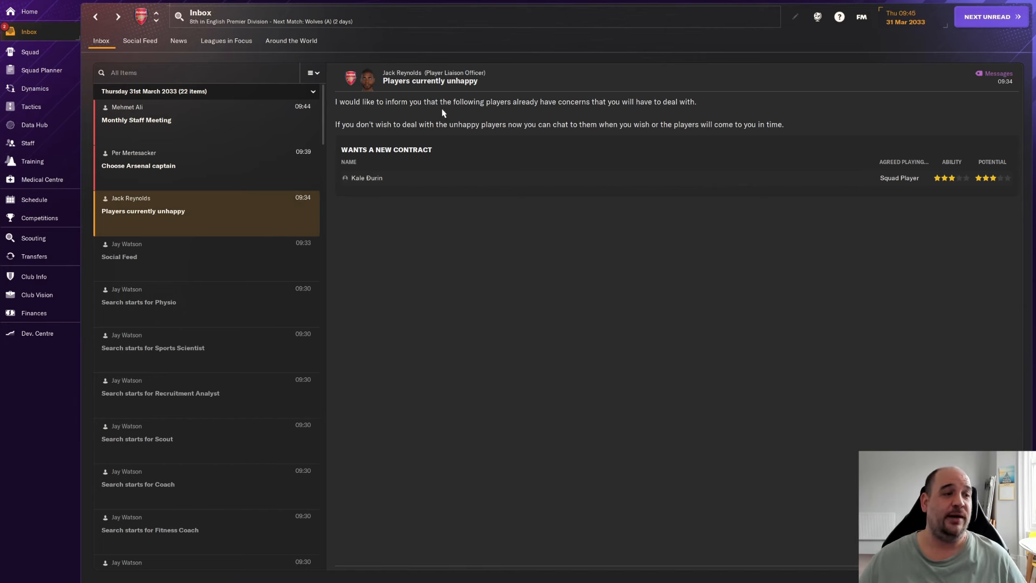
{"action": "mouse_move", "coordinate": [415, 132]}
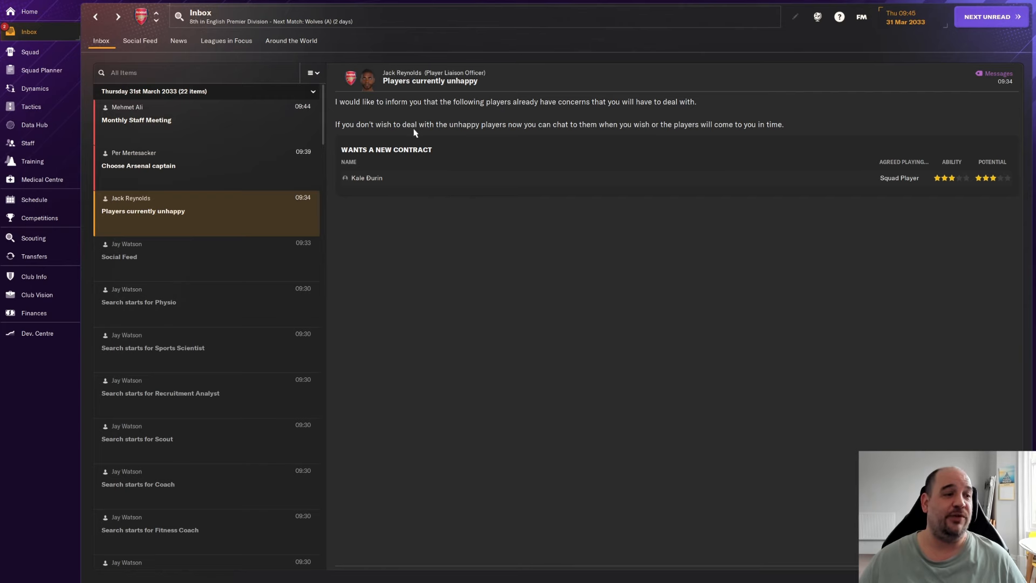
{"action": "mouse_move", "coordinate": [369, 184]}
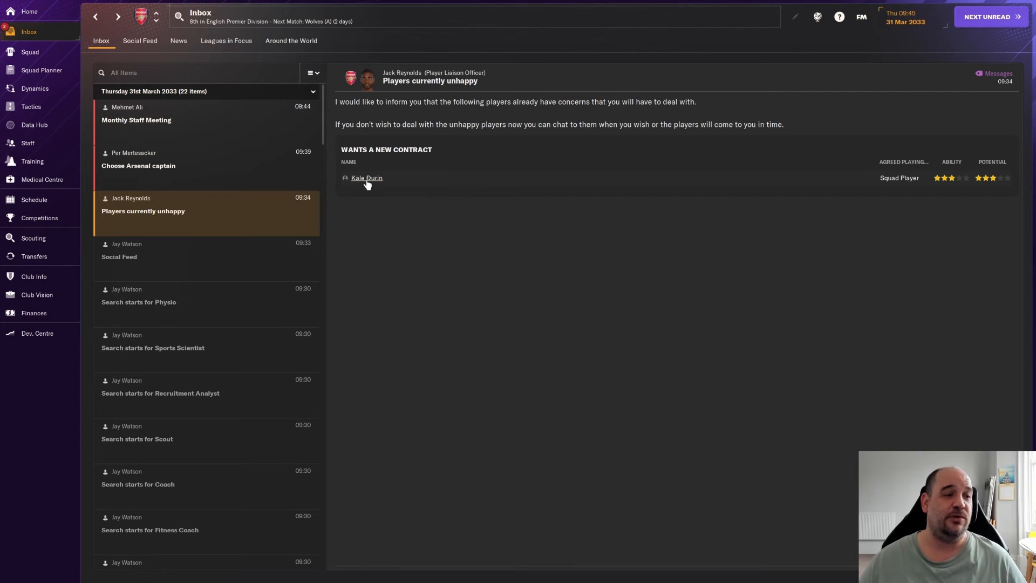
{"action": "left_click", "coordinate": [367, 177]}
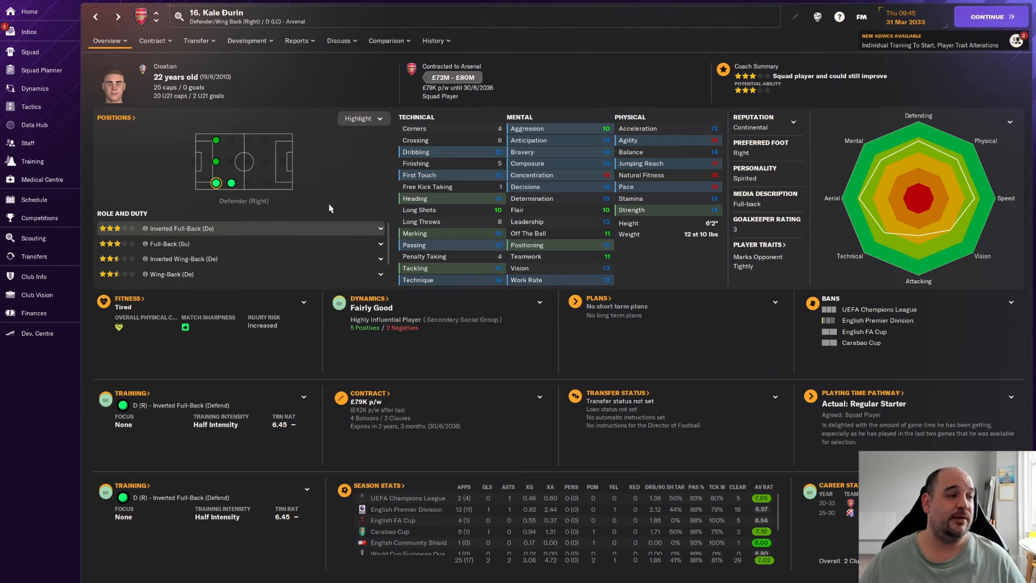
{"action": "mouse_move", "coordinate": [488, 483]}
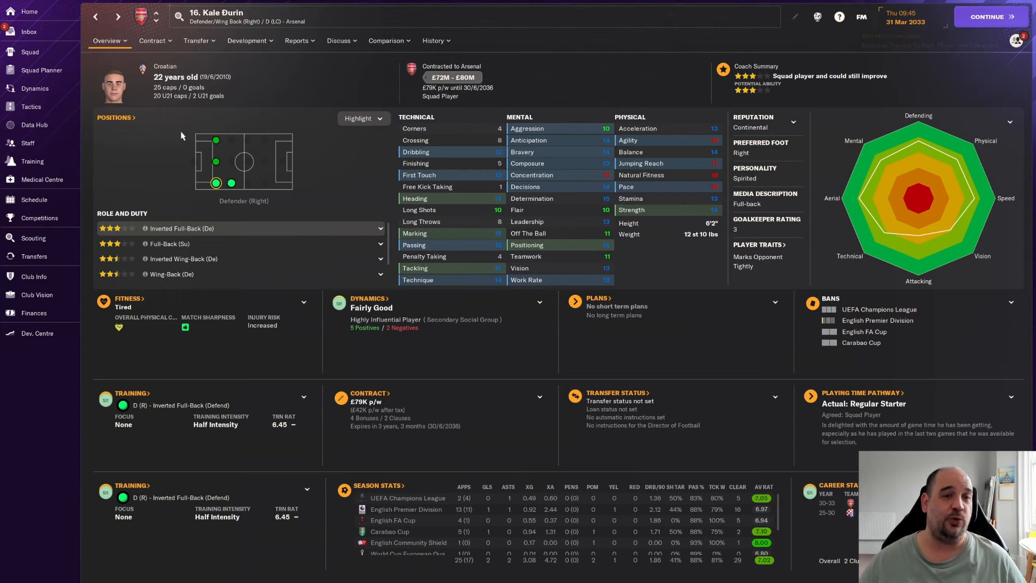
{"action": "left_click", "coordinate": [154, 41]}
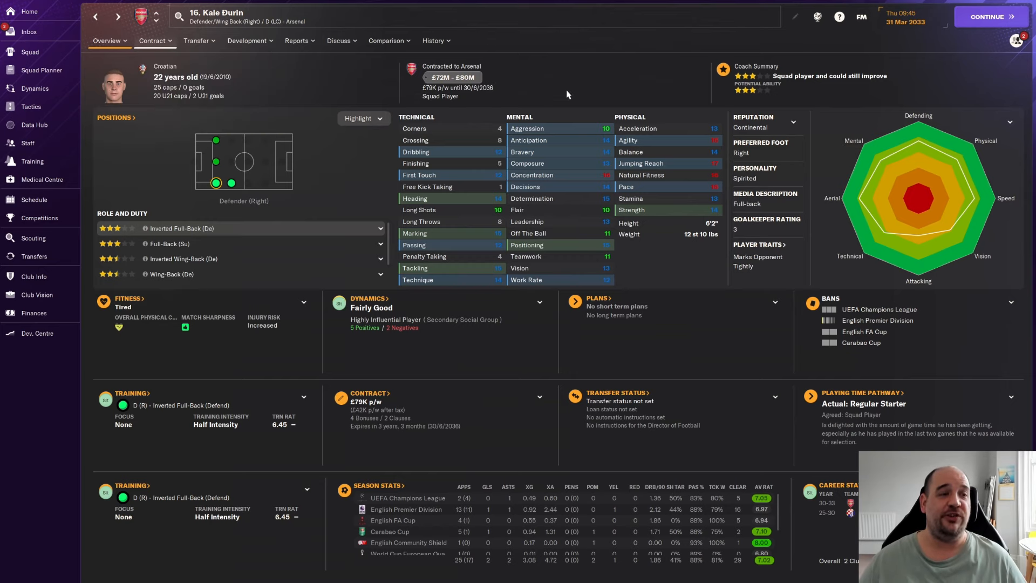
{"action": "mouse_move", "coordinate": [452, 77]}
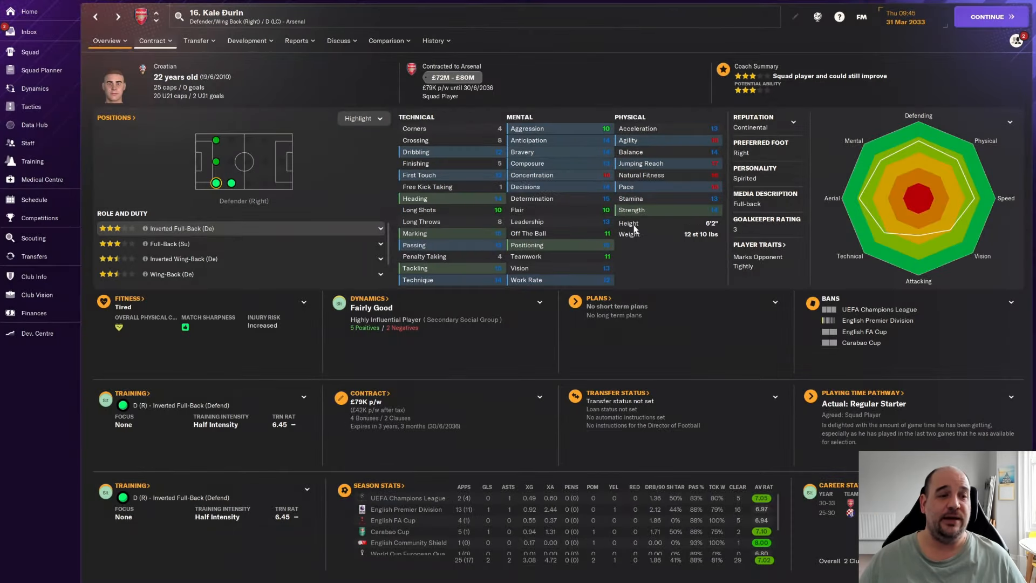
{"action": "mouse_move", "coordinate": [760, 110]}
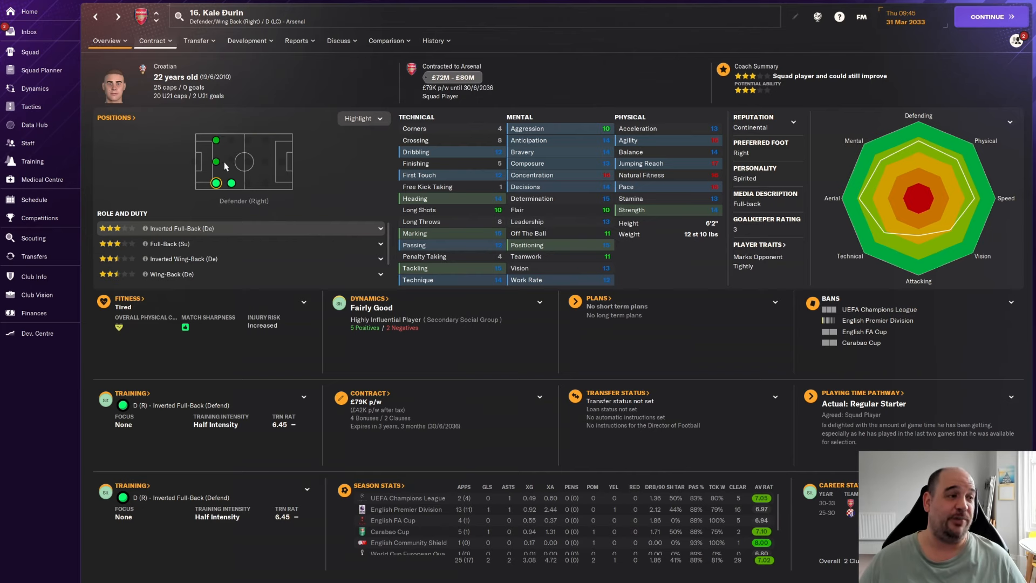
{"action": "left_click", "coordinate": [26, 31]}
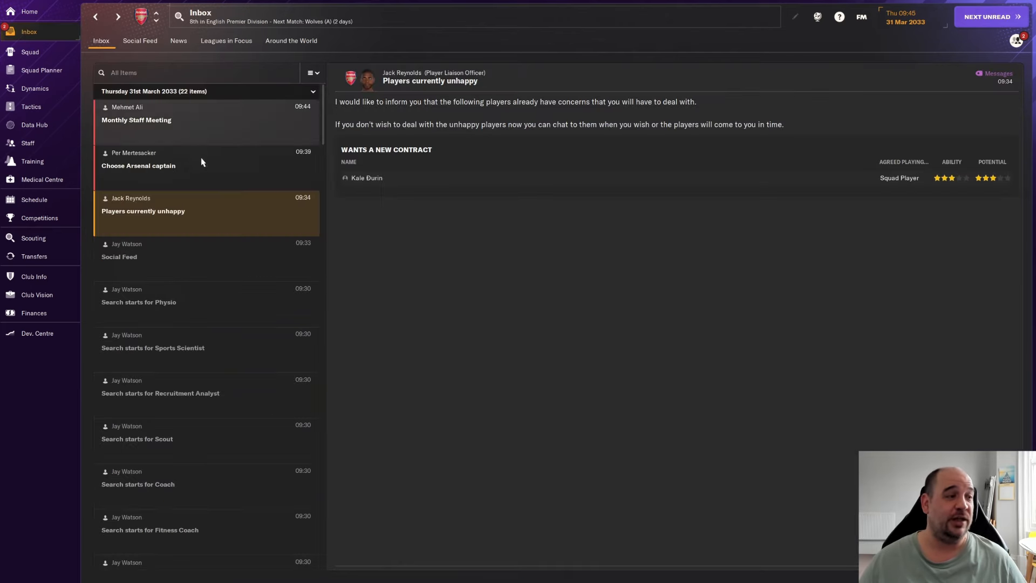
- Confirm Declan Rice as captain and Martin Ødegaard as vice-captain, then view the staff meeting agenda
{"action": "left_click", "coordinate": [138, 167]}
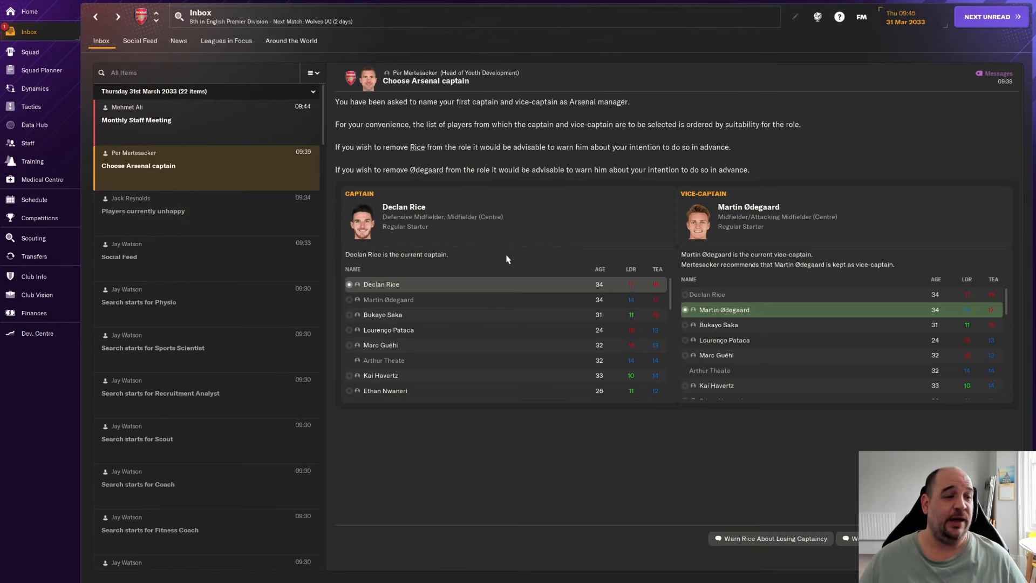
{"action": "mouse_move", "coordinate": [521, 263]}
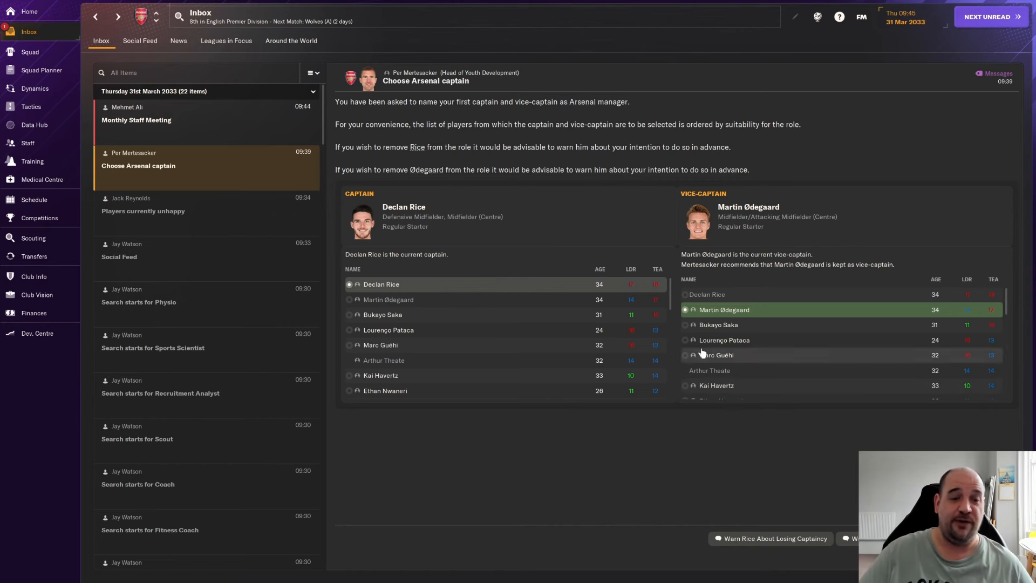
{"action": "mouse_move", "coordinate": [763, 355]}
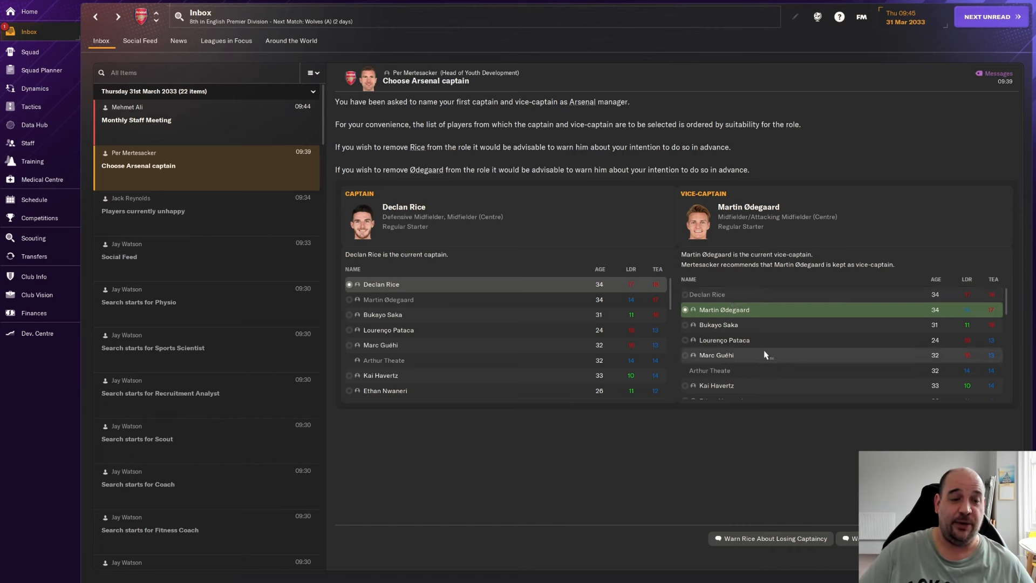
{"action": "mouse_move", "coordinate": [747, 328]}
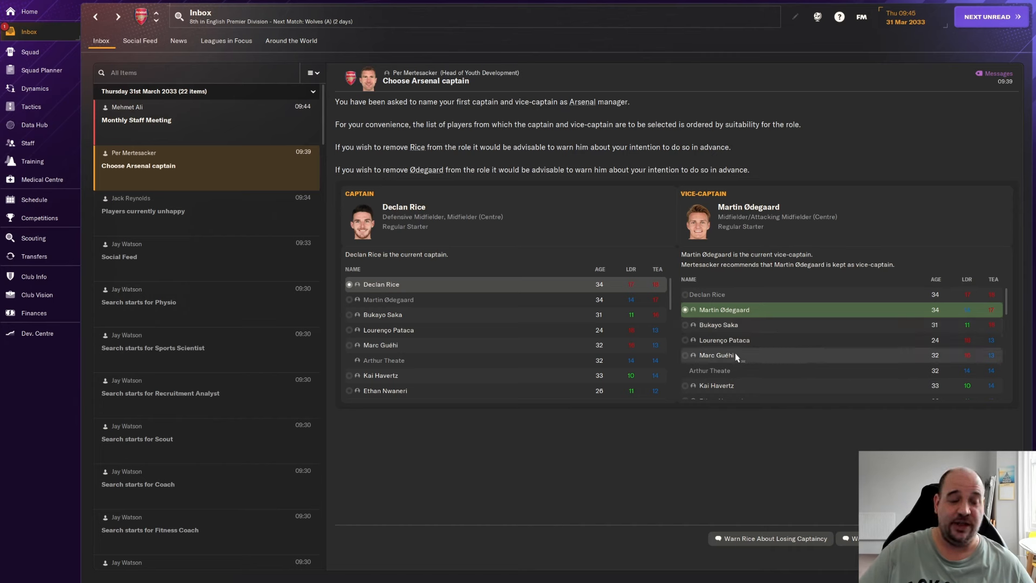
{"action": "mouse_move", "coordinate": [755, 351]}
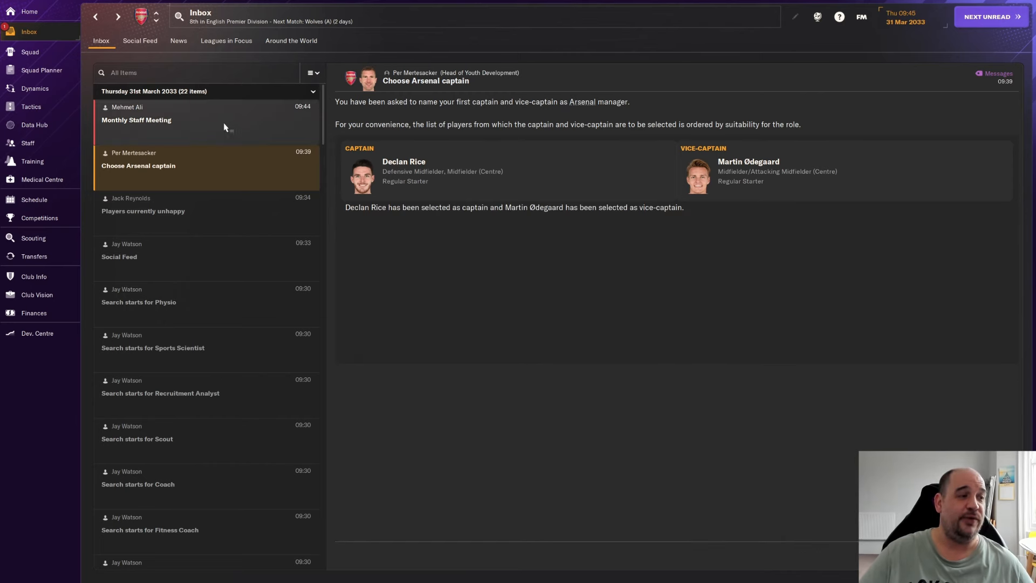
{"action": "left_click", "coordinate": [136, 120]}
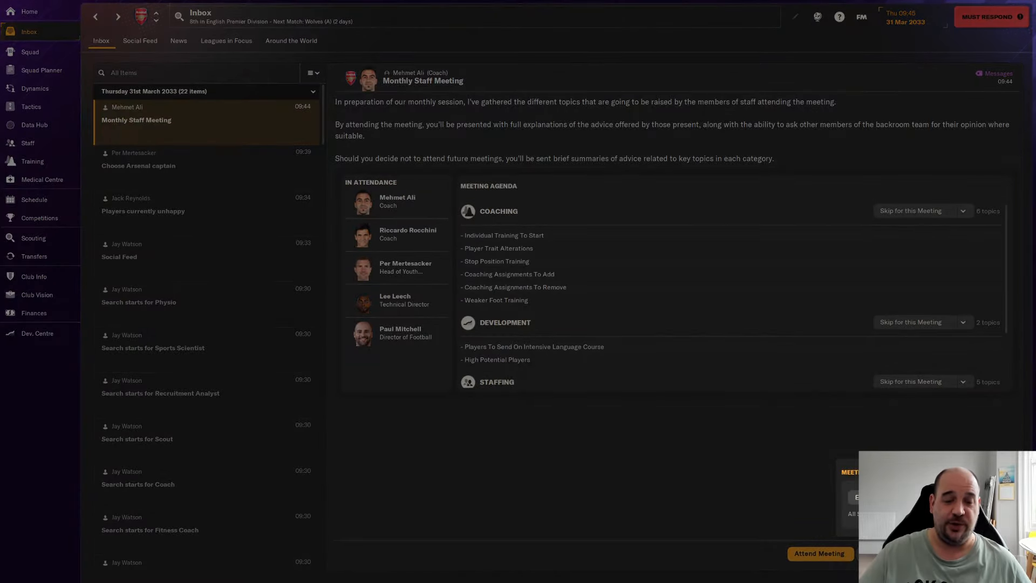
- Attend the monthly staff meeting, move on through every agenda topic and end it with no action points
{"action": "left_click", "coordinate": [819, 553]}
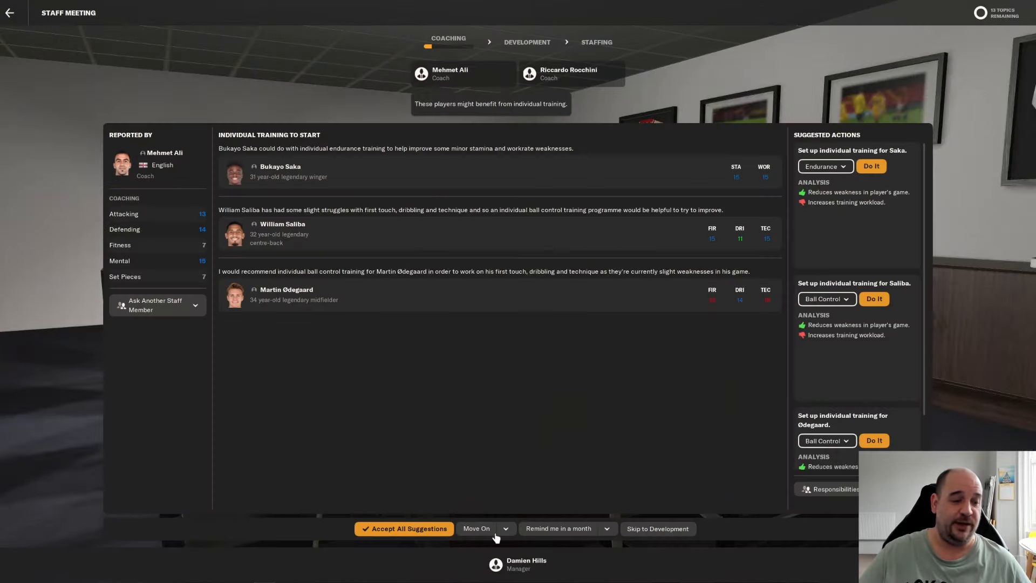
{"action": "left_click", "coordinate": [477, 529]}
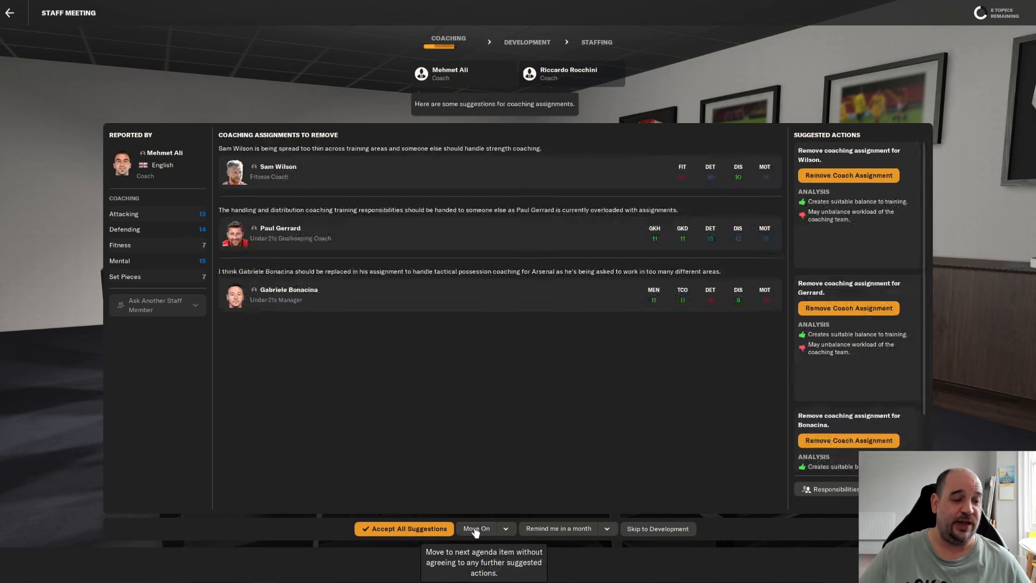
{"action": "left_click", "coordinate": [477, 528]}
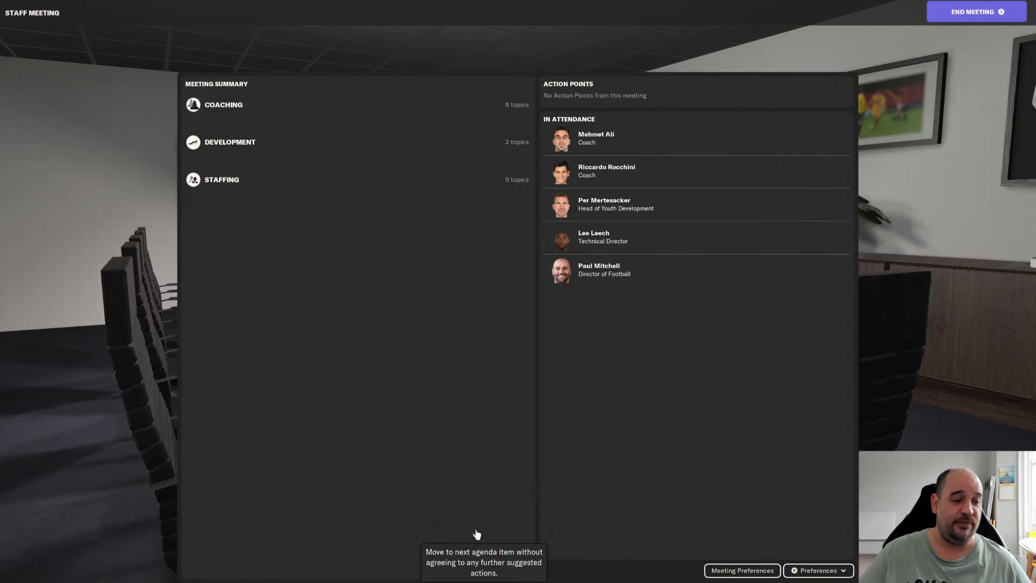
{"action": "left_click", "coordinate": [973, 11]}
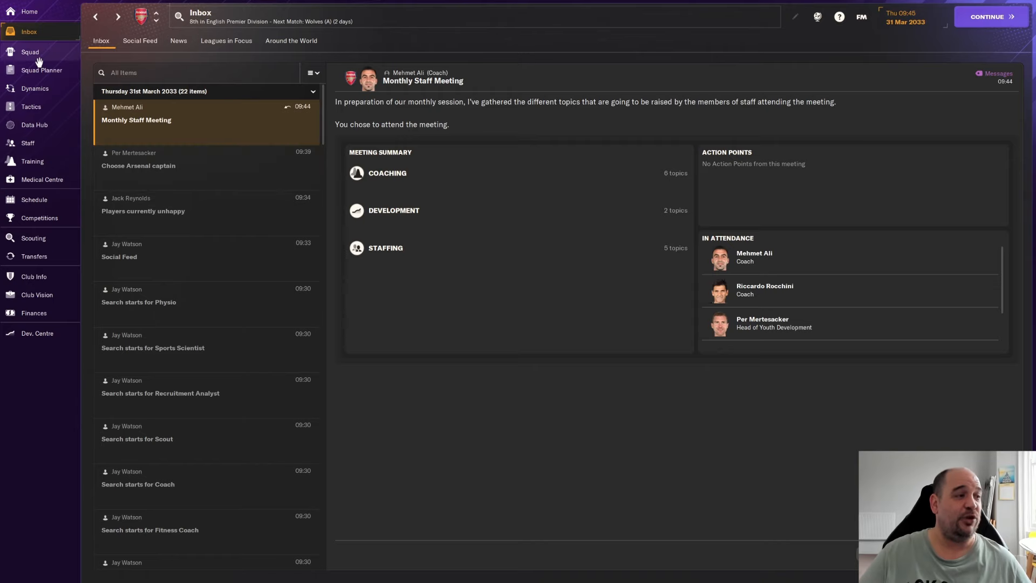
- Show Arsenal's squad list sorted by the Position column
{"action": "left_click", "coordinate": [31, 52]}
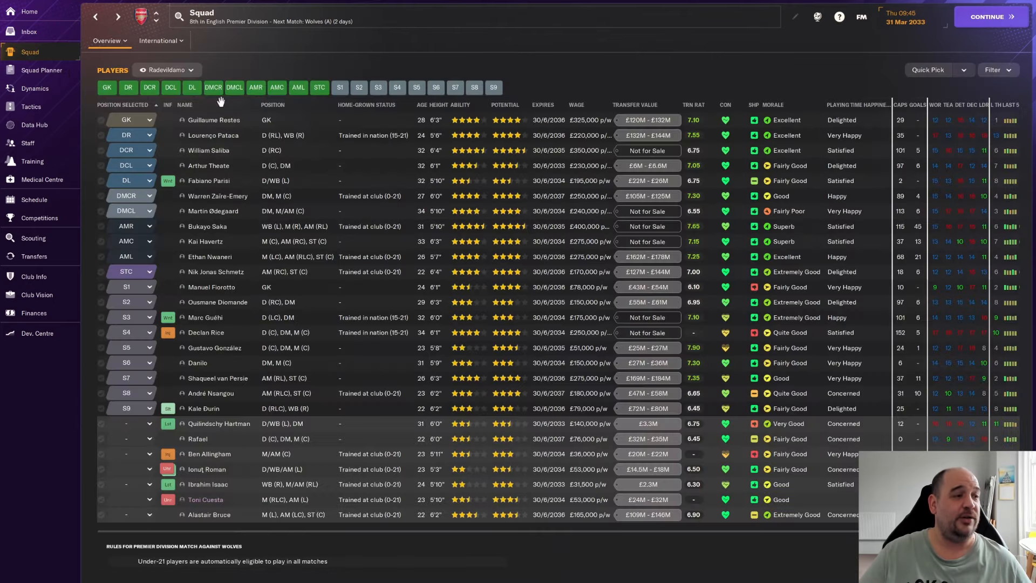
{"action": "left_click", "coordinate": [367, 105]}
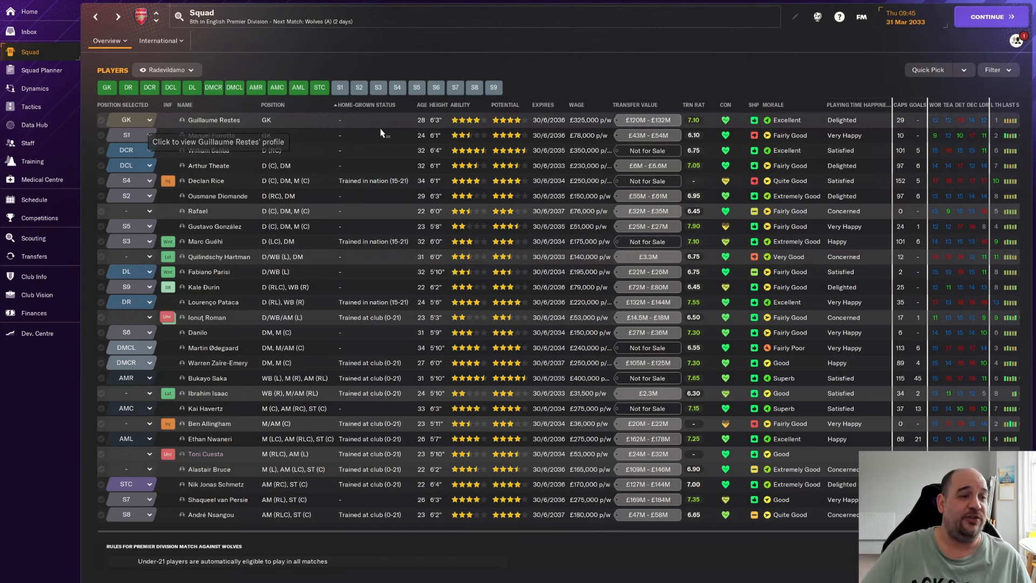
{"action": "mouse_move", "coordinate": [389, 128]}
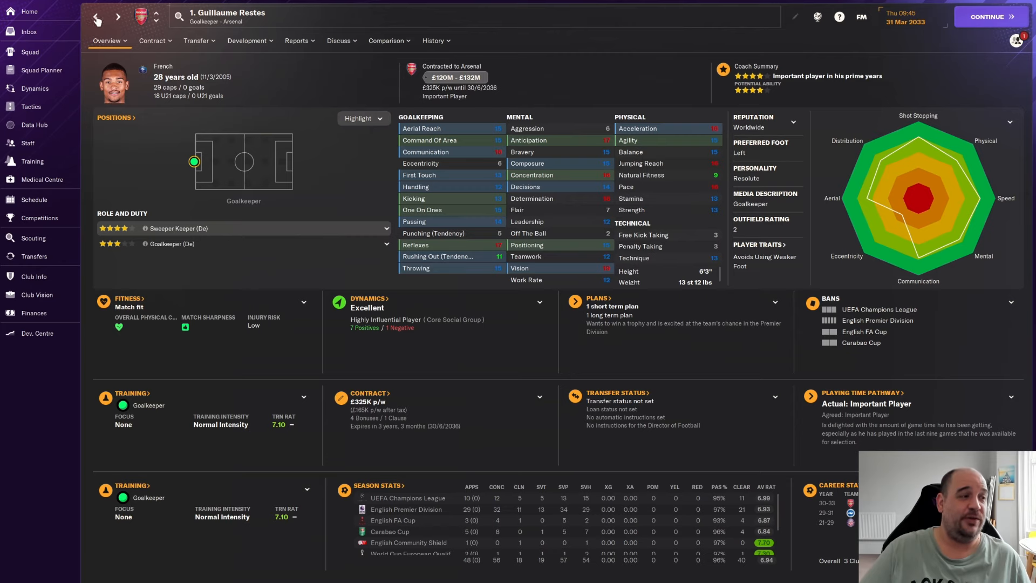
- Review Manuel Fiorotto's Overview page and return to the Arsenal squad list
{"action": "left_click", "coordinate": [29, 52]}
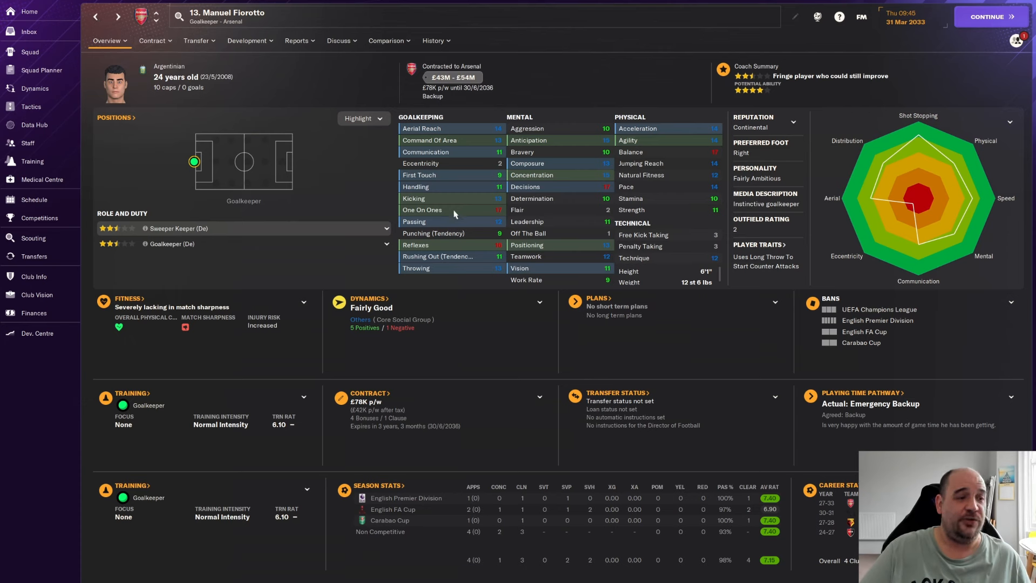
{"action": "mouse_move", "coordinate": [351, 212]}
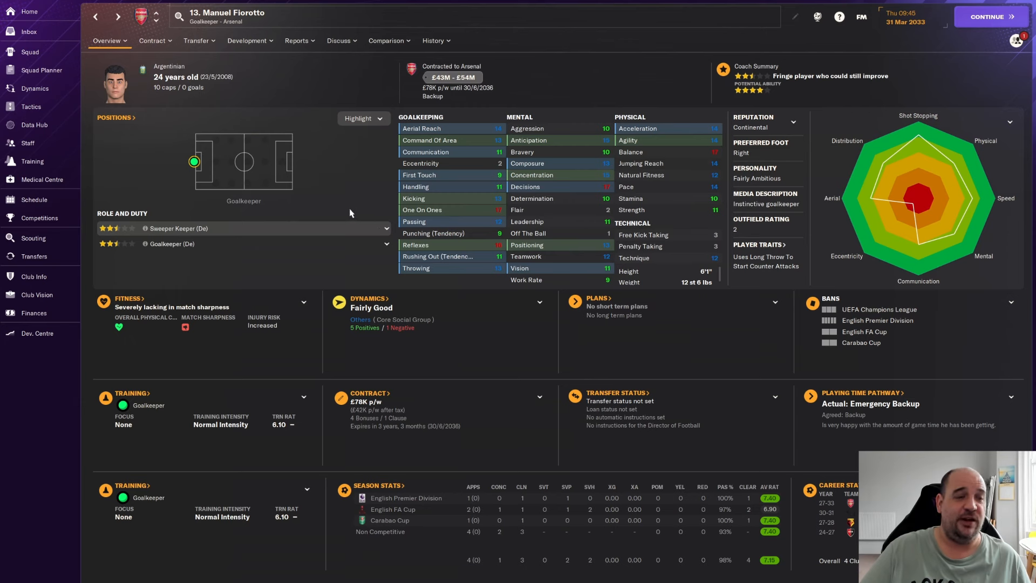
{"action": "mouse_move", "coordinate": [324, 206]}
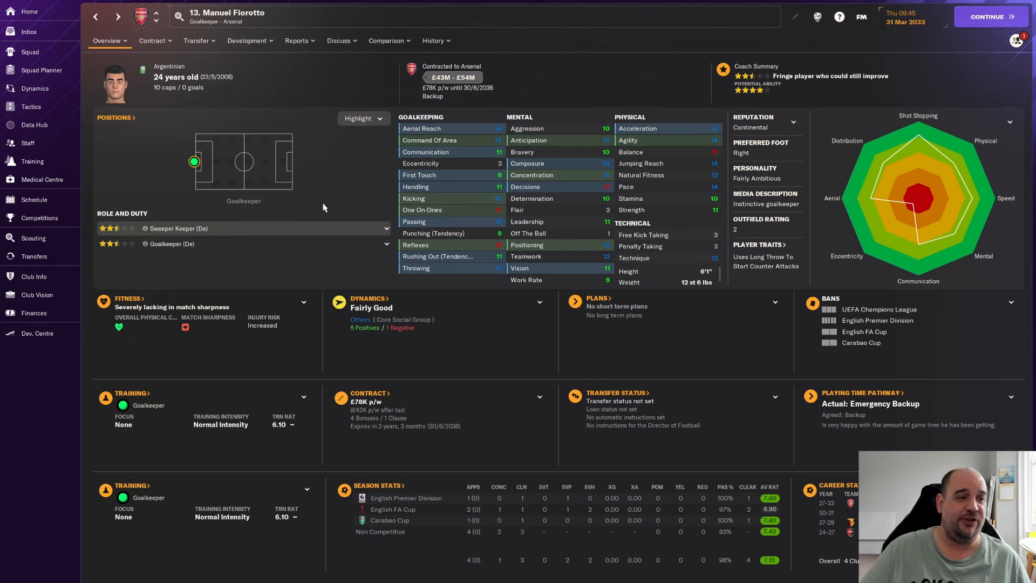
{"action": "mouse_move", "coordinate": [333, 201]}
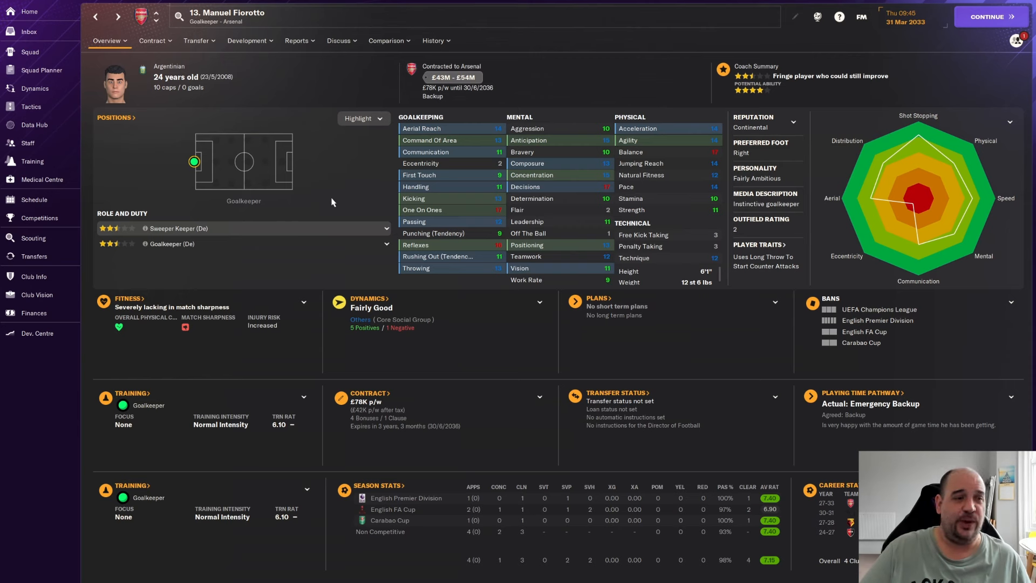
{"action": "mouse_move", "coordinate": [456, 224]}
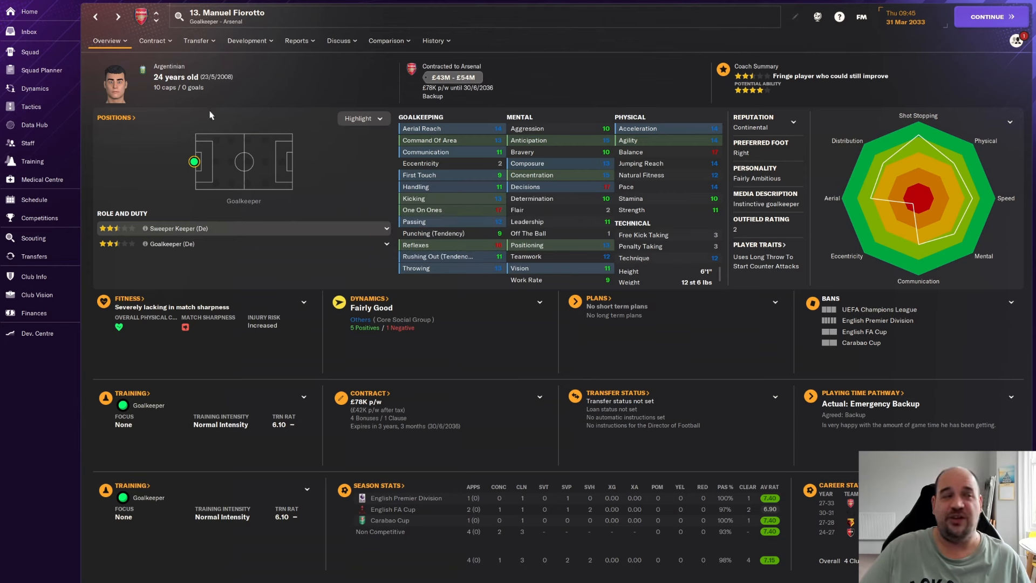
{"action": "left_click", "coordinate": [28, 51]}
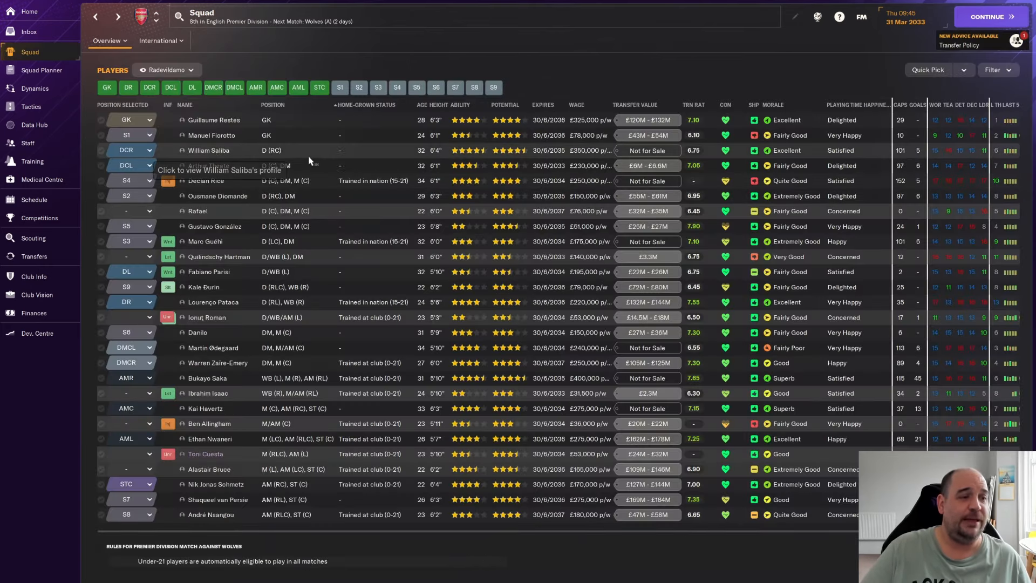
{"action": "mouse_move", "coordinate": [492, 157]}
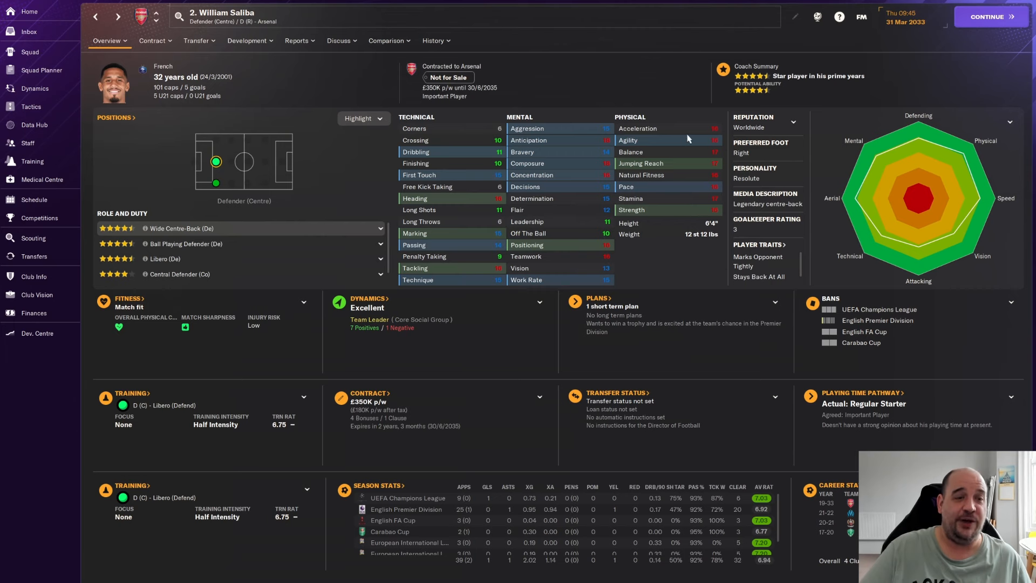
{"action": "mouse_move", "coordinate": [696, 257]}
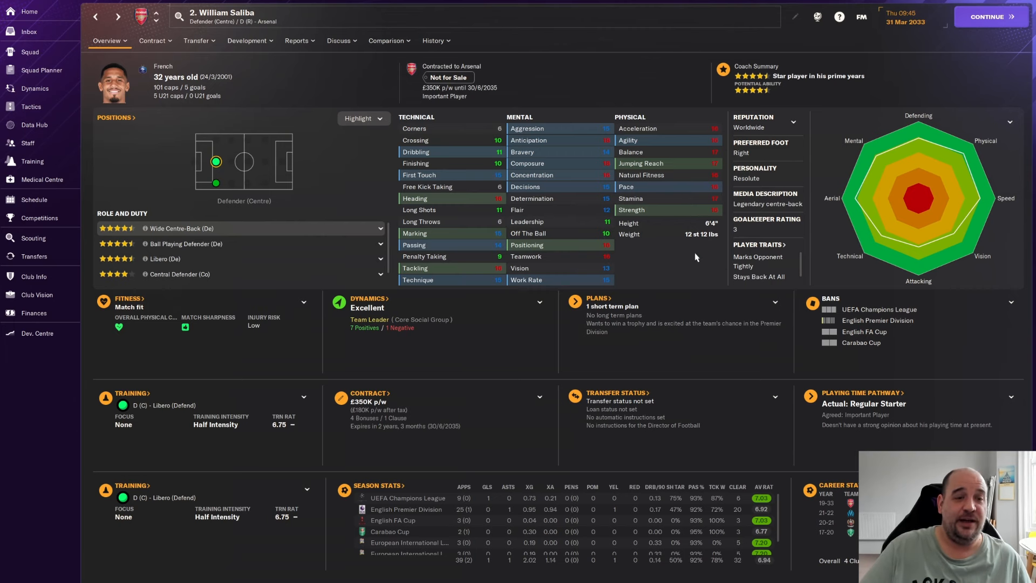
{"action": "mouse_move", "coordinate": [641, 175]}
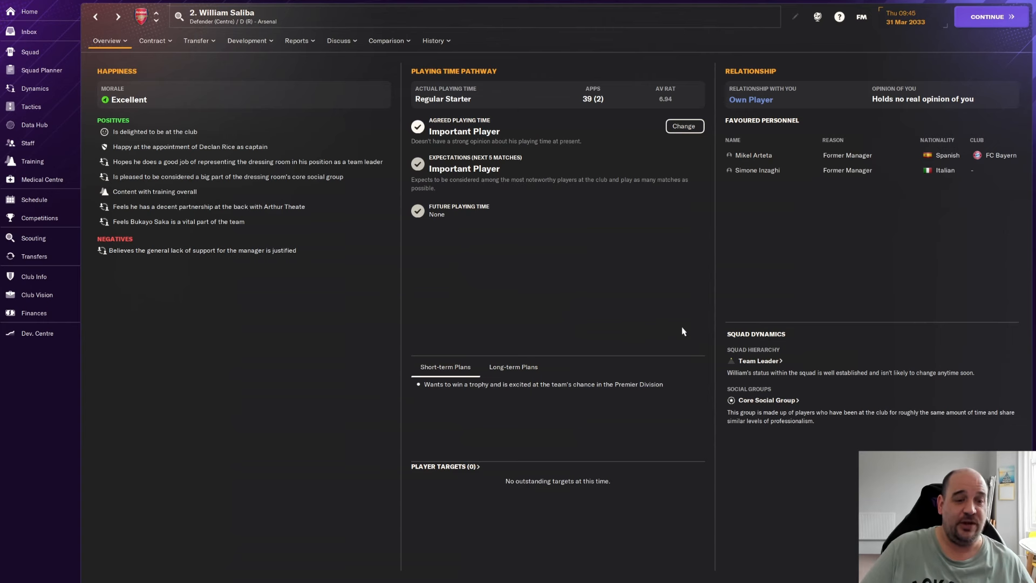
{"action": "mouse_move", "coordinate": [157, 257]}
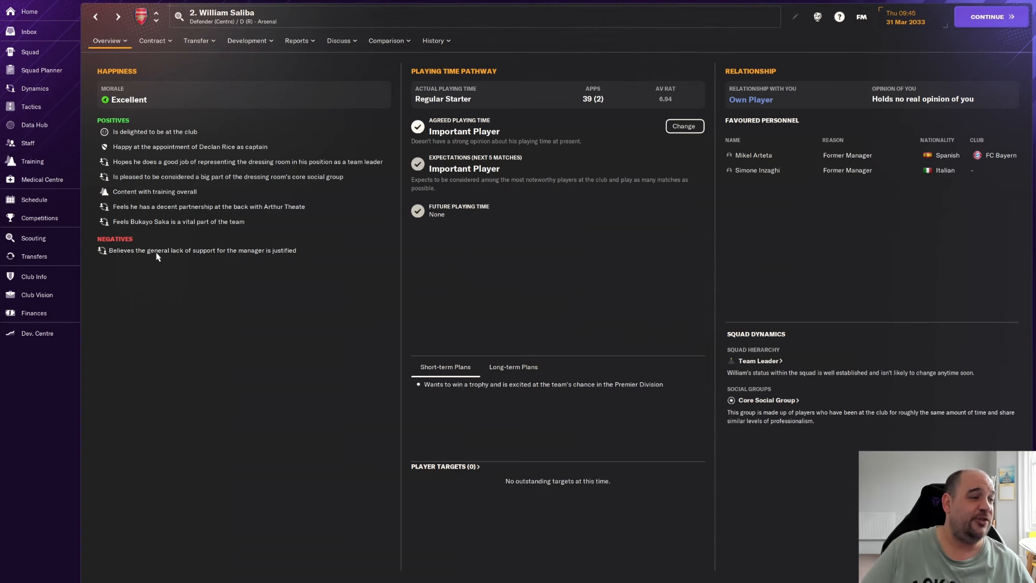
{"action": "mouse_move", "coordinate": [283, 258]}
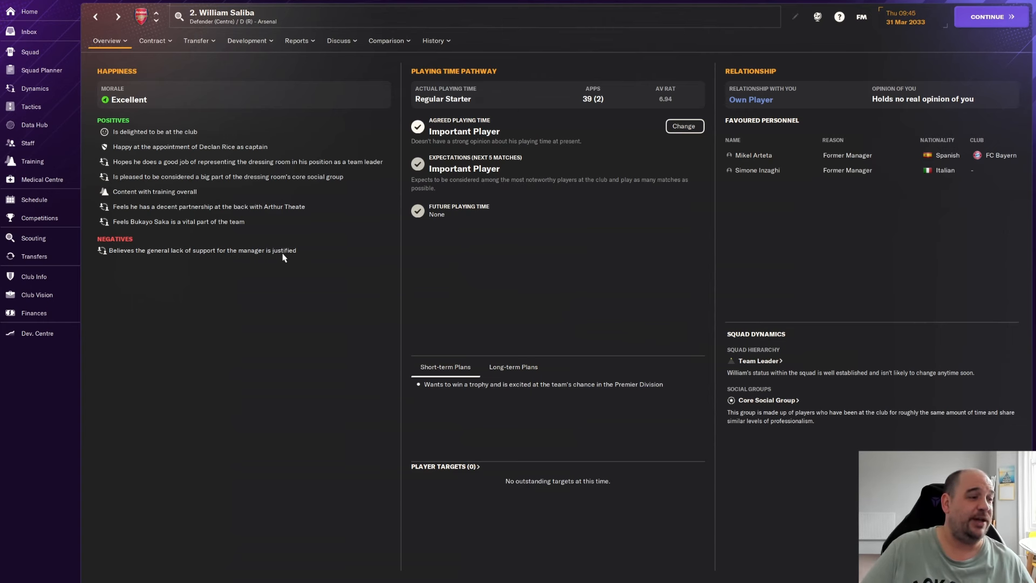
{"action": "mouse_move", "coordinate": [291, 254]}
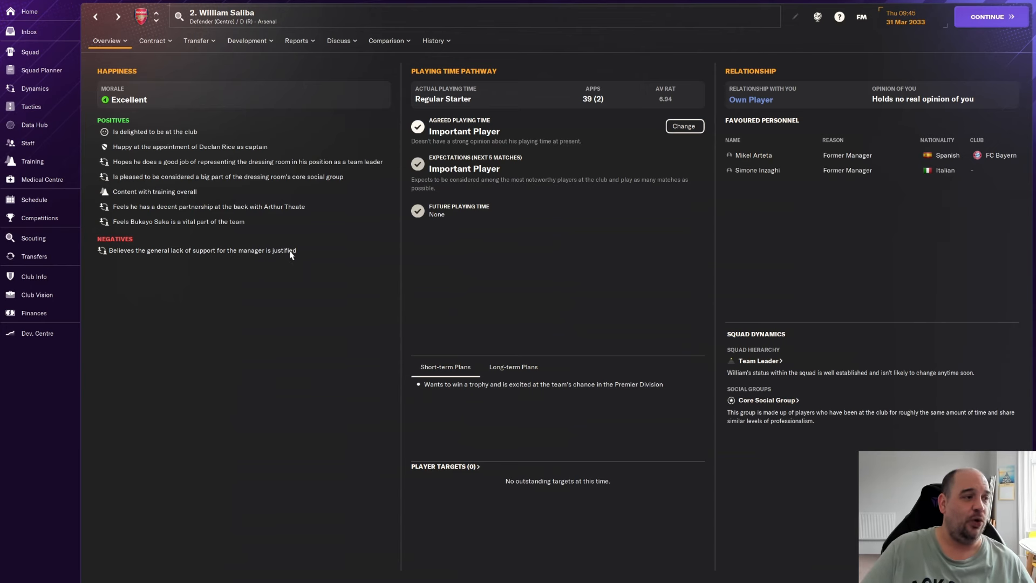
{"action": "mouse_move", "coordinate": [47, 88]}
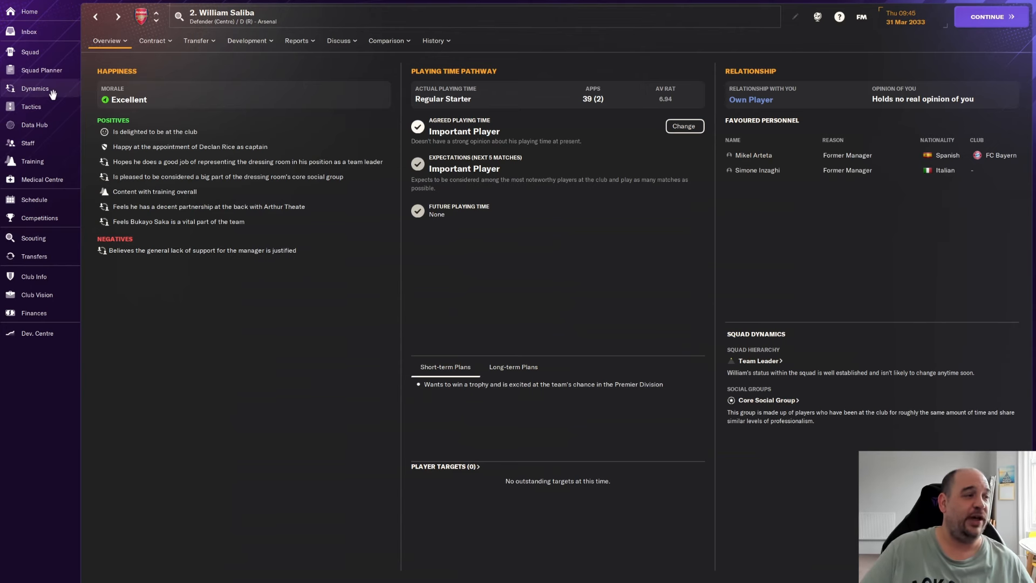
- Show the Dynamics overview with cohesion, atmosphere and managerial support ratings
{"action": "left_click", "coordinate": [33, 88]}
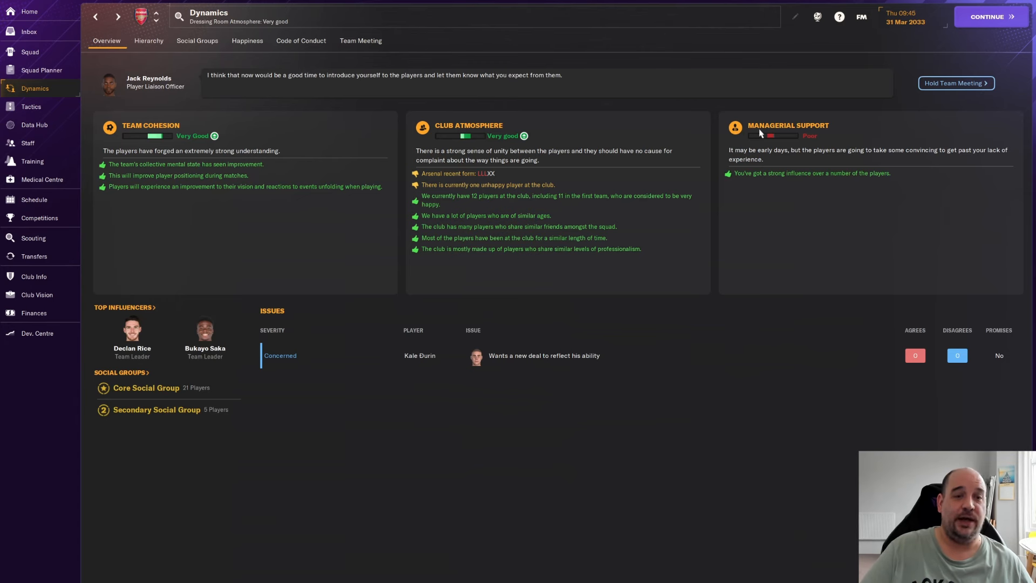
{"action": "mouse_move", "coordinate": [822, 146]}
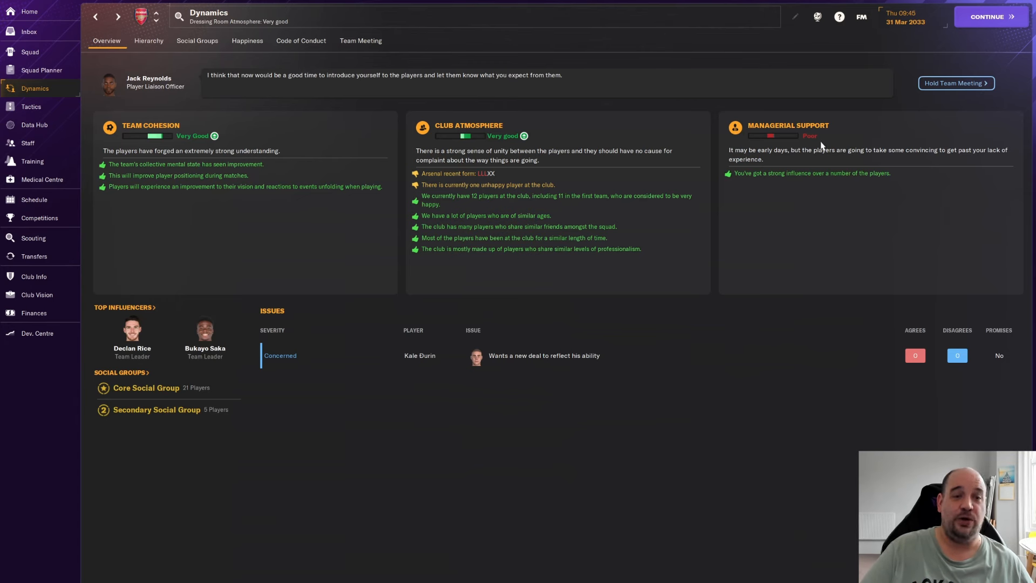
{"action": "mouse_move", "coordinate": [843, 155]}
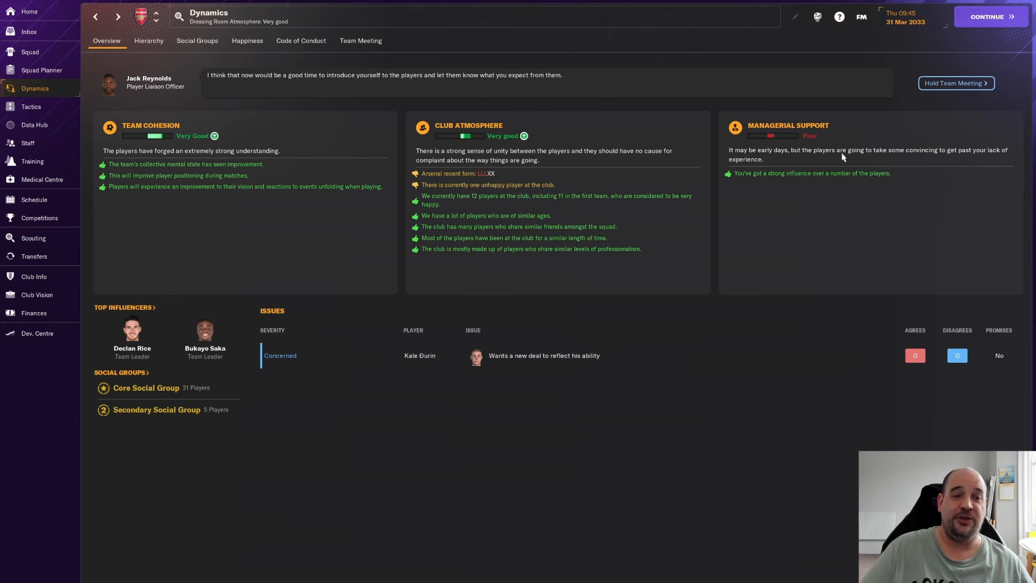
{"action": "mouse_move", "coordinate": [983, 157]}
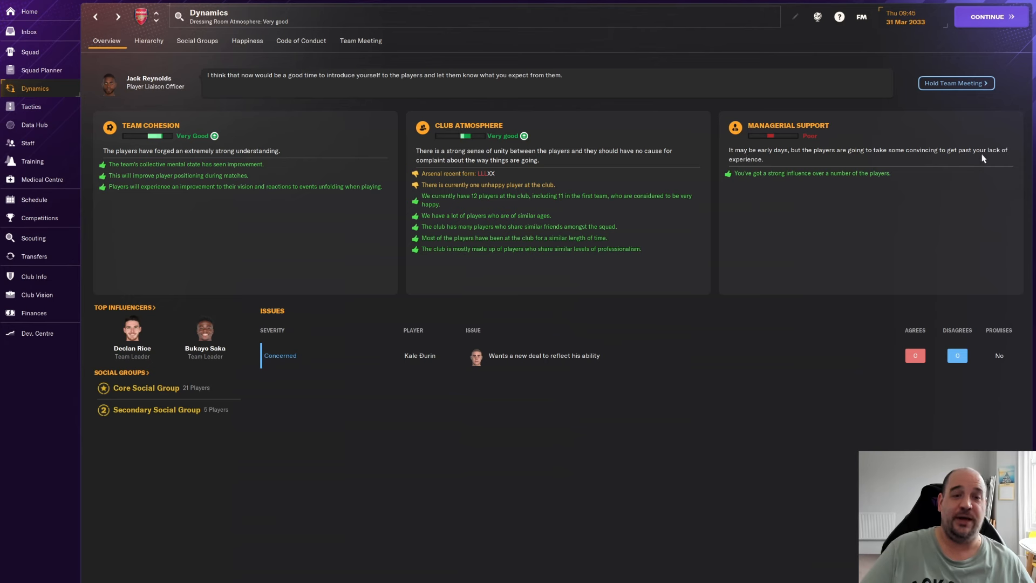
{"action": "mouse_move", "coordinate": [751, 173]}
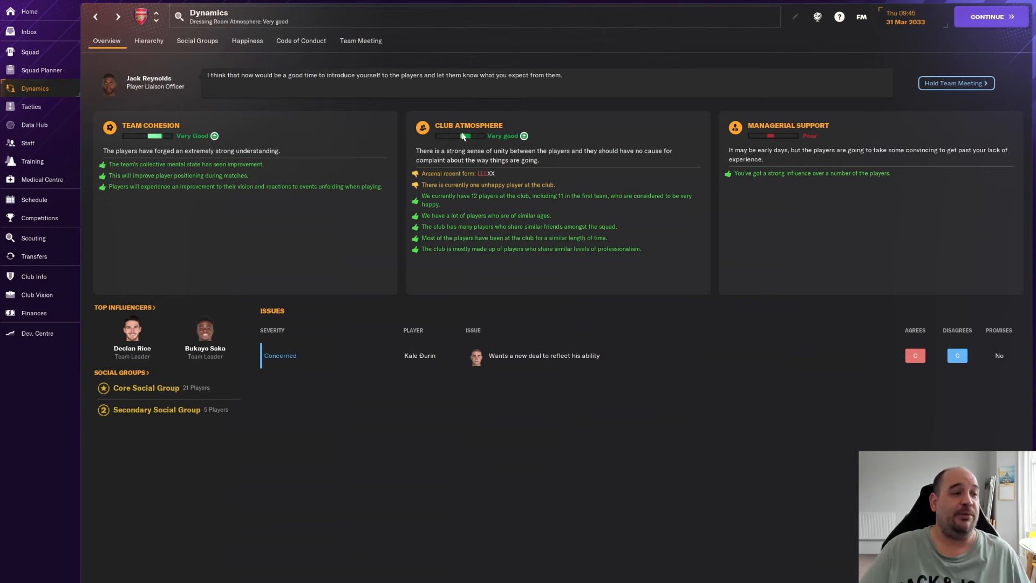
{"action": "mouse_move", "coordinate": [103, 84]}
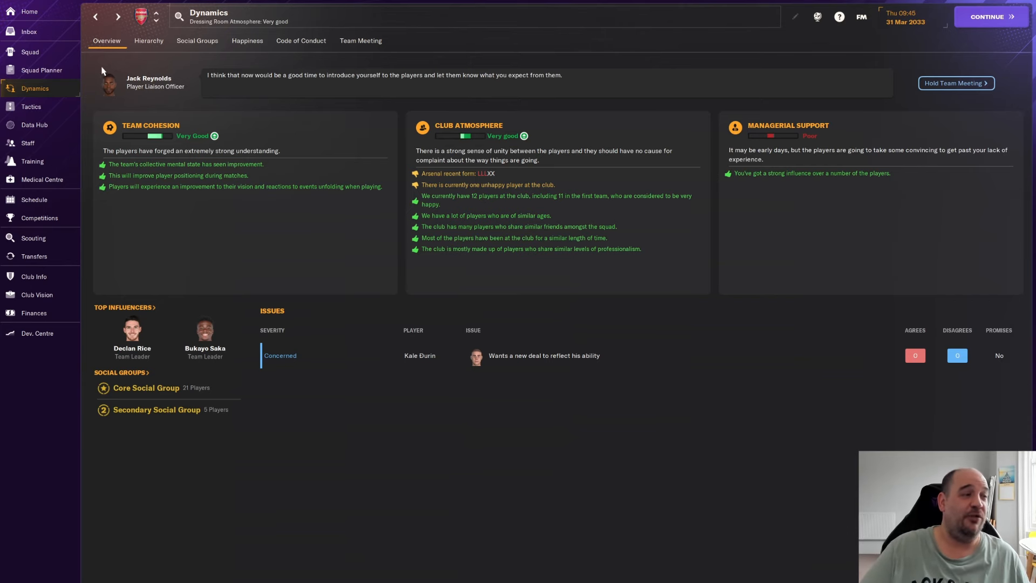
{"action": "left_click", "coordinate": [29, 51]}
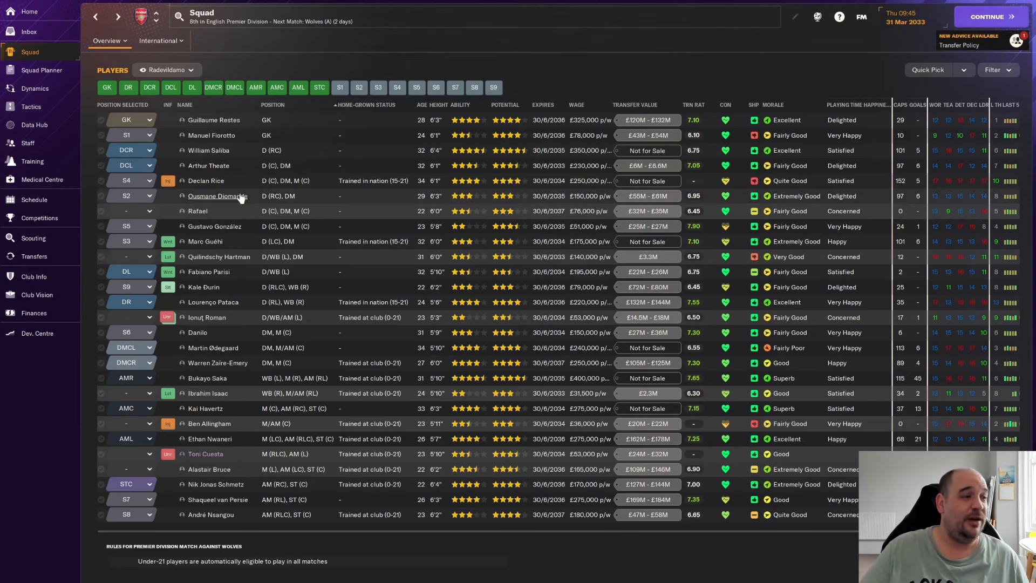
{"action": "mouse_move", "coordinate": [229, 171]}
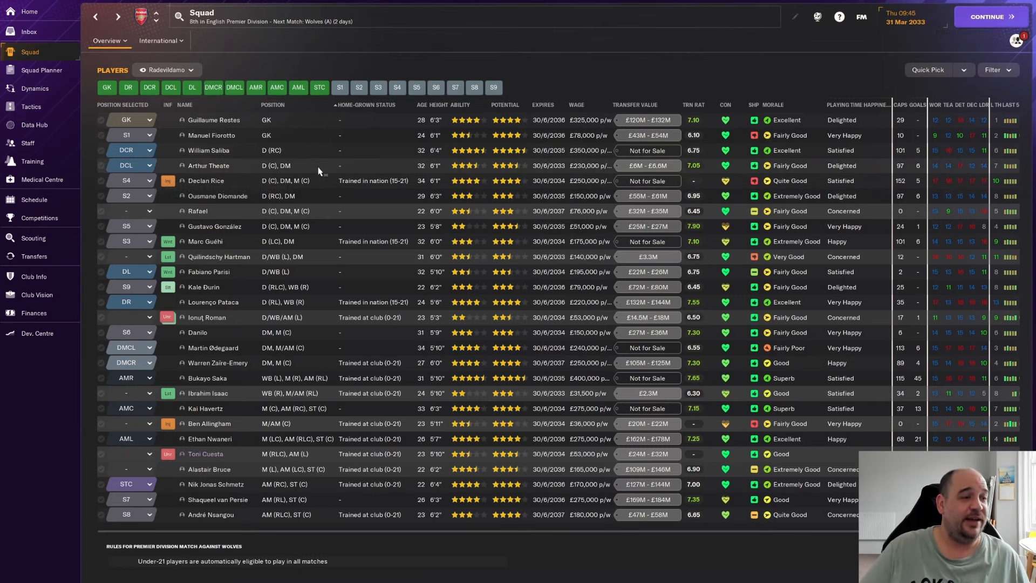
{"action": "mouse_move", "coordinate": [319, 172]}
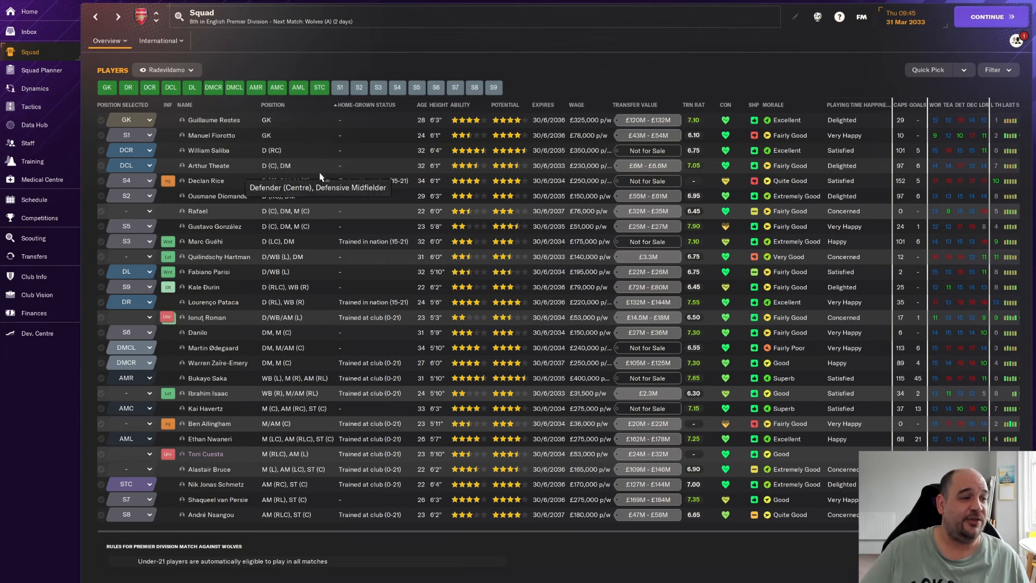
{"action": "mouse_move", "coordinate": [375, 205]}
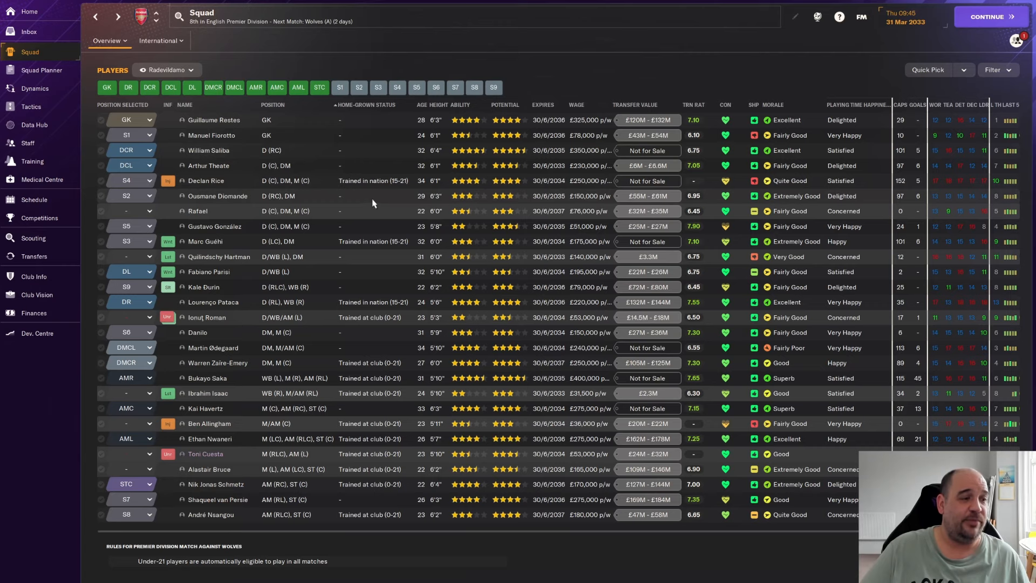
{"action": "mouse_move", "coordinate": [270, 185]}
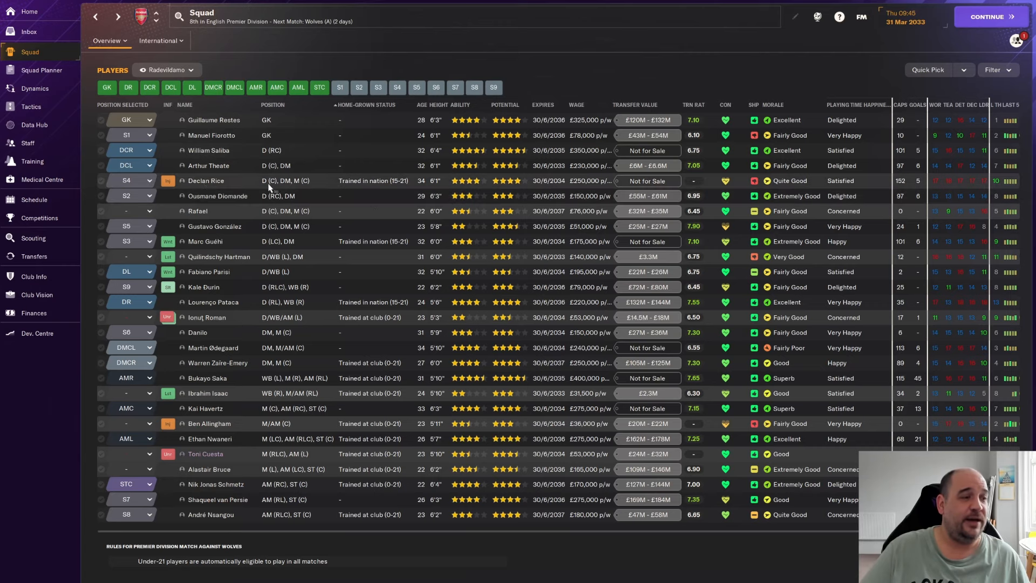
{"action": "left_click", "coordinate": [205, 181]}
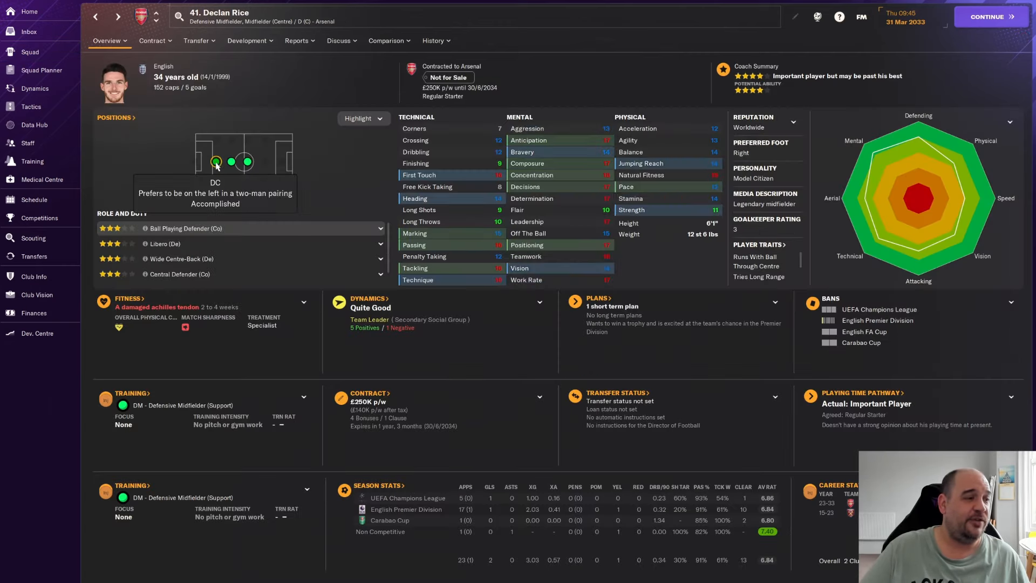
{"action": "left_click", "coordinate": [29, 52]}
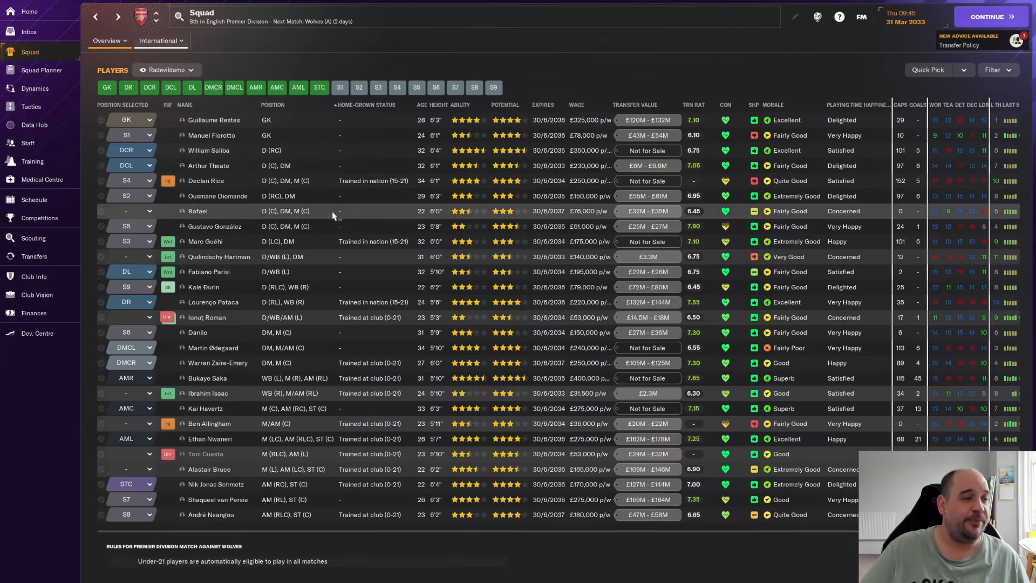
{"action": "mouse_move", "coordinate": [380, 201]}
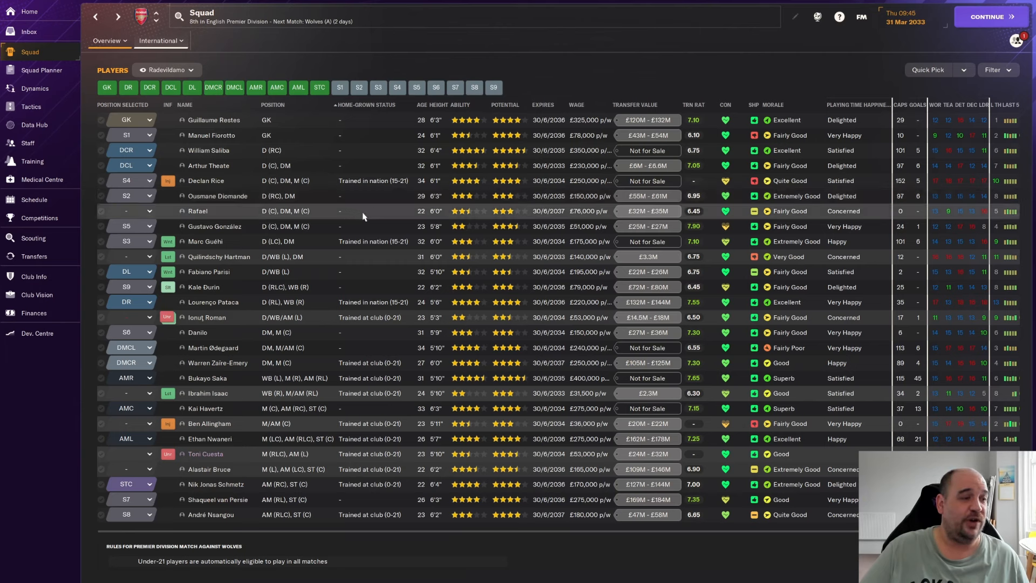
{"action": "mouse_move", "coordinate": [387, 215]}
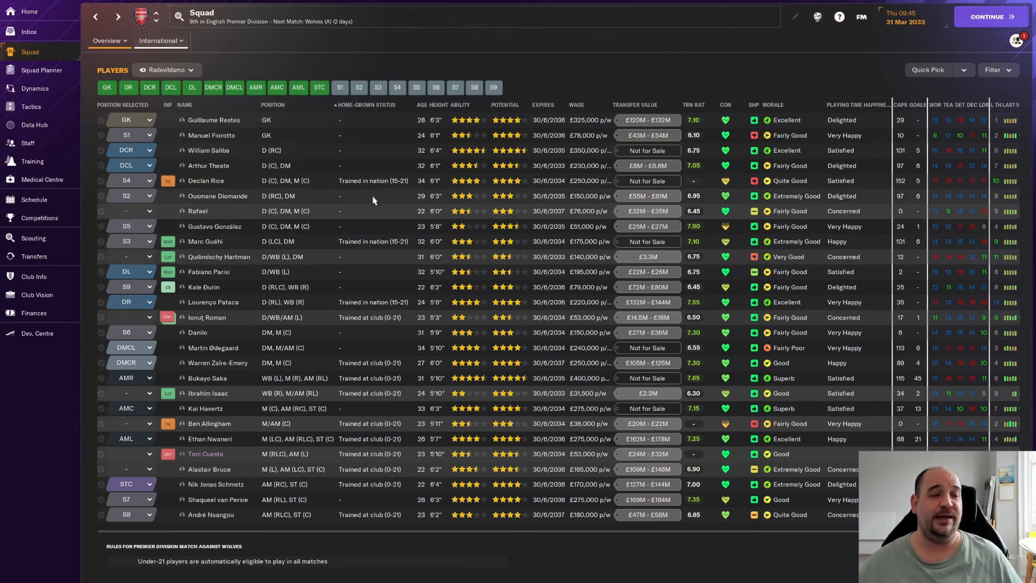
{"action": "mouse_move", "coordinate": [395, 221]}
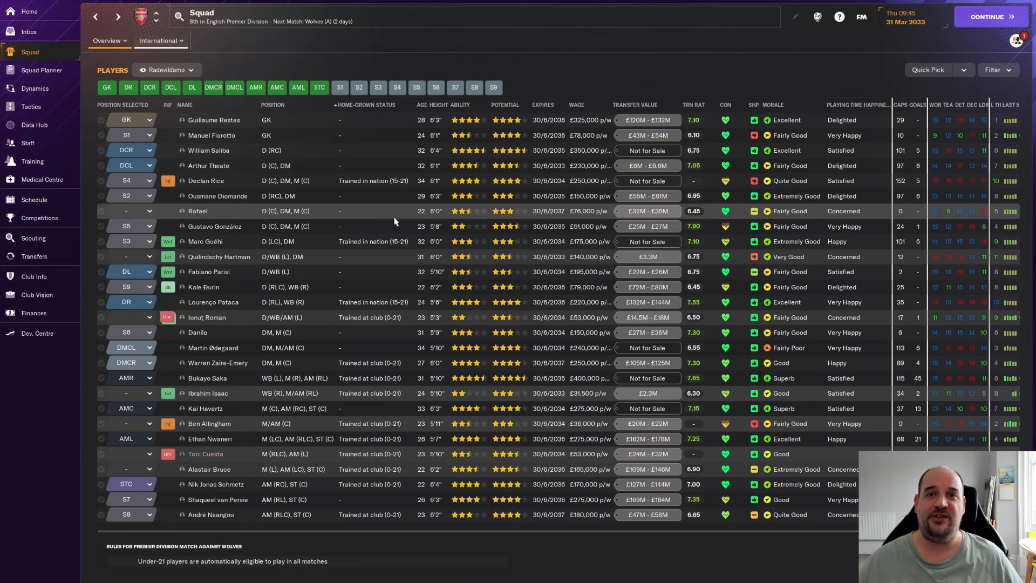
{"action": "mouse_move", "coordinate": [376, 224]}
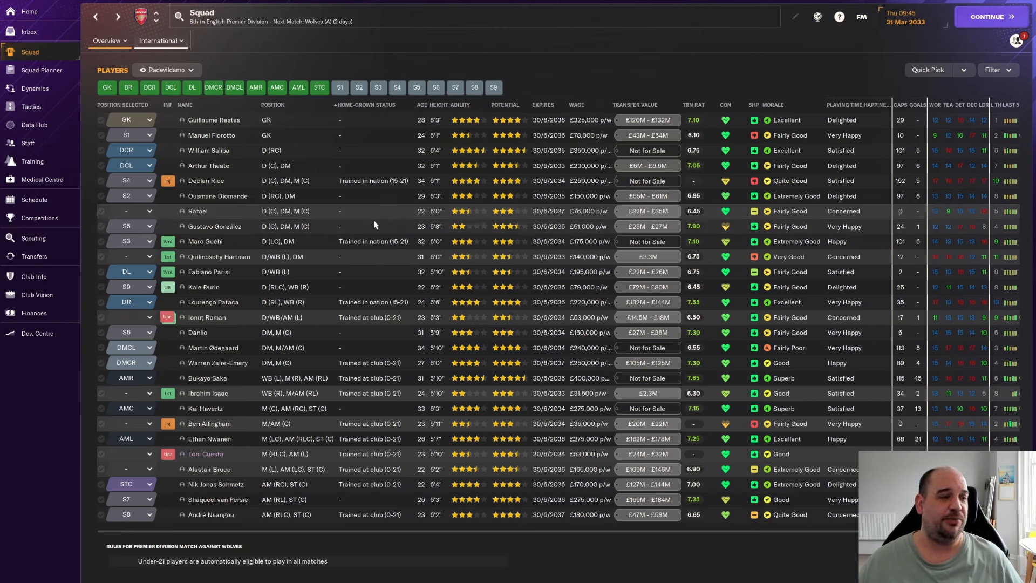
{"action": "mouse_move", "coordinate": [462, 233]}
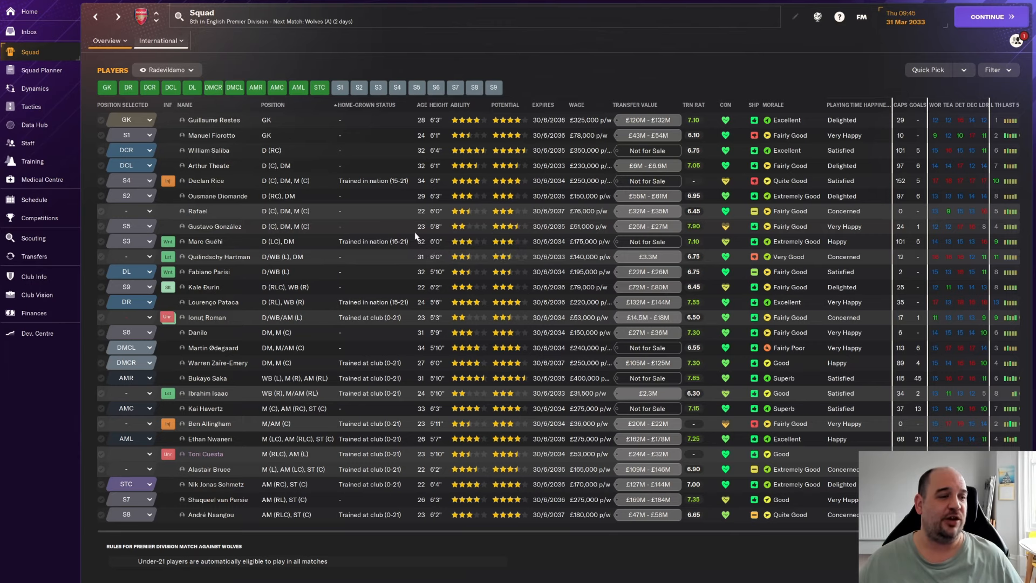
{"action": "mouse_move", "coordinate": [210, 230]}
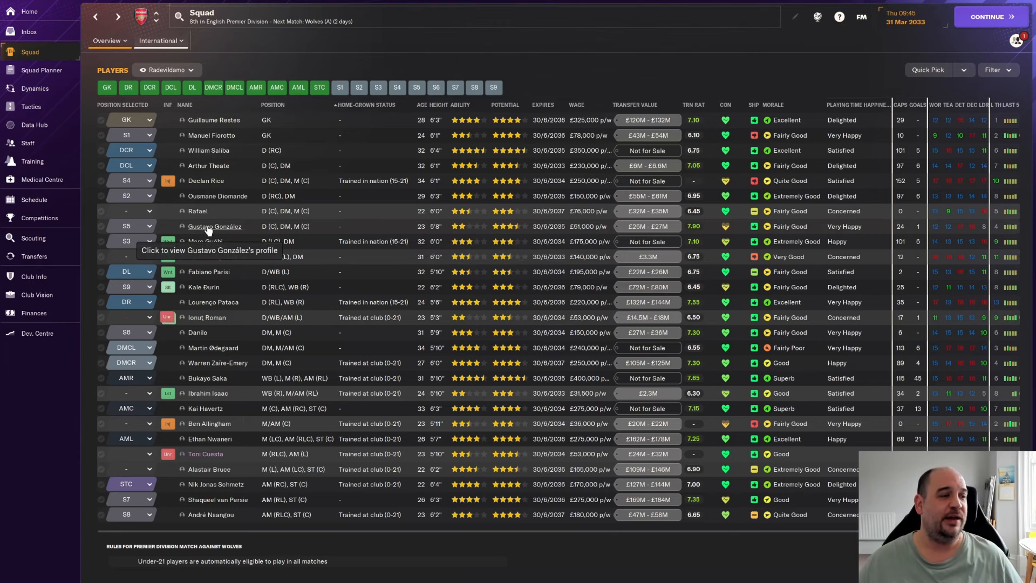
{"action": "left_click", "coordinate": [214, 227]}
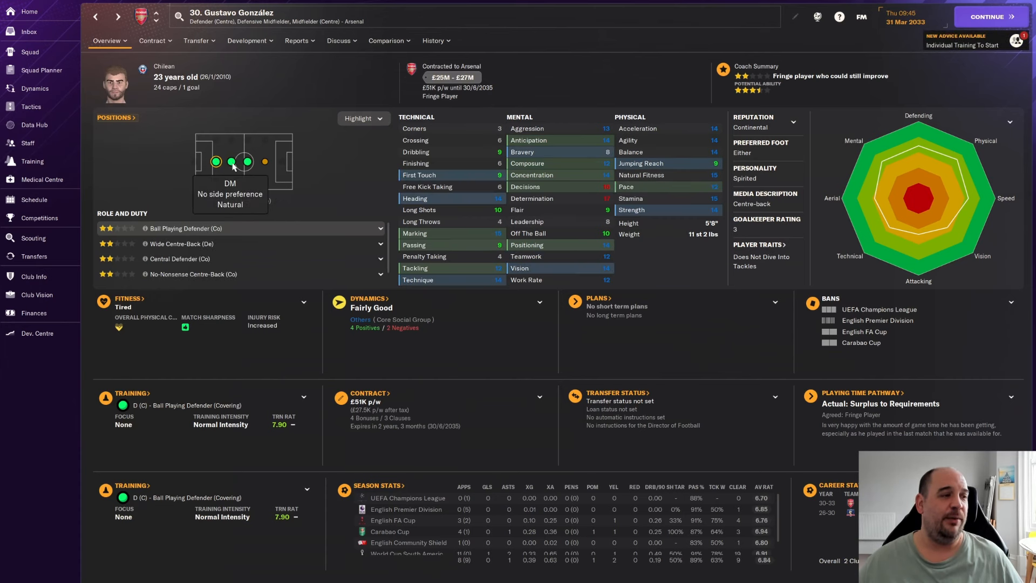
{"action": "mouse_move", "coordinate": [265, 162]}
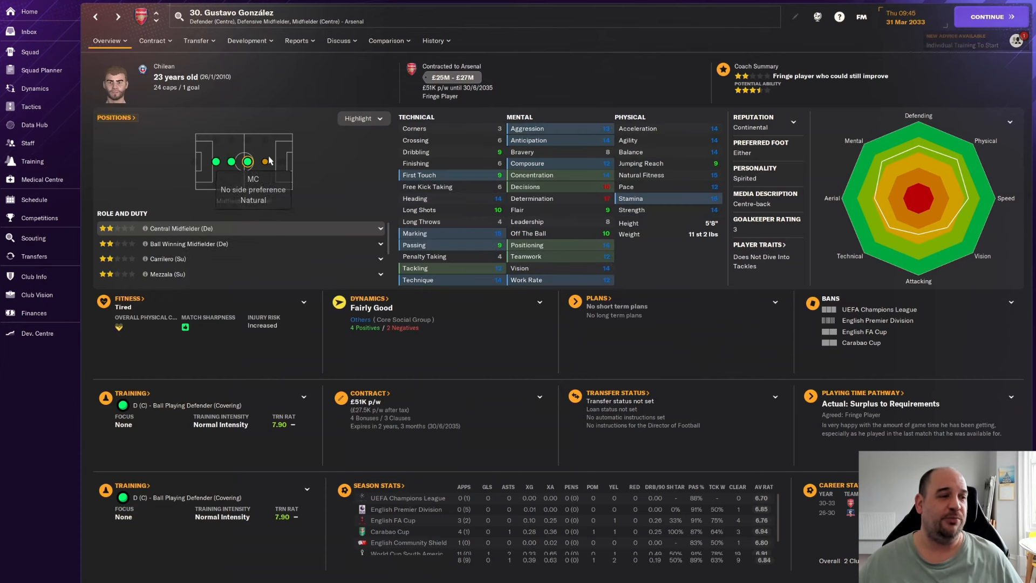
{"action": "mouse_move", "coordinate": [252, 123]}
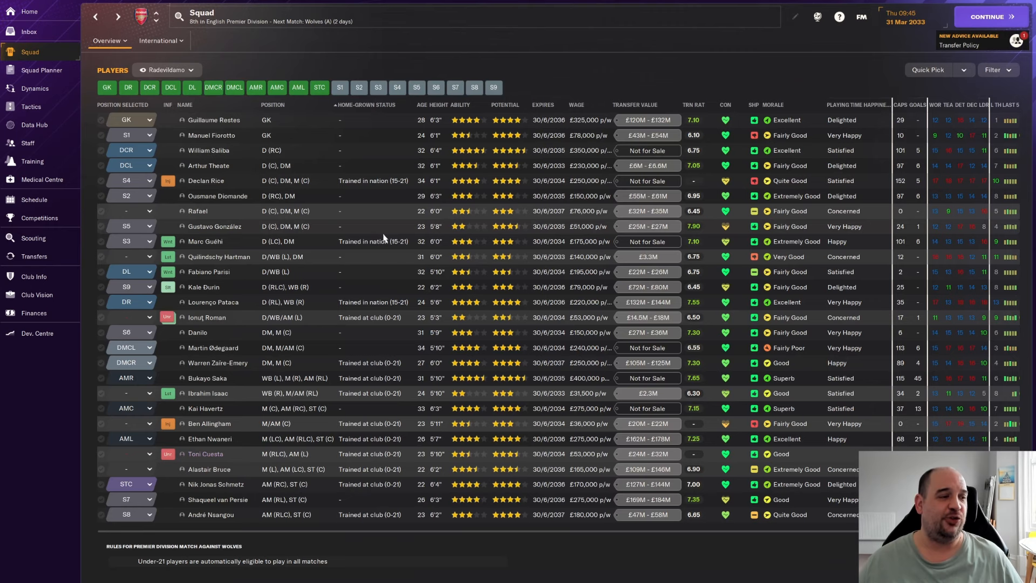
{"action": "mouse_move", "coordinate": [477, 235]}
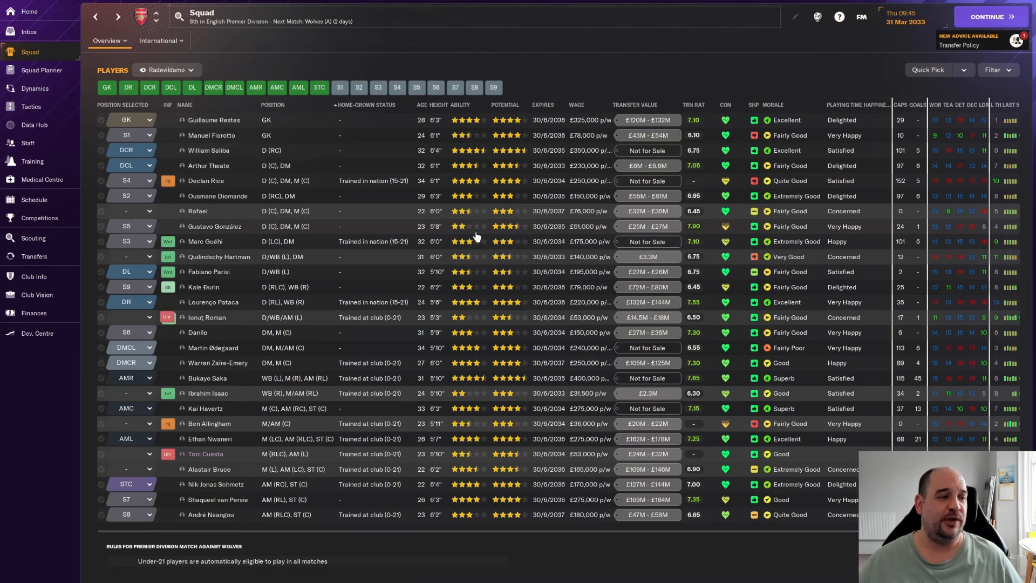
{"action": "mouse_move", "coordinate": [244, 239]}
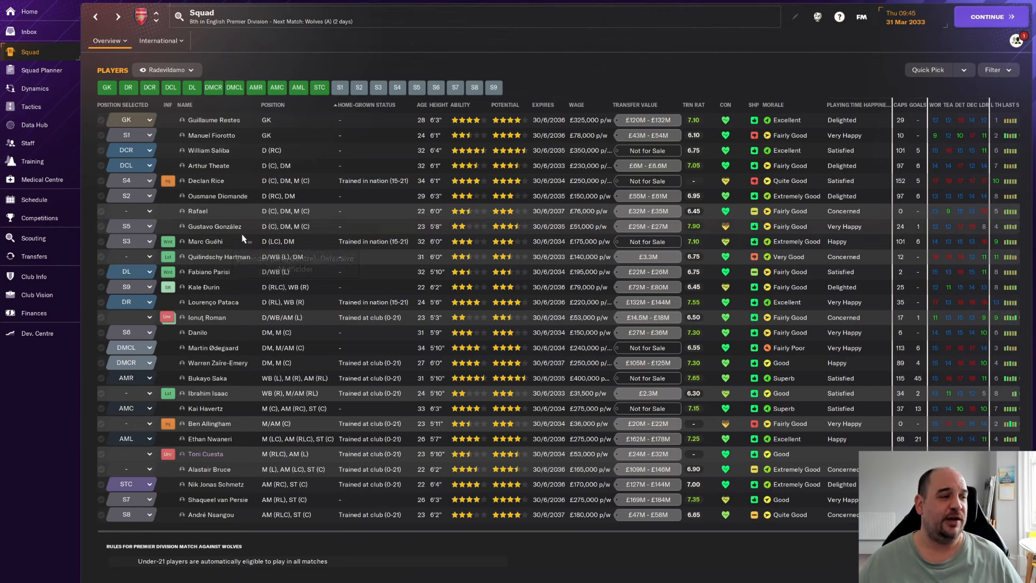
{"action": "mouse_move", "coordinate": [369, 261]}
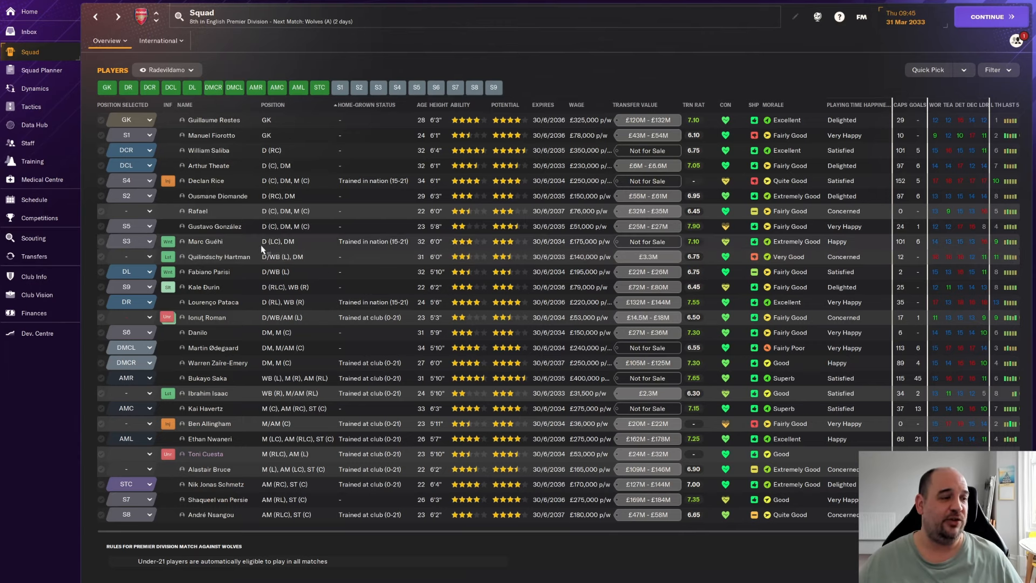
{"action": "left_click", "coordinate": [205, 242]}
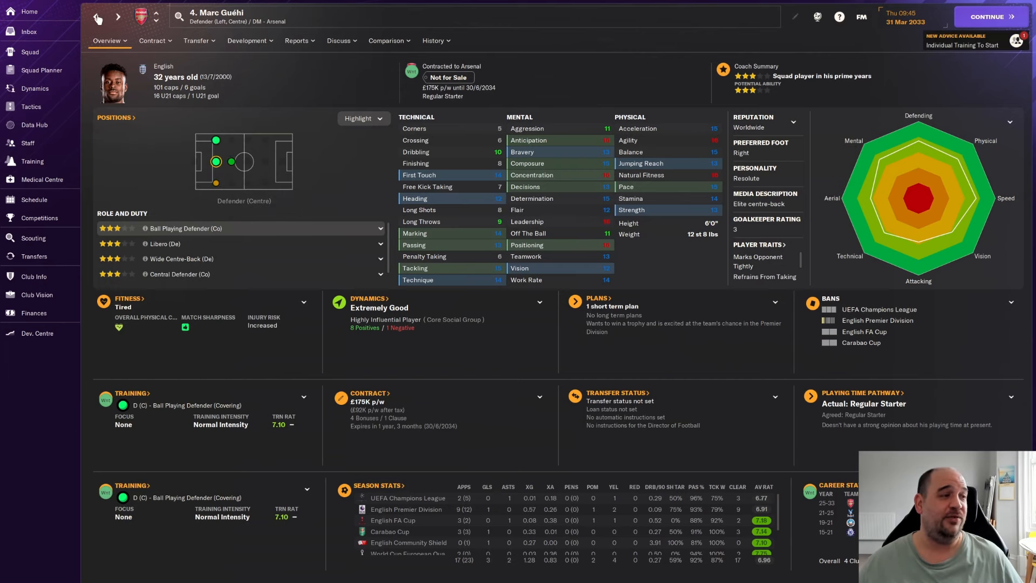
{"action": "left_click", "coordinate": [25, 52]}
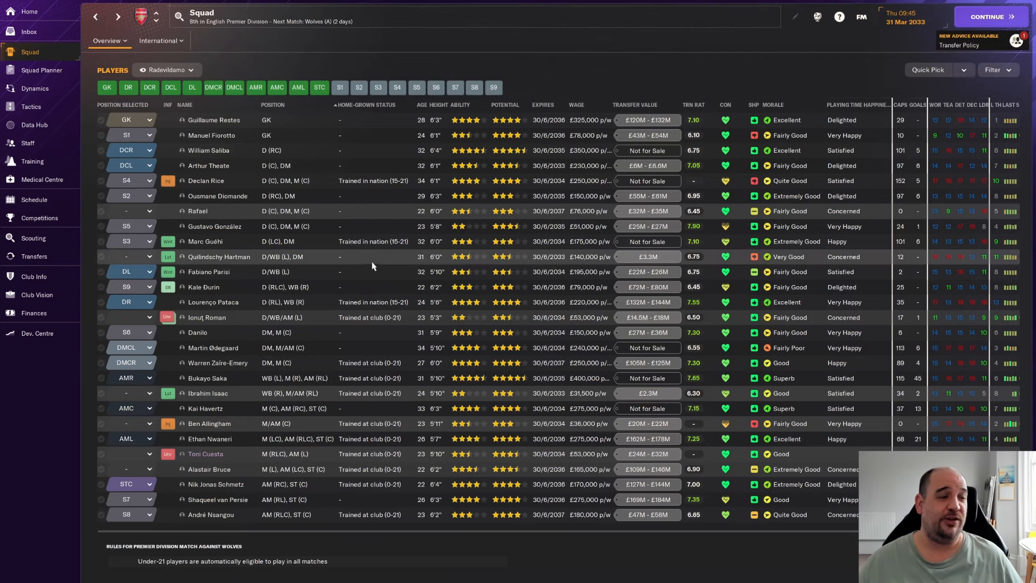
{"action": "mouse_move", "coordinate": [218, 257]}
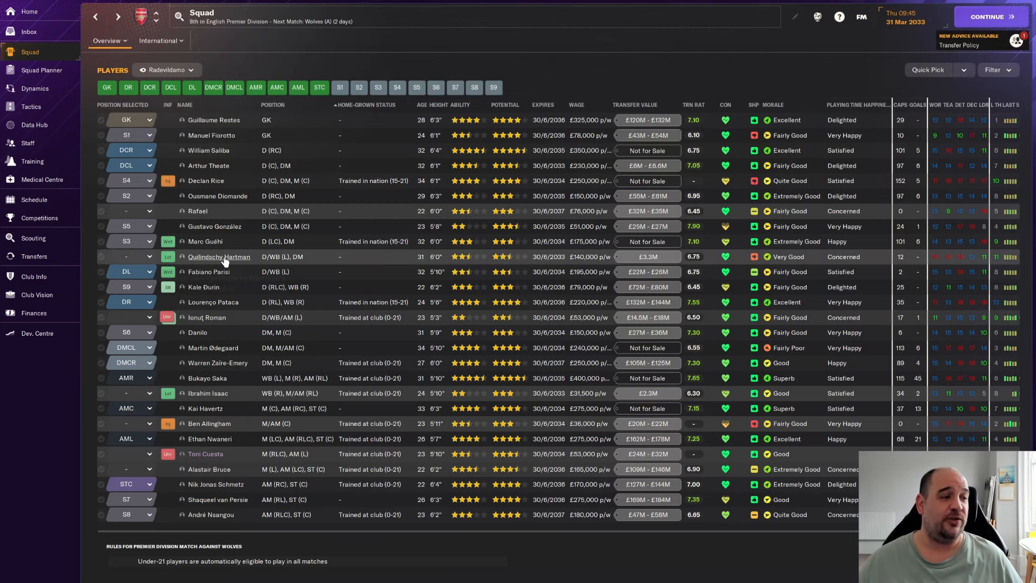
{"action": "left_click", "coordinate": [218, 257]}
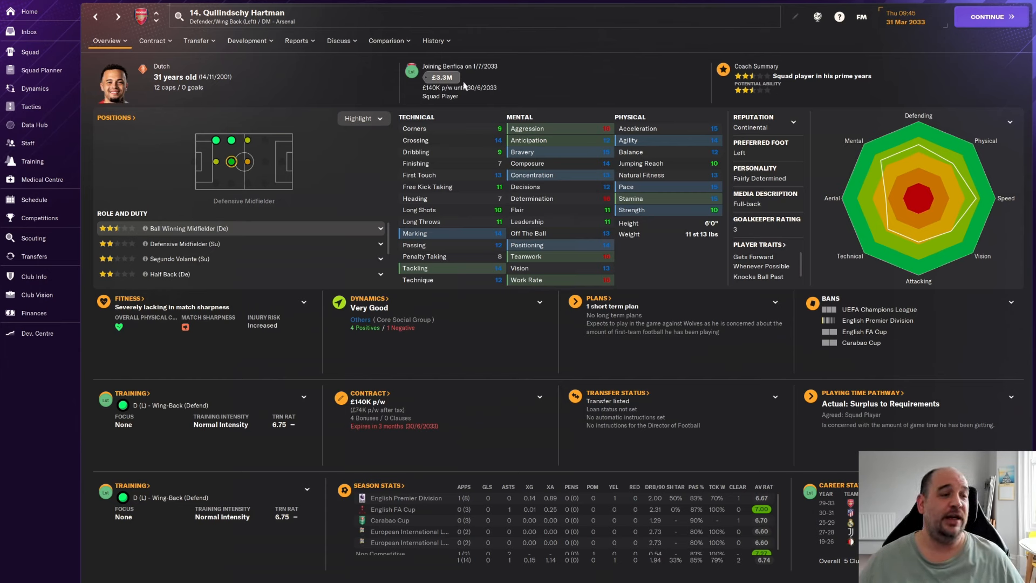
{"action": "mouse_move", "coordinate": [412, 82]}
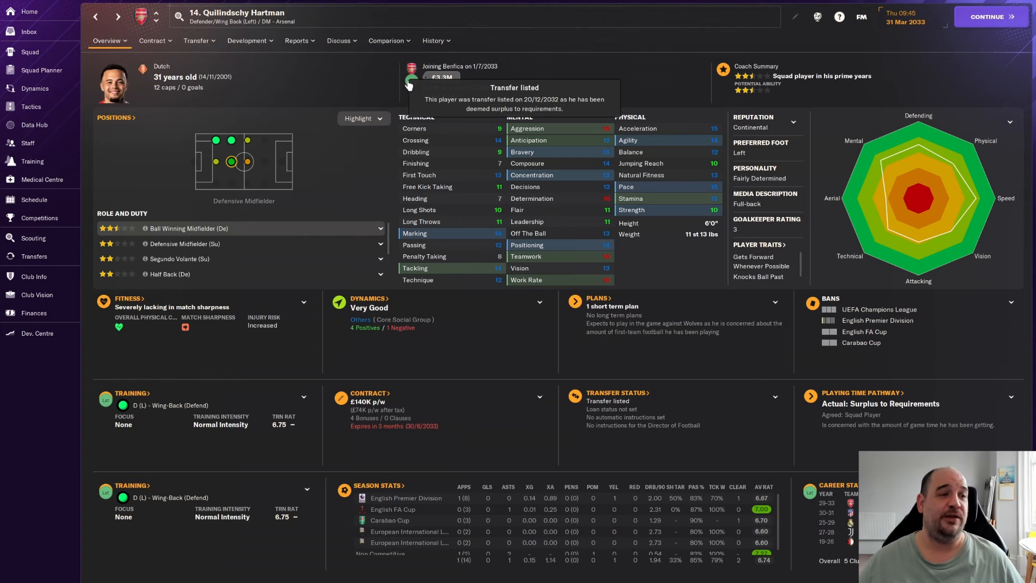
{"action": "mouse_move", "coordinate": [466, 82]}
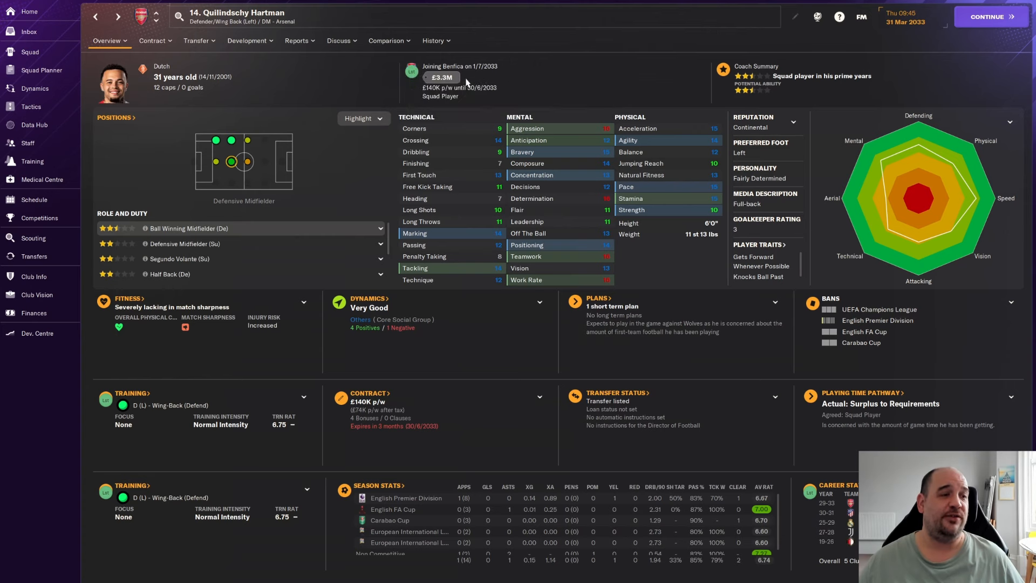
{"action": "mouse_move", "coordinate": [446, 82]}
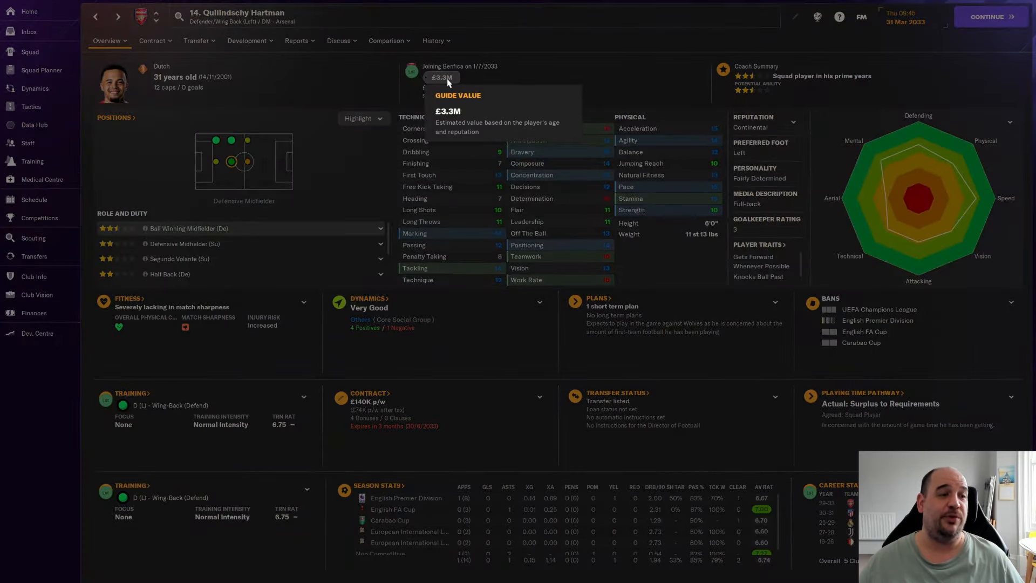
{"action": "mouse_move", "coordinate": [568, 91]}
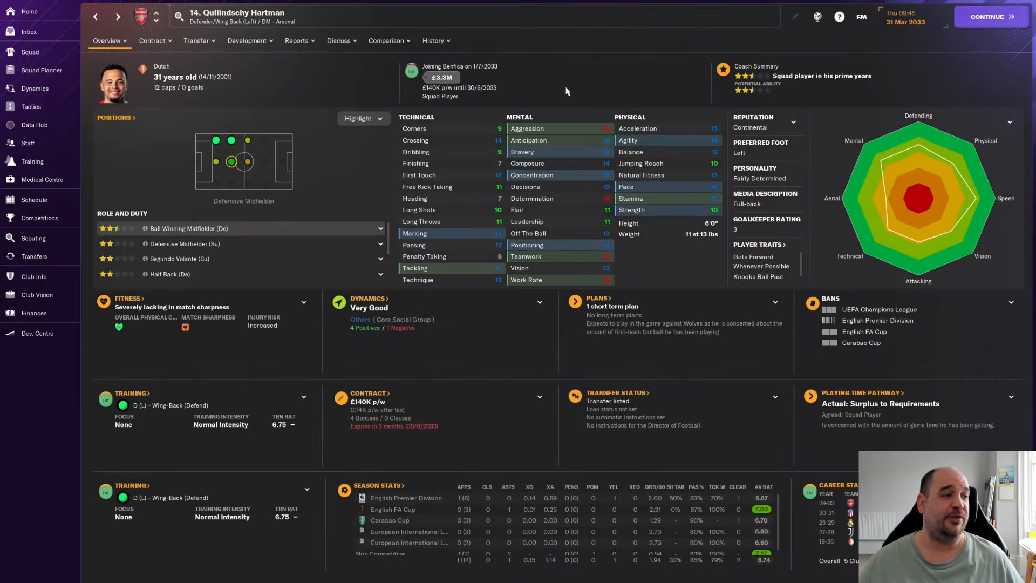
{"action": "mouse_move", "coordinate": [516, 74]}
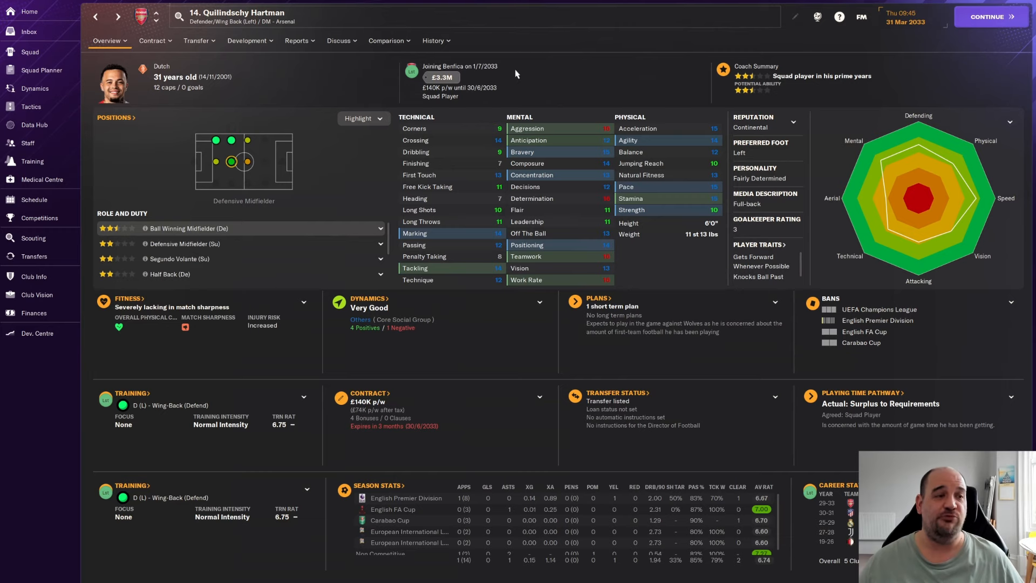
{"action": "left_click", "coordinate": [24, 52]}
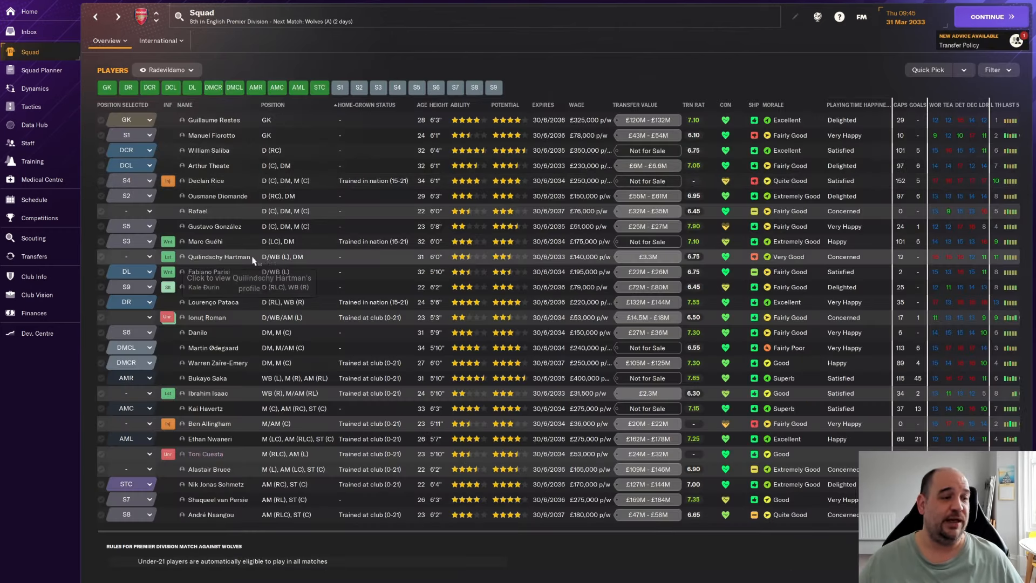
{"action": "mouse_move", "coordinate": [479, 260]}
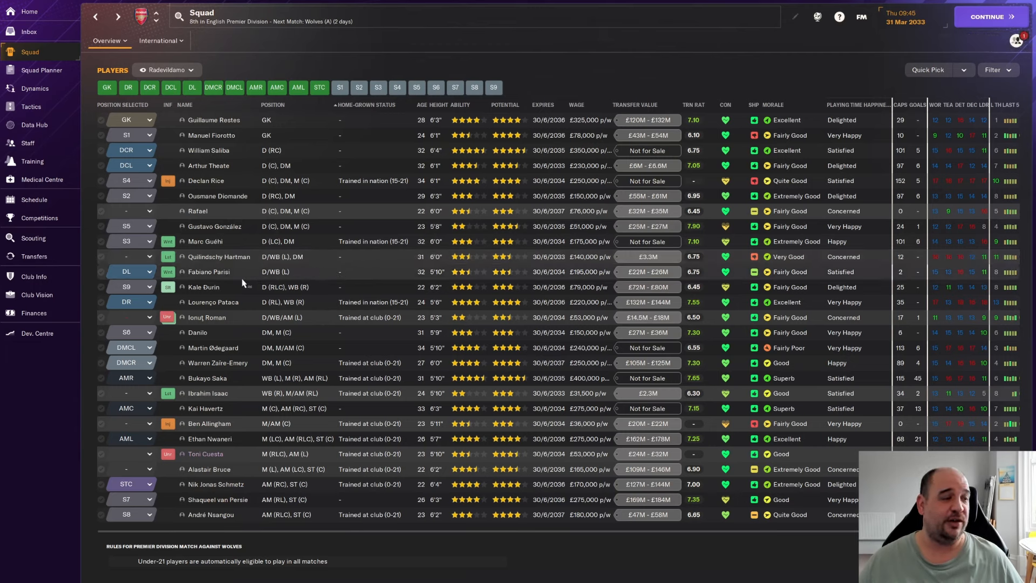
{"action": "mouse_move", "coordinate": [208, 272]}
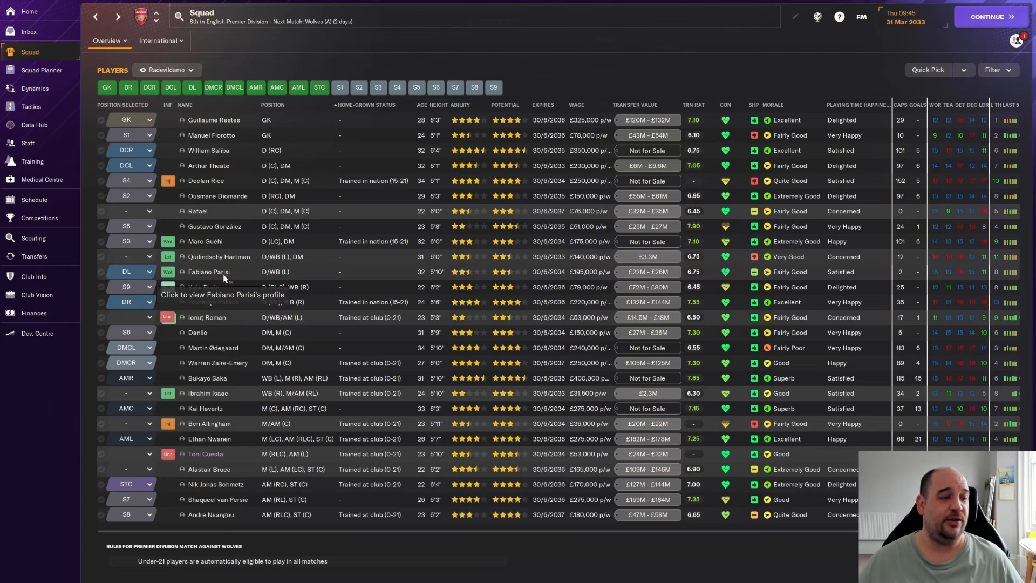
{"action": "left_click", "coordinate": [208, 272]}
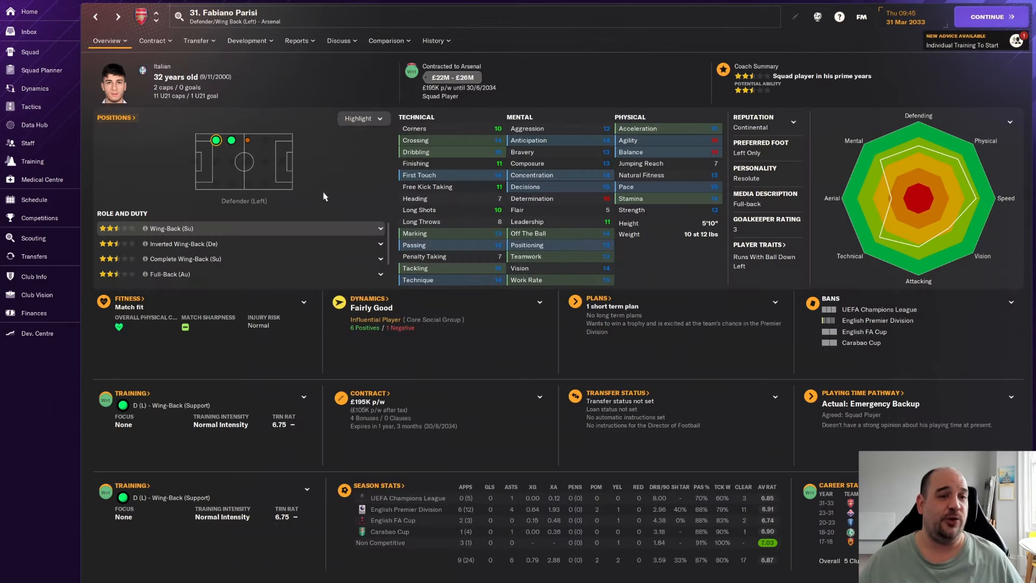
{"action": "mouse_move", "coordinate": [327, 161]}
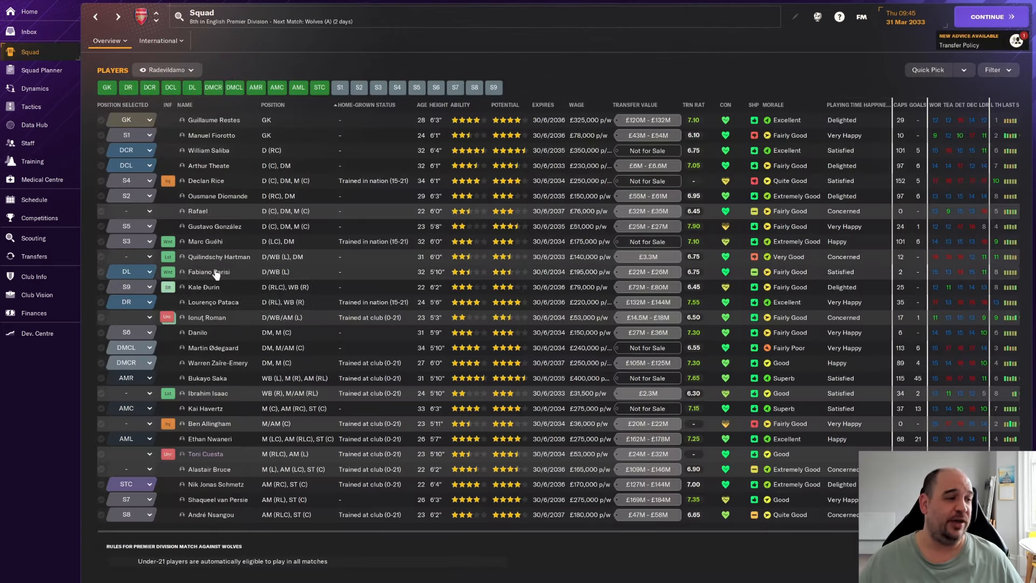
{"action": "mouse_move", "coordinate": [203, 287]}
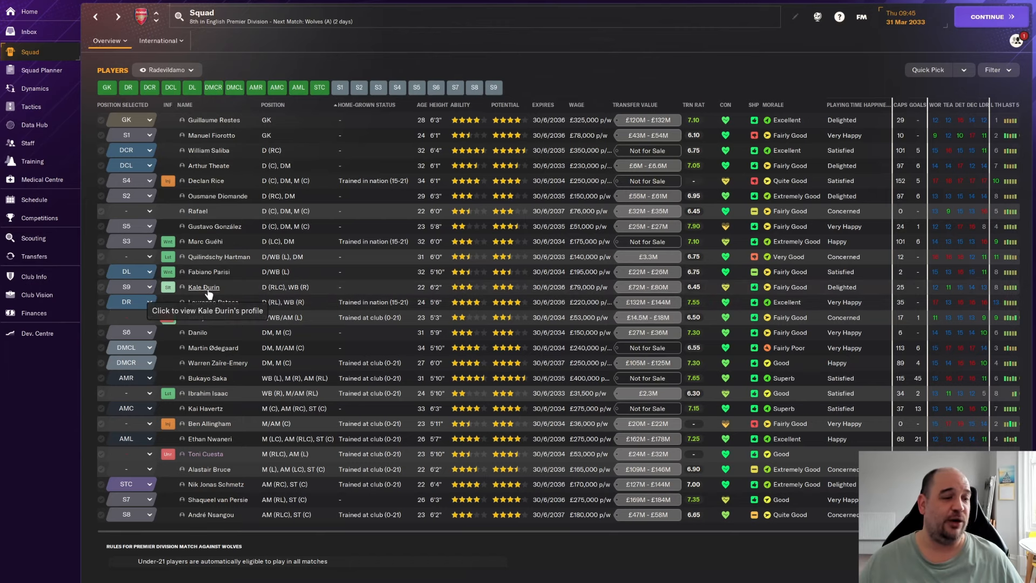
{"action": "mouse_move", "coordinate": [246, 292]}
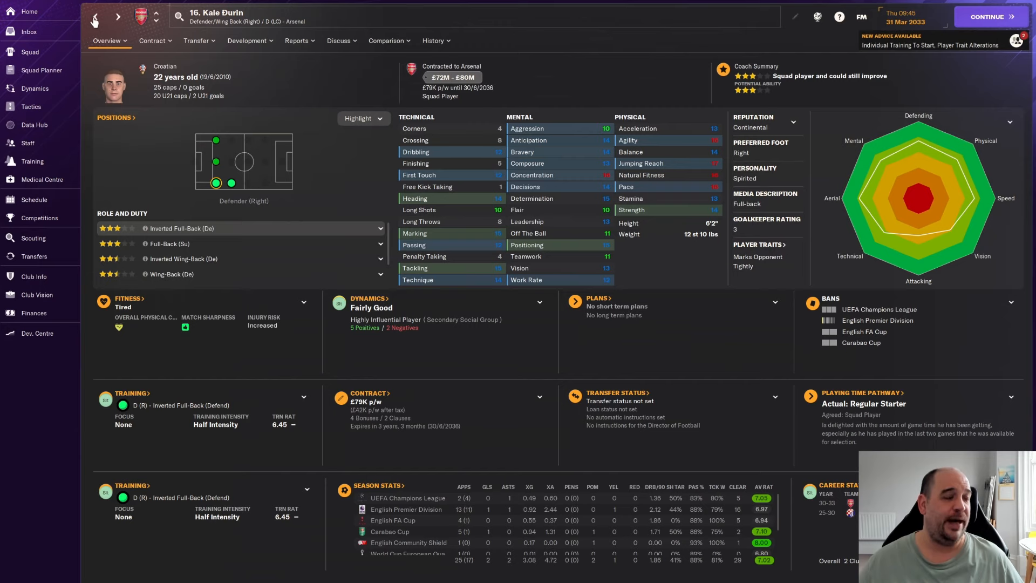
{"action": "left_click", "coordinate": [24, 52]}
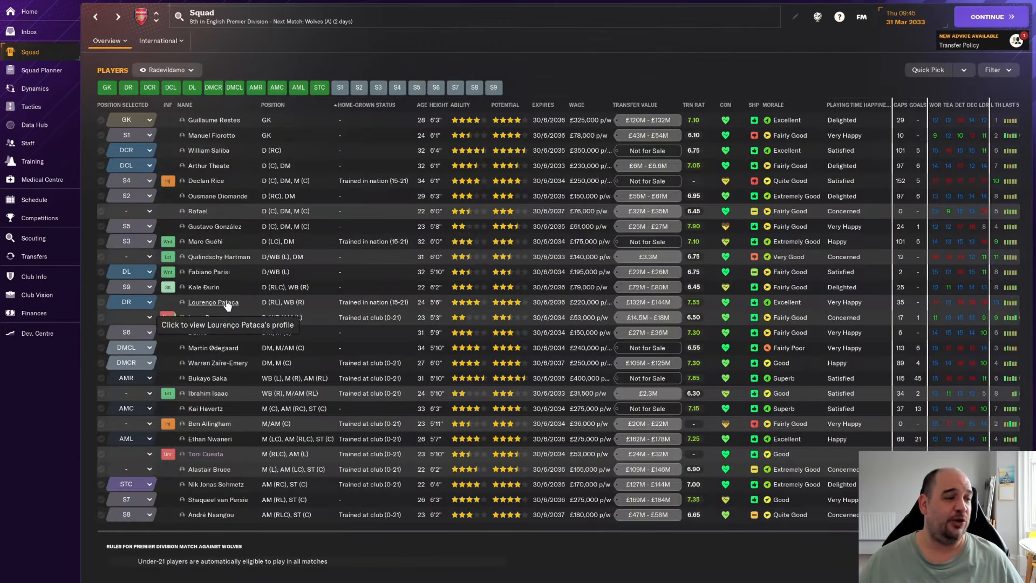
{"action": "left_click", "coordinate": [213, 302]}
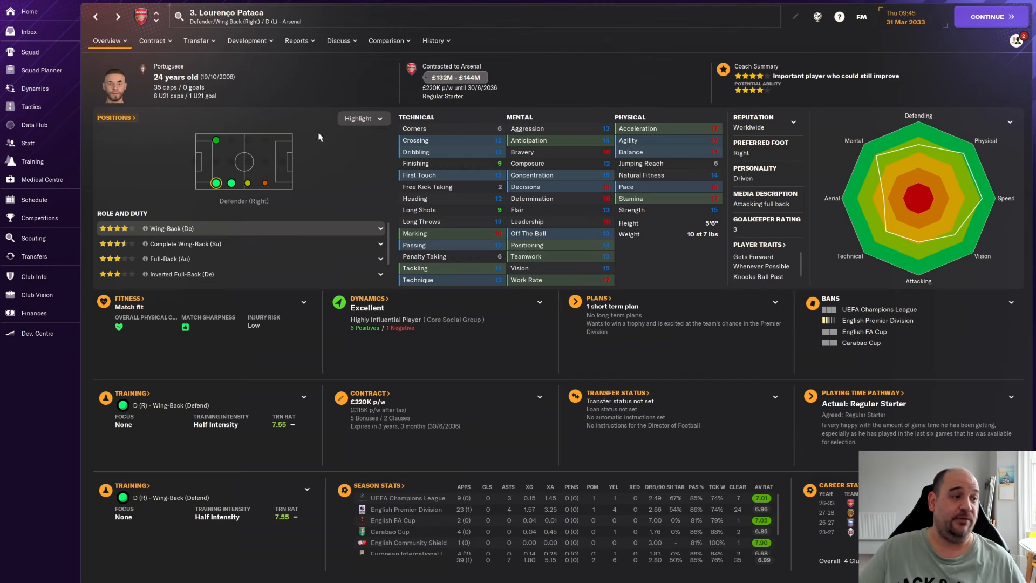
{"action": "mouse_move", "coordinate": [172, 67]}
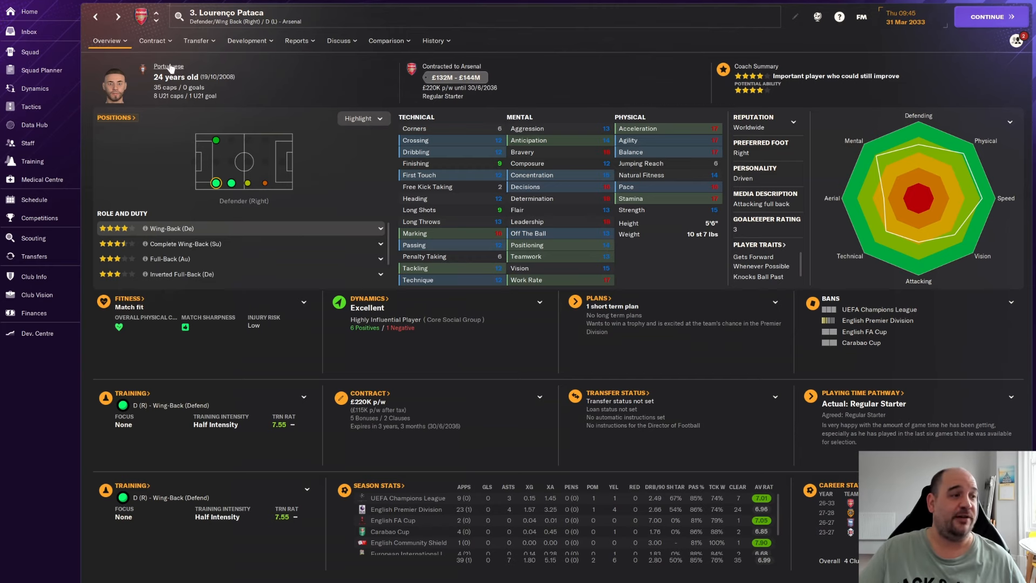
{"action": "left_click", "coordinate": [30, 52]}
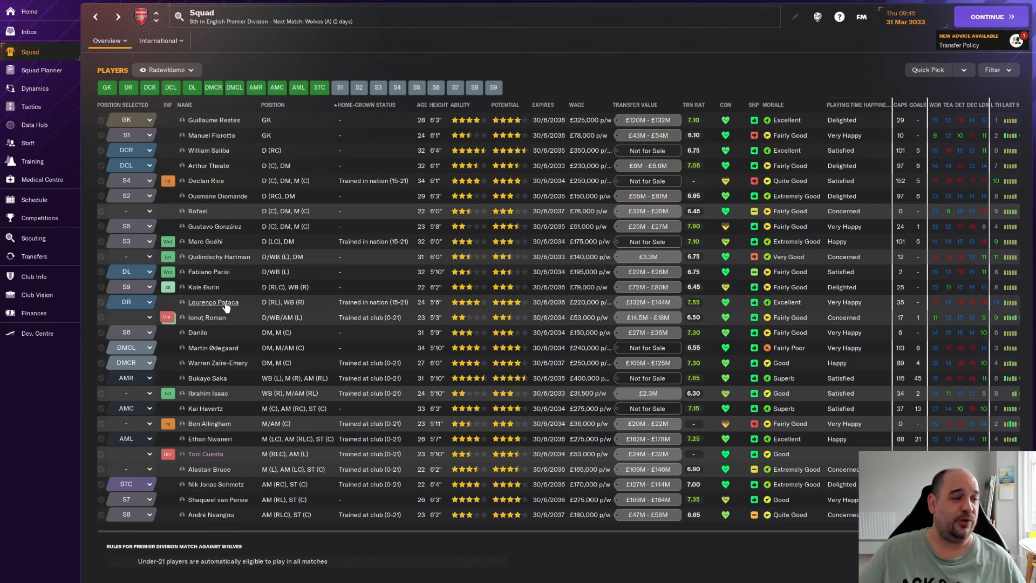
{"action": "left_click", "coordinate": [214, 302]}
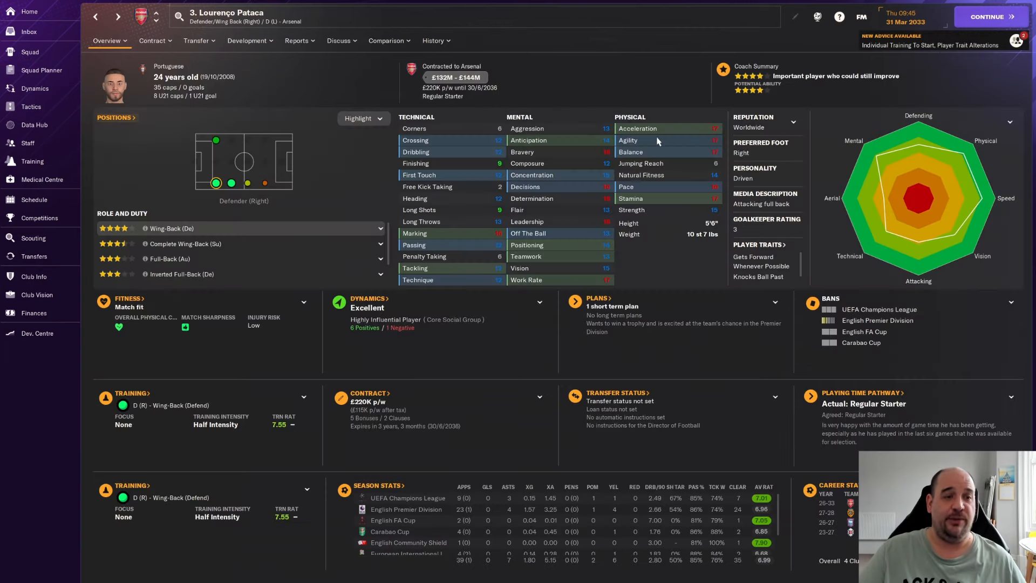
{"action": "mouse_move", "coordinate": [588, 206]}
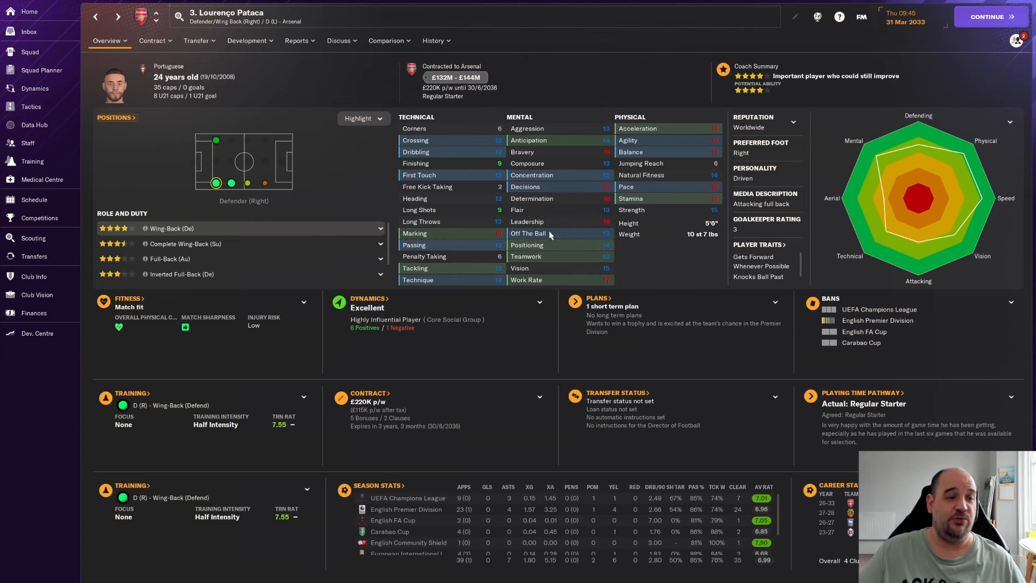
{"action": "mouse_move", "coordinate": [445, 237]}
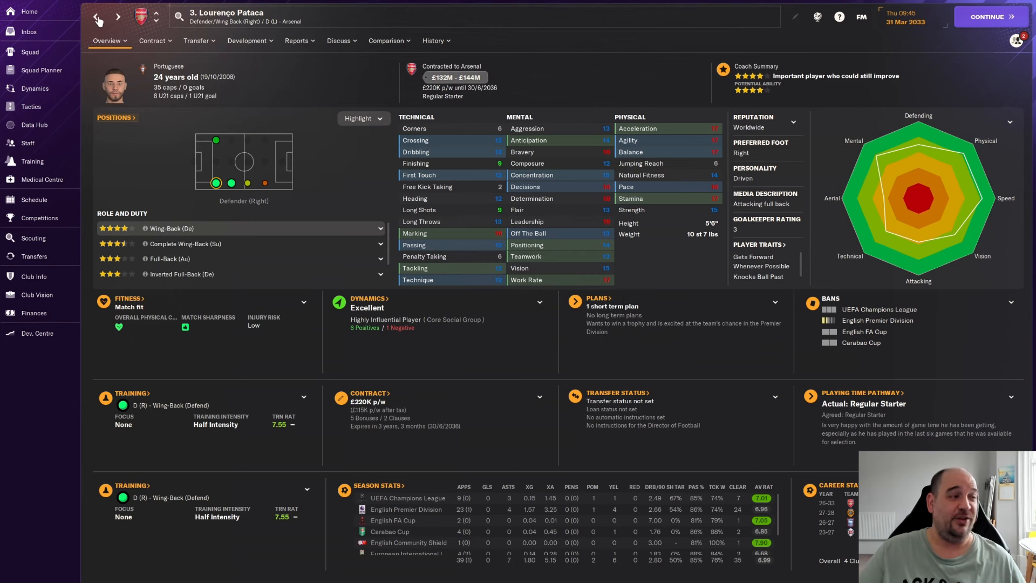
{"action": "mouse_move", "coordinate": [397, 457]}
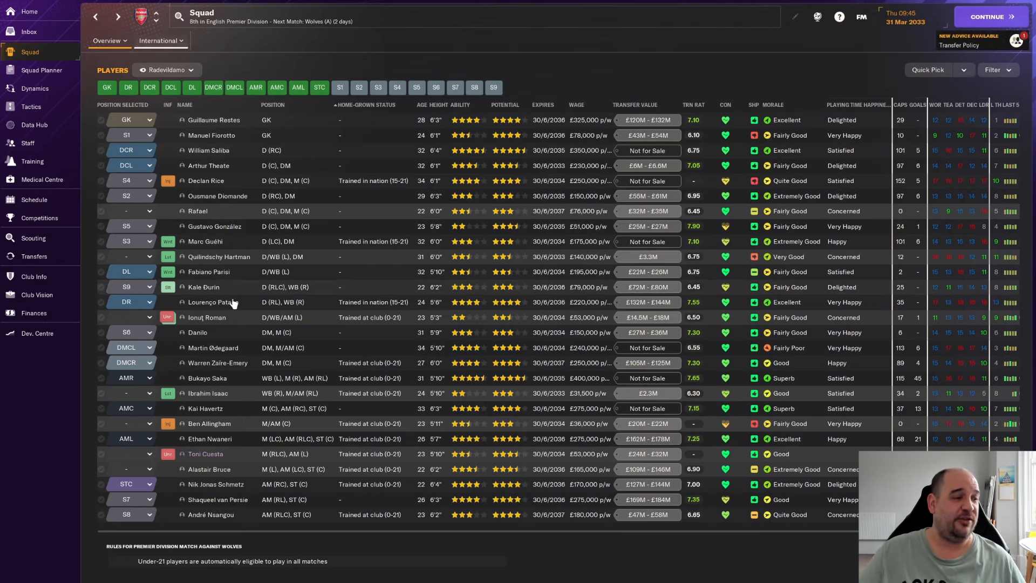
{"action": "mouse_move", "coordinate": [214, 324]}
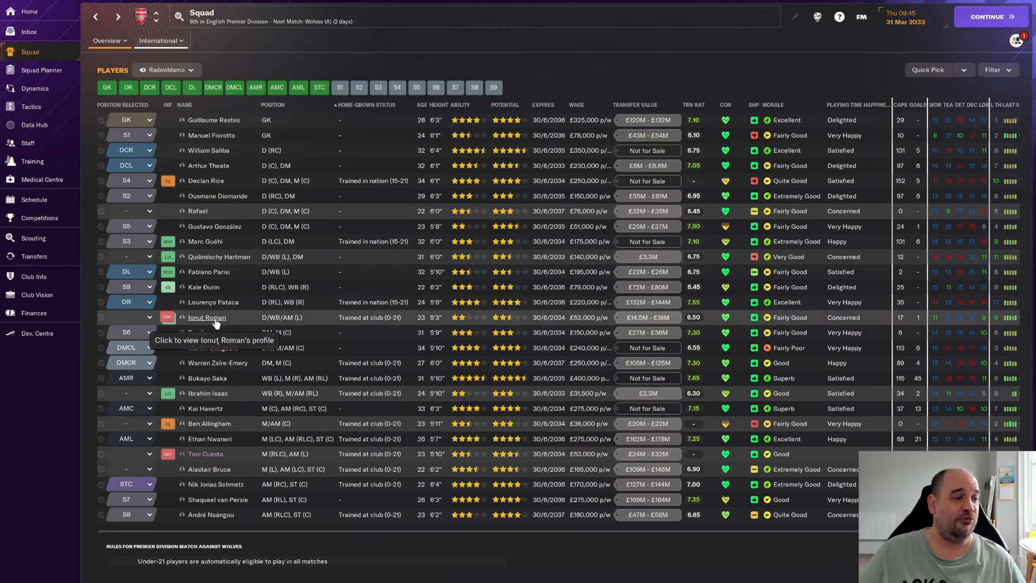
{"action": "left_click", "coordinate": [207, 317]}
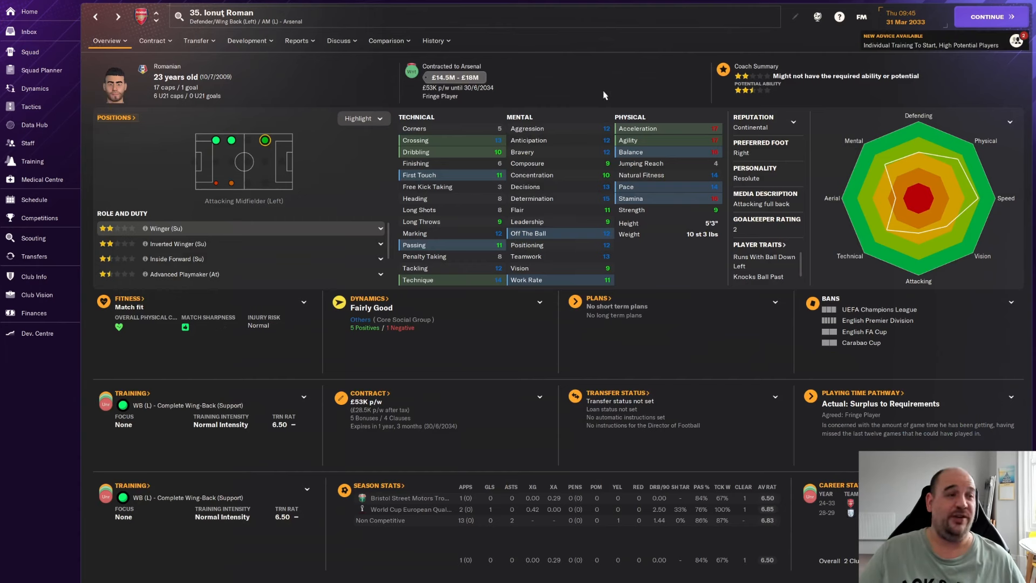
{"action": "mouse_move", "coordinate": [656, 86]}
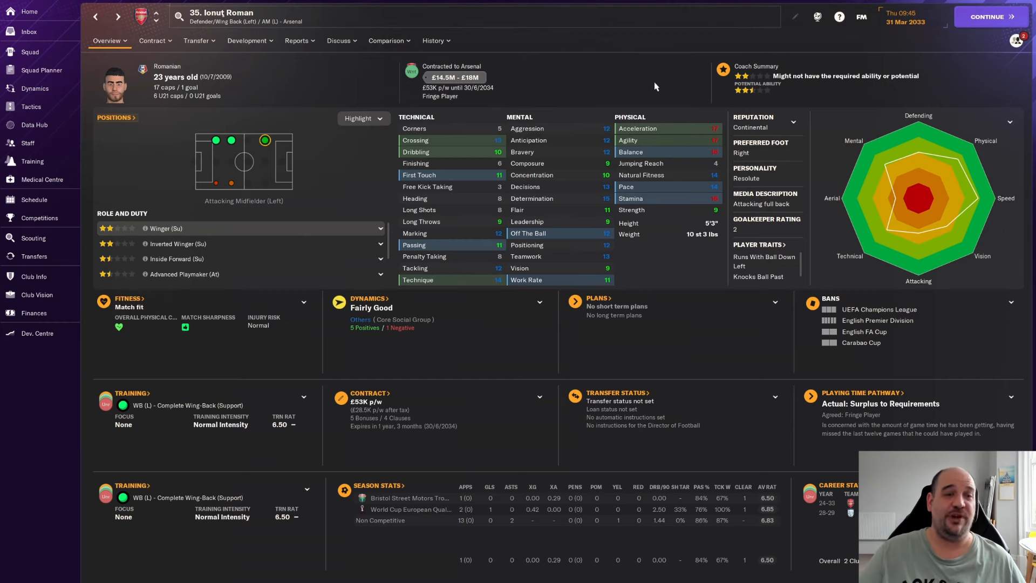
{"action": "mouse_move", "coordinate": [572, 80]}
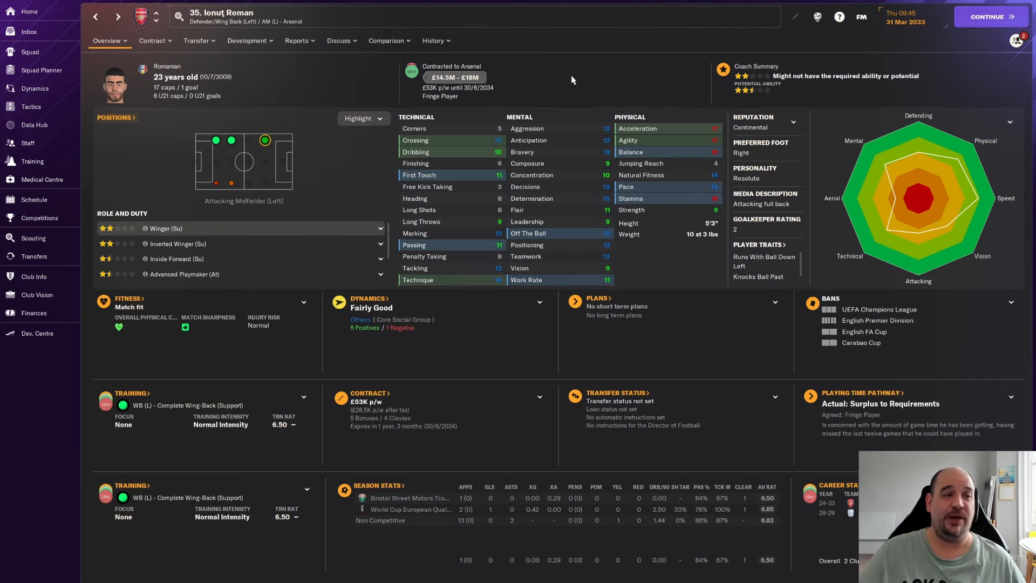
{"action": "left_click", "coordinate": [433, 41]}
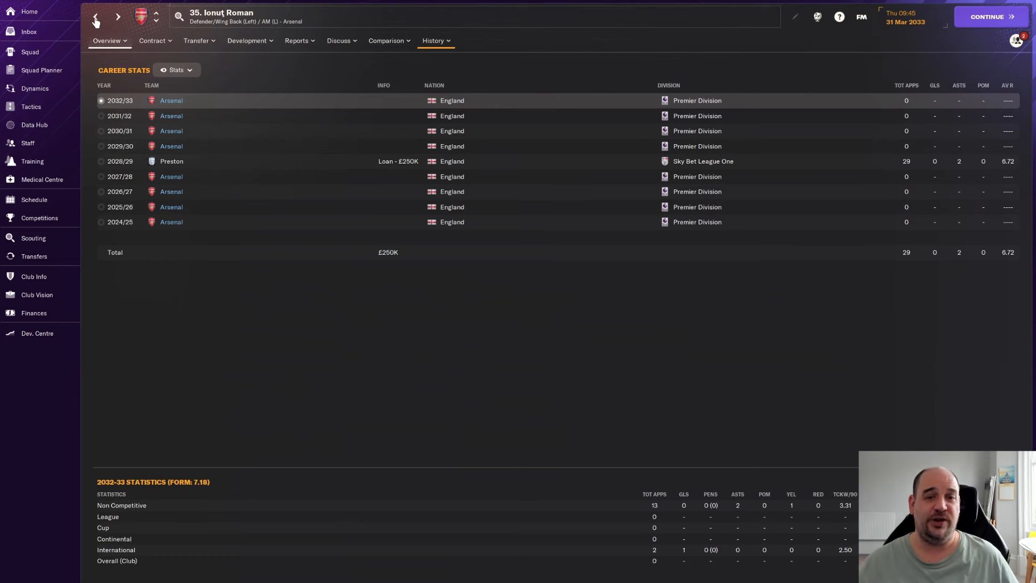
{"action": "left_click", "coordinate": [98, 16]}
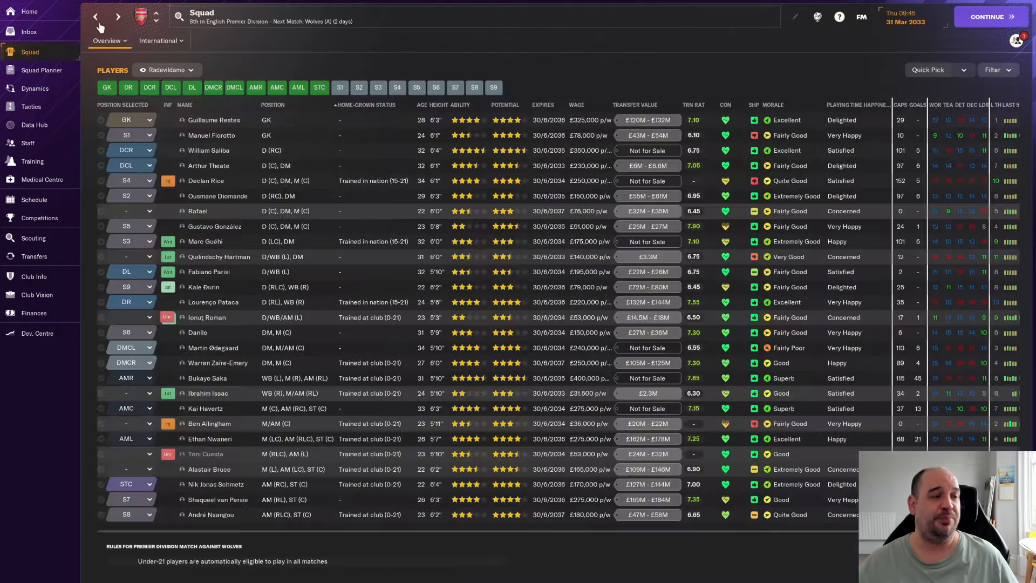
{"action": "left_click", "coordinate": [207, 318]}
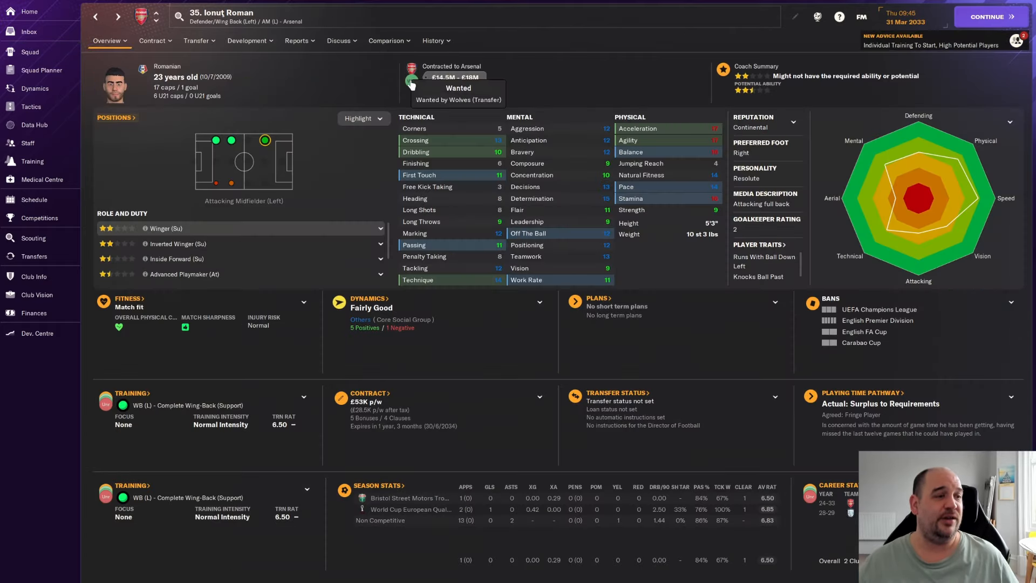
{"action": "left_click", "coordinate": [110, 41]}
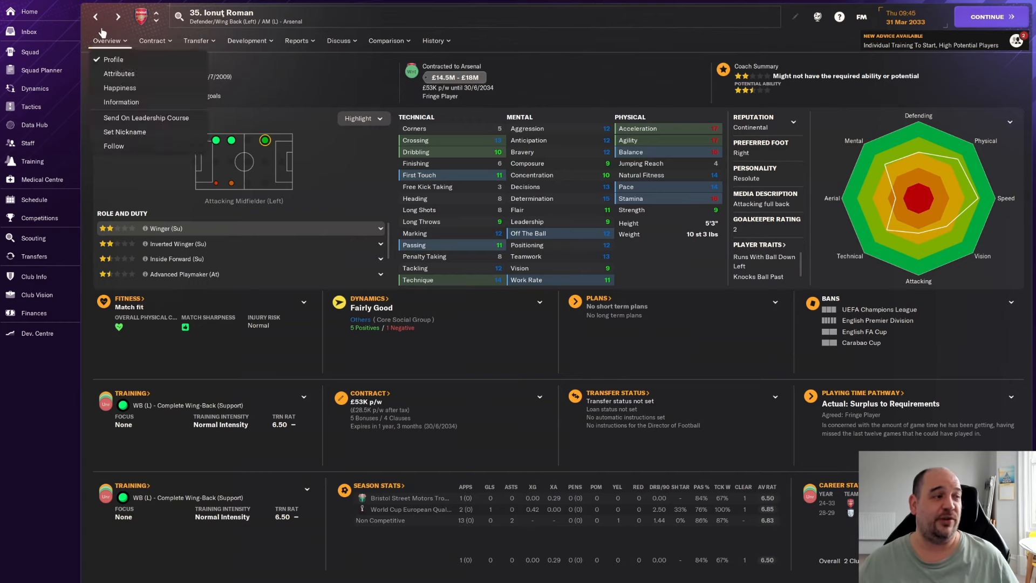
{"action": "left_click", "coordinate": [112, 61]}
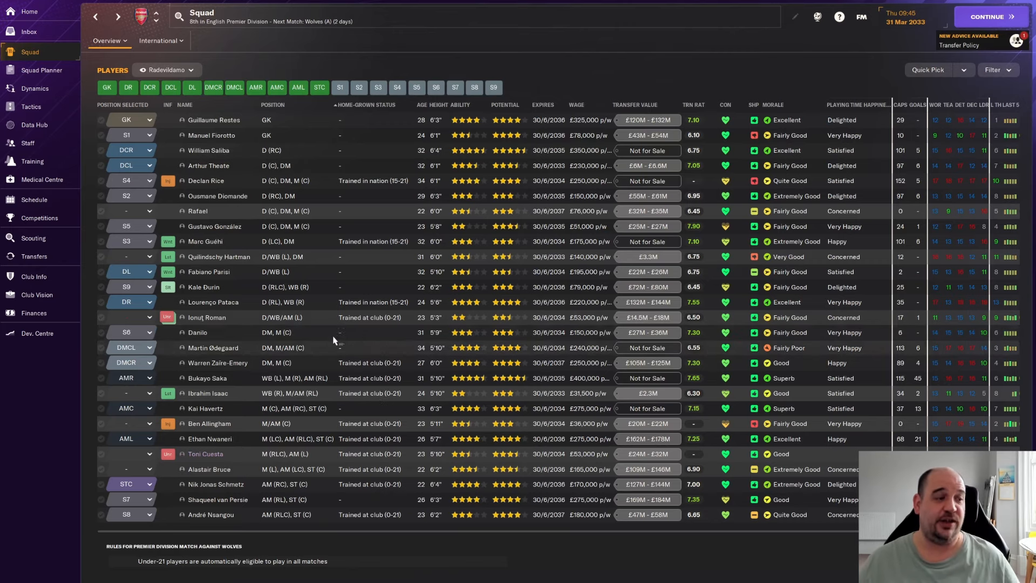
{"action": "mouse_move", "coordinate": [197, 332]}
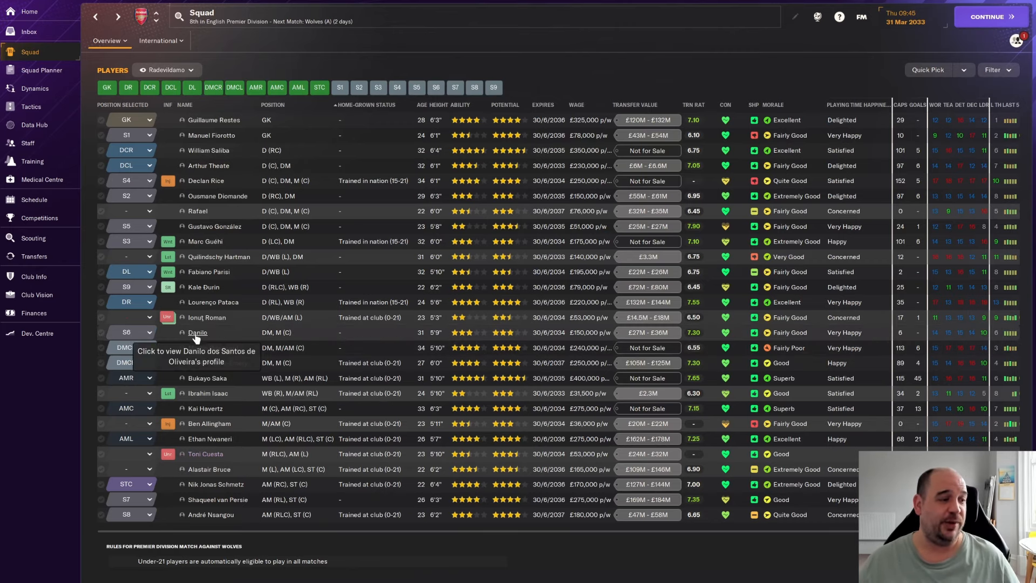
{"action": "left_click", "coordinate": [197, 332]}
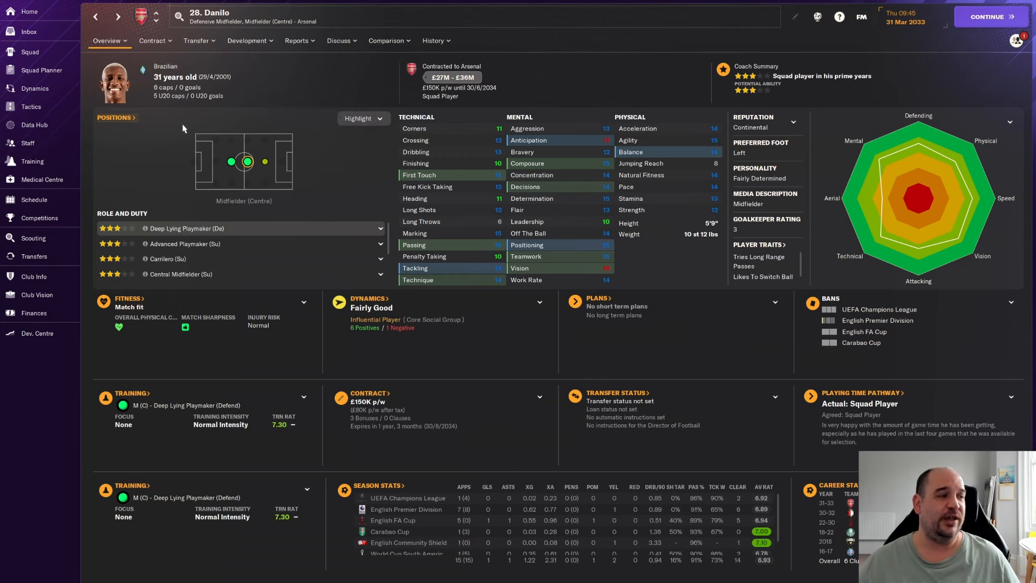
{"action": "mouse_move", "coordinate": [341, 92]}
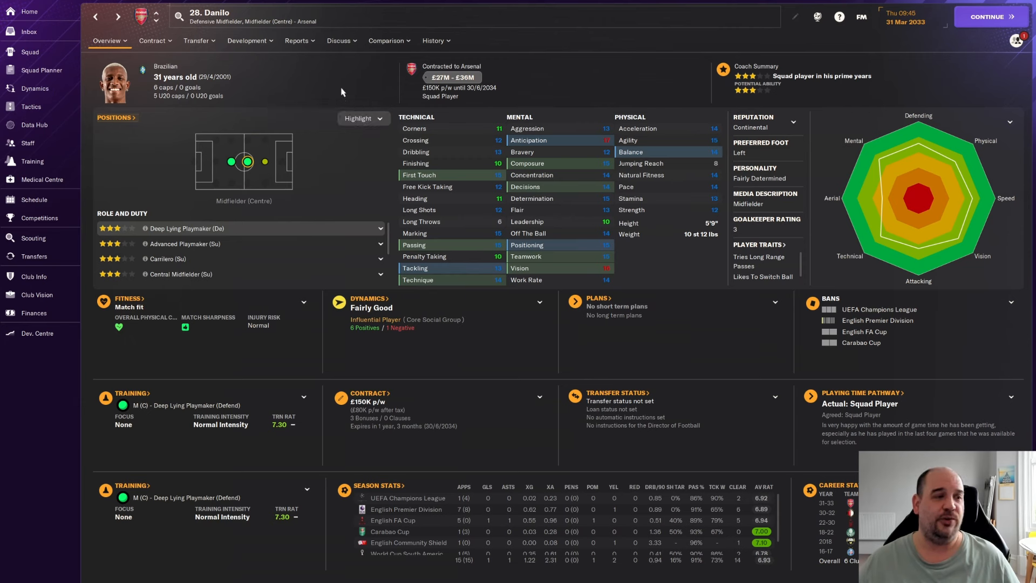
{"action": "mouse_move", "coordinate": [757, 98]}
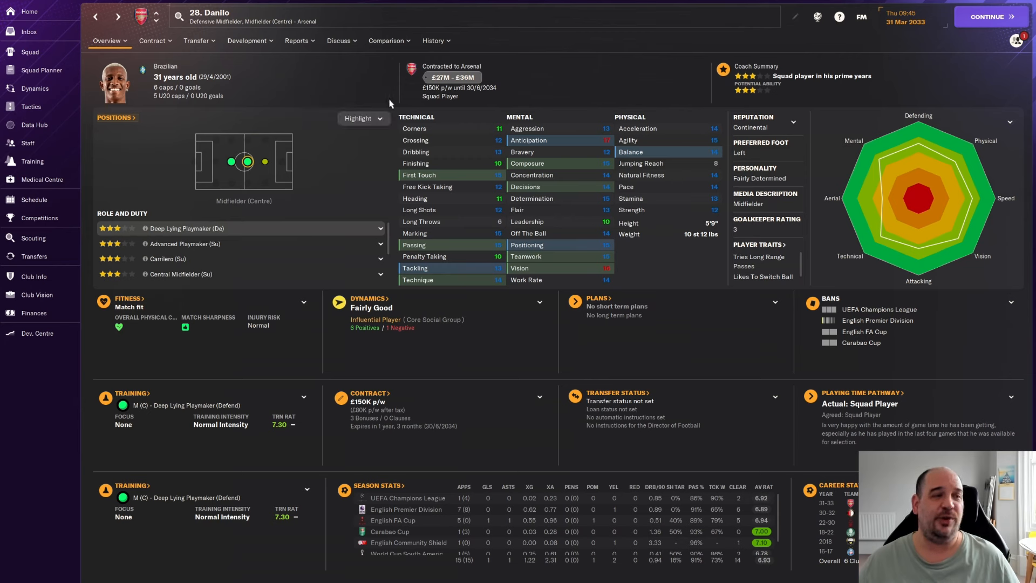
{"action": "mouse_move", "coordinate": [384, 103]}
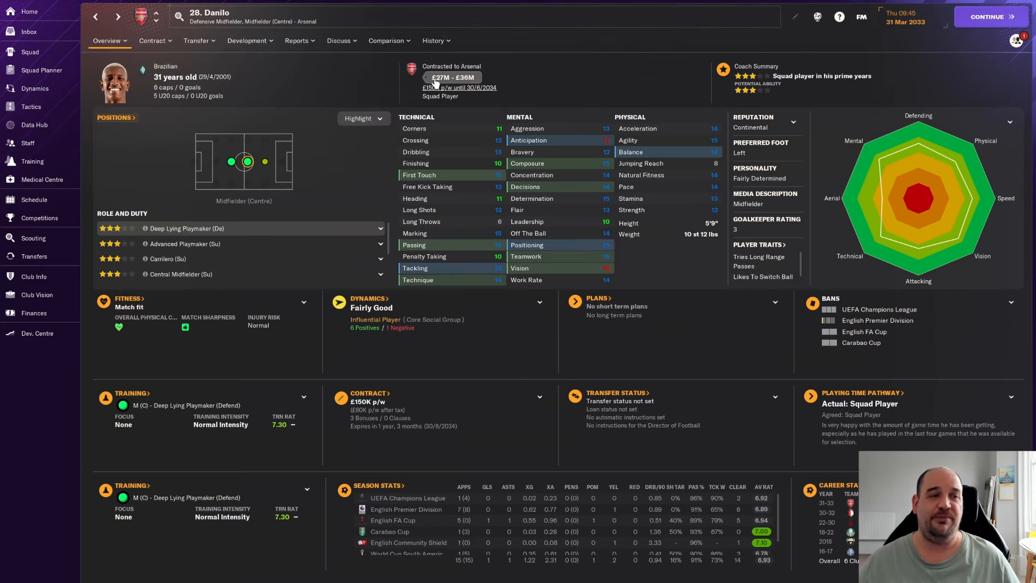
{"action": "left_click", "coordinate": [30, 51]}
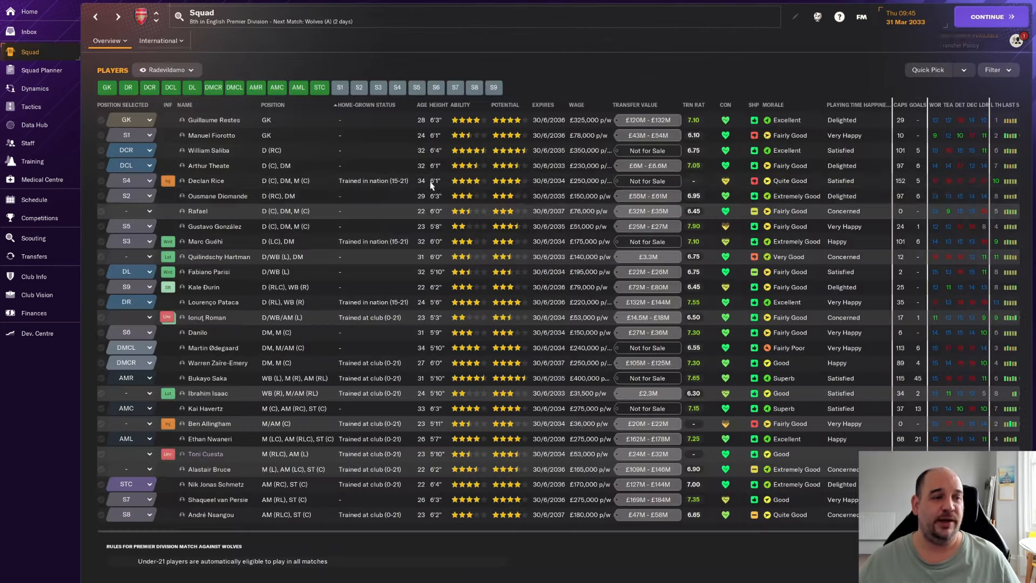
{"action": "mouse_move", "coordinate": [222, 347]}
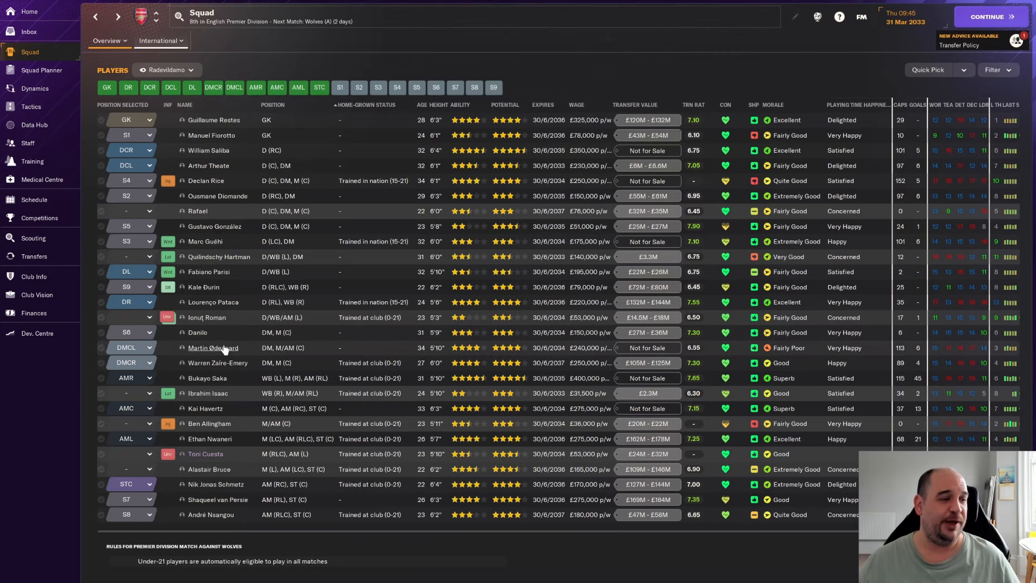
{"action": "mouse_move", "coordinate": [212, 348]}
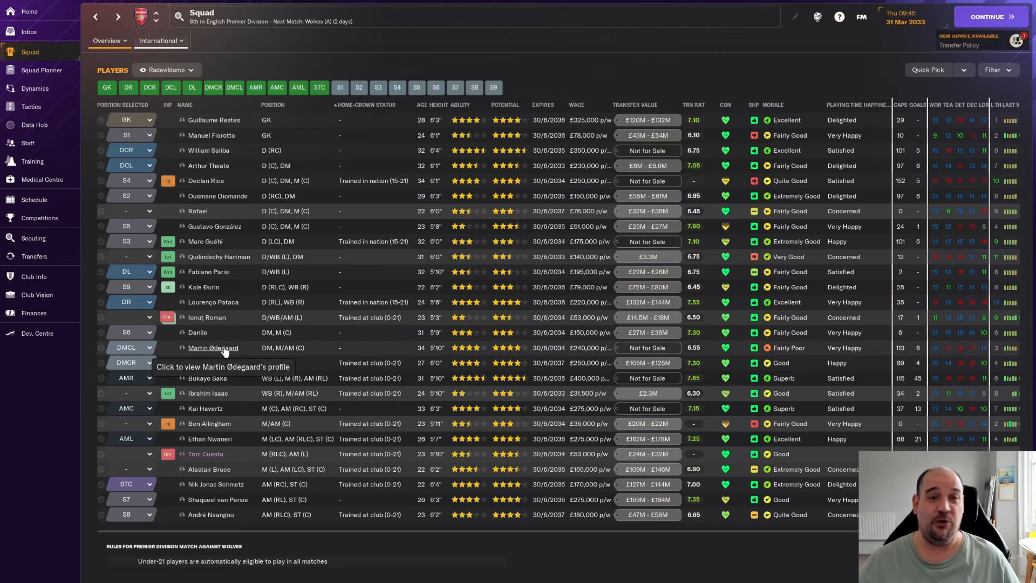
- View Martin Ødegaard's profile and return to the squad list
{"action": "left_click", "coordinate": [212, 347]}
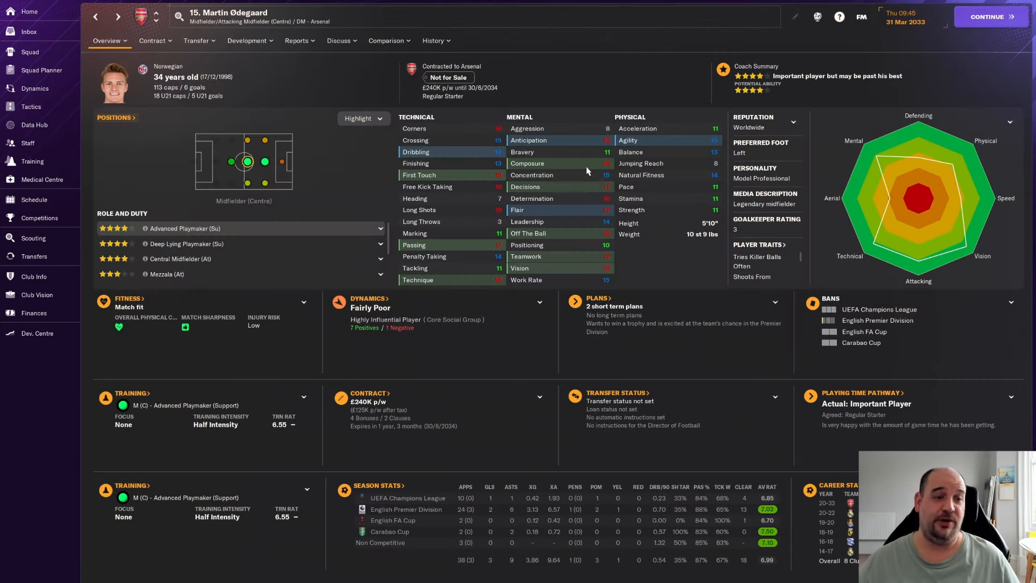
{"action": "mouse_move", "coordinate": [616, 245]}
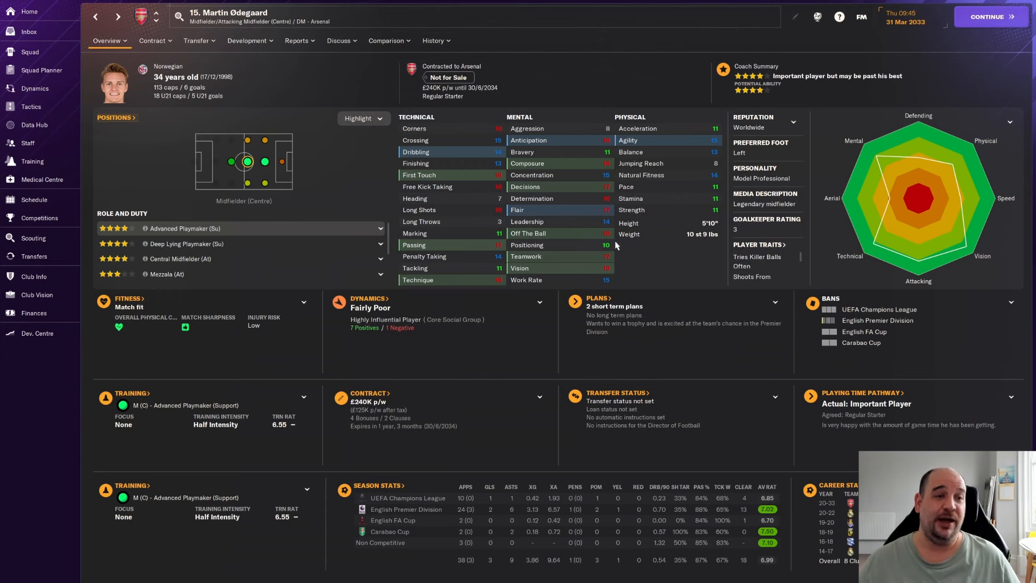
{"action": "mouse_move", "coordinate": [450, 181]}
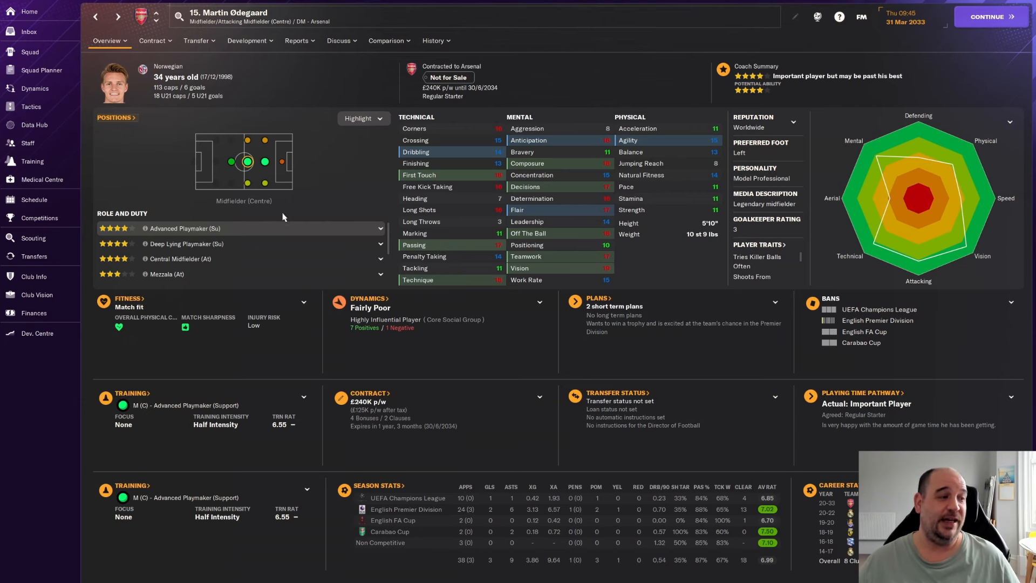
{"action": "mouse_move", "coordinate": [235, 164]}
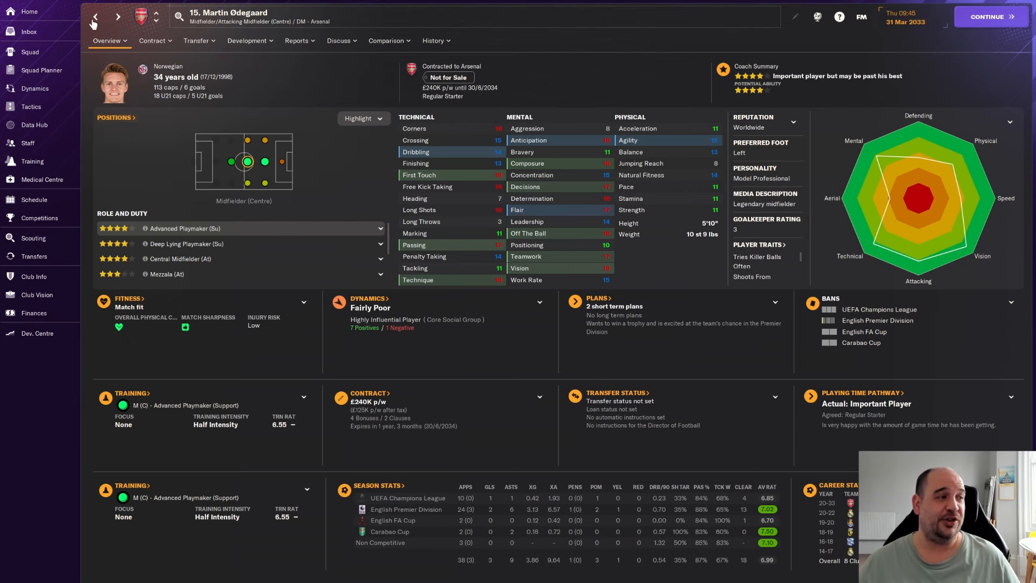
{"action": "left_click", "coordinate": [25, 52]}
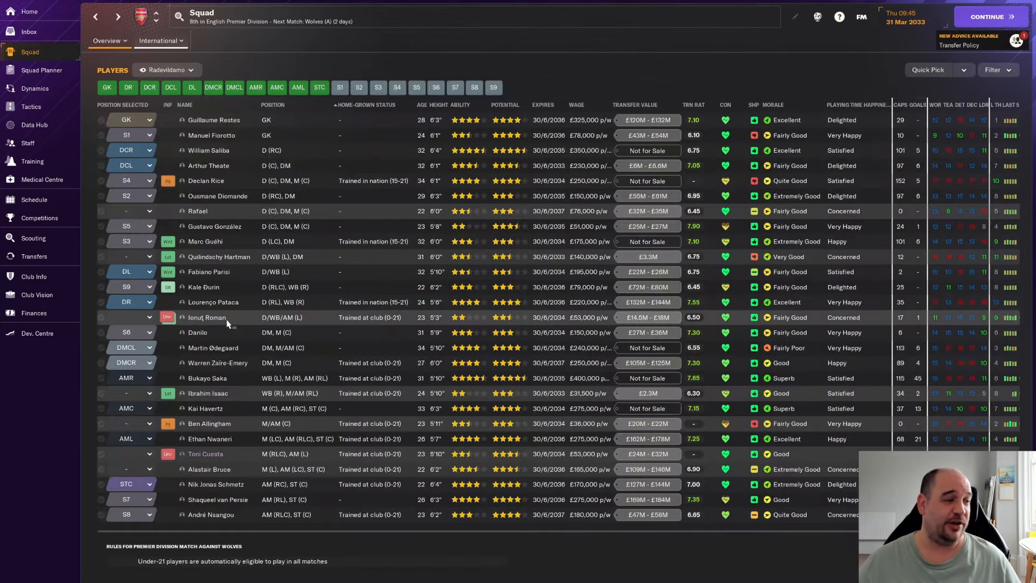
{"action": "mouse_move", "coordinate": [231, 351]}
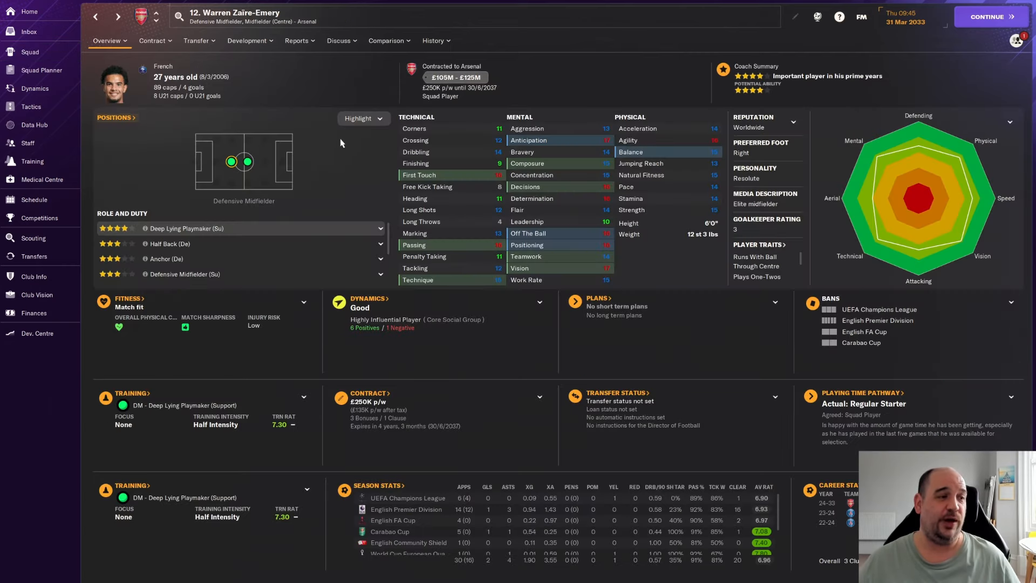
- Review Zaire-Emery's career history, including his £40.5M Paris SG move, then return to the squad
{"action": "left_click", "coordinate": [433, 41]}
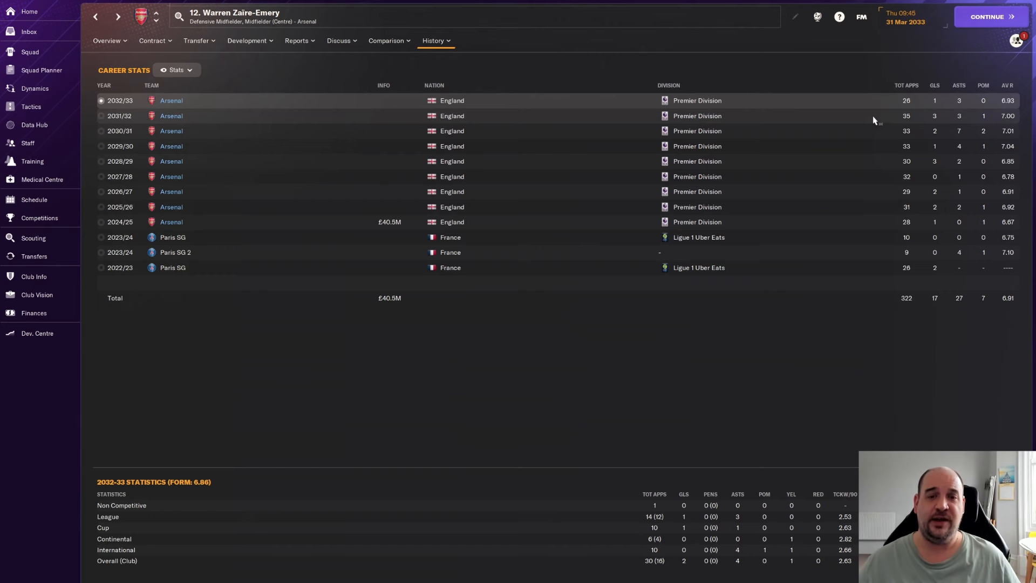
{"action": "mouse_move", "coordinate": [837, 247]}
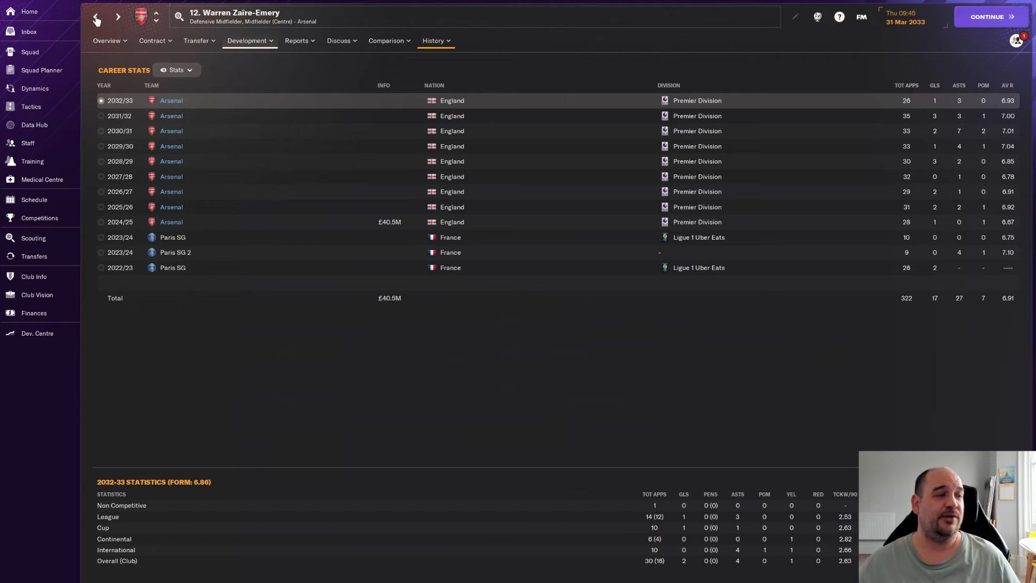
{"action": "left_click", "coordinate": [29, 52]}
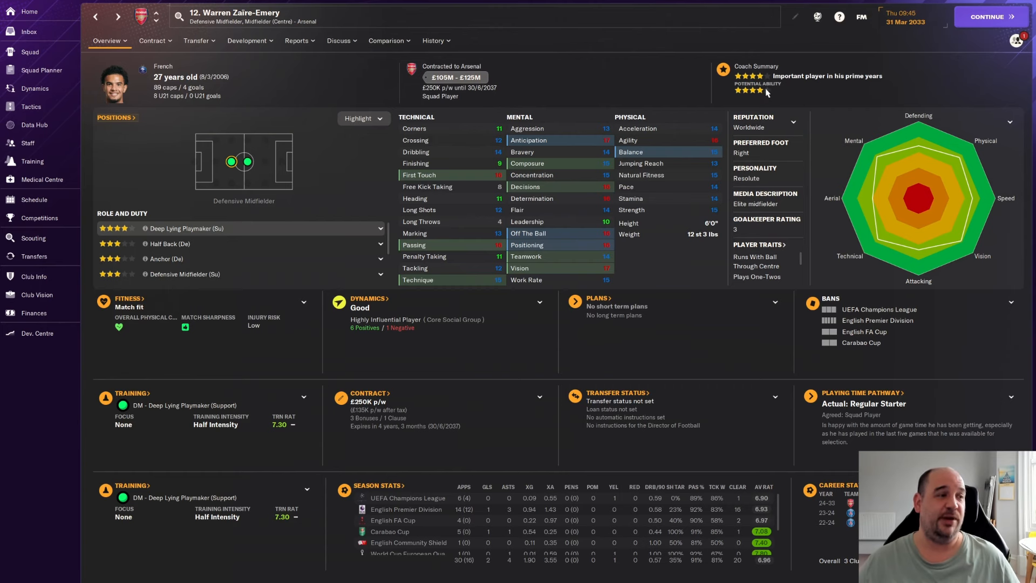
{"action": "left_click", "coordinate": [433, 41]}
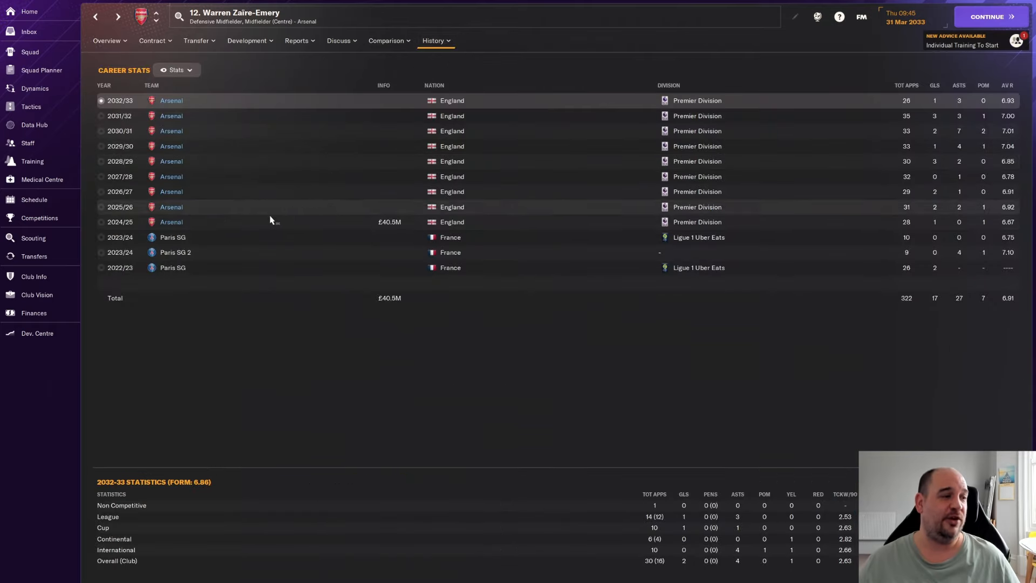
{"action": "mouse_move", "coordinate": [393, 227]}
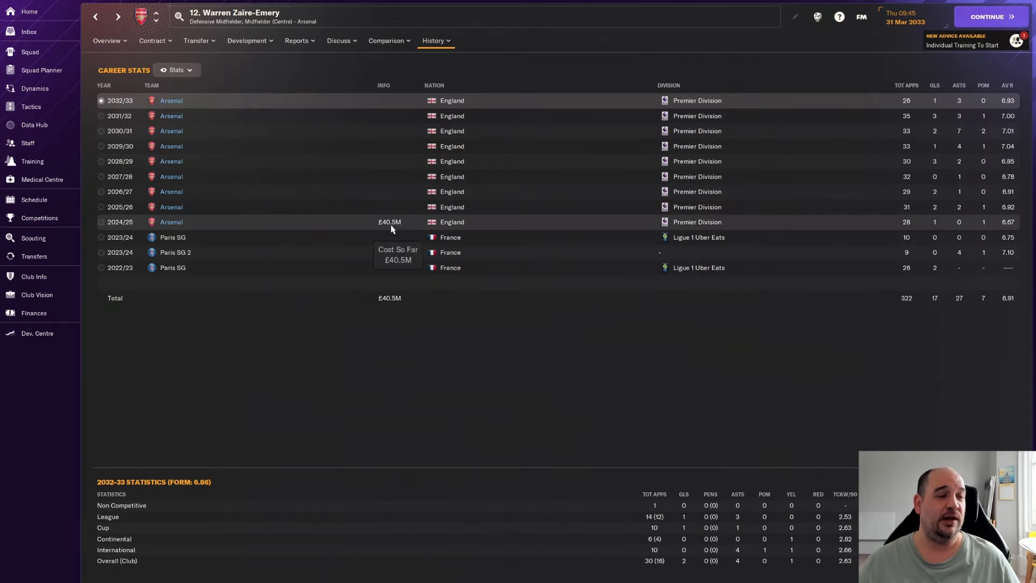
{"action": "left_click", "coordinate": [110, 41]}
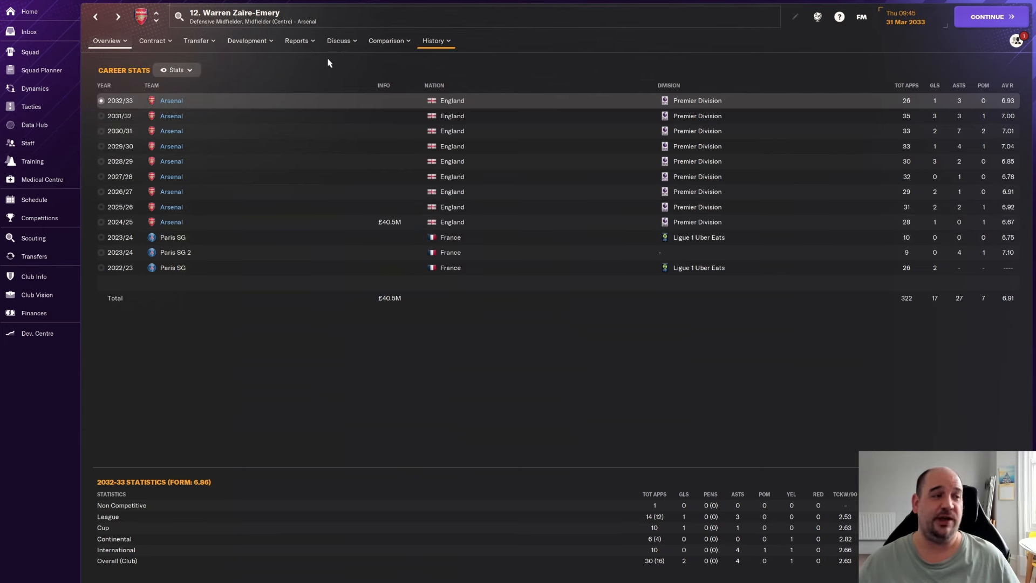
{"action": "left_click", "coordinate": [108, 41]}
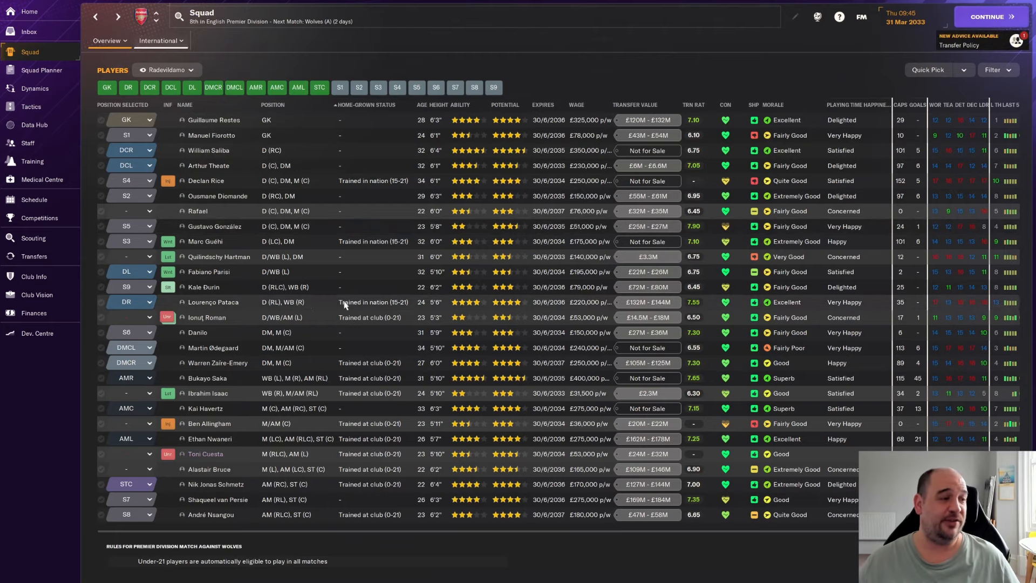
{"action": "mouse_move", "coordinate": [207, 378]}
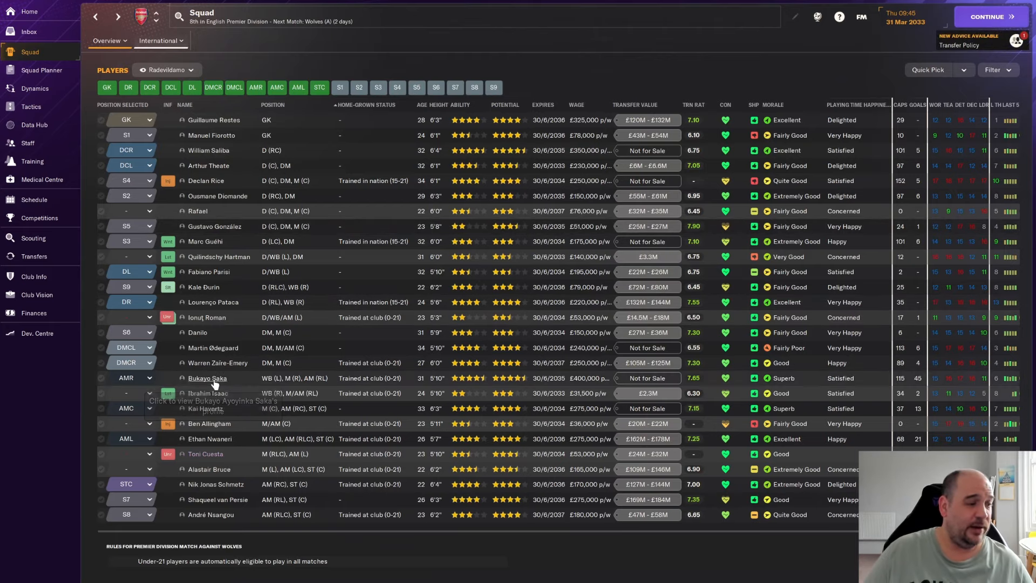
{"action": "left_click", "coordinate": [208, 378]}
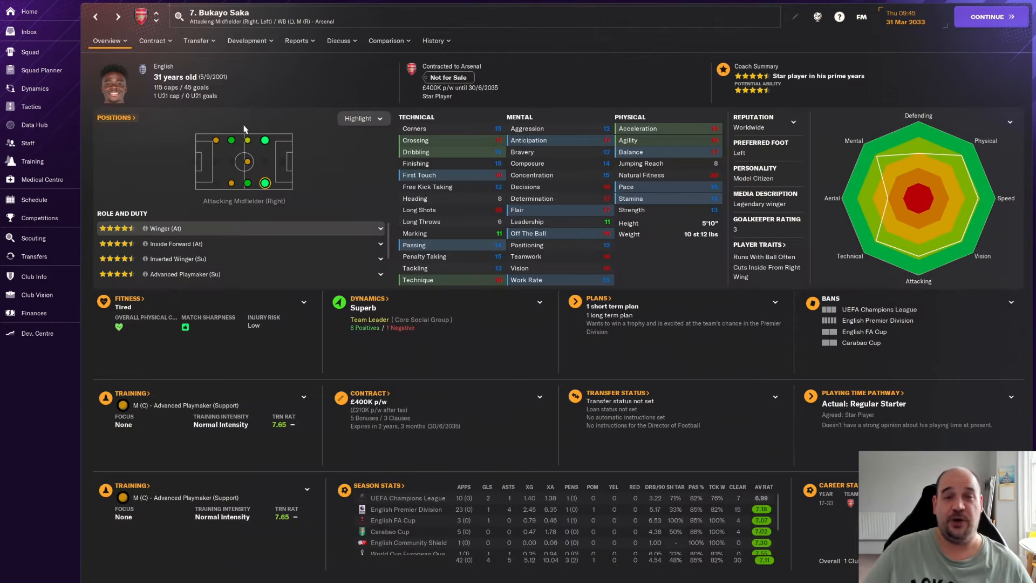
{"action": "mouse_move", "coordinate": [273, 116]}
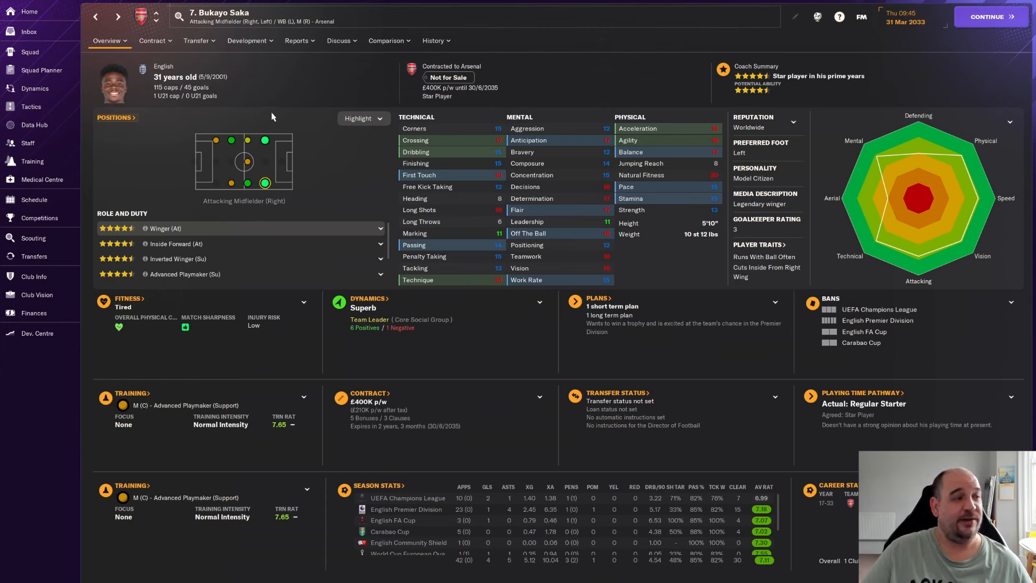
{"action": "mouse_move", "coordinate": [210, 86]}
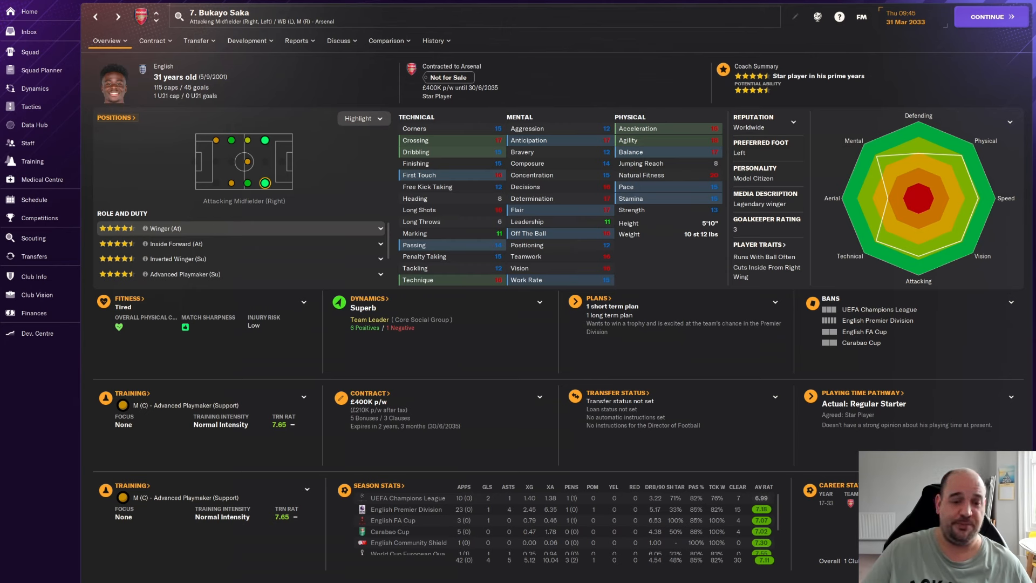
{"action": "mouse_move", "coordinate": [142, 80]}
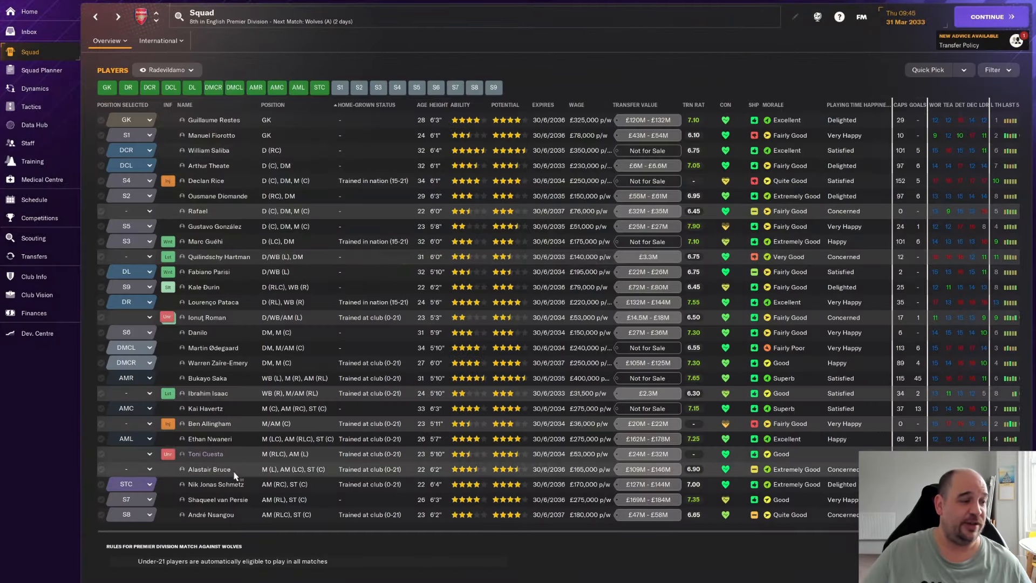
{"action": "mouse_move", "coordinate": [208, 397]}
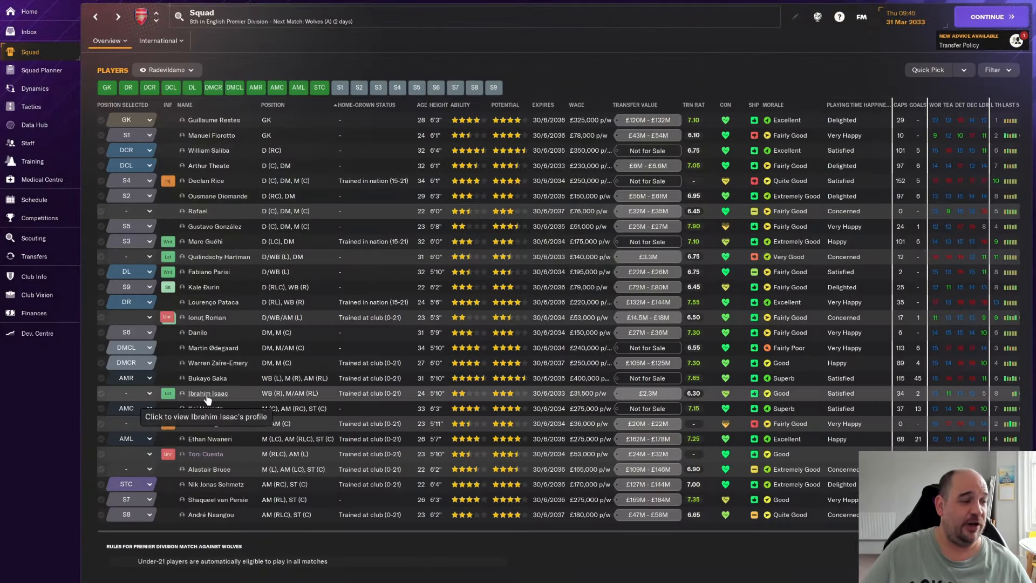
{"action": "left_click", "coordinate": [208, 393]}
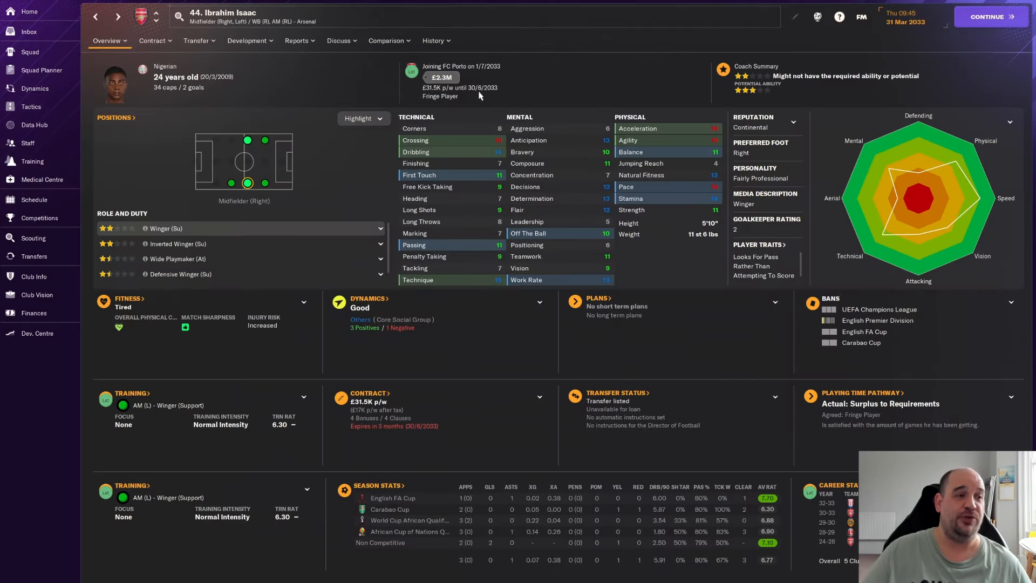
{"action": "mouse_move", "coordinate": [702, 97]}
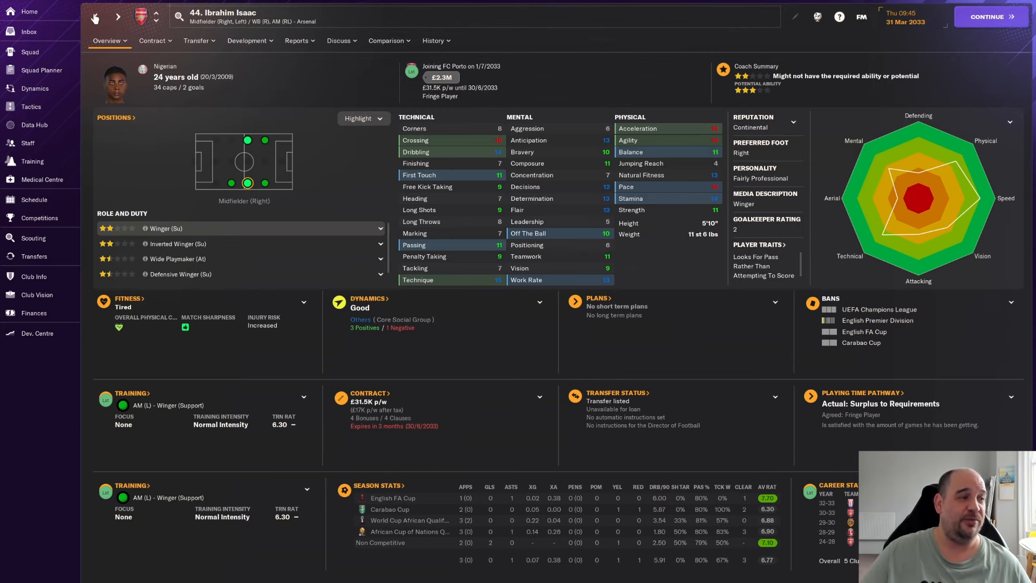
{"action": "left_click", "coordinate": [26, 52]}
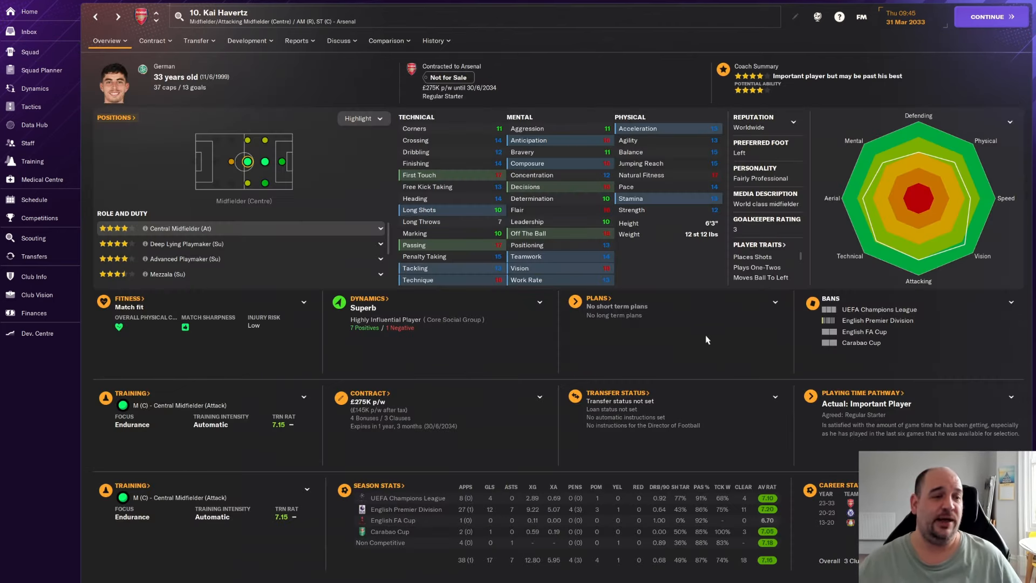
{"action": "mouse_move", "coordinate": [649, 284]}
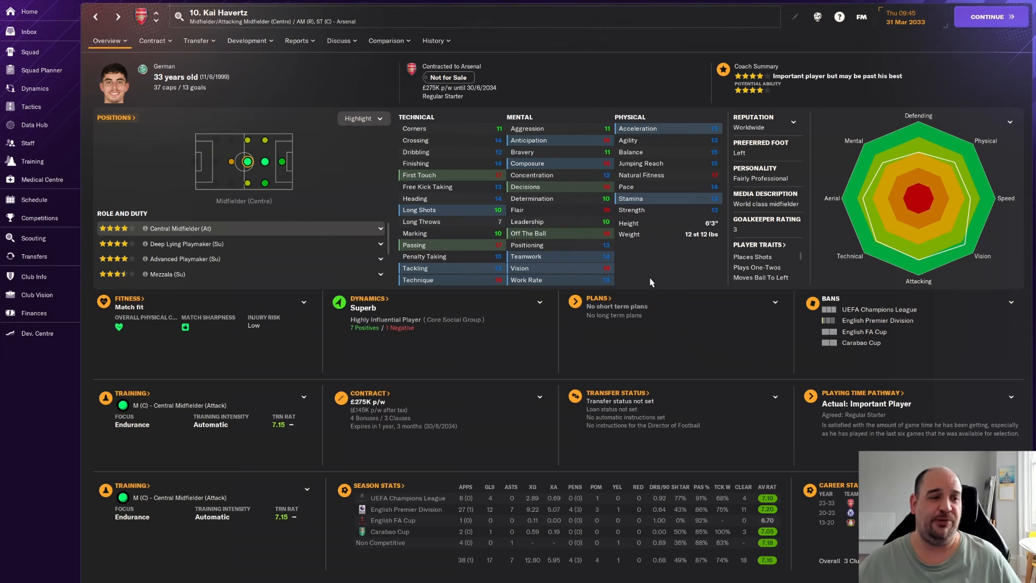
{"action": "mouse_move", "coordinate": [658, 275]}
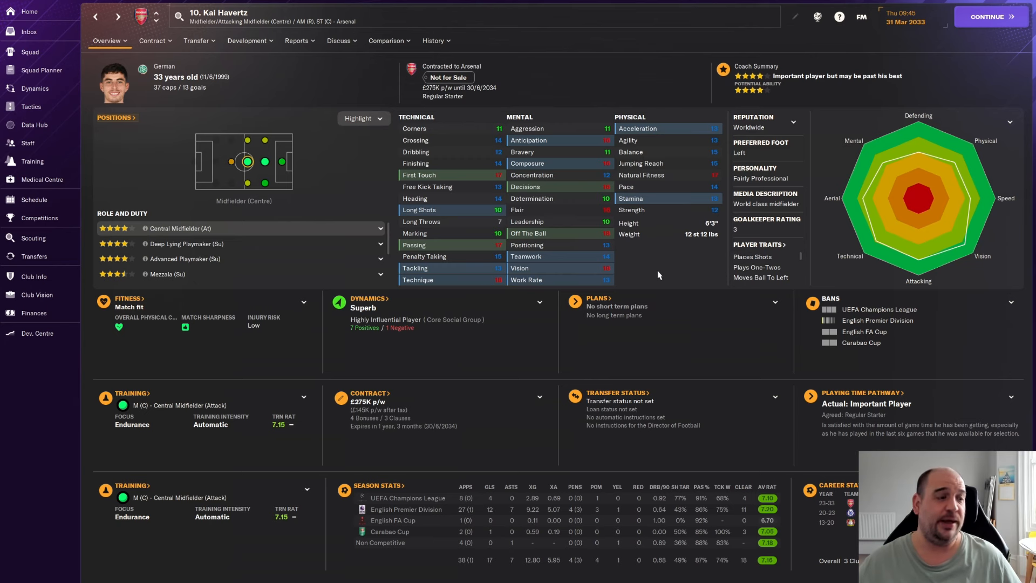
{"action": "mouse_move", "coordinate": [656, 265]}
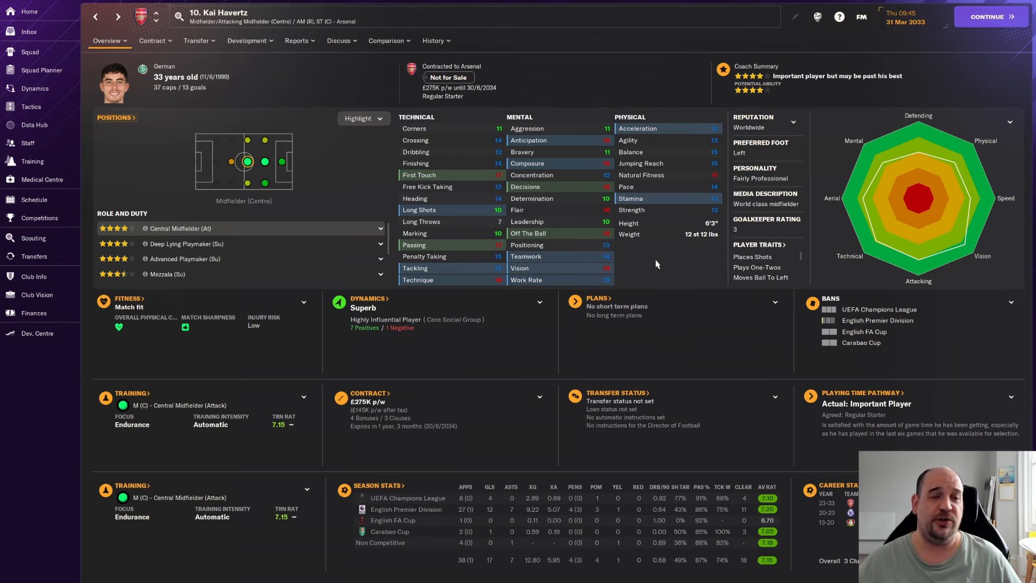
{"action": "mouse_move", "coordinate": [663, 268]}
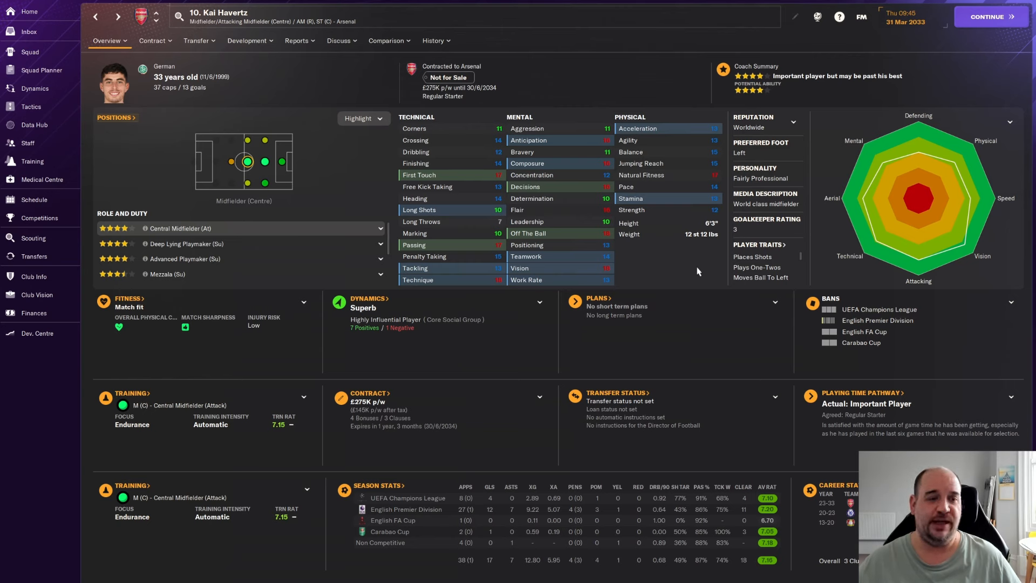
{"action": "mouse_move", "coordinate": [671, 280]}
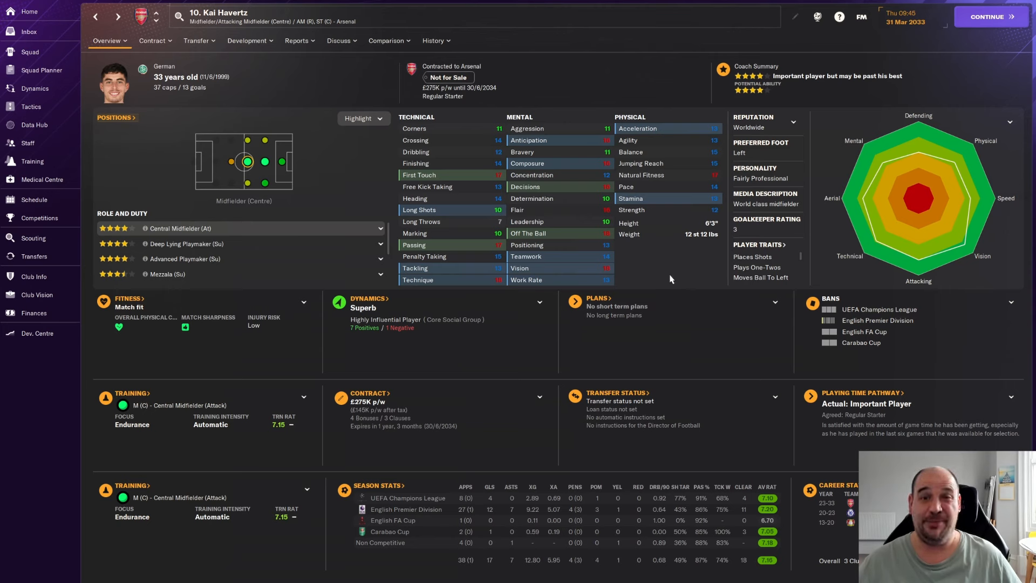
{"action": "mouse_move", "coordinate": [346, 194]}
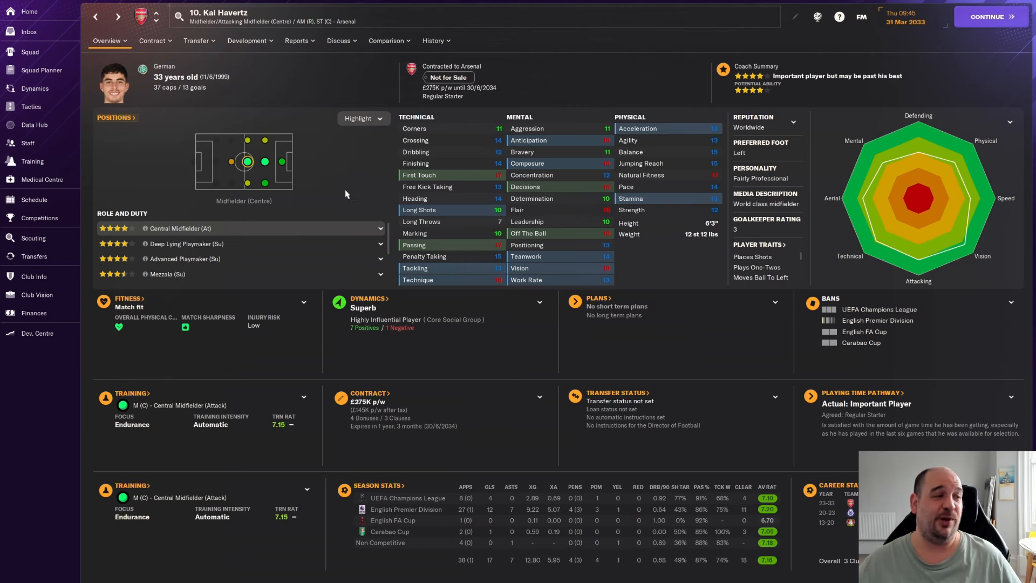
{"action": "mouse_move", "coordinate": [363, 167]}
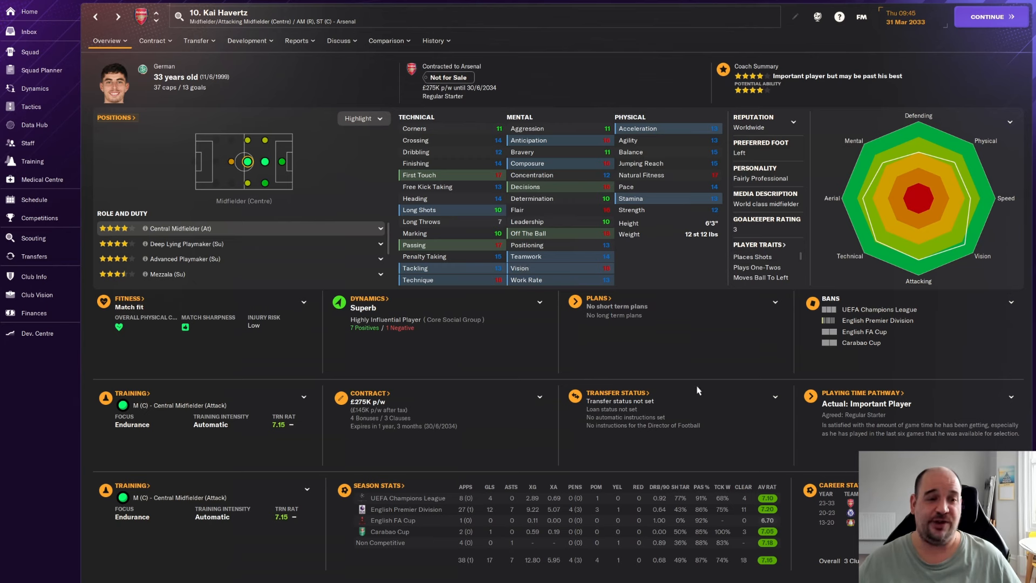
{"action": "mouse_move", "coordinate": [778, 514]}
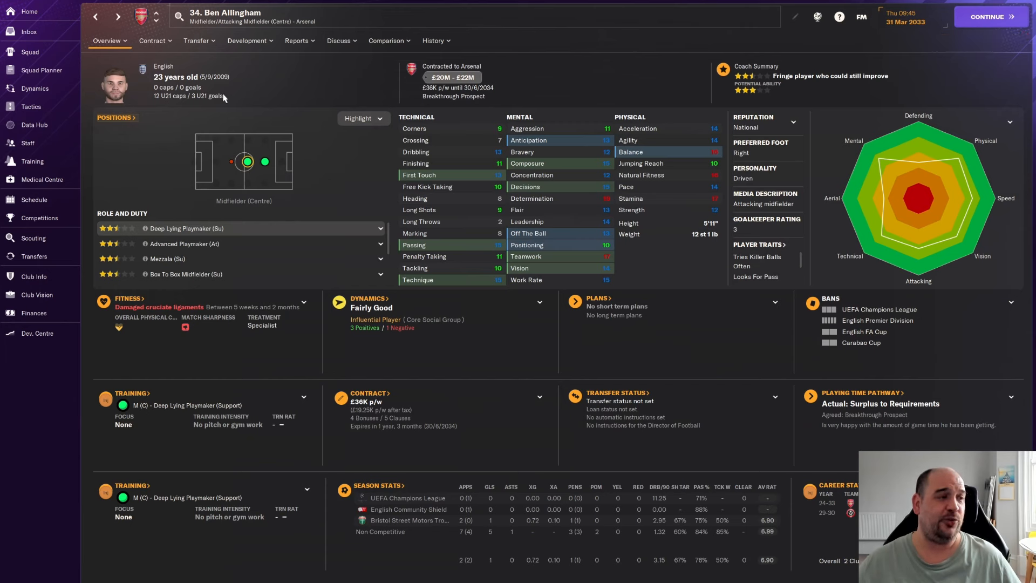
{"action": "mouse_move", "coordinate": [691, 88]}
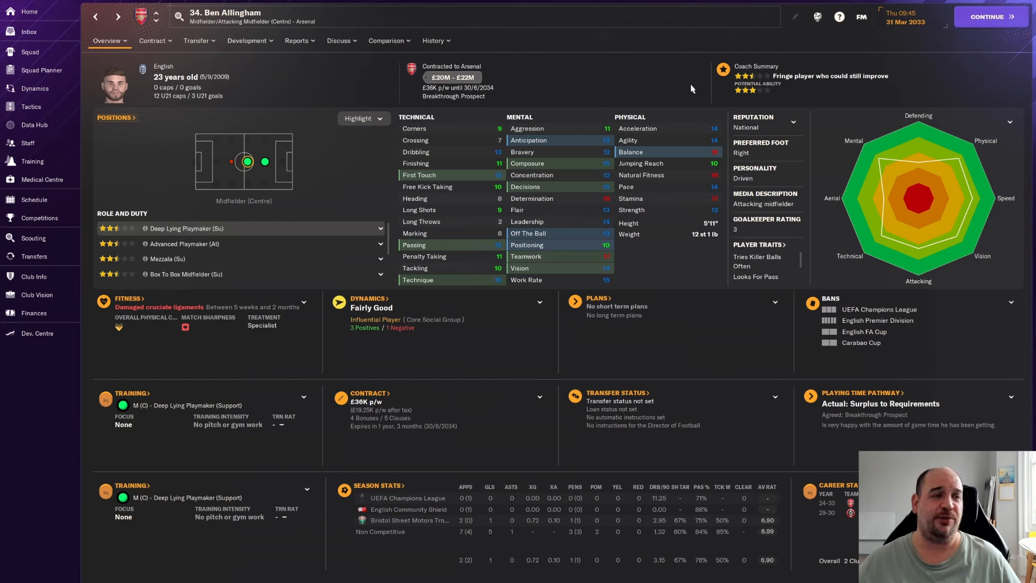
- Check Ben Allingham's history options and go back to the squad list for Ethan Nwaneri
{"action": "left_click", "coordinate": [433, 41]}
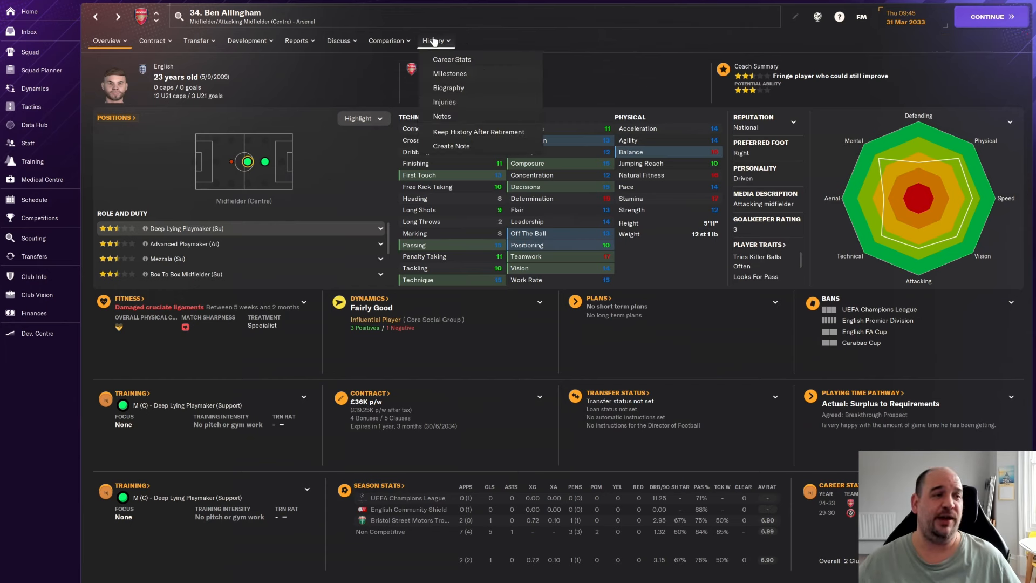
{"action": "left_click", "coordinate": [451, 60]}
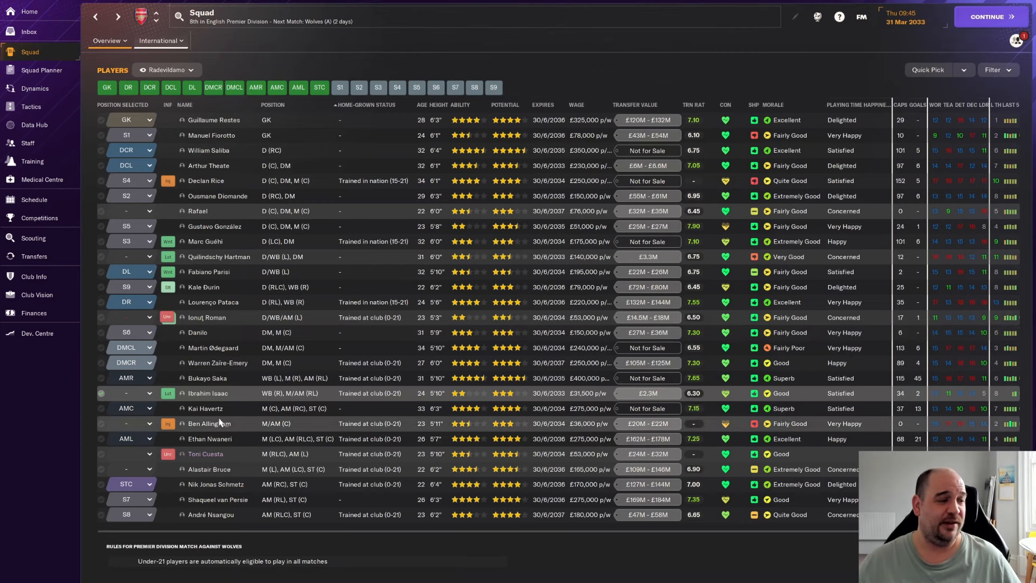
{"action": "left_click", "coordinate": [200, 424]}
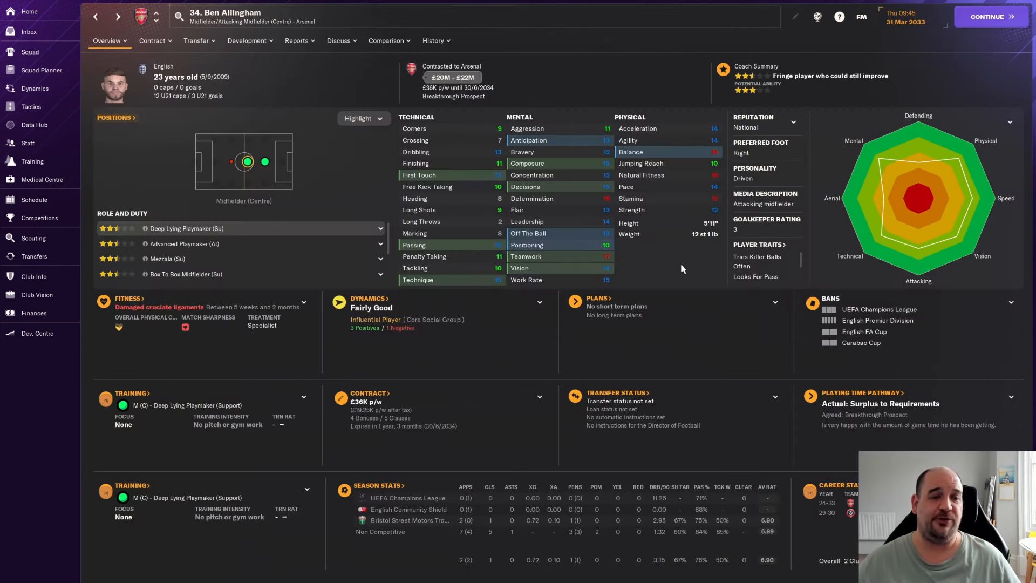
{"action": "mouse_move", "coordinate": [692, 264]}
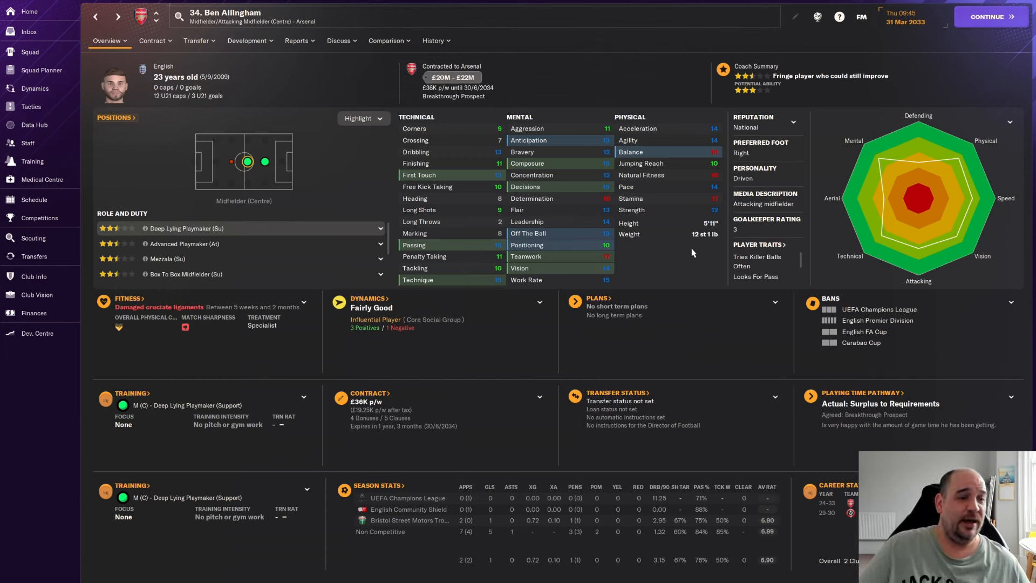
{"action": "mouse_move", "coordinate": [697, 250]}
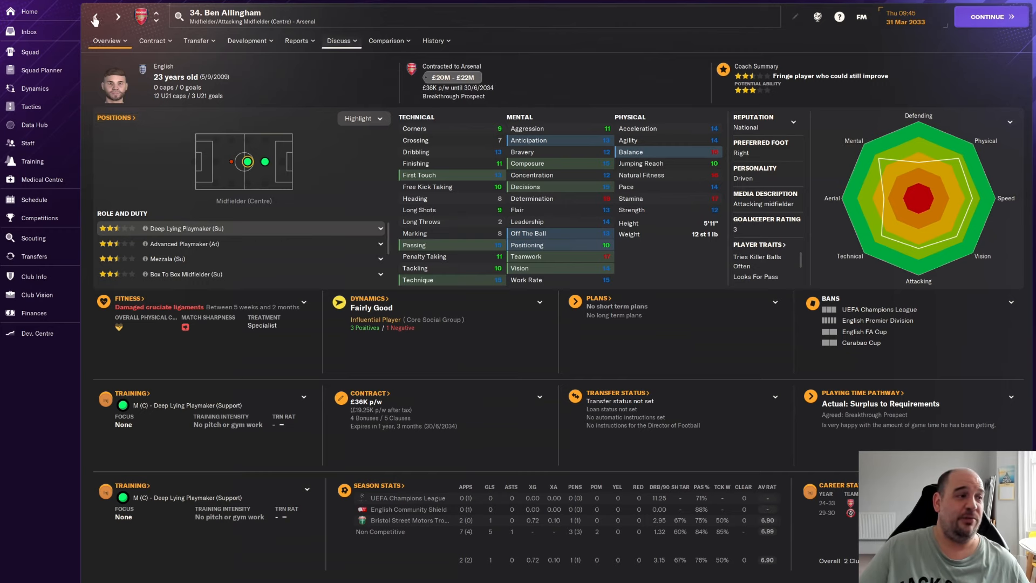
{"action": "left_click", "coordinate": [24, 53]}
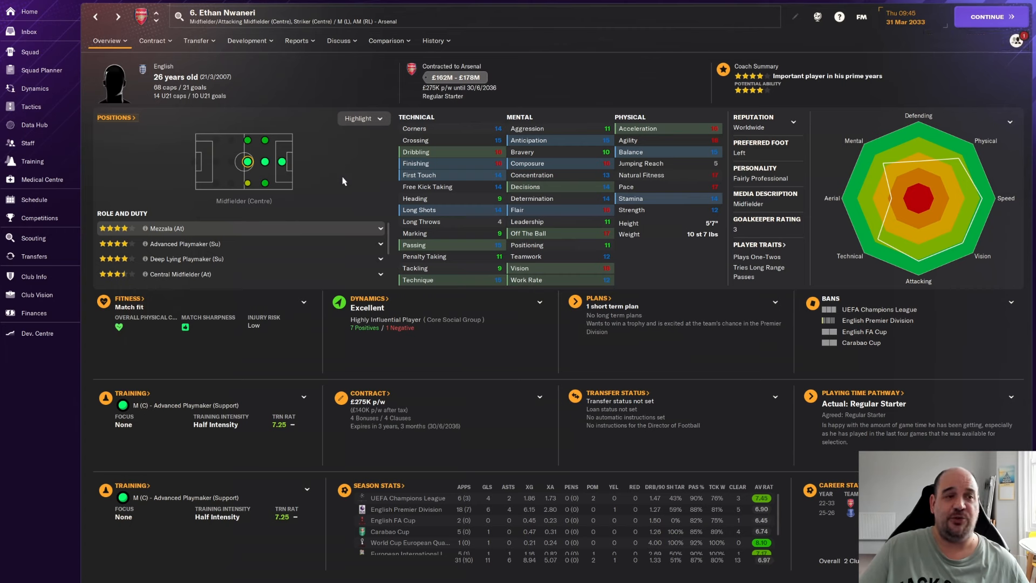
{"action": "mouse_move", "coordinate": [336, 175]}
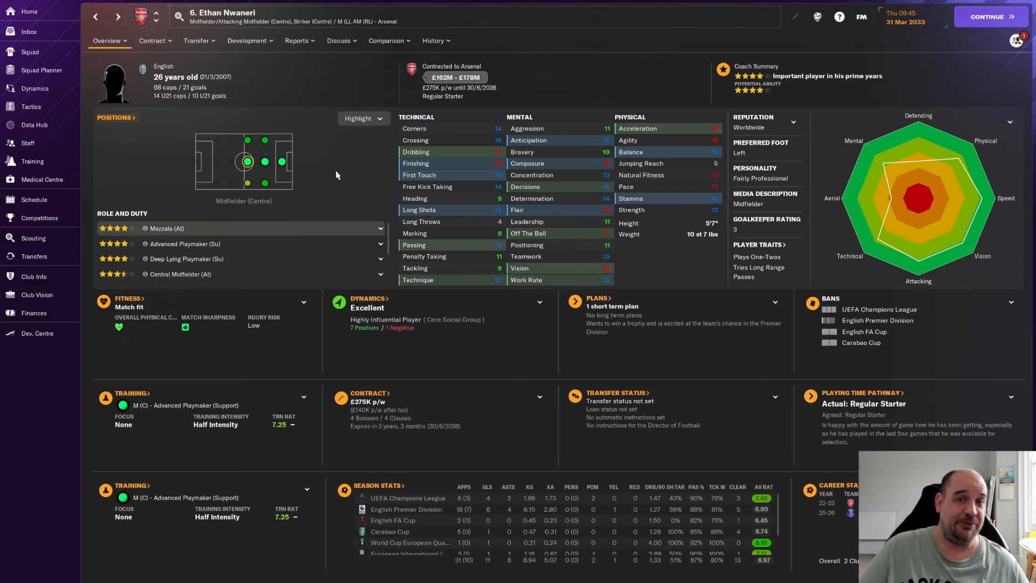
{"action": "mouse_move", "coordinate": [164, 82]}
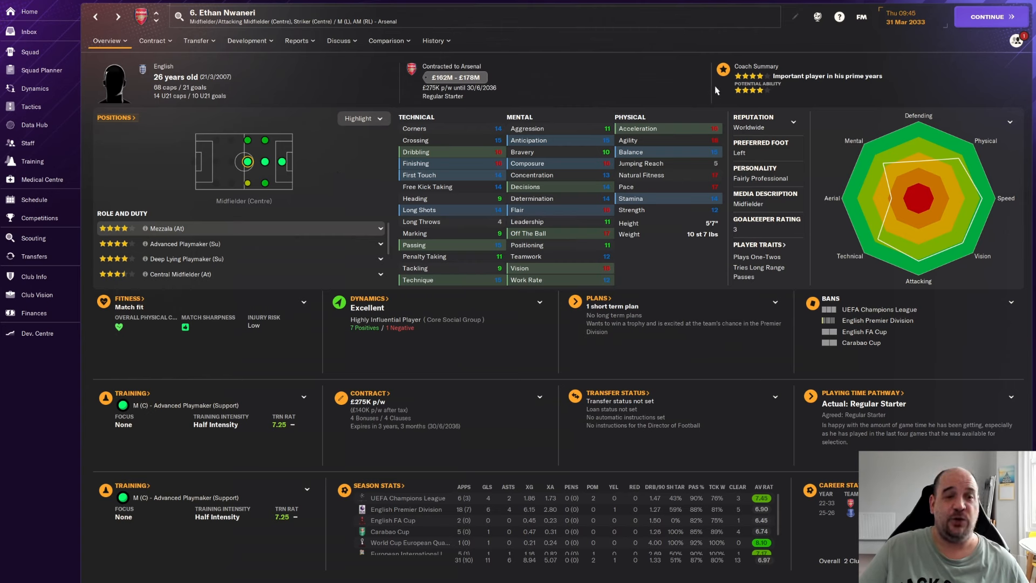
{"action": "mouse_move", "coordinate": [594, 162]}
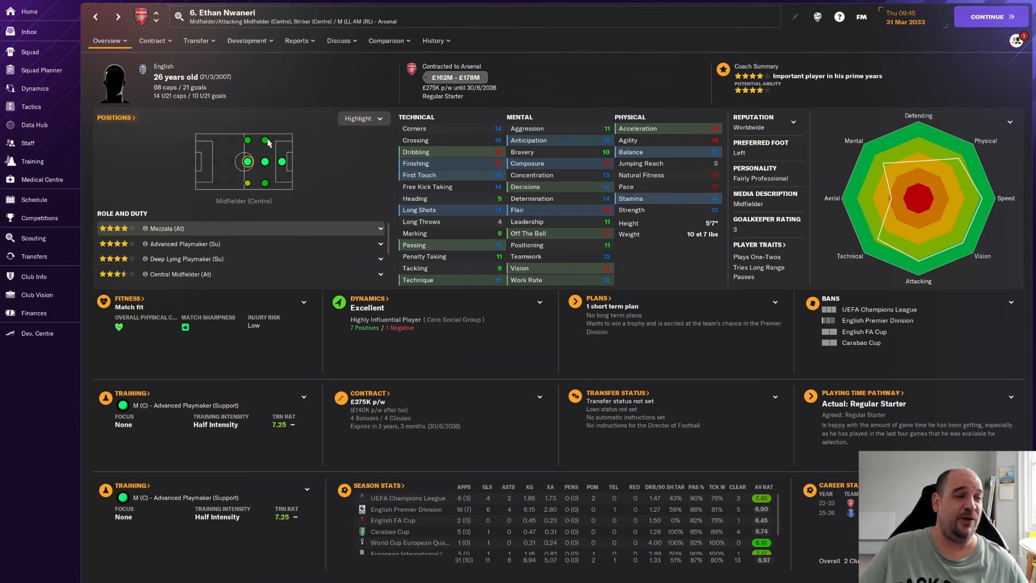
{"action": "mouse_move", "coordinate": [497, 327]}
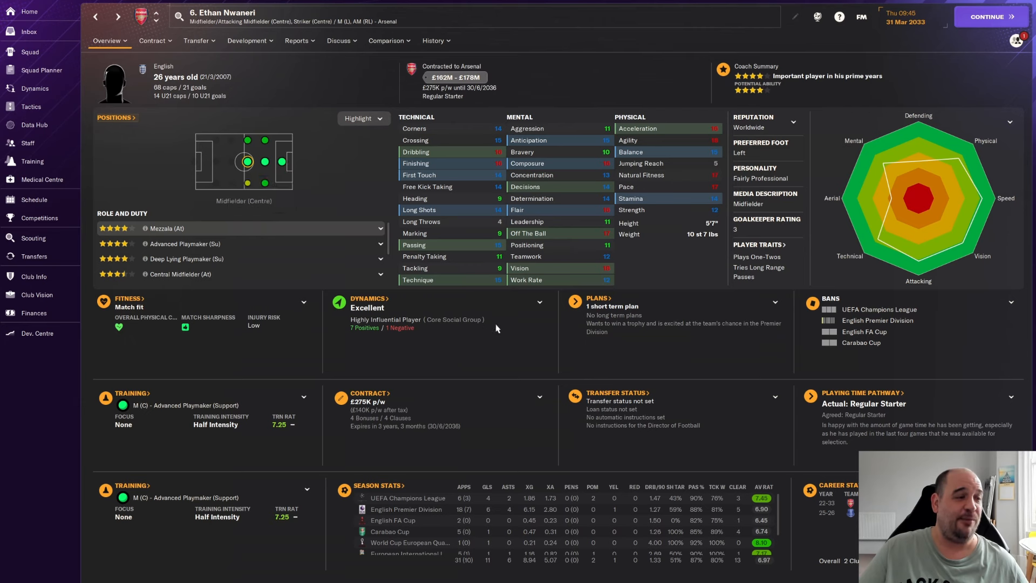
{"action": "mouse_move", "coordinate": [493, 428]}
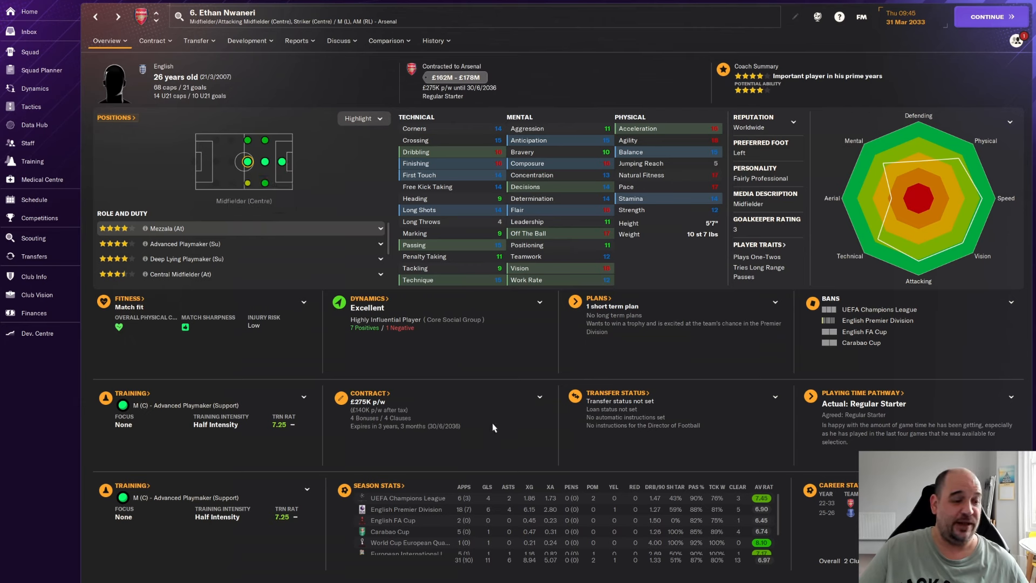
{"action": "mouse_move", "coordinate": [492, 512]}
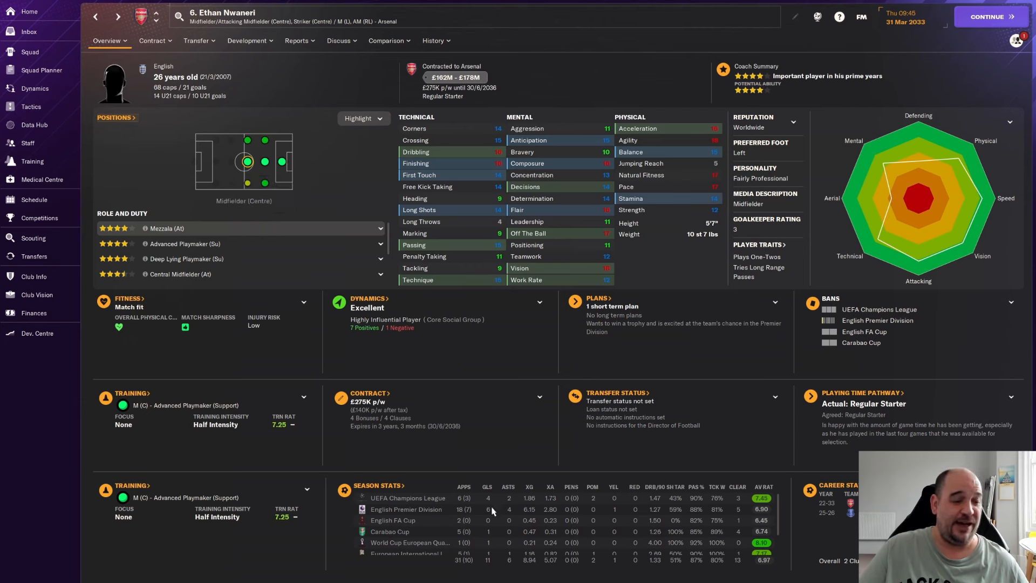
{"action": "mouse_move", "coordinate": [497, 517]}
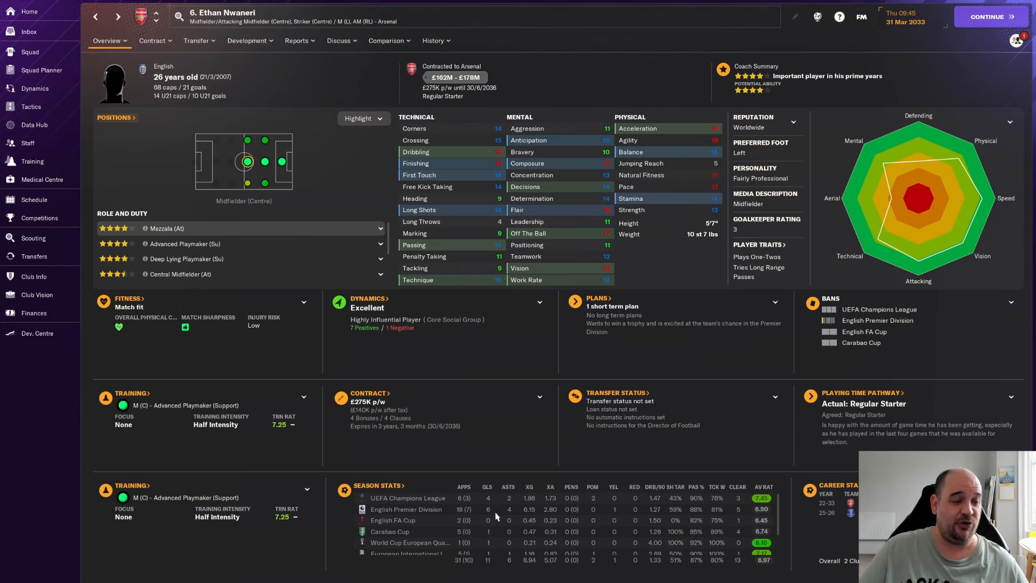
{"action": "mouse_move", "coordinate": [479, 511]}
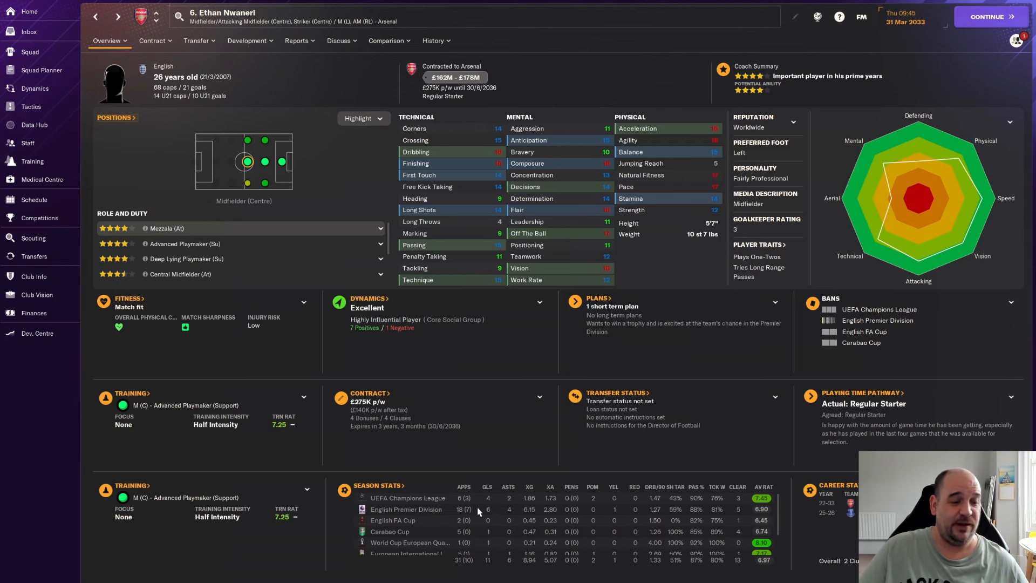
{"action": "mouse_move", "coordinate": [736, 516]}
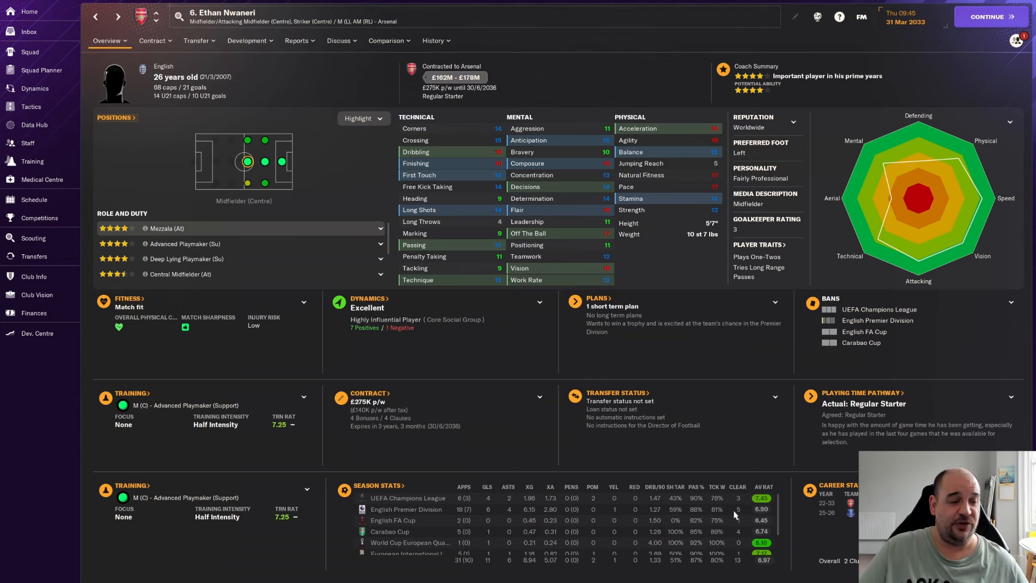
{"action": "mouse_move", "coordinate": [483, 503]}
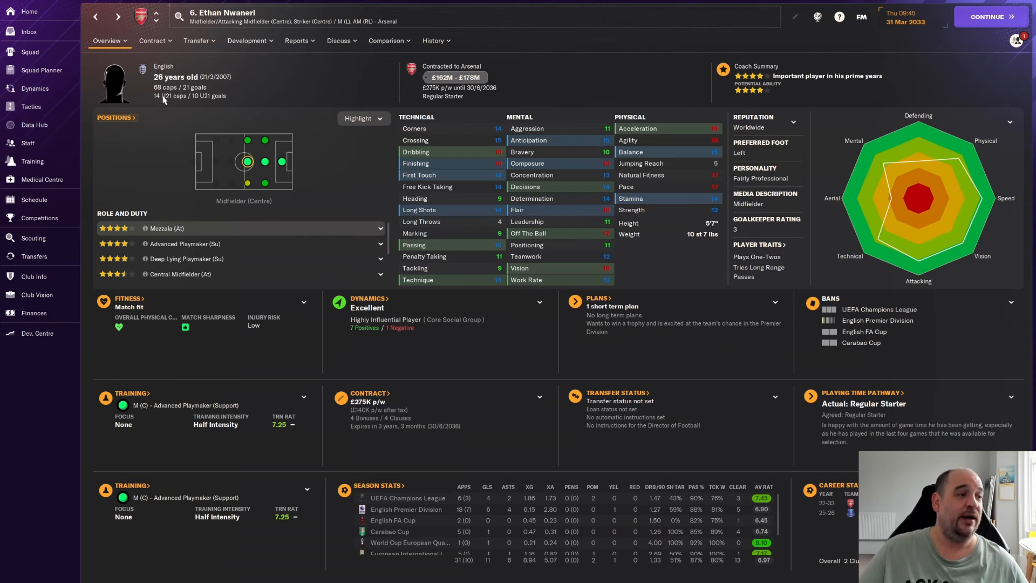
{"action": "mouse_move", "coordinate": [186, 92]}
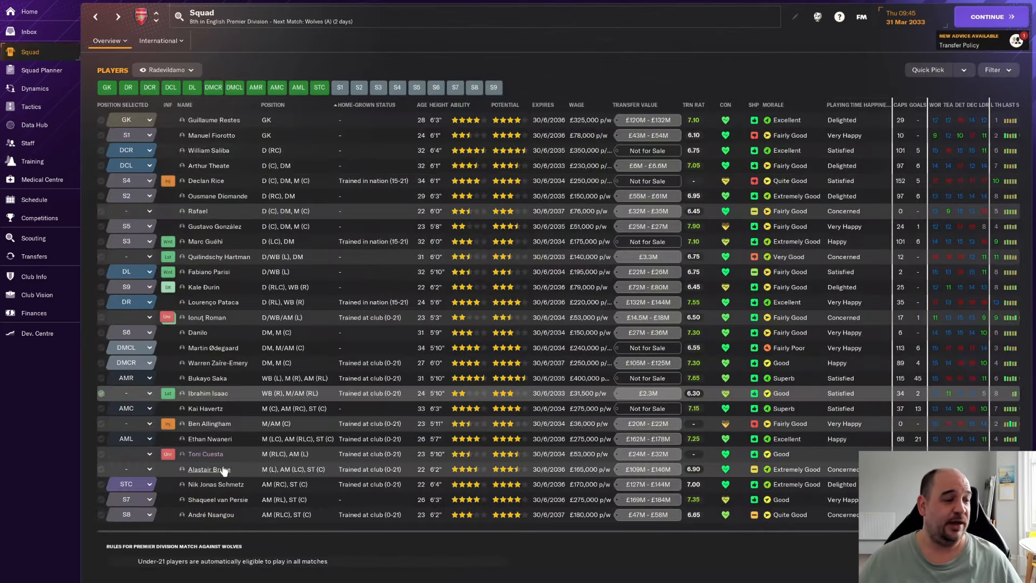
{"action": "left_click", "coordinate": [209, 468]}
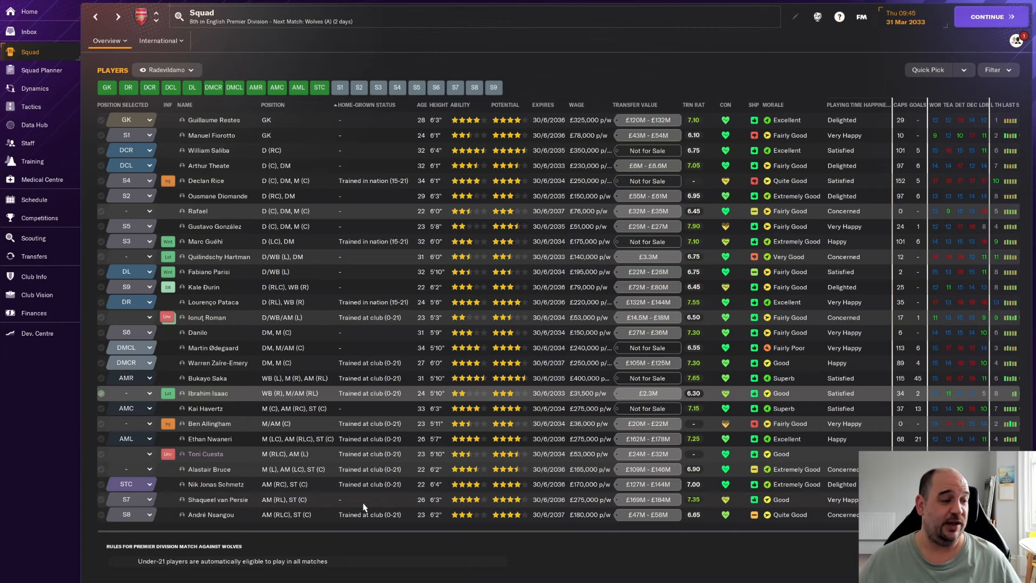
{"action": "mouse_move", "coordinate": [209, 479]}
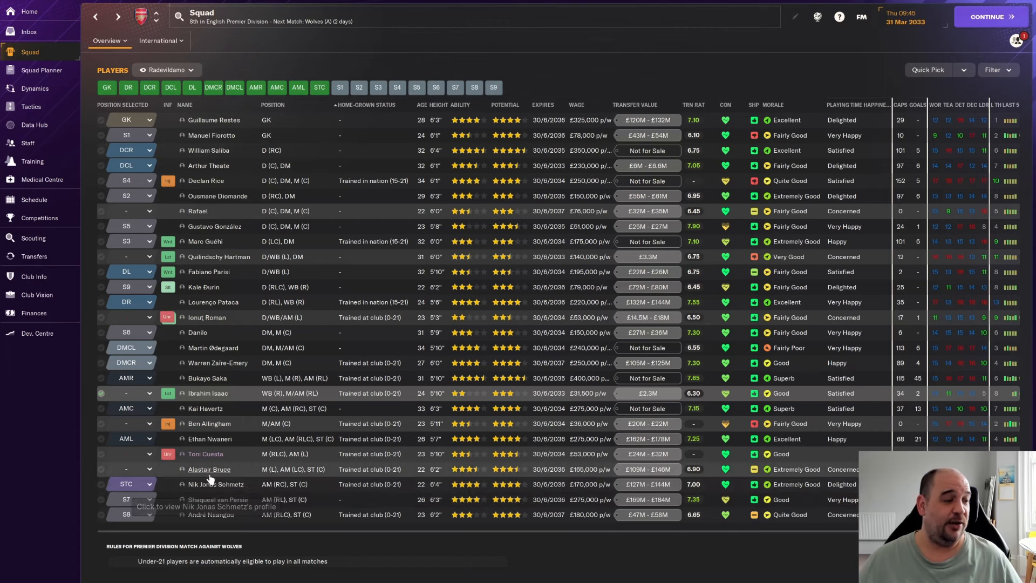
{"action": "left_click", "coordinate": [209, 483]}
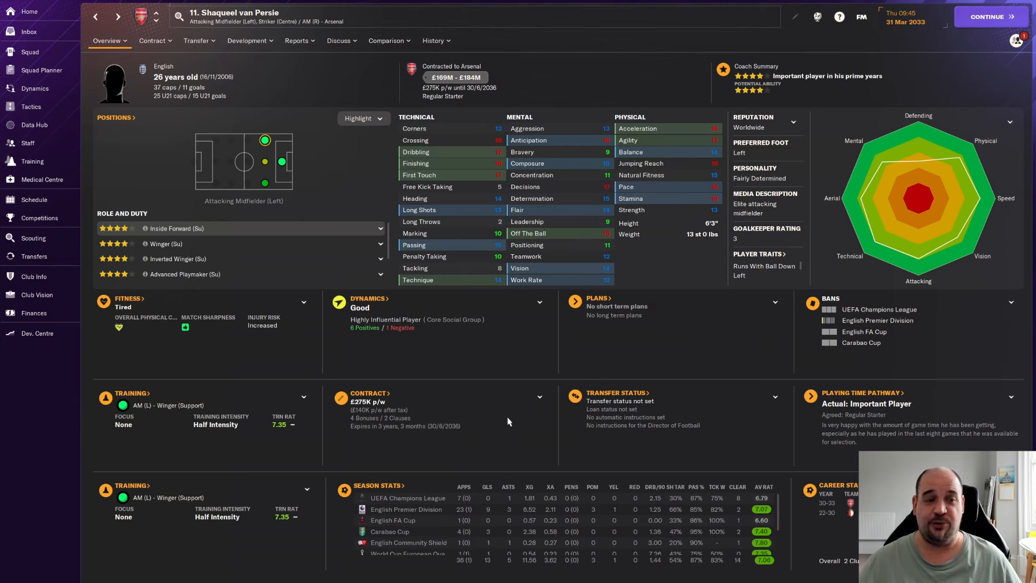
{"action": "mouse_move", "coordinate": [745, 448]}
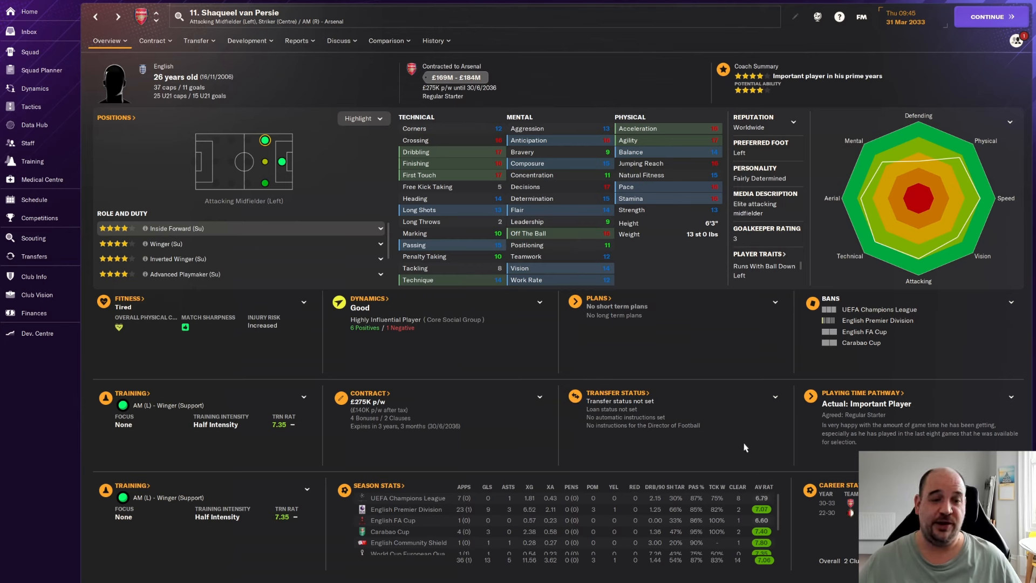
{"action": "mouse_move", "coordinate": [741, 441]}
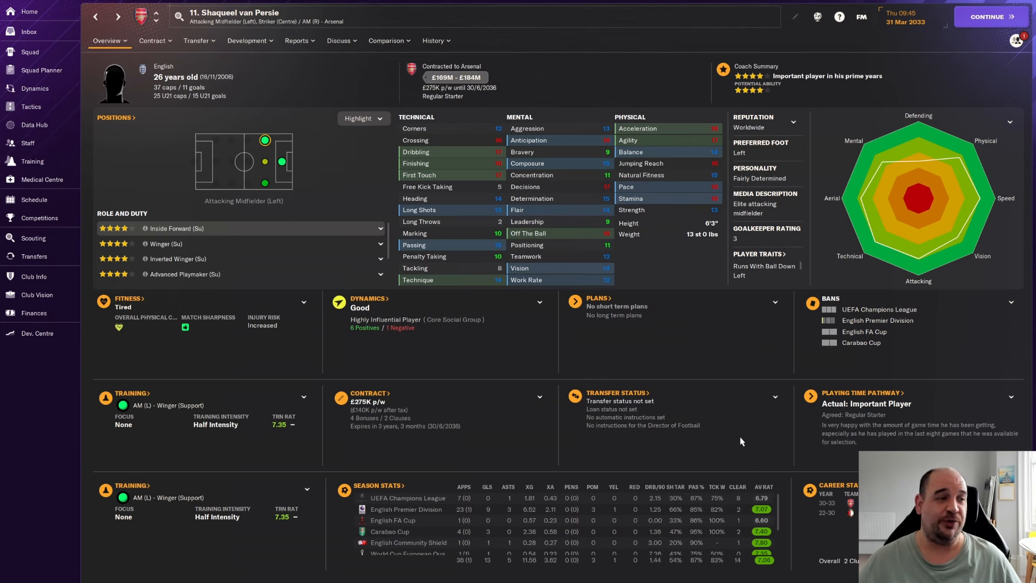
{"action": "mouse_move", "coordinate": [739, 438]}
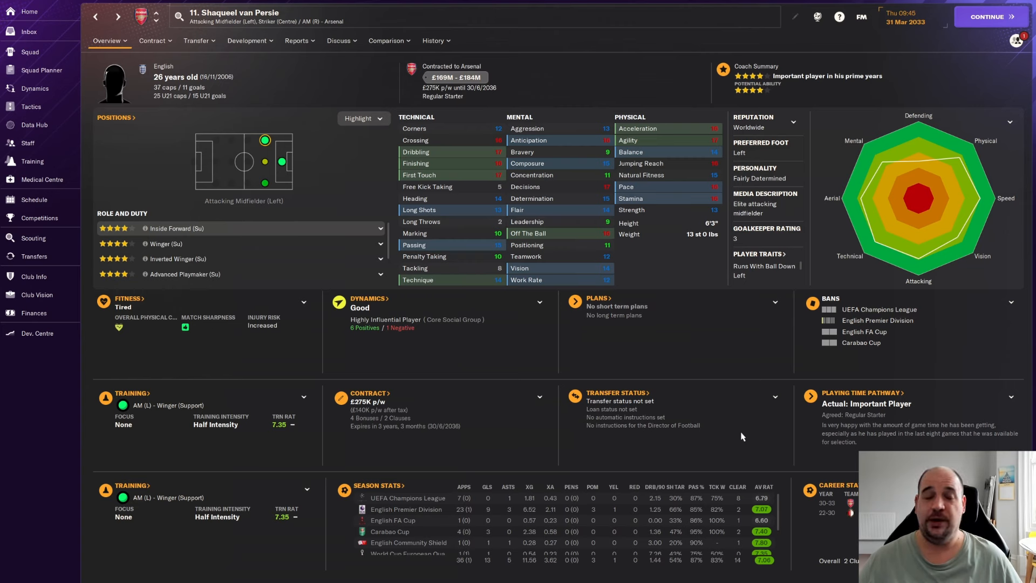
{"action": "mouse_move", "coordinate": [746, 432]}
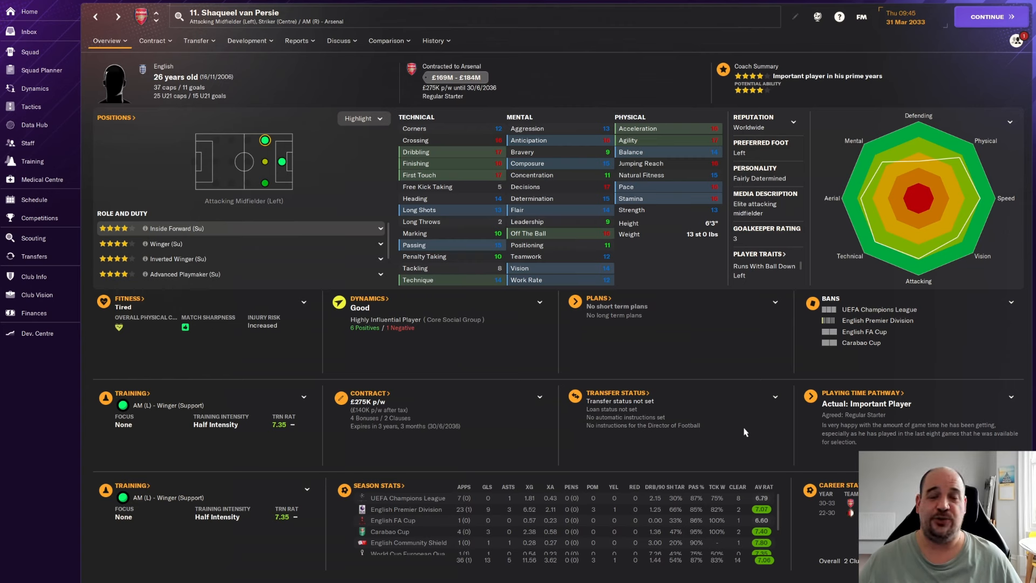
{"action": "mouse_move", "coordinate": [744, 427]}
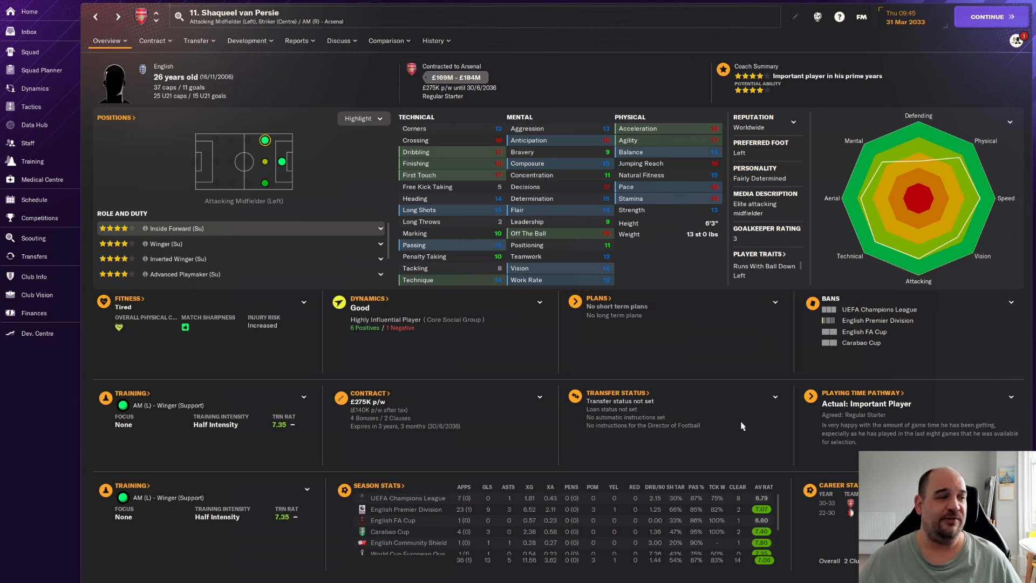
{"action": "mouse_move", "coordinate": [748, 420]}
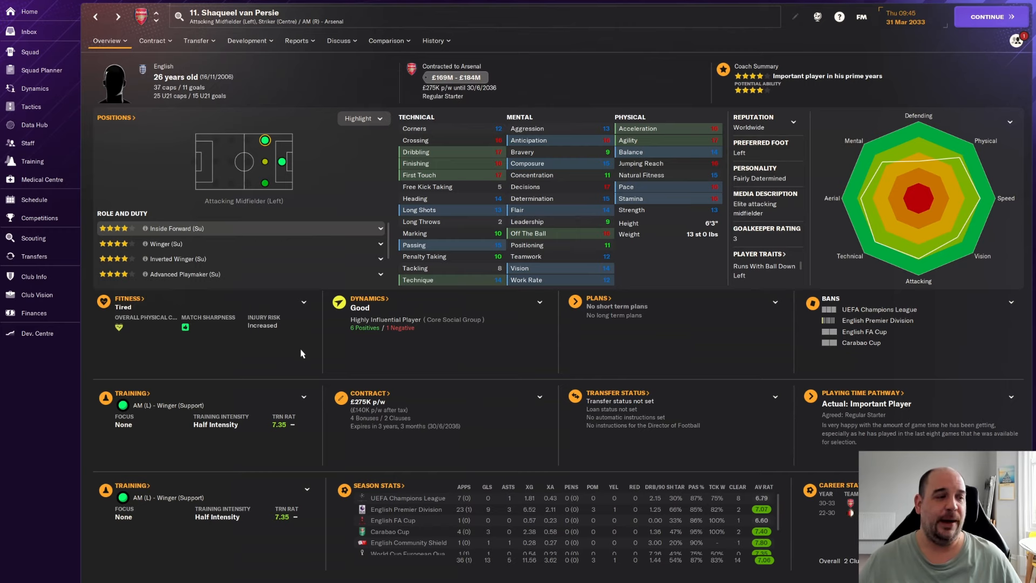
{"action": "mouse_move", "coordinate": [153, 99]}
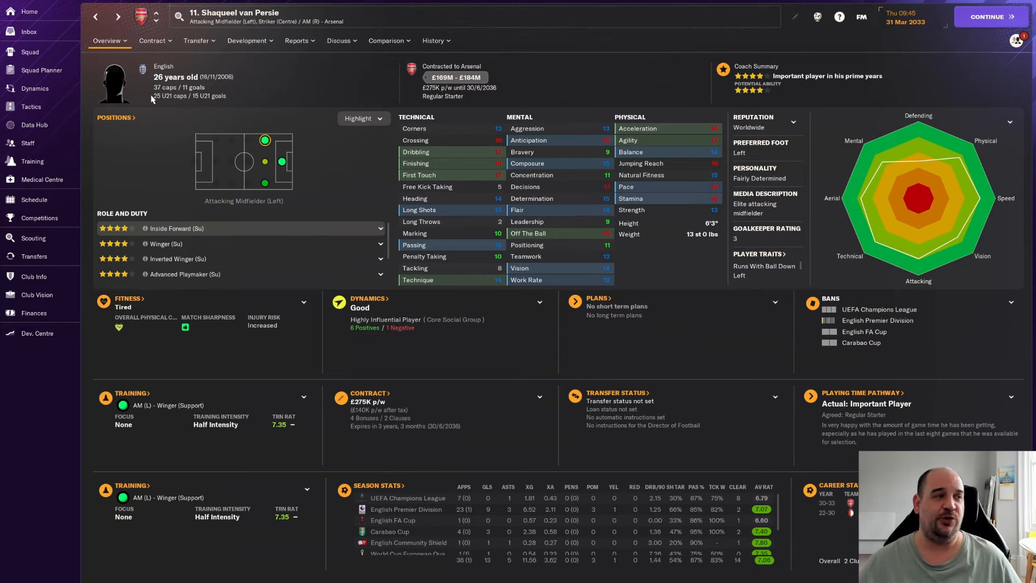
{"action": "left_click", "coordinate": [26, 52]}
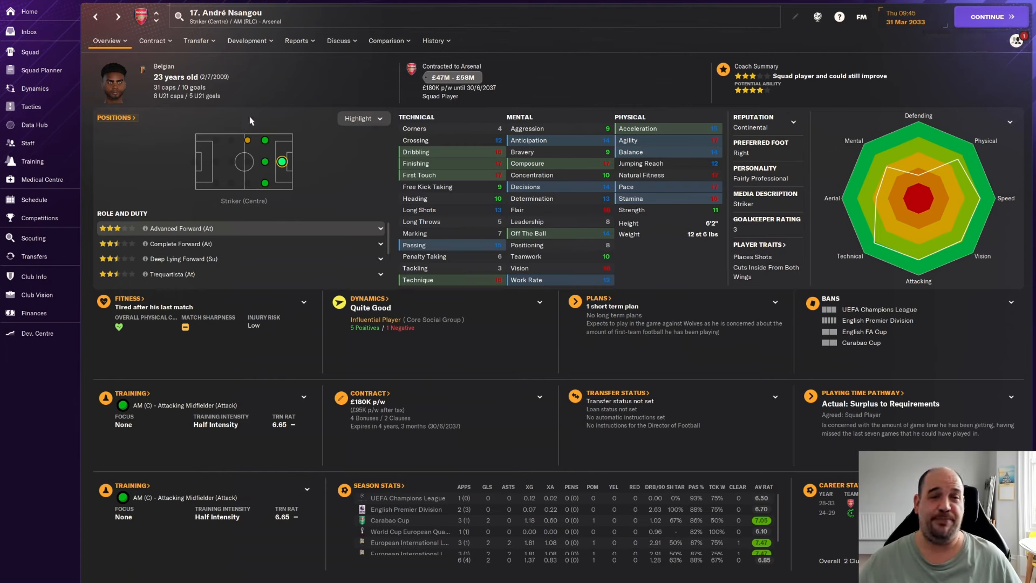
{"action": "mouse_move", "coordinate": [218, 85]}
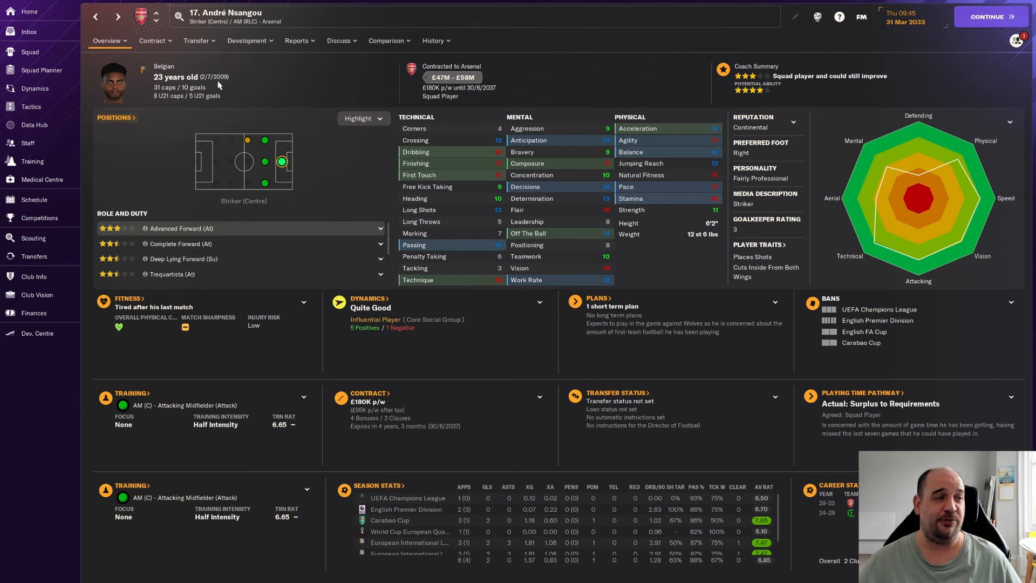
{"action": "mouse_move", "coordinate": [570, 419]}
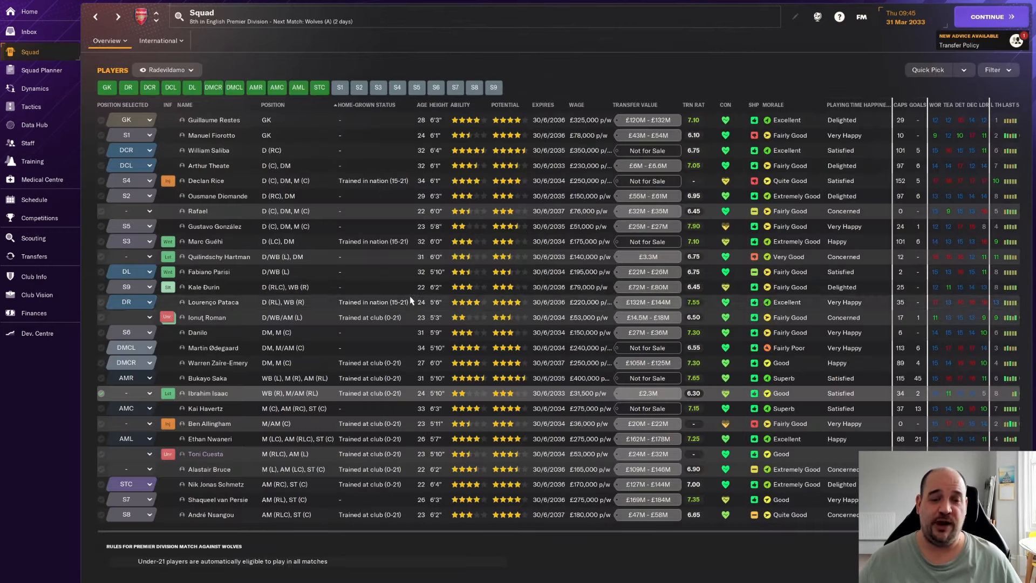
{"action": "mouse_move", "coordinate": [659, 522]}
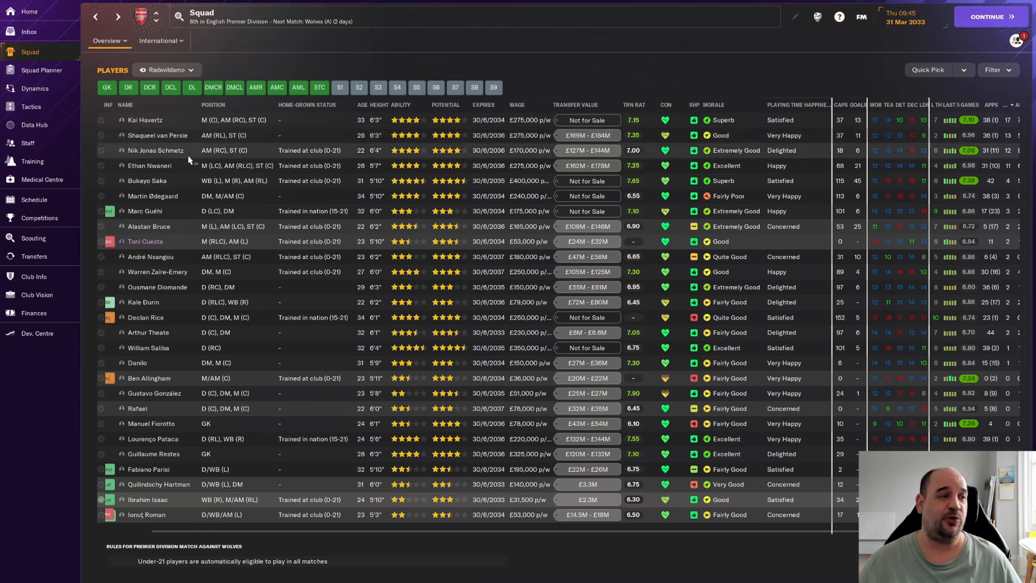
{"action": "mouse_move", "coordinate": [183, 175]}
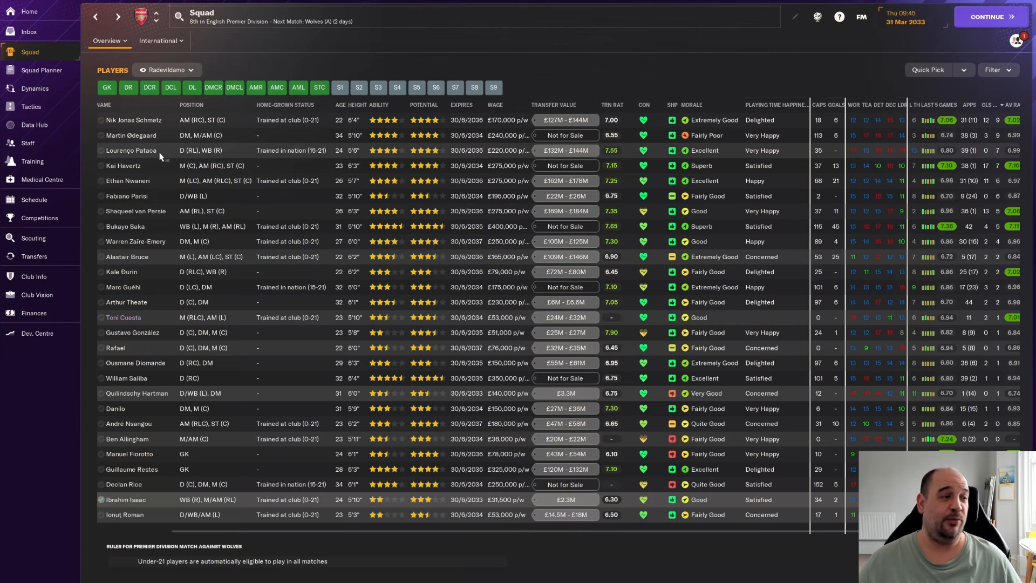
{"action": "mouse_move", "coordinate": [156, 170]}
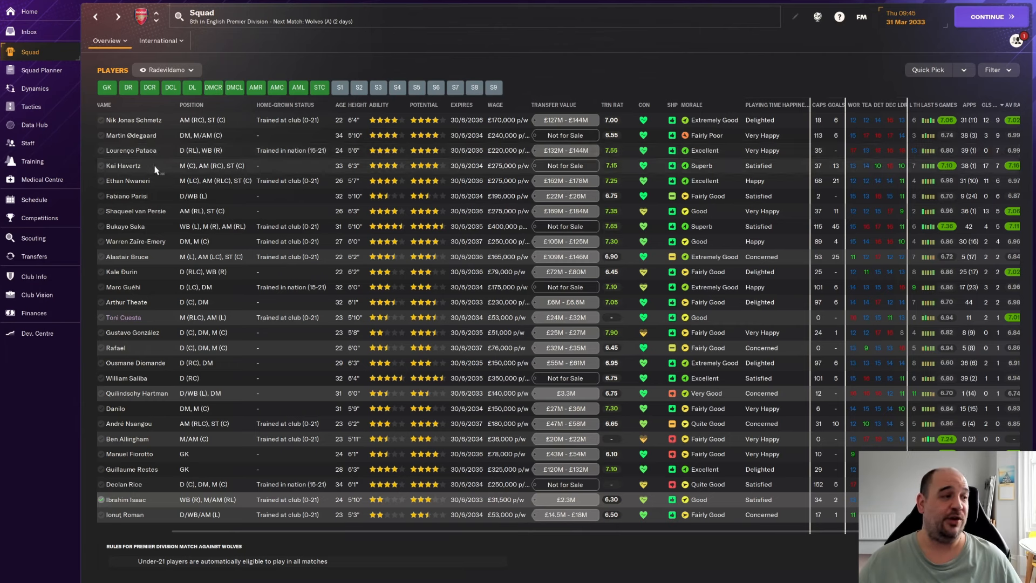
{"action": "mouse_move", "coordinate": [158, 195]}
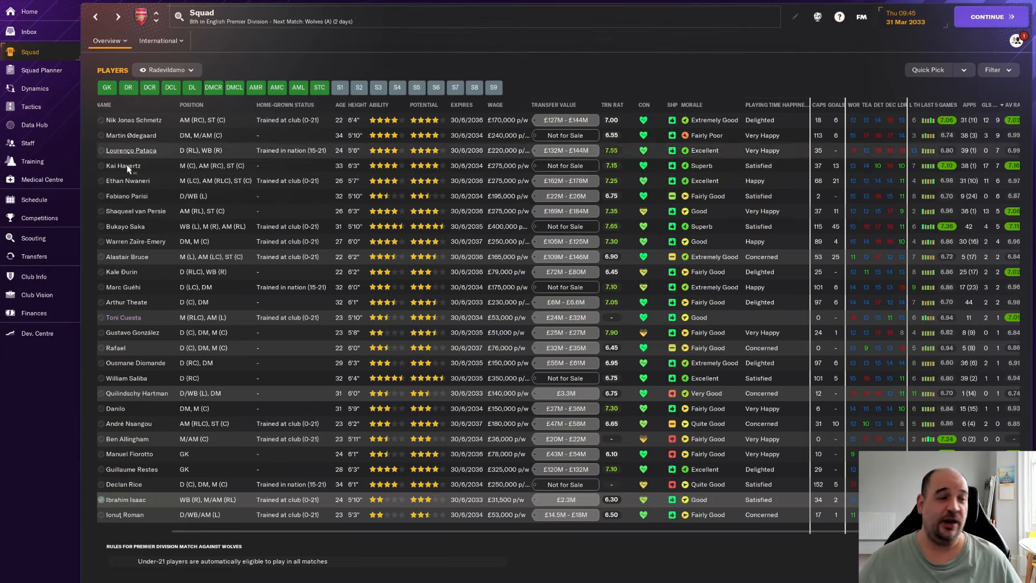
{"action": "mouse_move", "coordinate": [472, 535]}
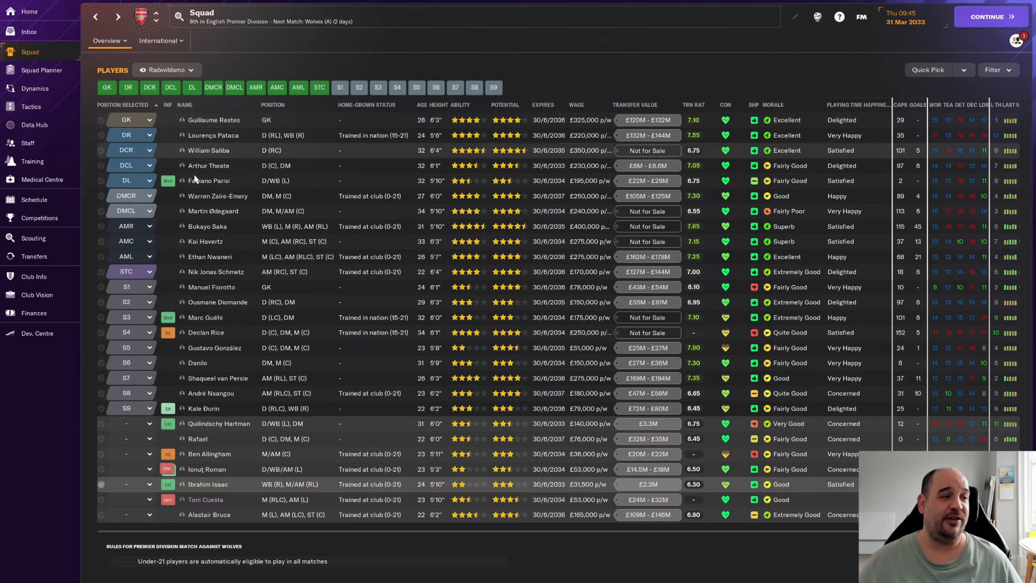
- Bring up the Tactics screen and scroll down the match line-up
{"action": "left_click", "coordinate": [30, 105]}
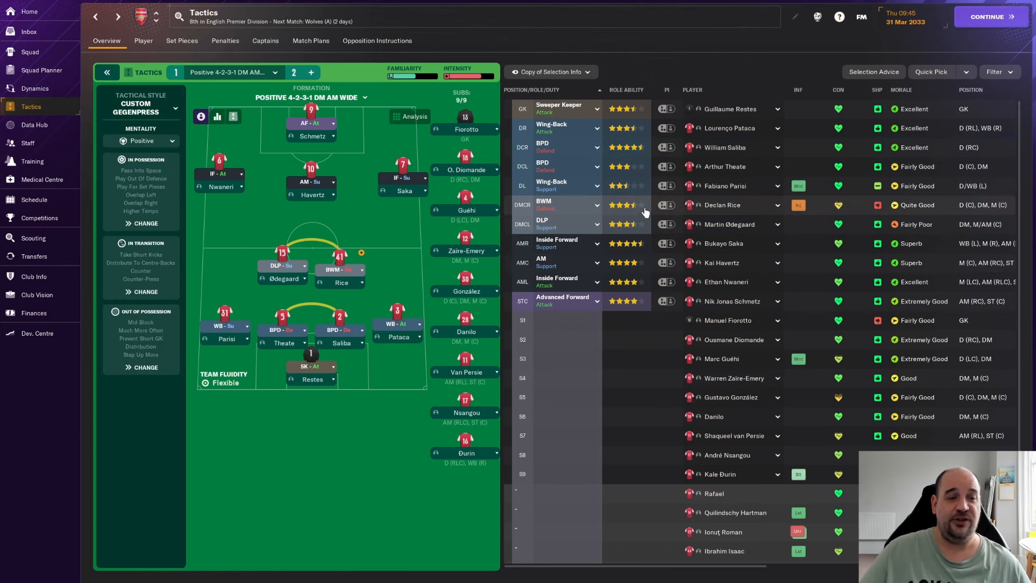
{"action": "mouse_move", "coordinate": [723, 205]}
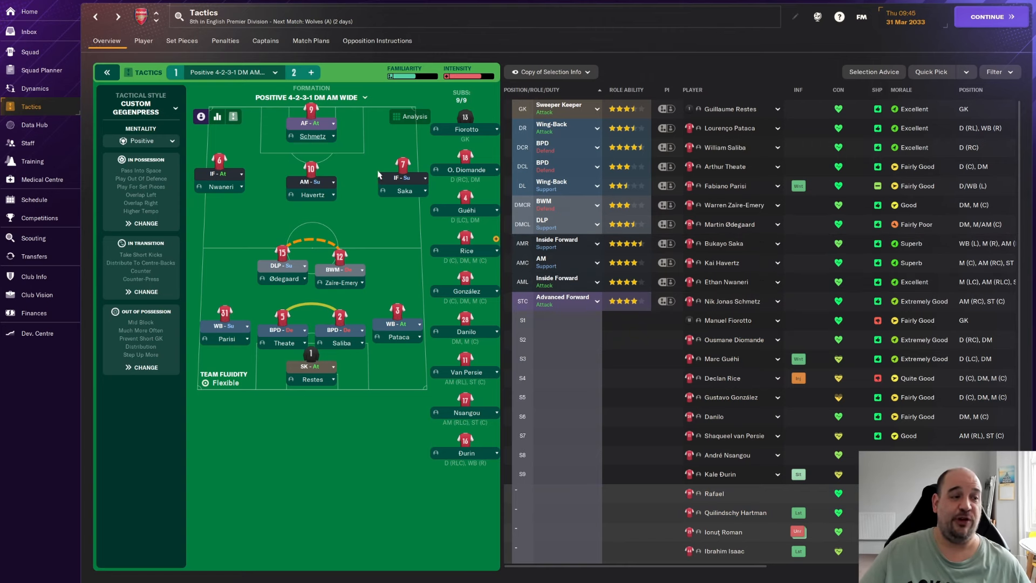
{"action": "mouse_move", "coordinate": [733, 192]}
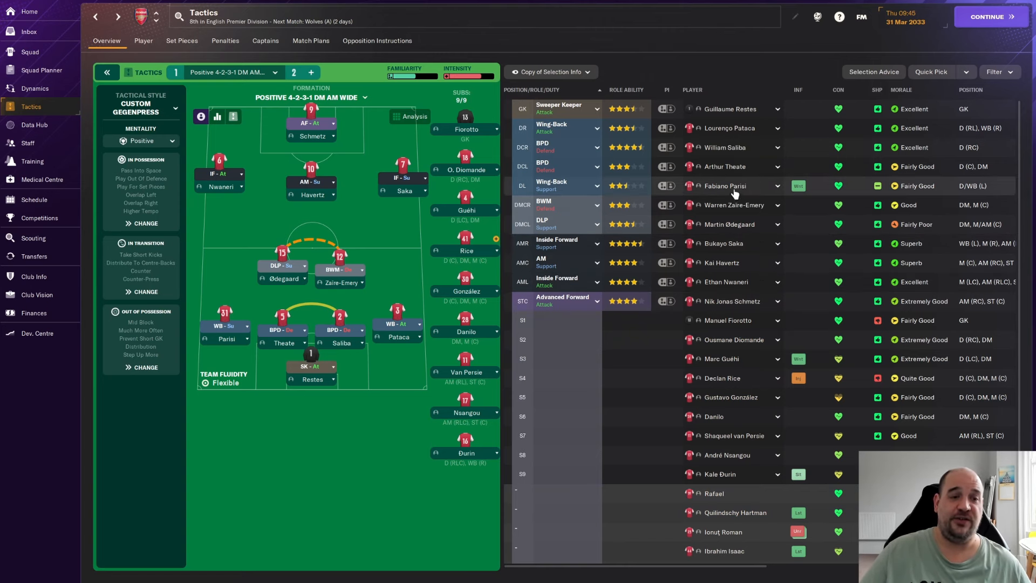
{"action": "mouse_move", "coordinate": [738, 188]}
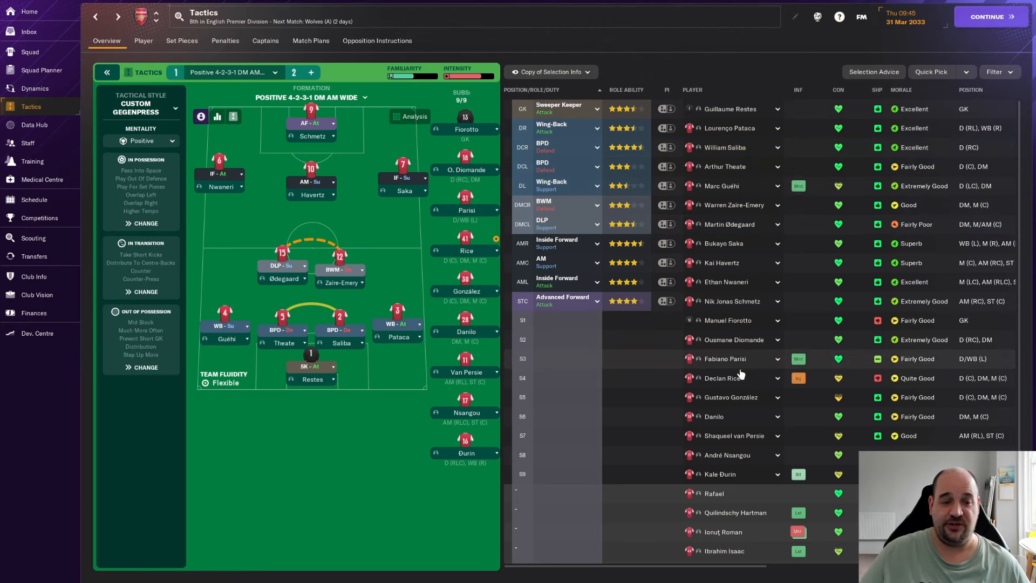
{"action": "scroll", "scroll_direction": "down", "scroll_amount": 3}
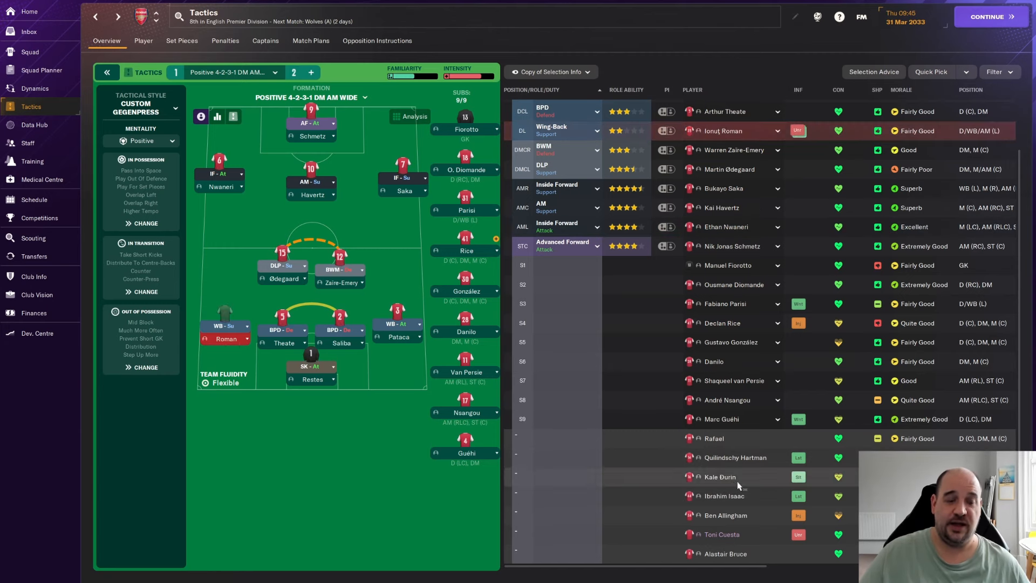
{"action": "mouse_move", "coordinate": [781, 147]}
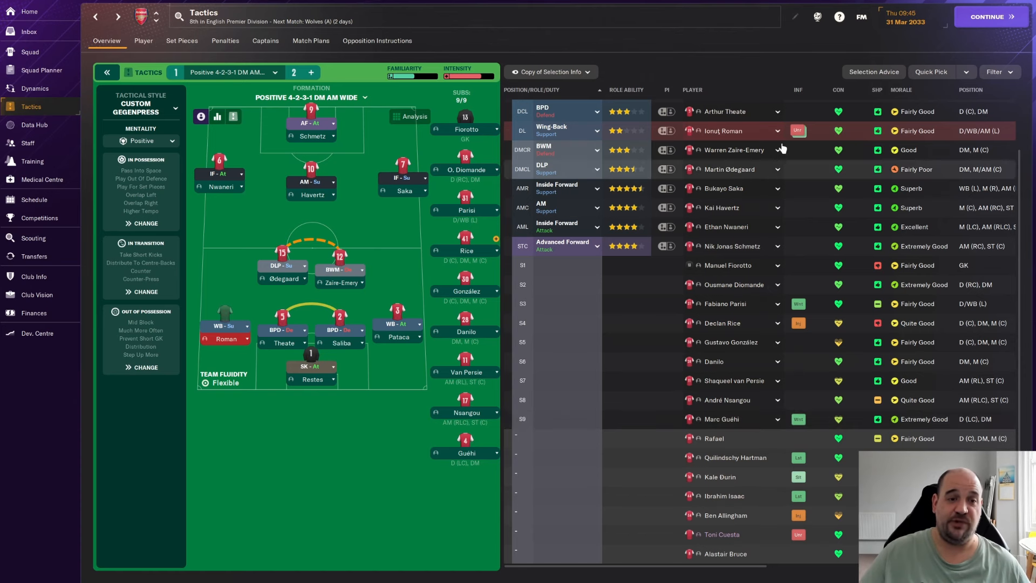
{"action": "mouse_move", "coordinate": [799, 132]}
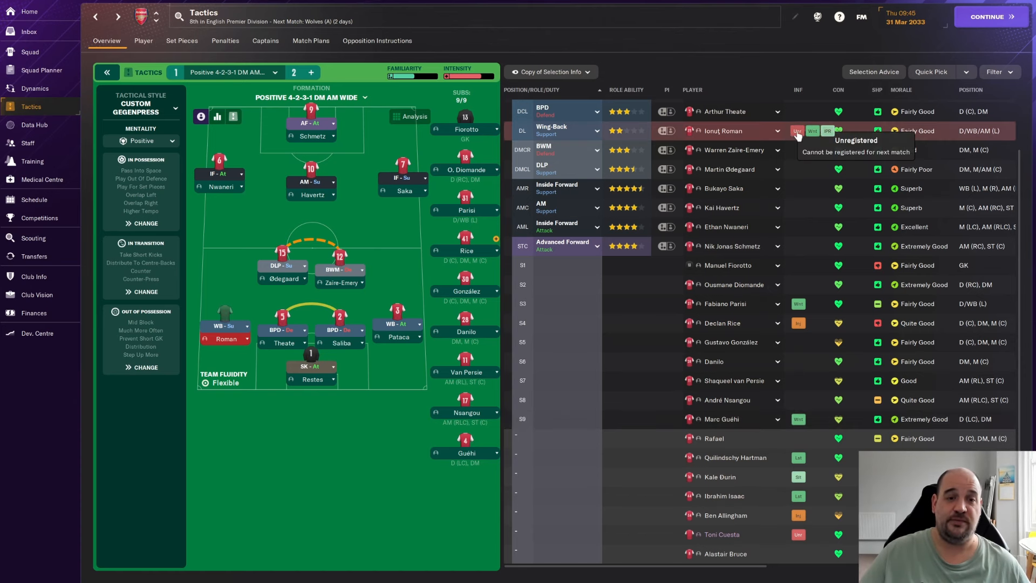
{"action": "mouse_move", "coordinate": [716, 503]}
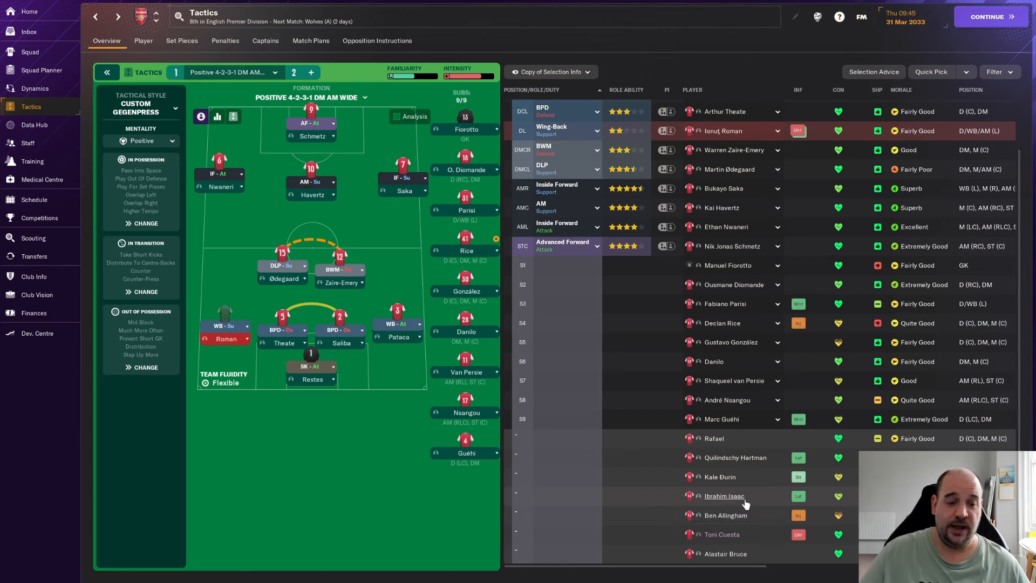
{"action": "mouse_move", "coordinate": [730, 155]}
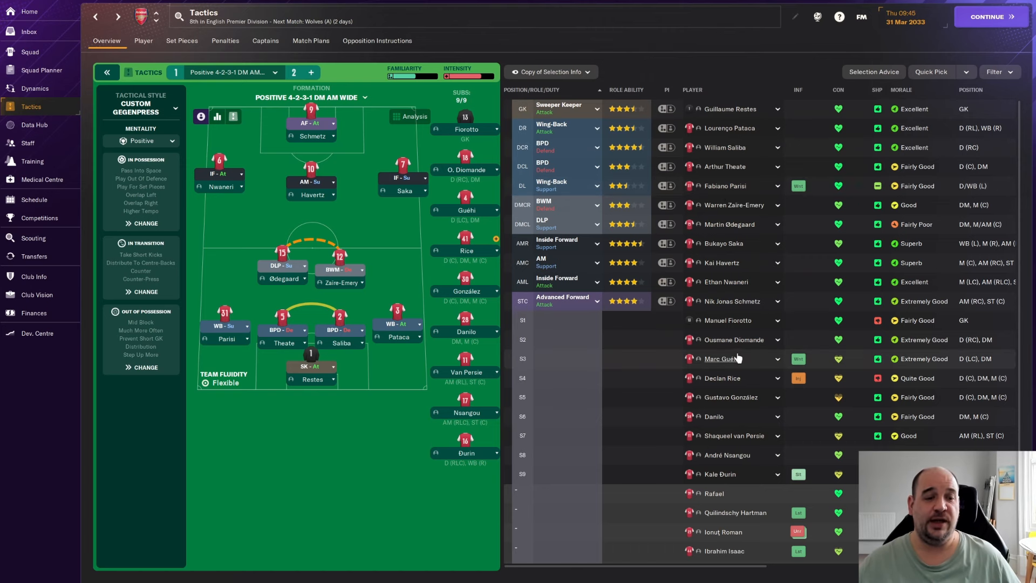
{"action": "mouse_move", "coordinate": [713, 177]}
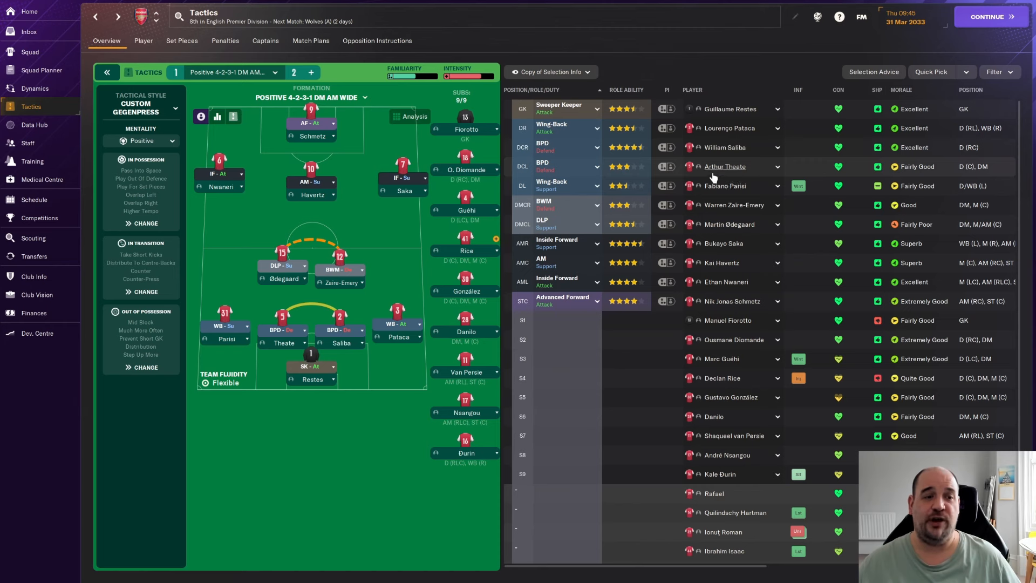
{"action": "mouse_move", "coordinate": [632, 169]}
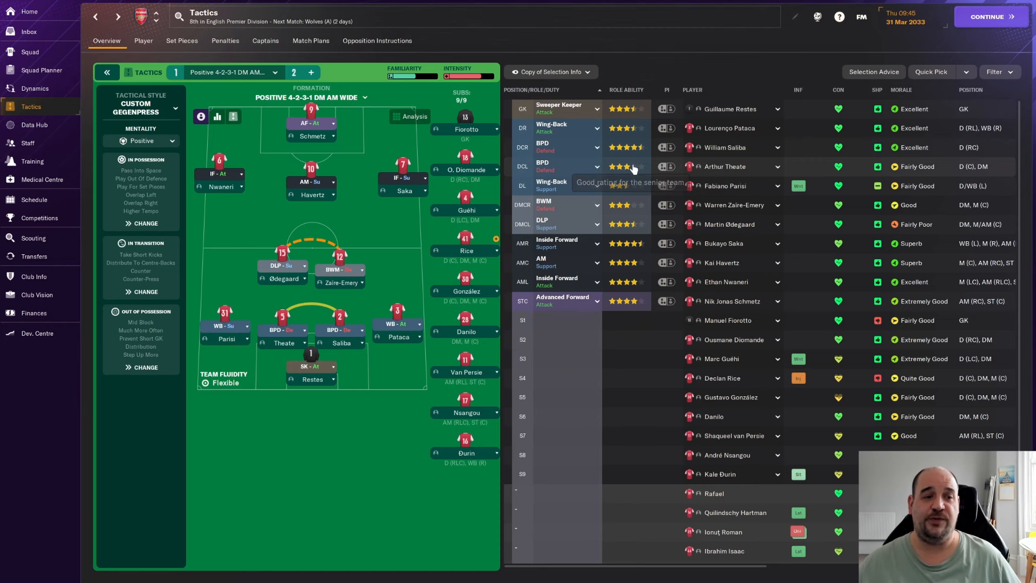
{"action": "mouse_move", "coordinate": [661, 179]}
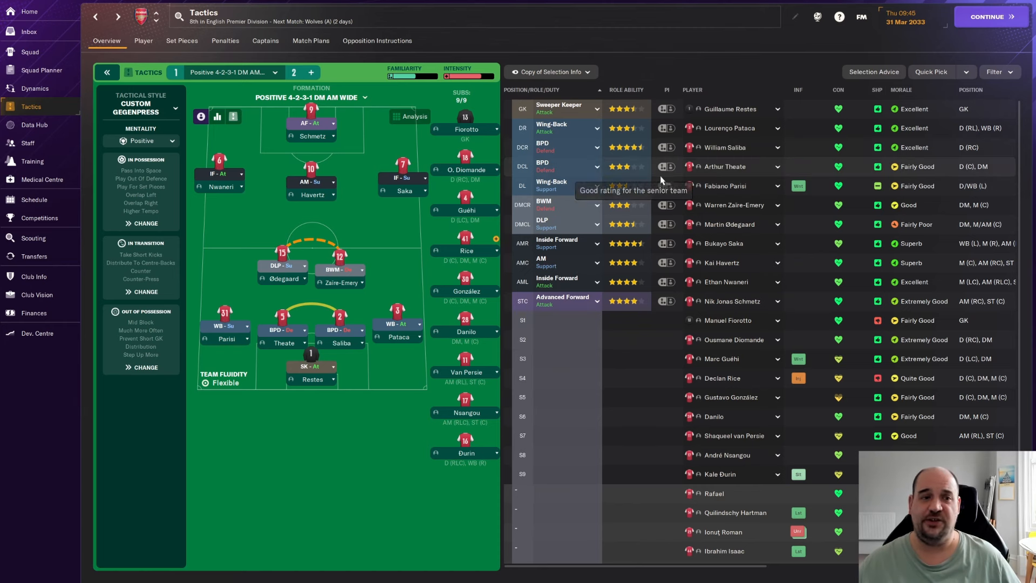
{"action": "mouse_move", "coordinate": [691, 172]}
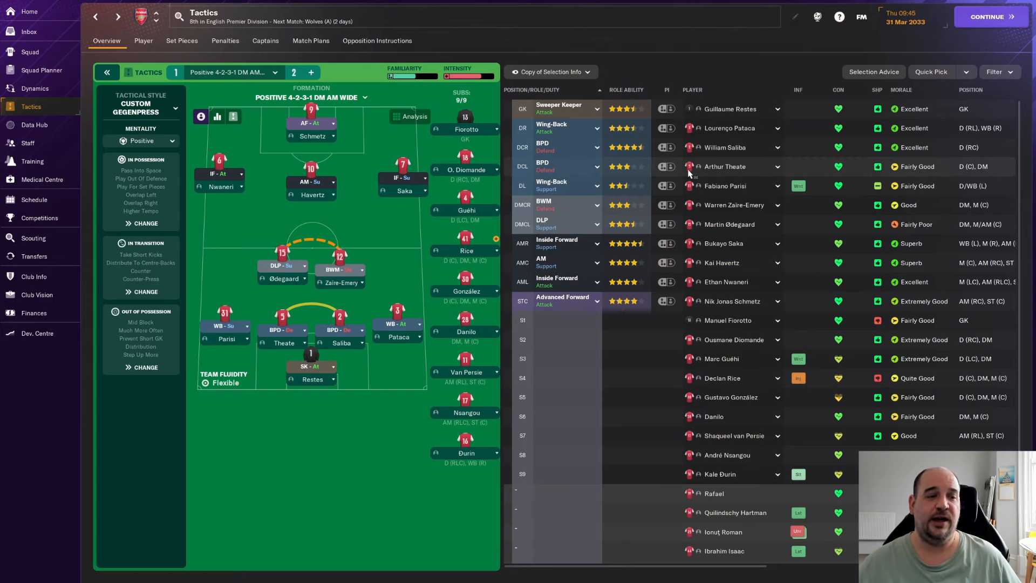
- Bring up Arthur Theate's player profile from the tactics player list
{"action": "left_click", "coordinate": [725, 166]}
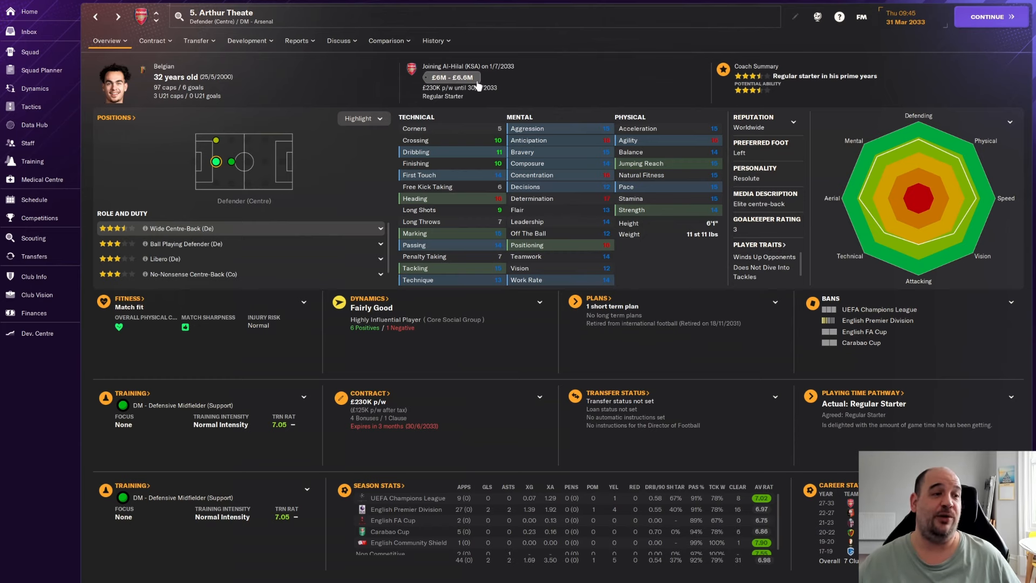
{"action": "mouse_move", "coordinate": [30, 322]}
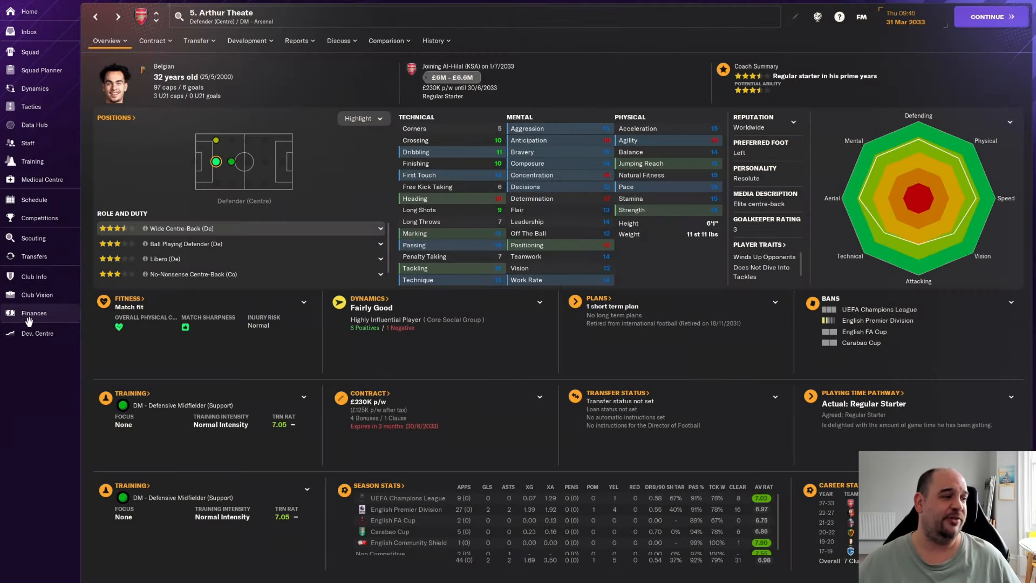
- Show Arsenal's 2032/33 transfer history with All Transfers listed rather than only future ones
{"action": "left_click", "coordinate": [33, 257]}
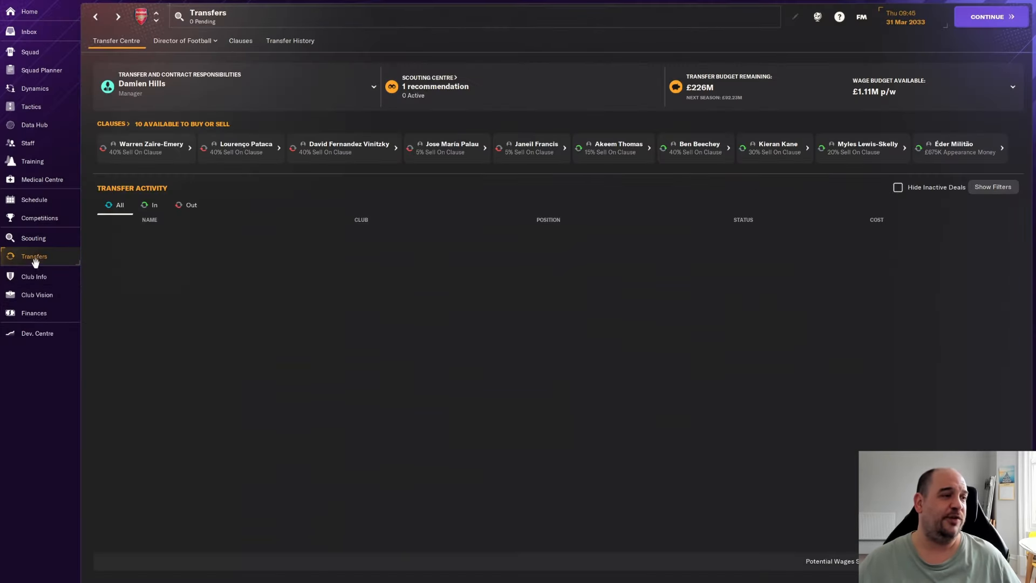
{"action": "left_click", "coordinate": [290, 41]}
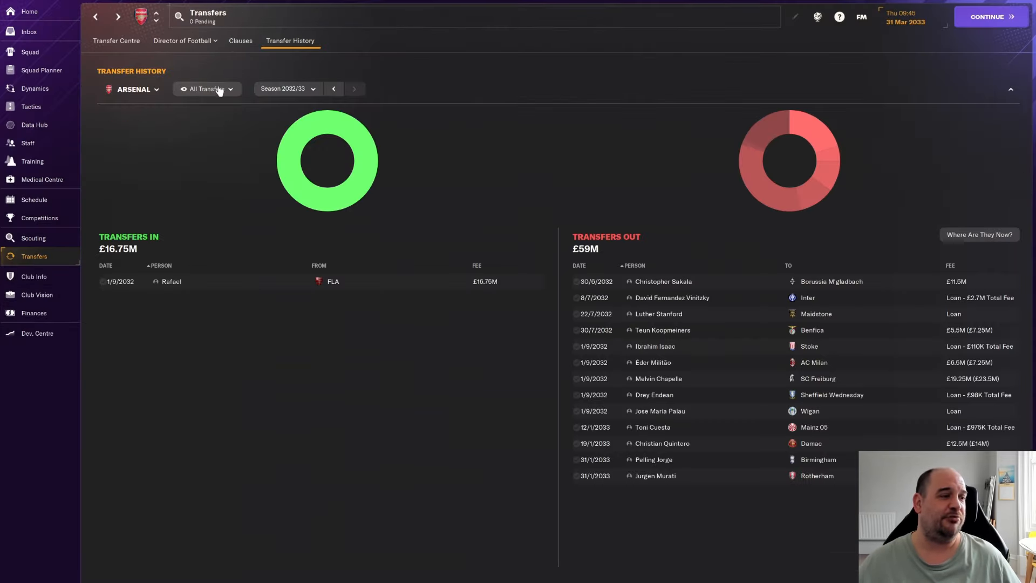
{"action": "left_click", "coordinate": [207, 89]}
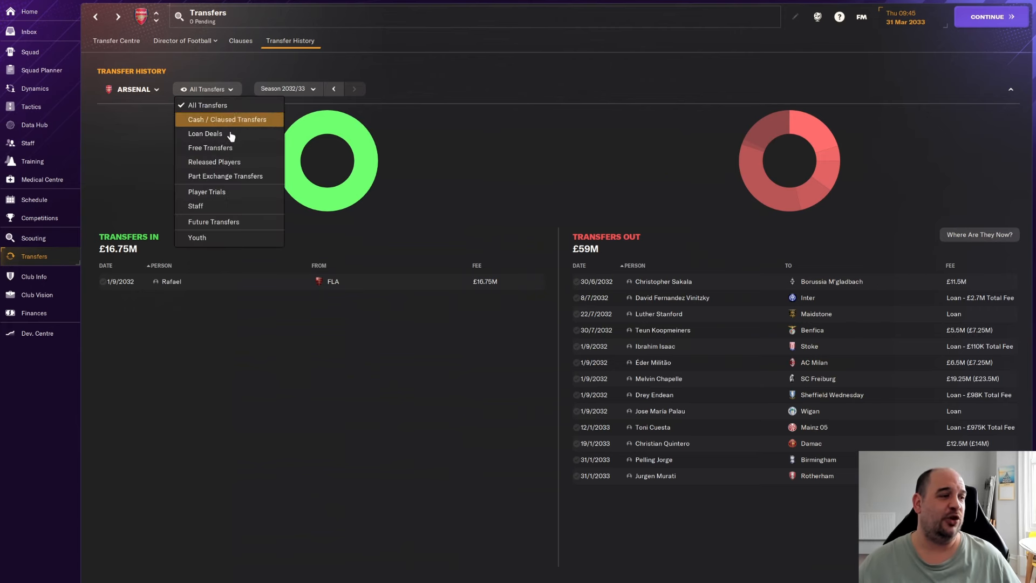
{"action": "left_click", "coordinate": [214, 223]}
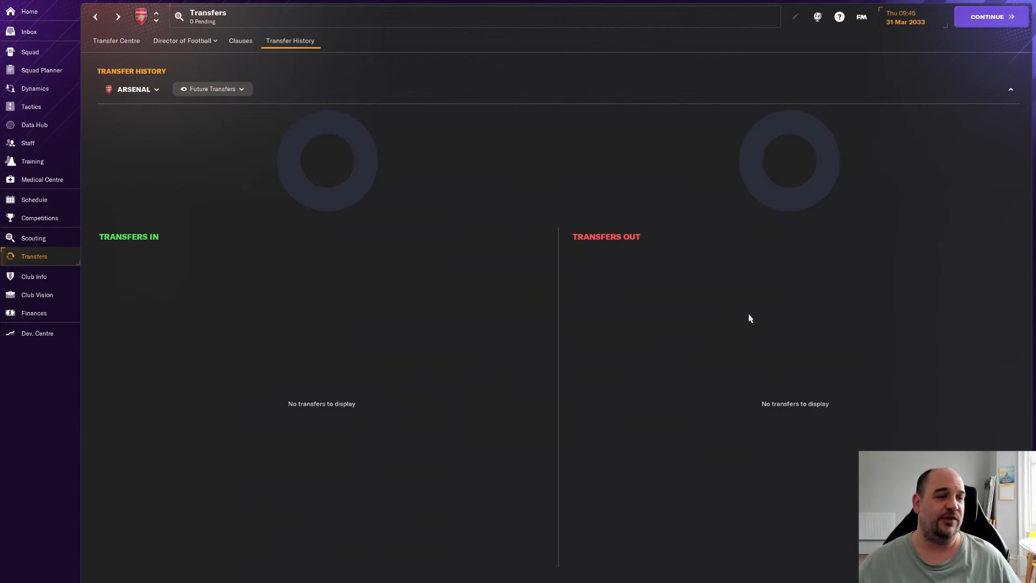
{"action": "mouse_move", "coordinate": [224, 110]}
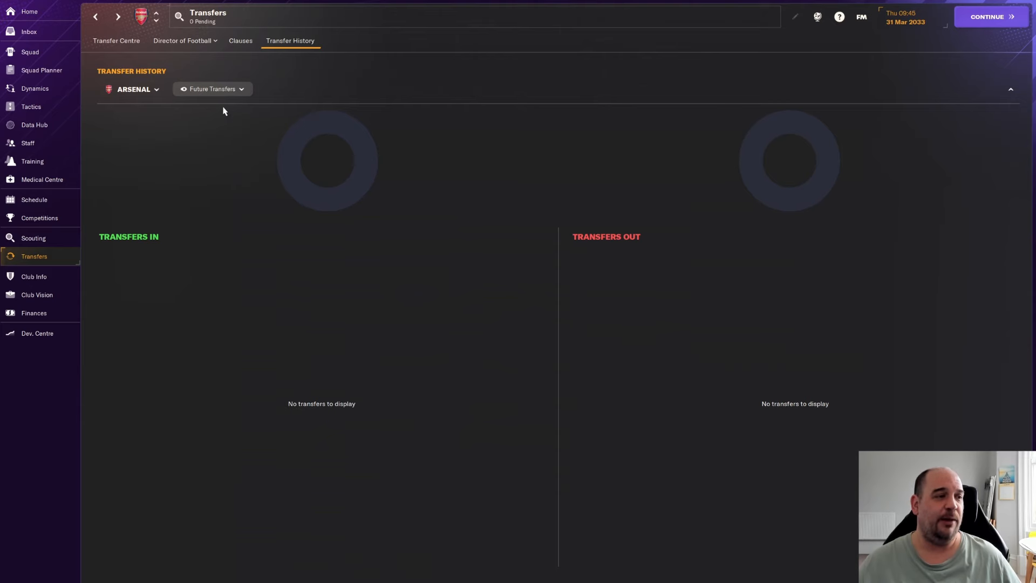
{"action": "left_click", "coordinate": [211, 88]}
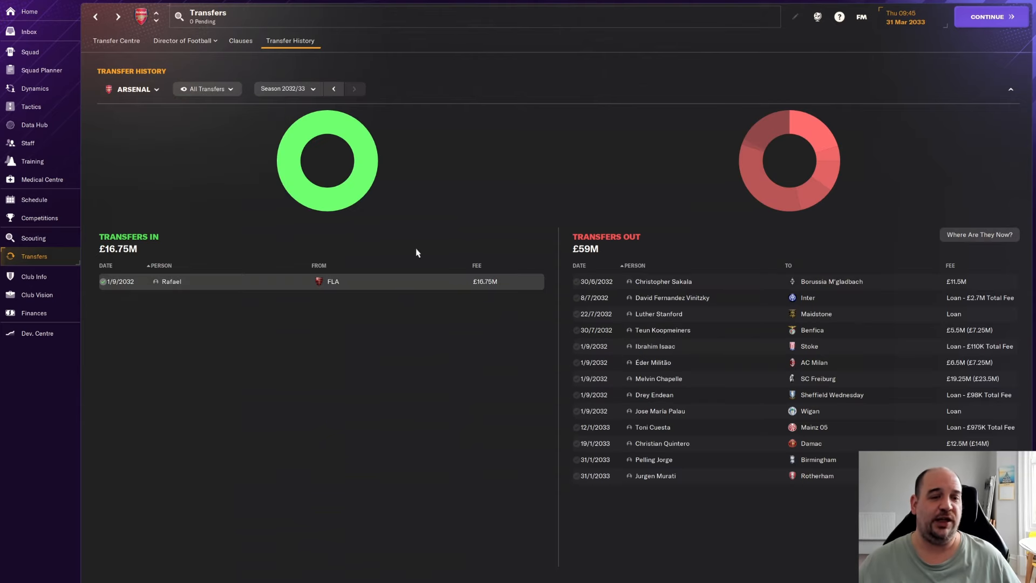
{"action": "mouse_move", "coordinate": [698, 474]}
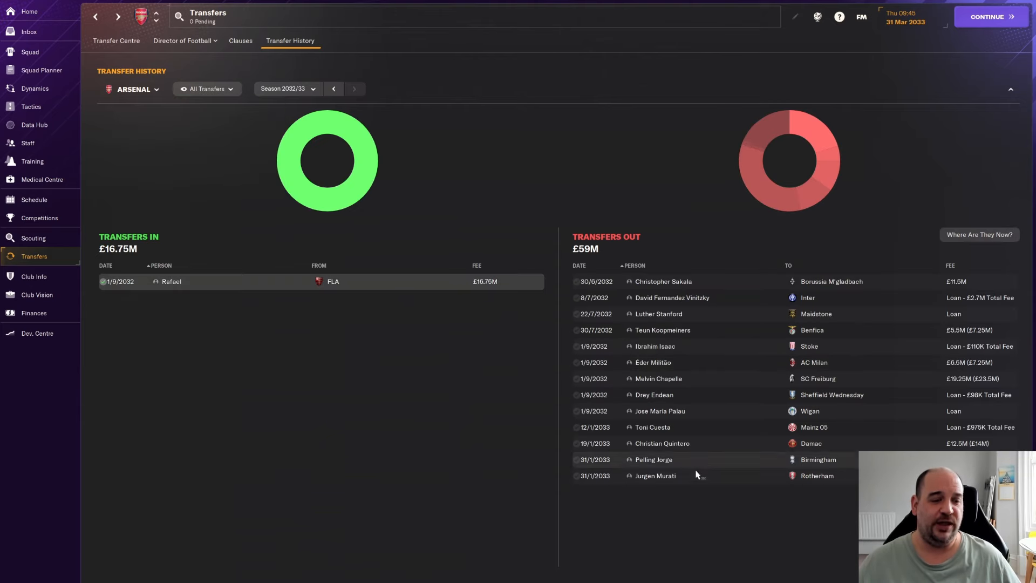
{"action": "mouse_move", "coordinate": [705, 328]}
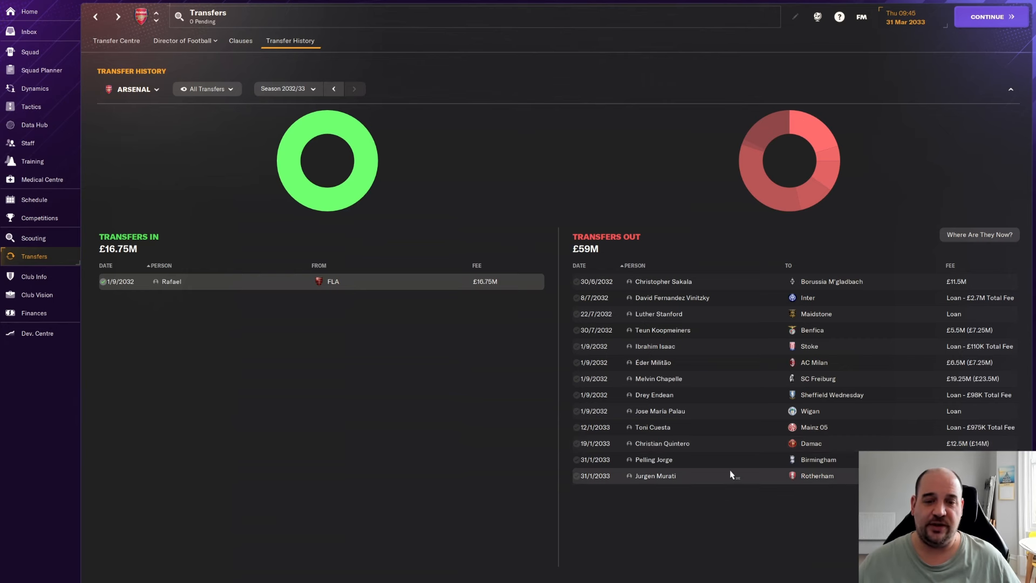
{"action": "mouse_move", "coordinate": [438, 290]}
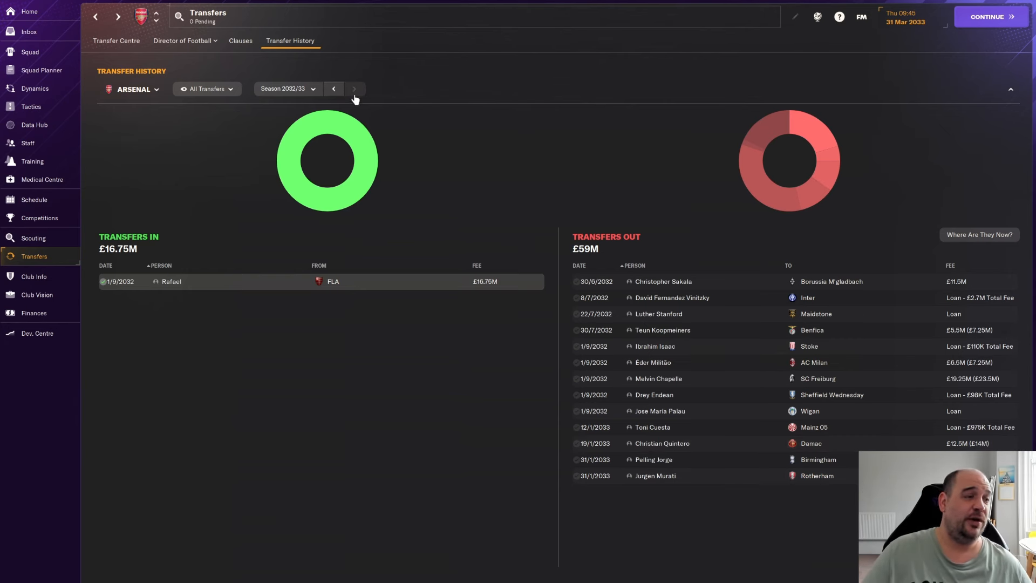
{"action": "mouse_move", "coordinate": [708, 319]}
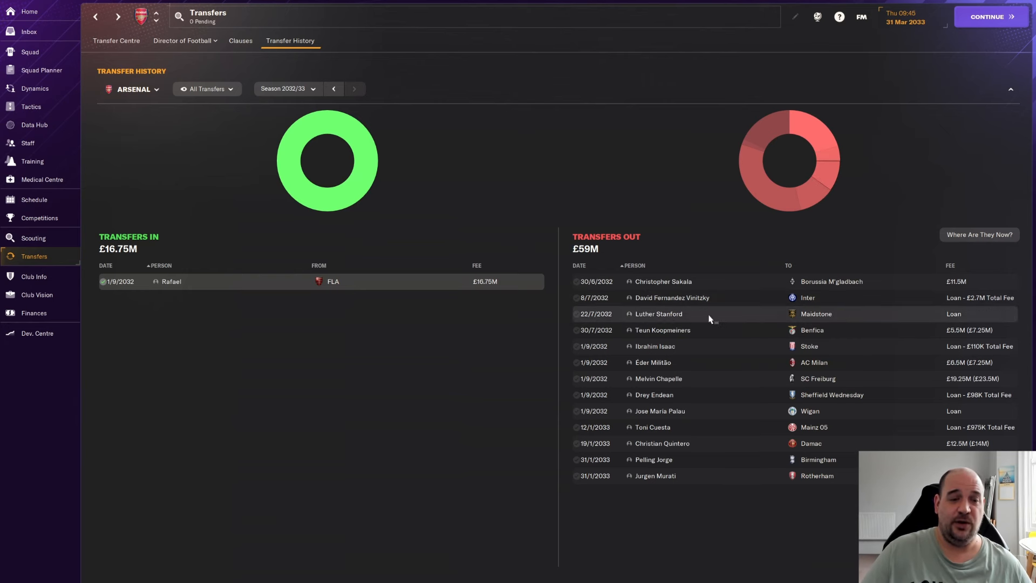
{"action": "mouse_move", "coordinate": [56, 246]}
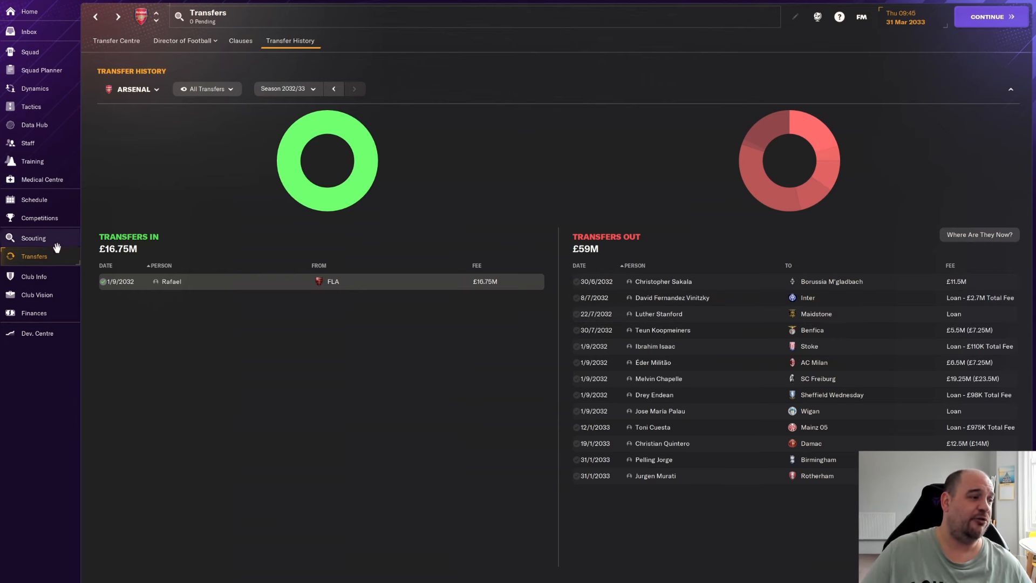
{"action": "mouse_move", "coordinate": [233, 114]}
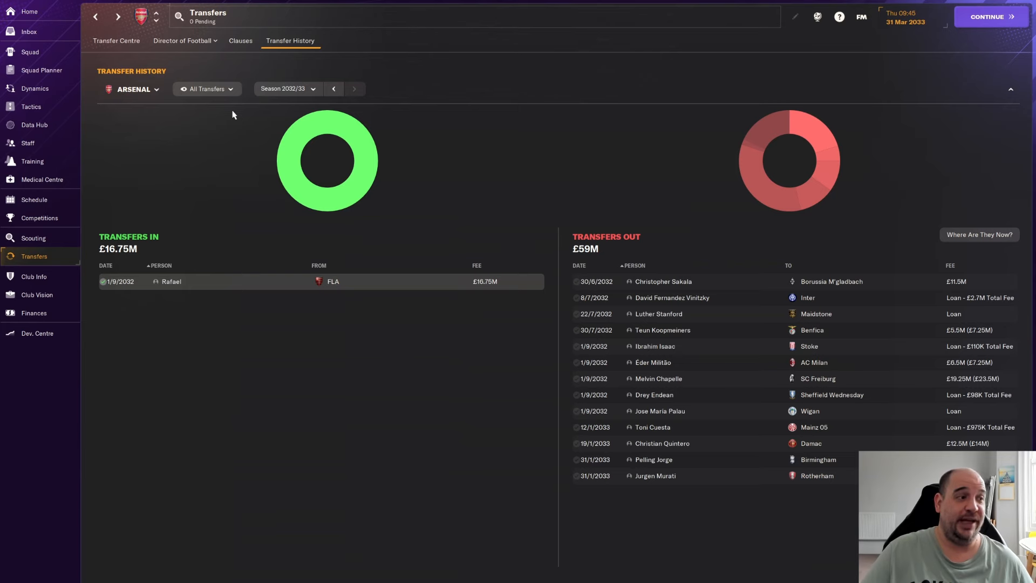
- Bring up Arsenal's Finances summary with balance, transfer and wage budgets
{"action": "left_click", "coordinate": [34, 313]}
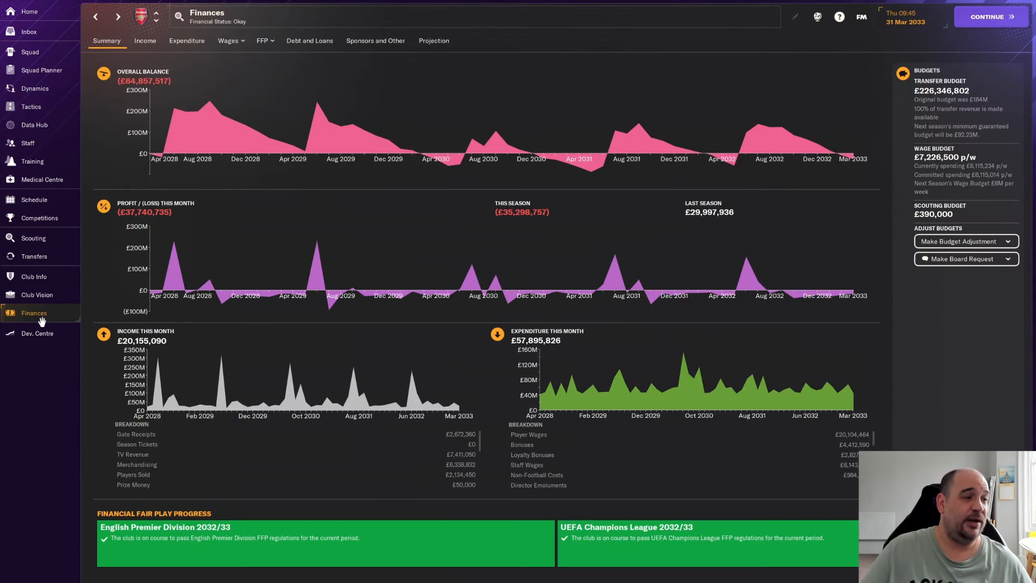
{"action": "mouse_move", "coordinate": [936, 166]}
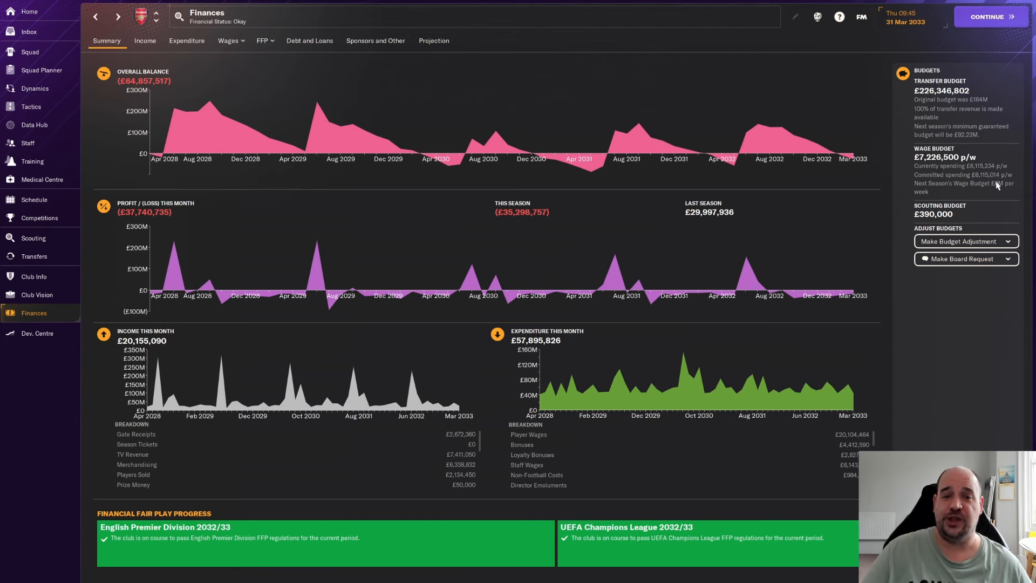
{"action": "mouse_move", "coordinate": [997, 186]}
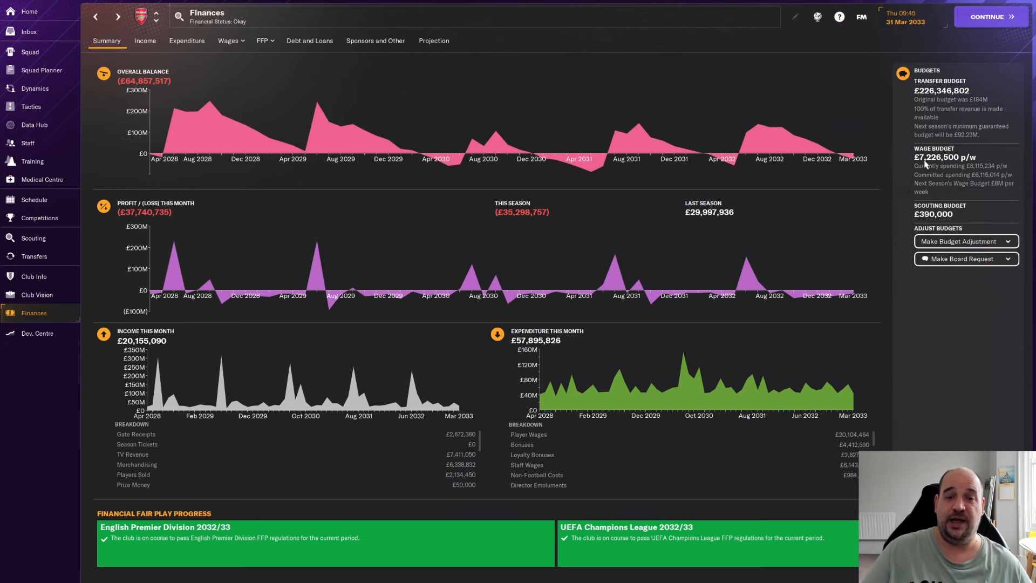
{"action": "mouse_move", "coordinate": [940, 161]}
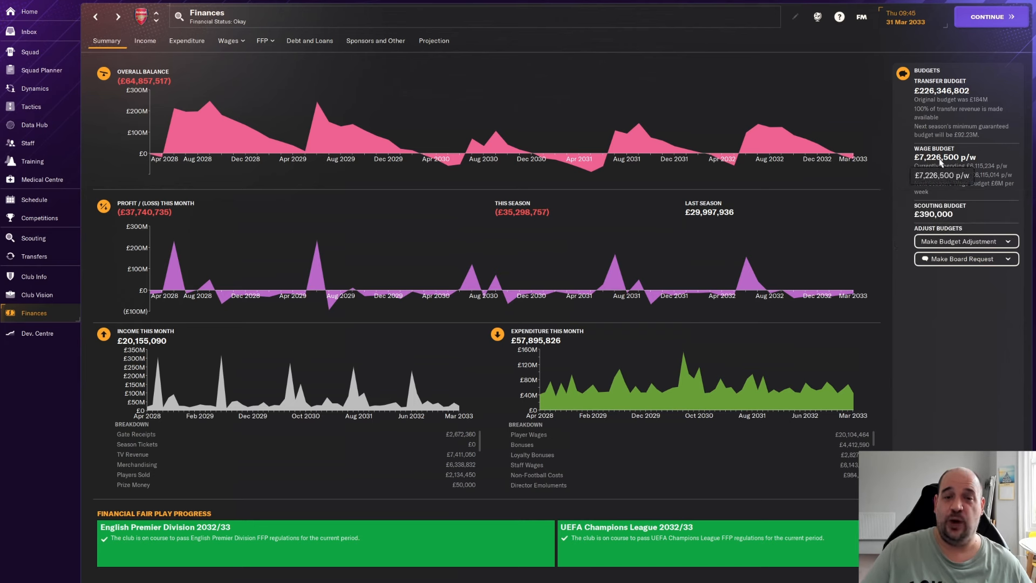
{"action": "mouse_move", "coordinate": [26, 51]}
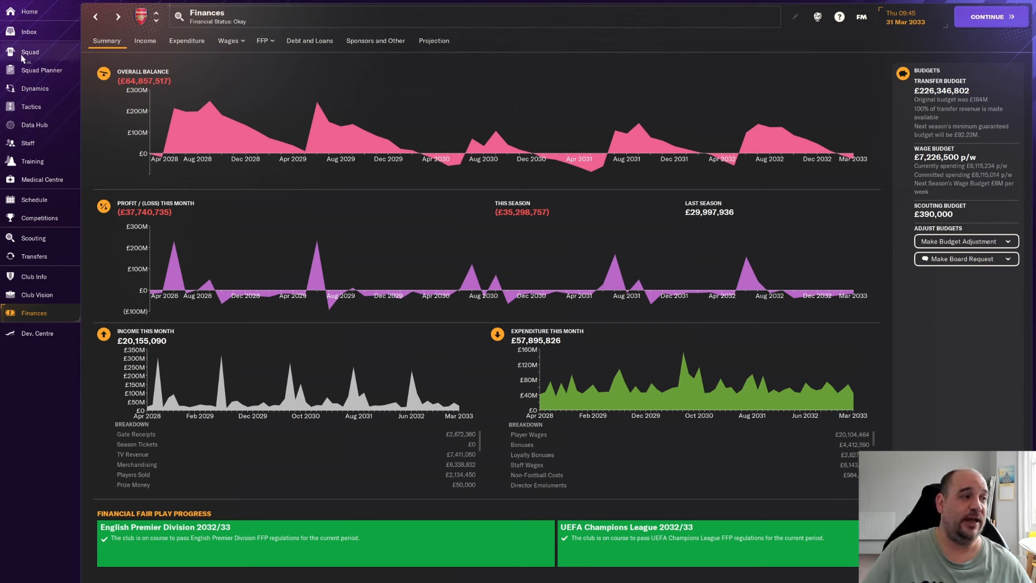
- Review Ibrahim Isaac's and Arthur Theate's profiles from the squad list, returning to it afterwards
{"action": "left_click", "coordinate": [31, 52]}
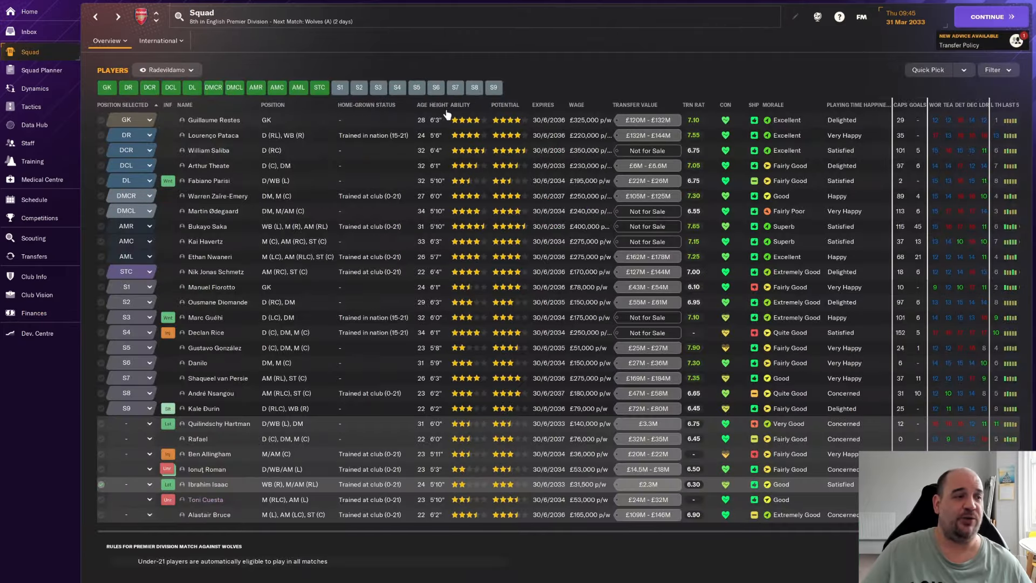
{"action": "mouse_move", "coordinate": [183, 139]}
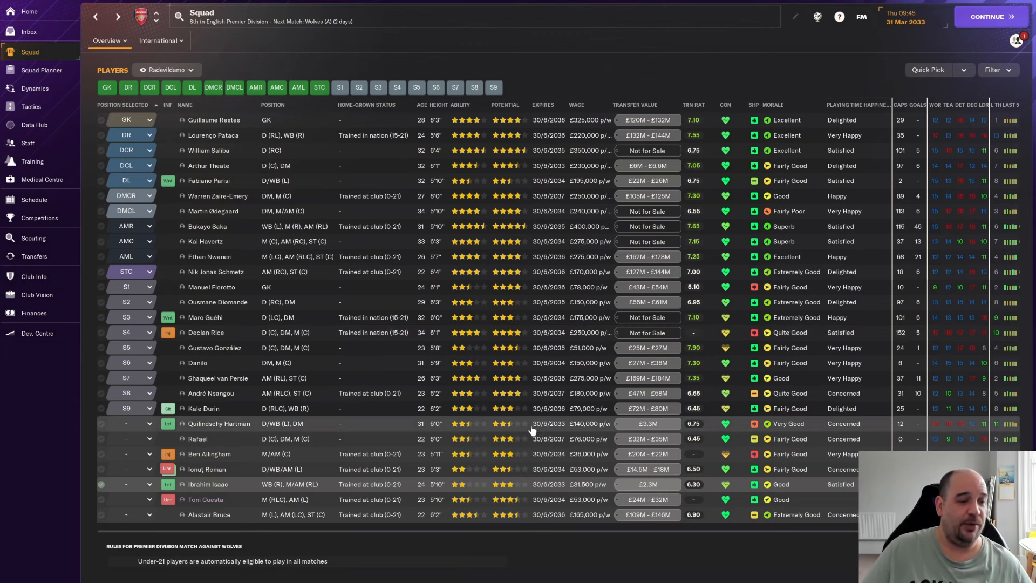
{"action": "mouse_move", "coordinate": [578, 432]}
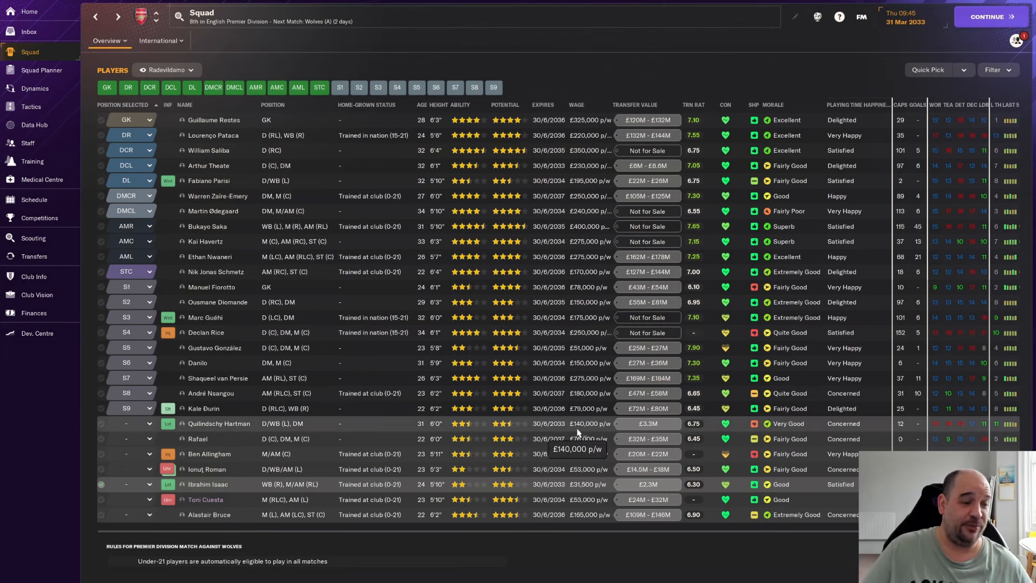
{"action": "mouse_move", "coordinate": [578, 429]}
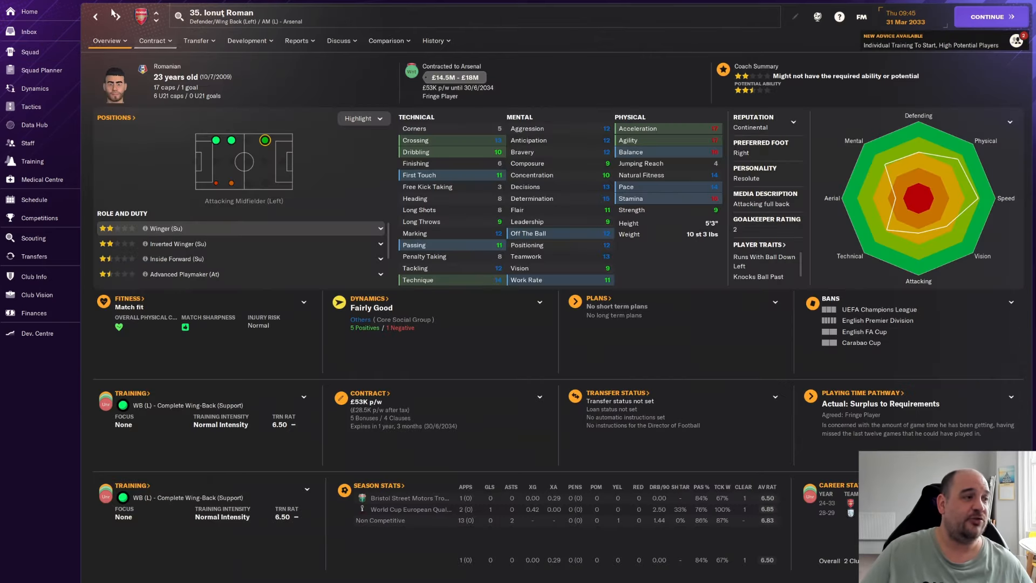
{"action": "left_click", "coordinate": [119, 15]}
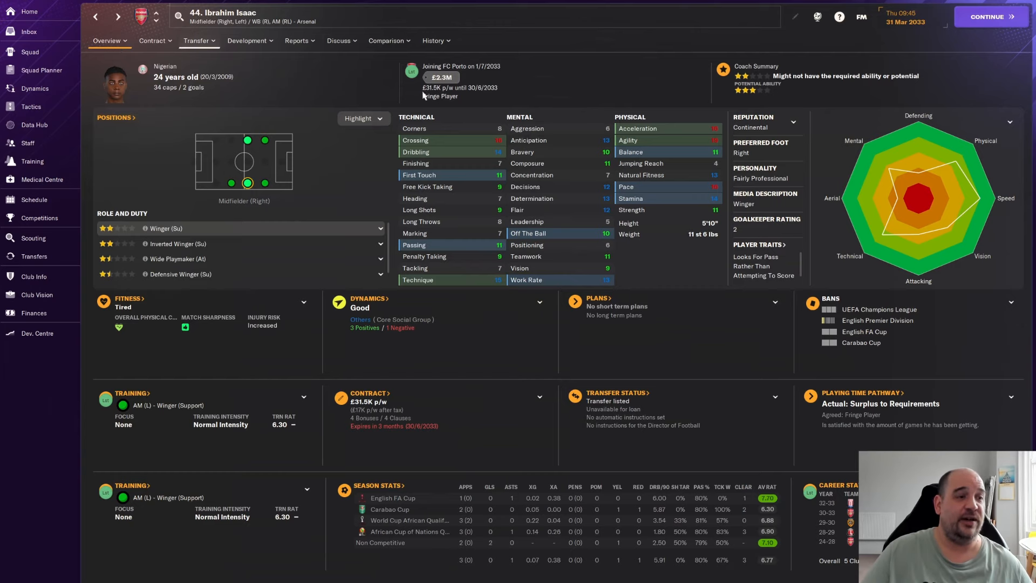
{"action": "left_click", "coordinate": [30, 52]}
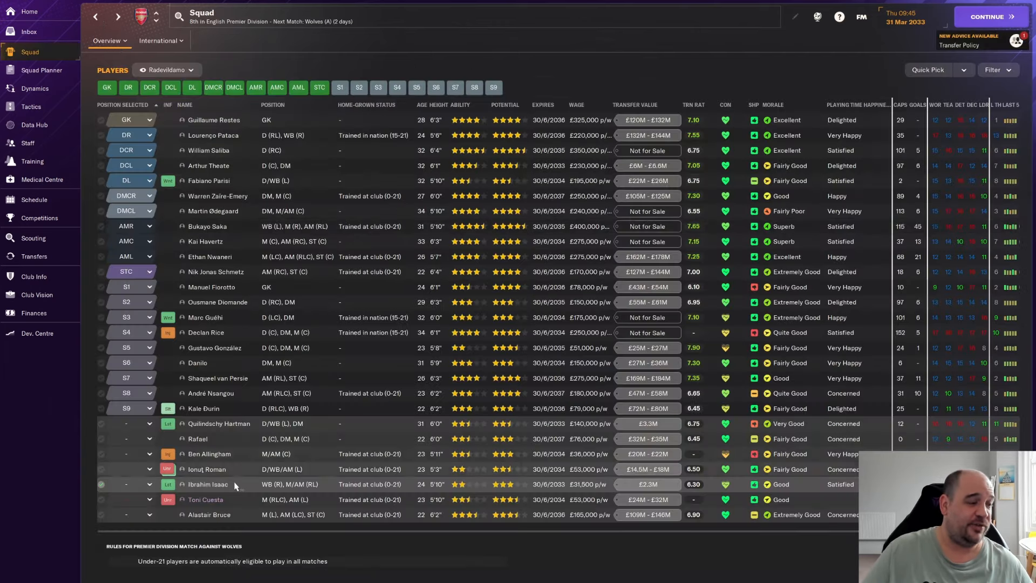
{"action": "mouse_move", "coordinate": [213, 172]}
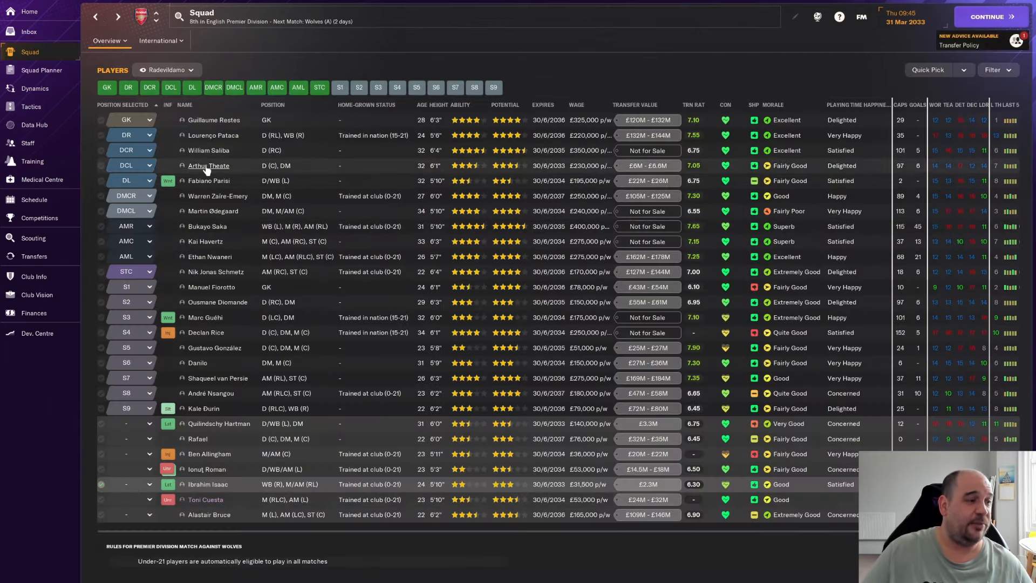
{"action": "left_click", "coordinate": [207, 166]}
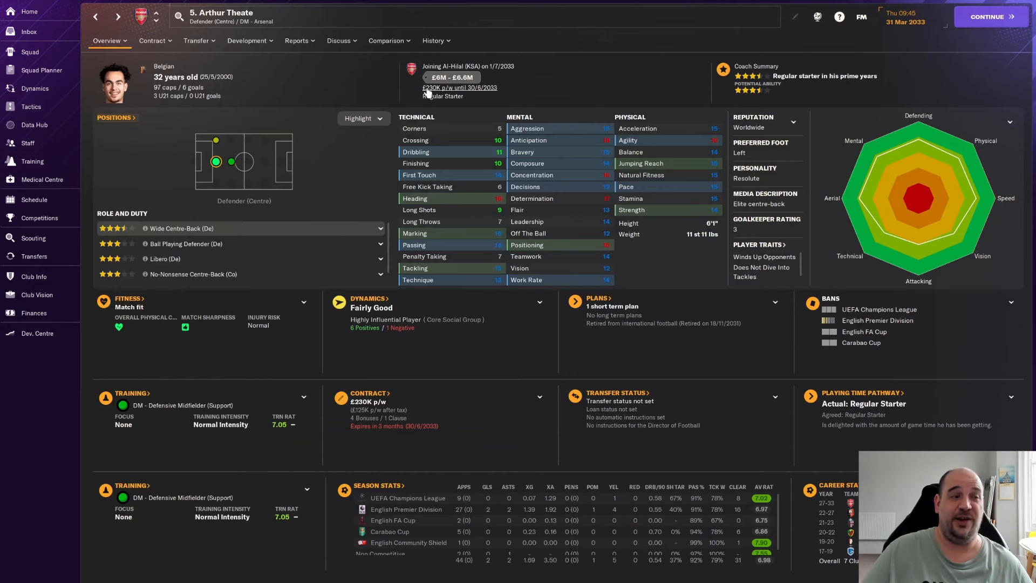
{"action": "left_click", "coordinate": [30, 51]}
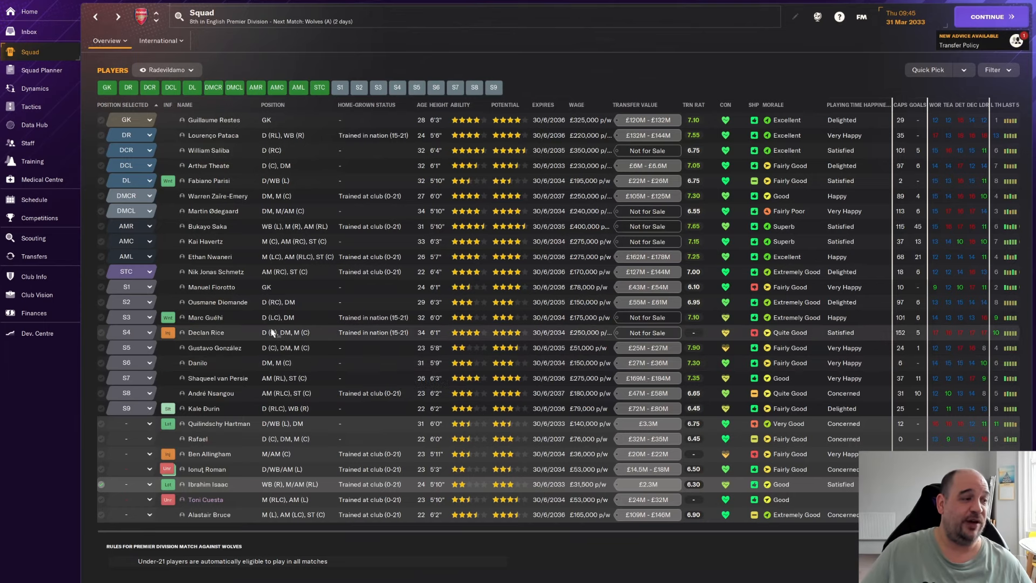
- Go to the Under 21s player list via the development centre and look at a player there
{"action": "left_click", "coordinate": [38, 332]}
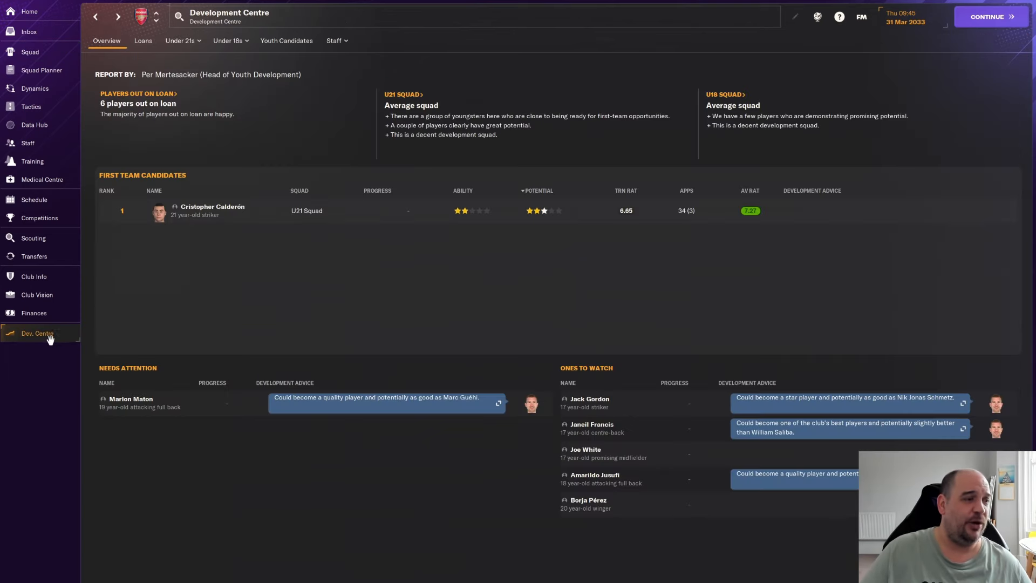
{"action": "mouse_move", "coordinate": [249, 300]}
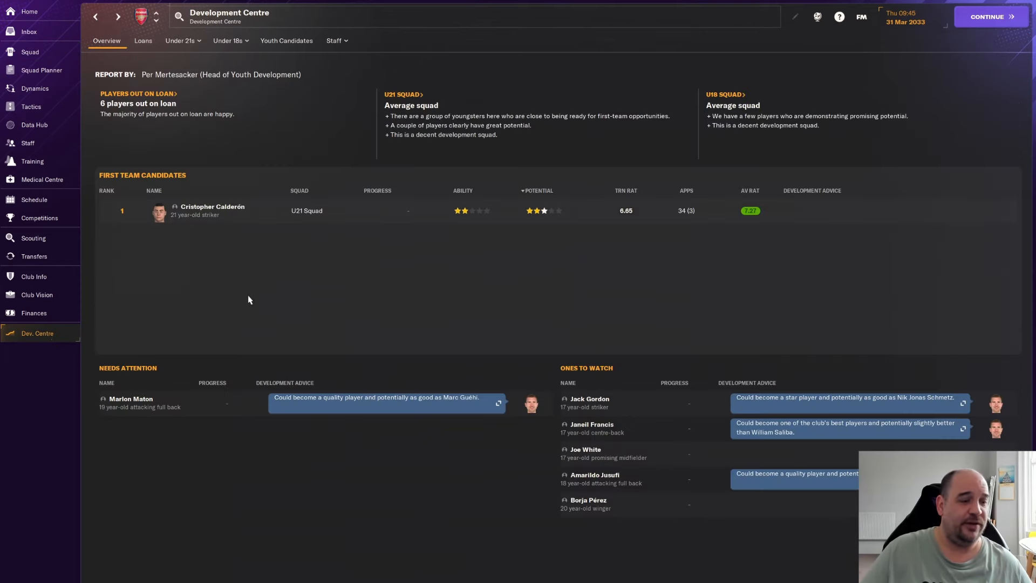
{"action": "left_click", "coordinate": [179, 41]}
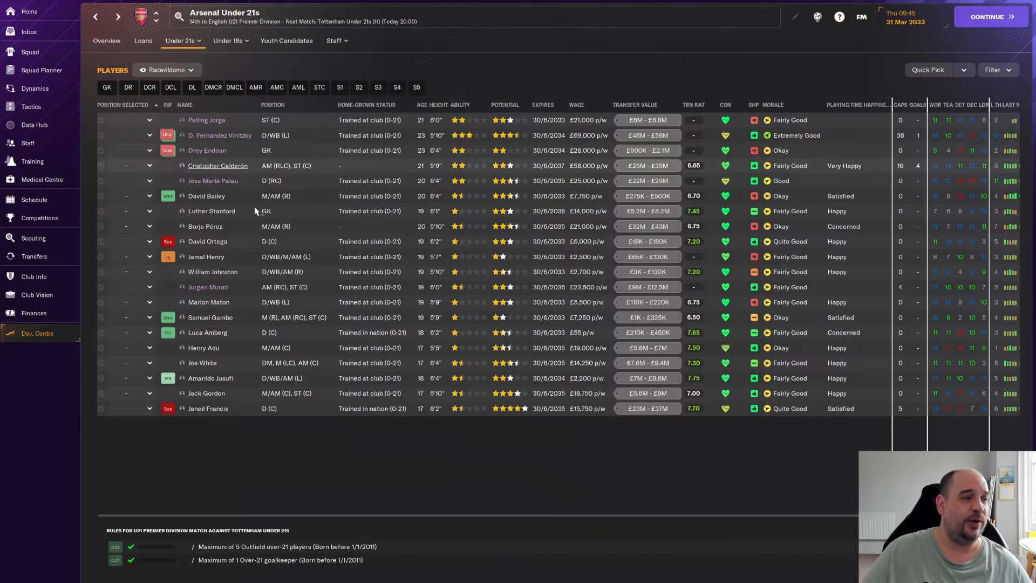
{"action": "mouse_move", "coordinate": [218, 139]}
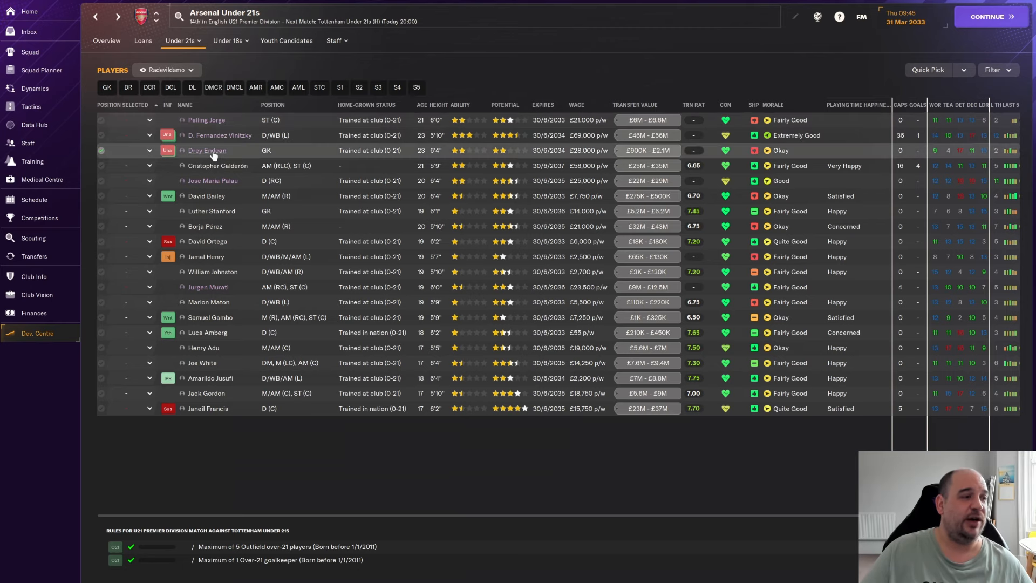
{"action": "left_click", "coordinate": [207, 150]}
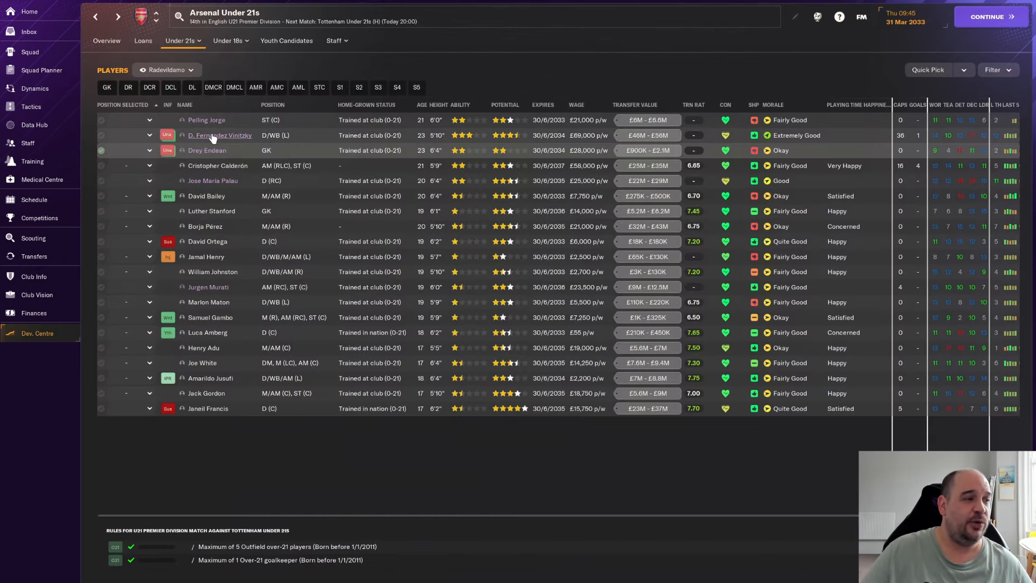
{"action": "left_click", "coordinate": [219, 135]}
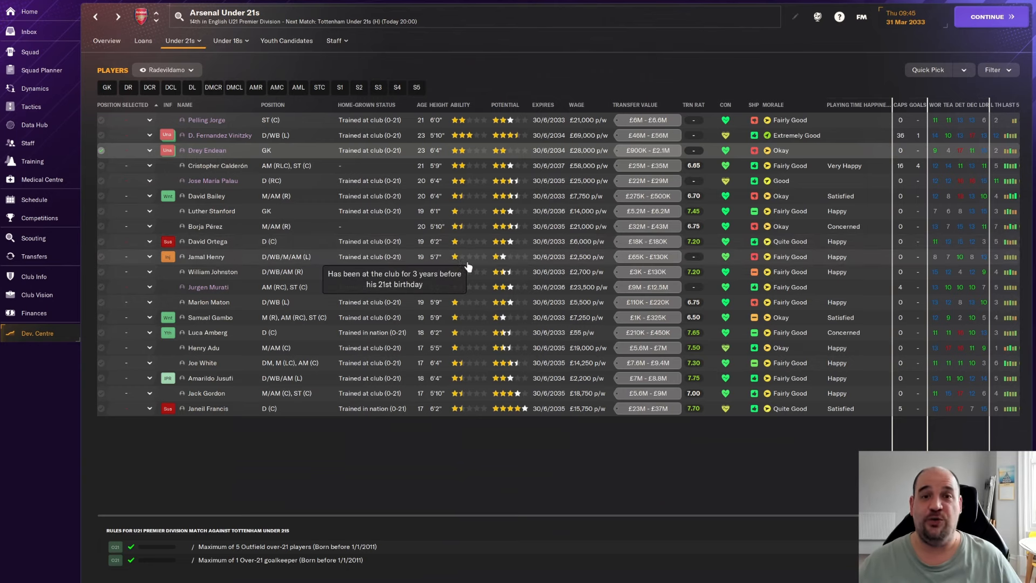
{"action": "mouse_move", "coordinate": [222, 438]}
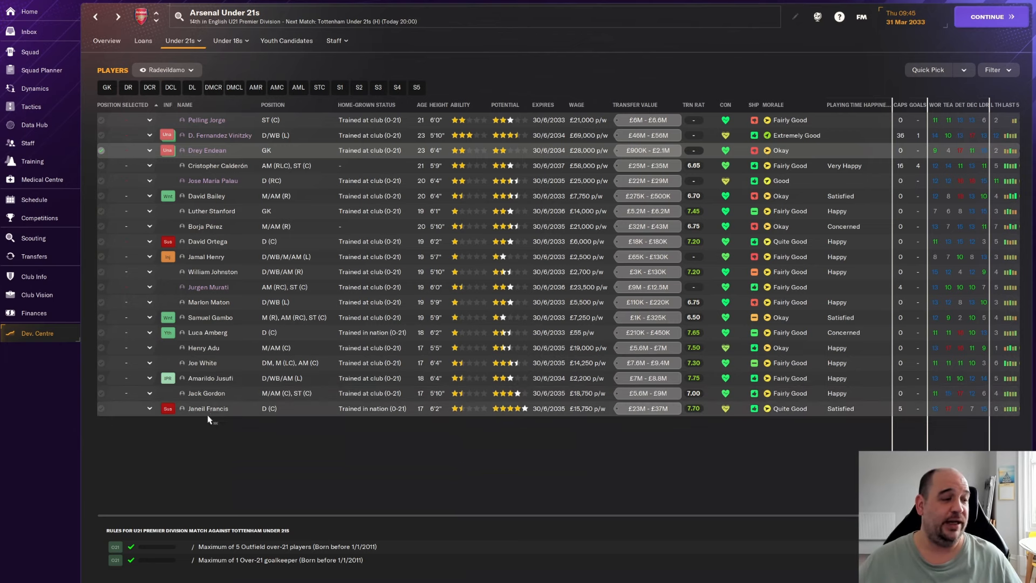
{"action": "mouse_move", "coordinate": [524, 412]}
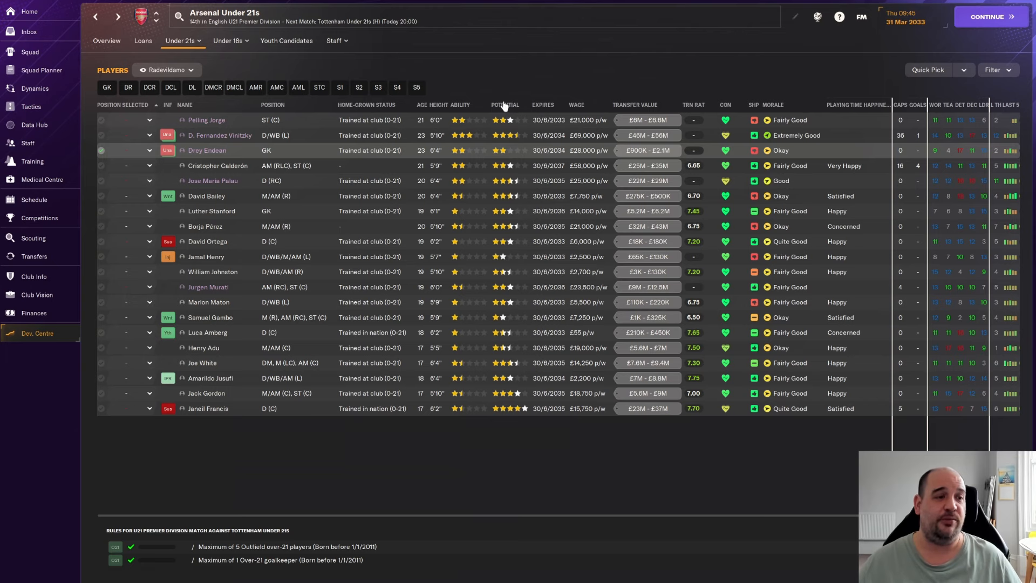
- Sort the Under 21s by potential and review Janeil Francis's overview before returning to the list
{"action": "left_click", "coordinate": [542, 104]}
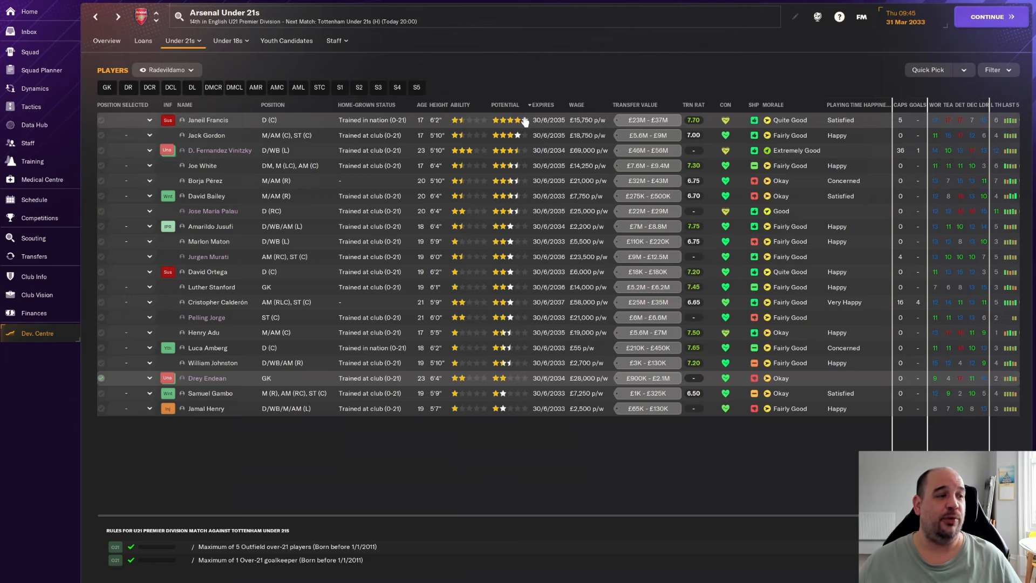
{"action": "mouse_move", "coordinate": [449, 138]}
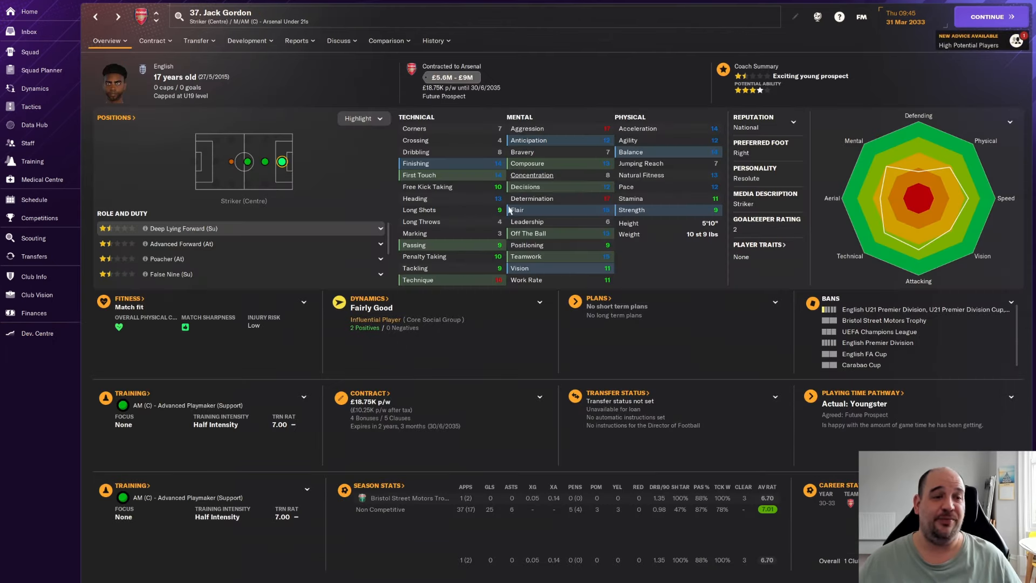
{"action": "left_click", "coordinate": [96, 15]}
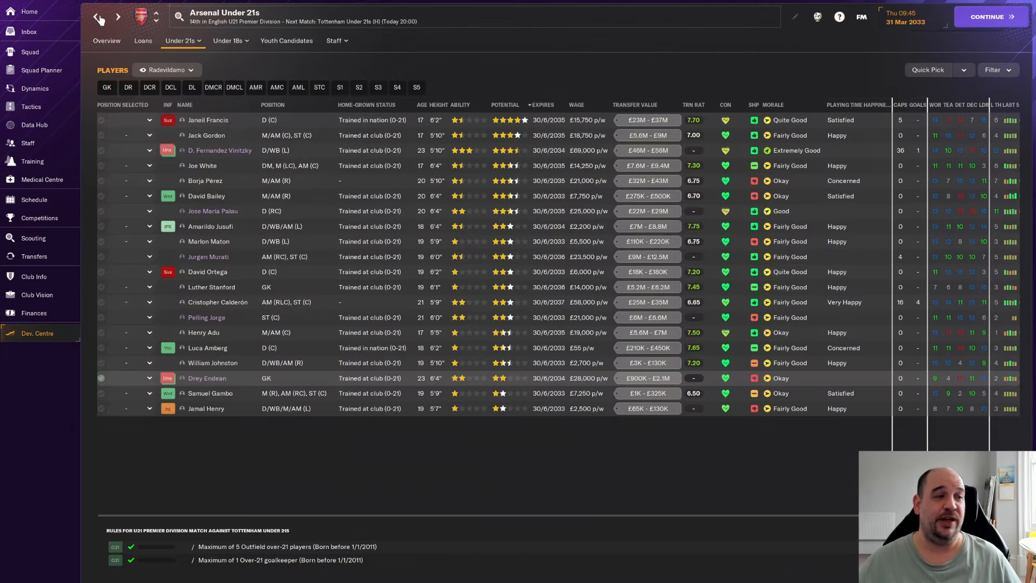
{"action": "mouse_move", "coordinate": [223, 139]}
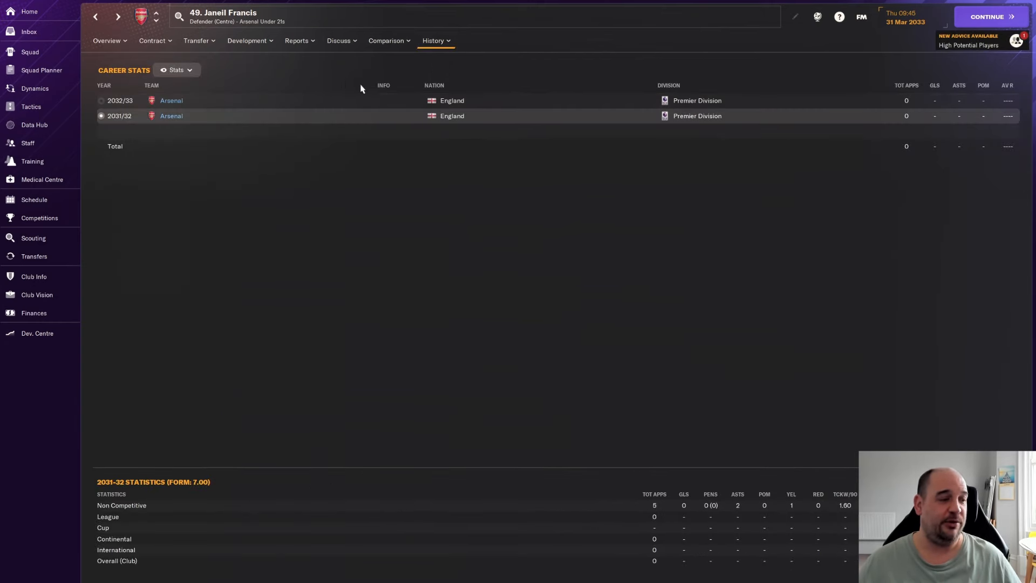
{"action": "left_click", "coordinate": [154, 41]}
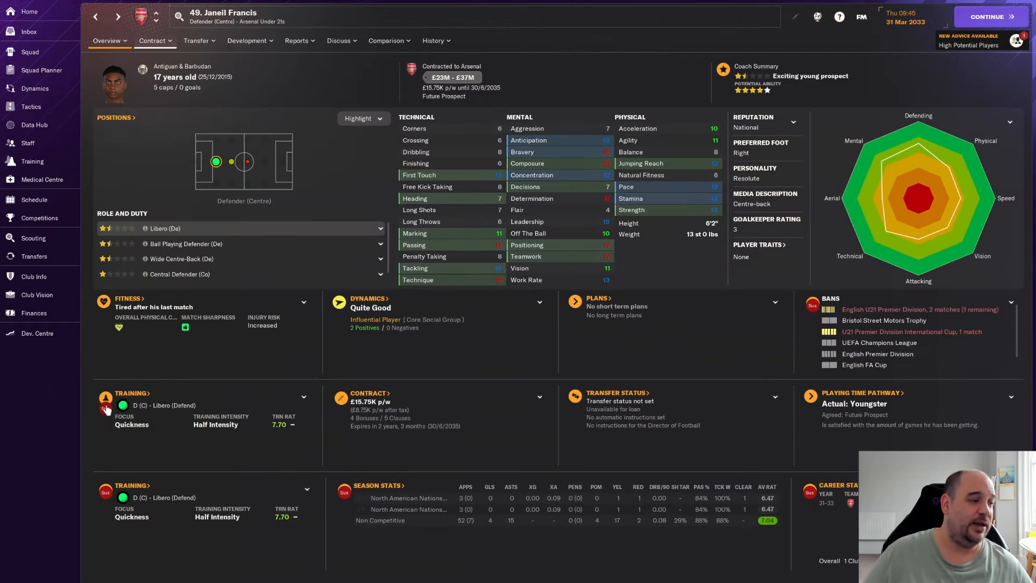
{"action": "left_click", "coordinate": [107, 41]}
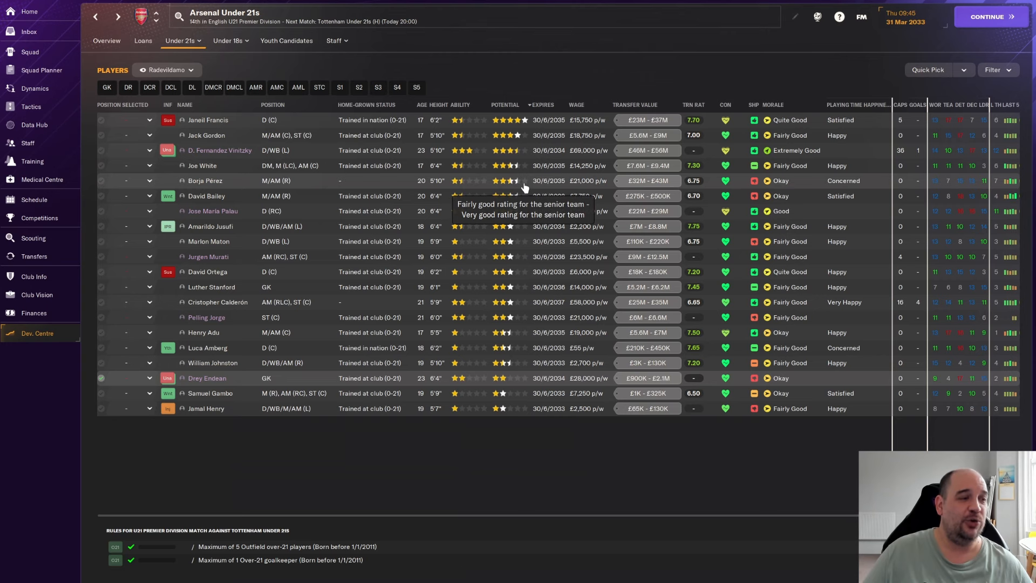
{"action": "mouse_move", "coordinate": [523, 206]}
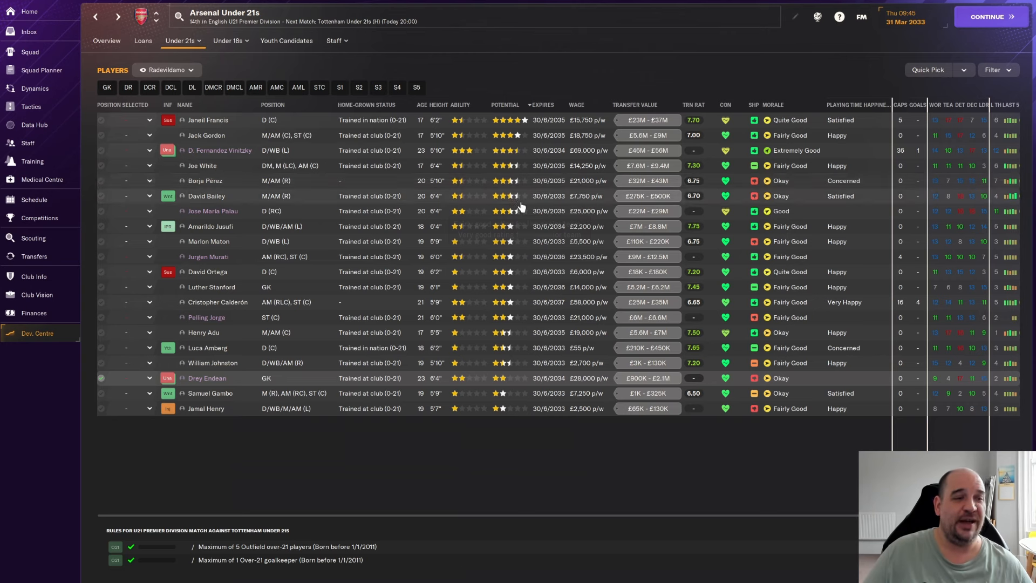
{"action": "left_click", "coordinate": [228, 41]}
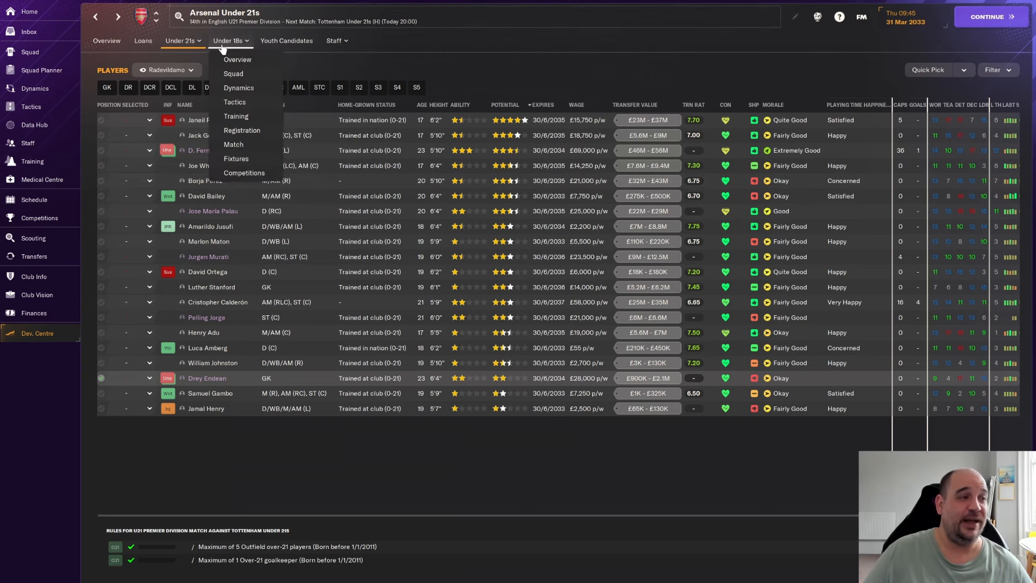
{"action": "left_click", "coordinate": [237, 73]}
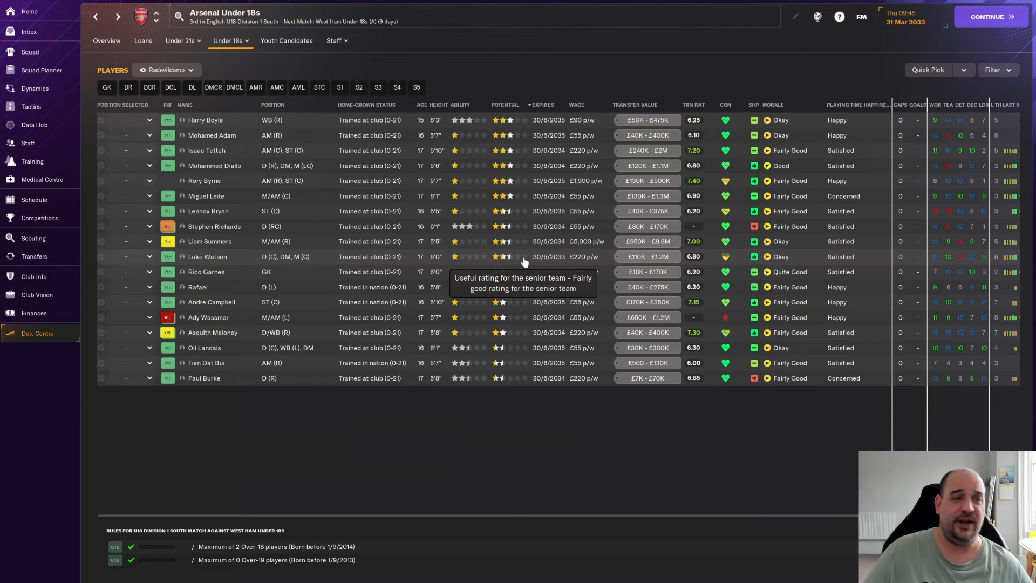
{"action": "mouse_move", "coordinate": [203, 123]}
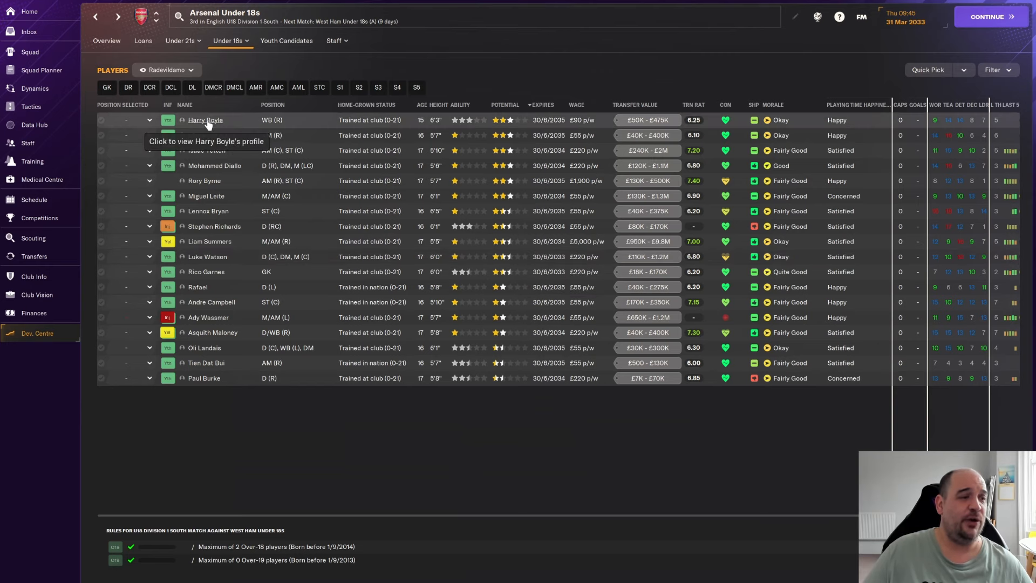
{"action": "left_click", "coordinate": [205, 120]}
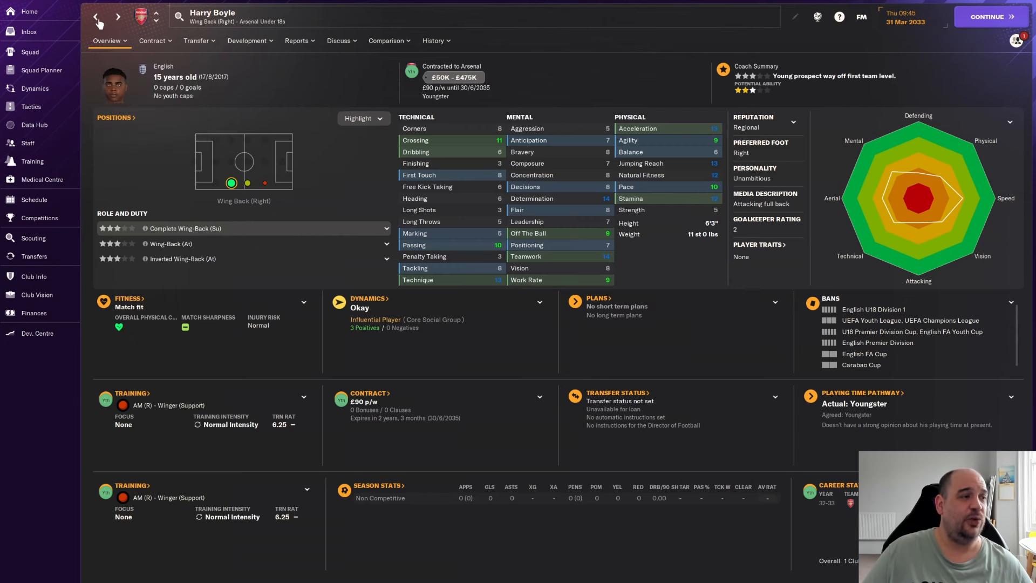
{"action": "left_click", "coordinate": [152, 41]}
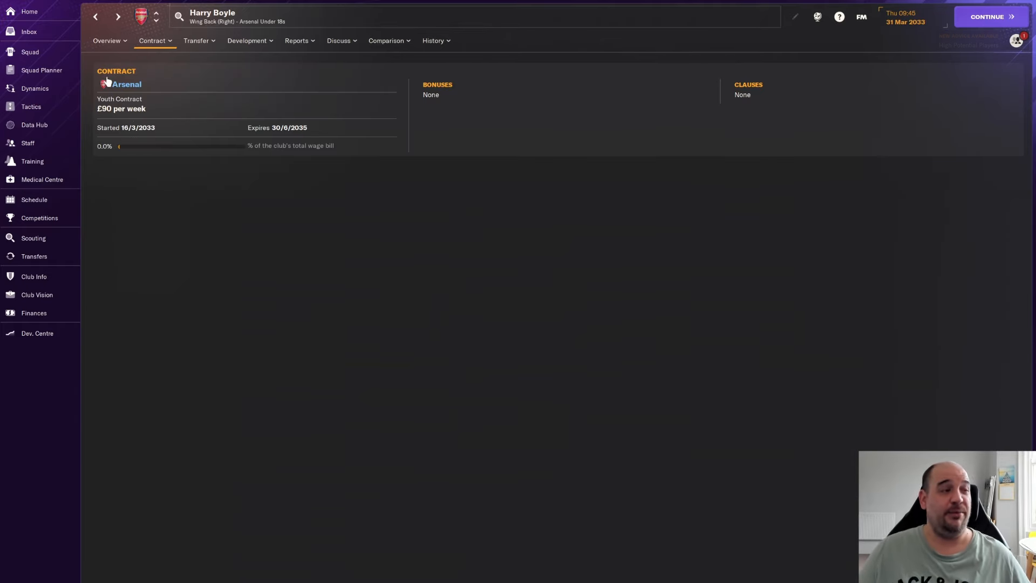
{"action": "left_click", "coordinate": [107, 41]}
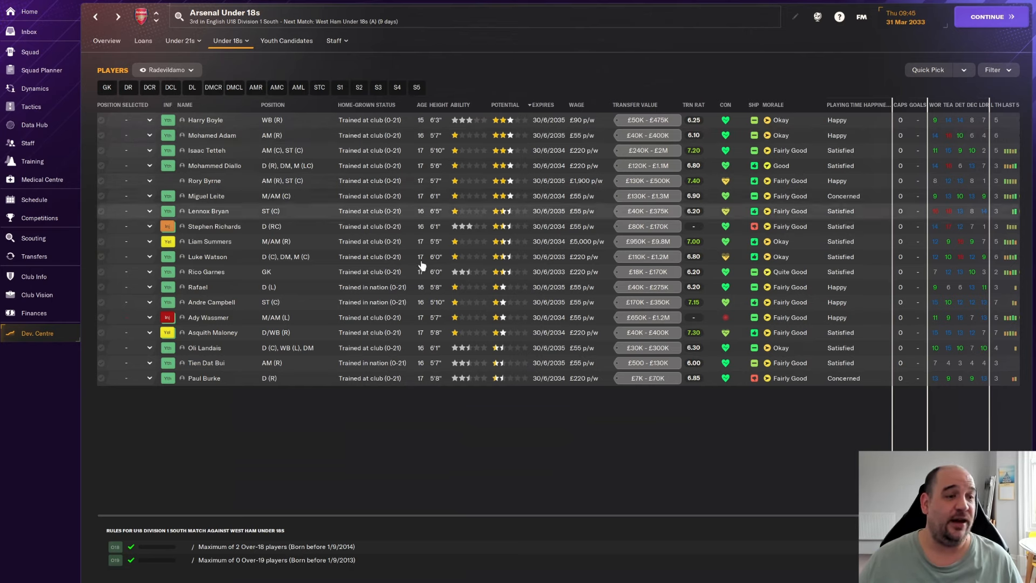
- Bring up first-team tactics and view the second tactic, a 4-3-3 DM Wide with Wing Play
{"action": "left_click", "coordinate": [30, 106]}
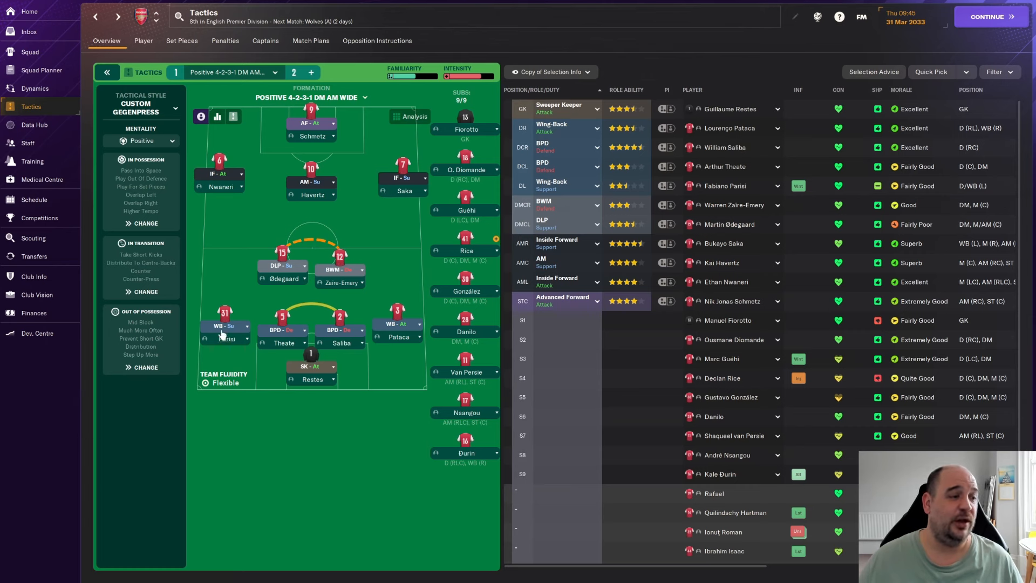
{"action": "mouse_move", "coordinate": [317, 343]}
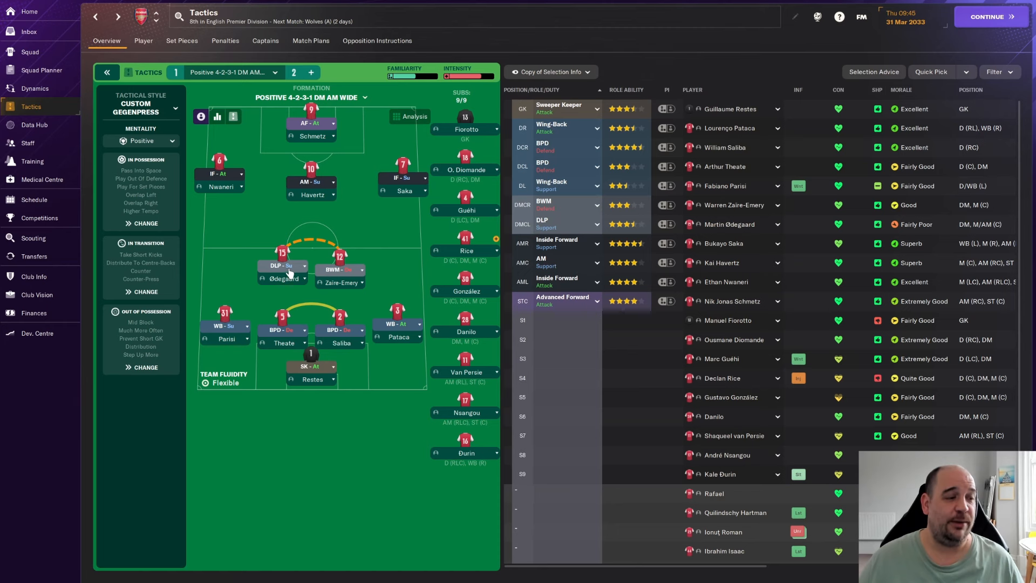
{"action": "mouse_move", "coordinate": [215, 186]}
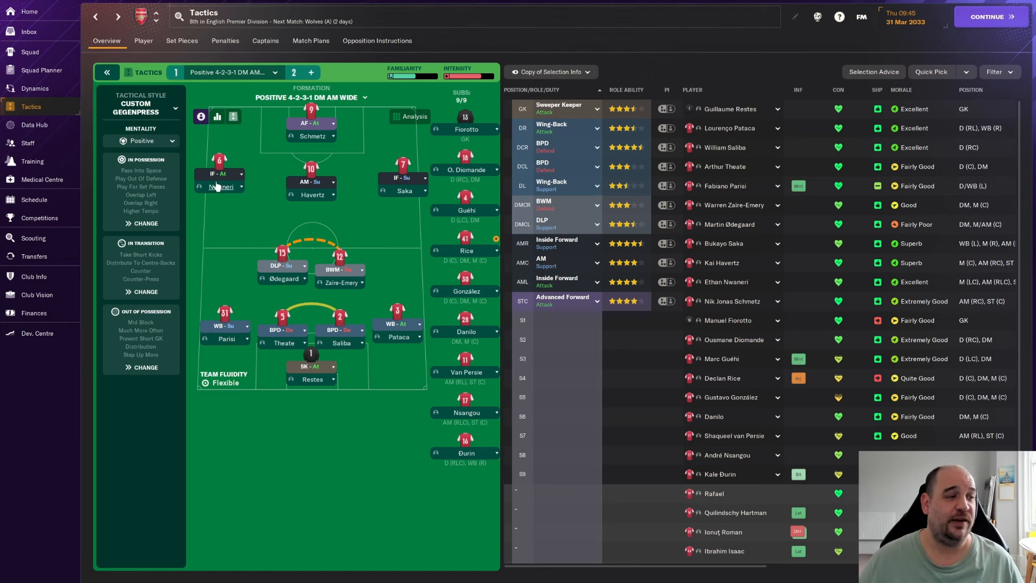
{"action": "mouse_move", "coordinate": [229, 197]}
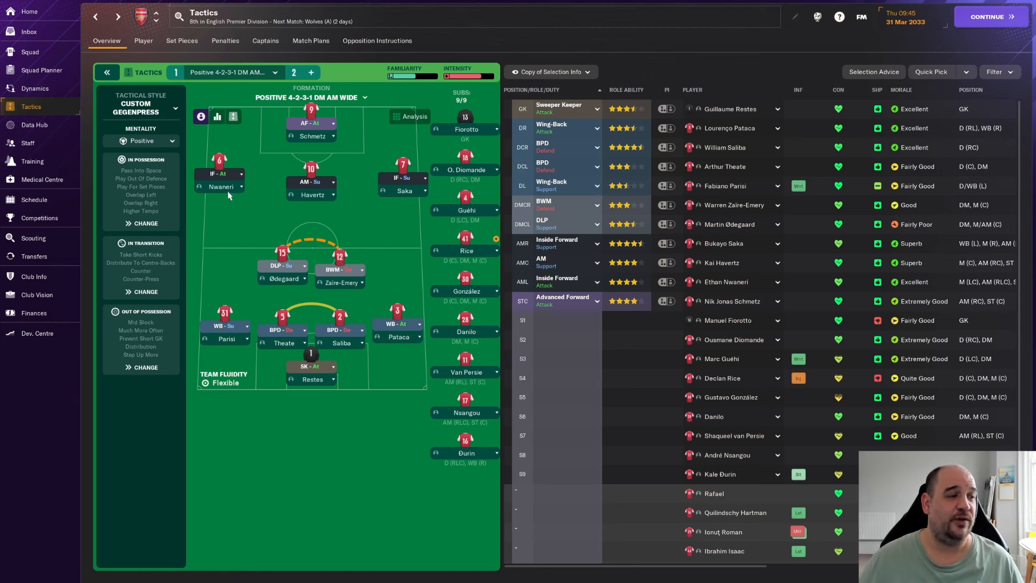
{"action": "mouse_move", "coordinate": [311, 203]}
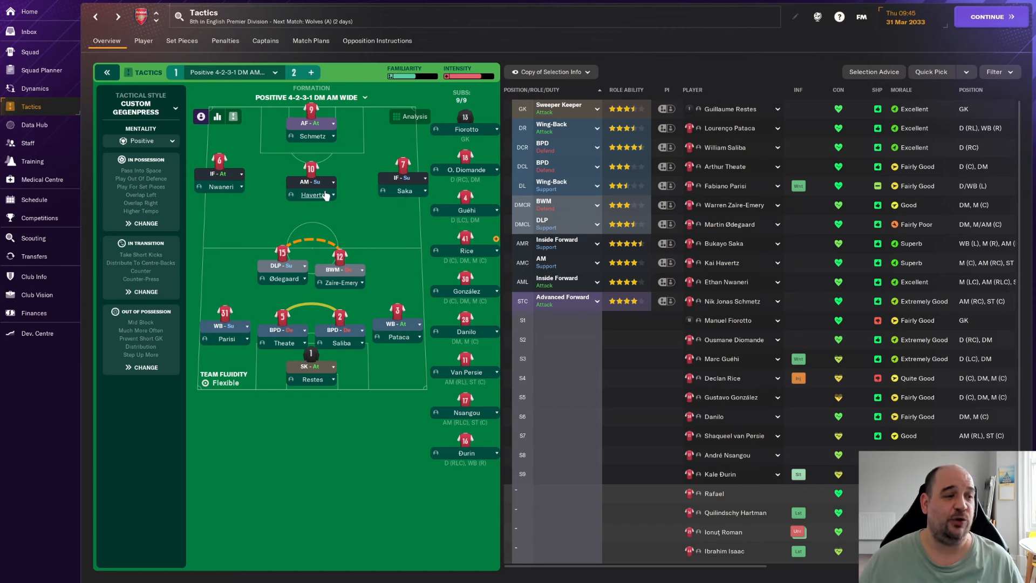
{"action": "mouse_move", "coordinate": [328, 160]}
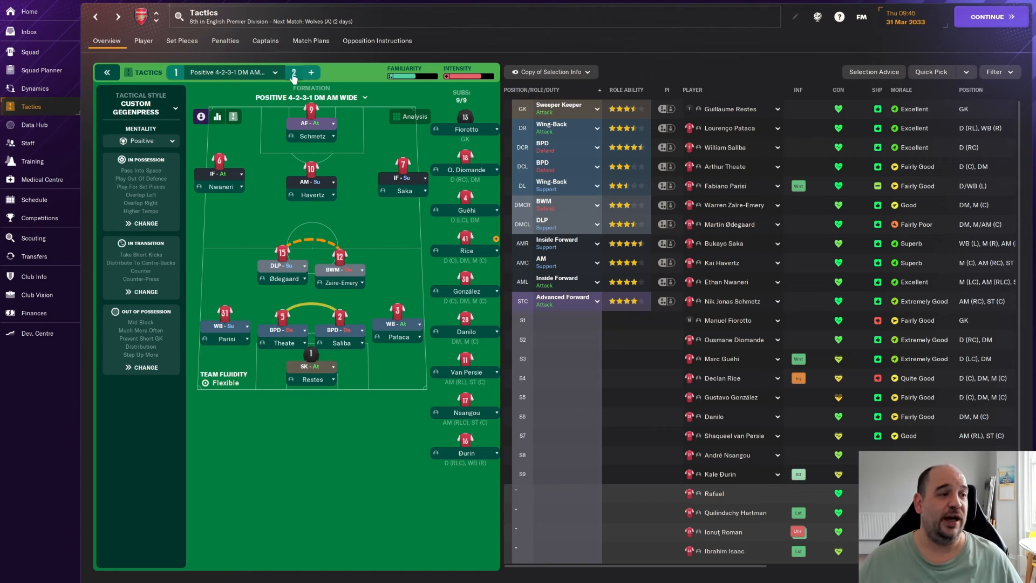
{"action": "left_click", "coordinate": [292, 71]}
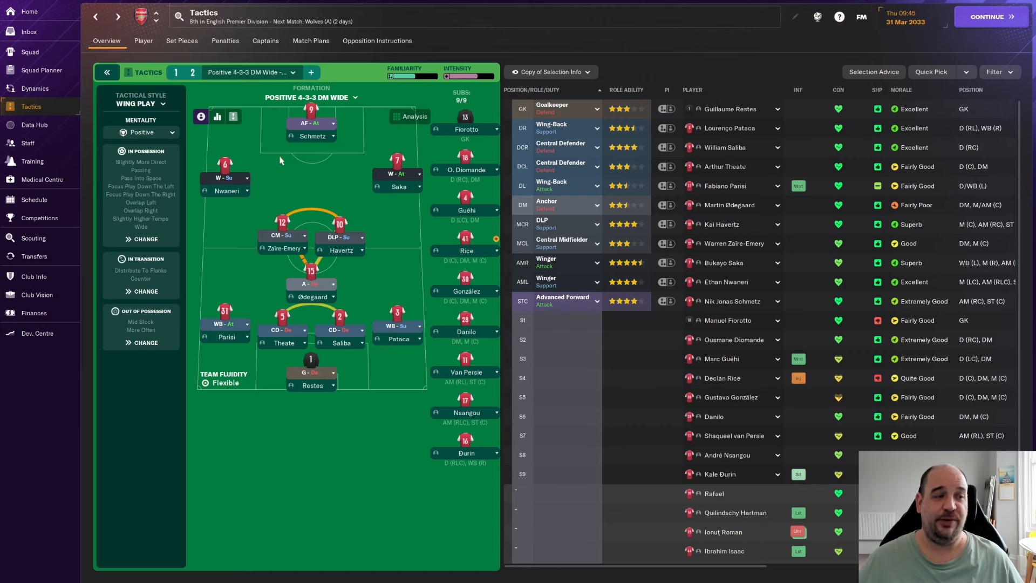
{"action": "mouse_move", "coordinate": [298, 162]}
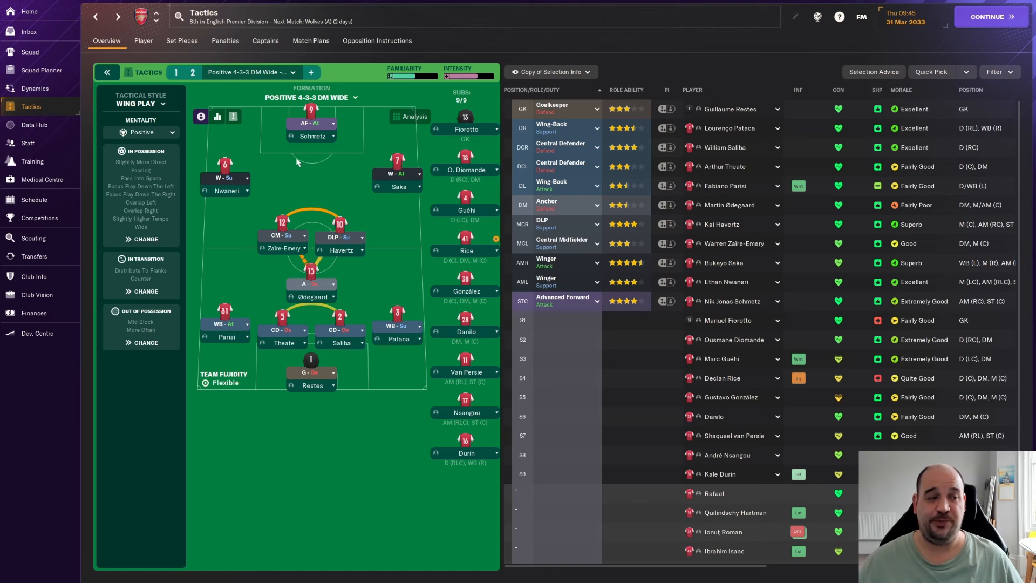
{"action": "mouse_move", "coordinate": [277, 239]}
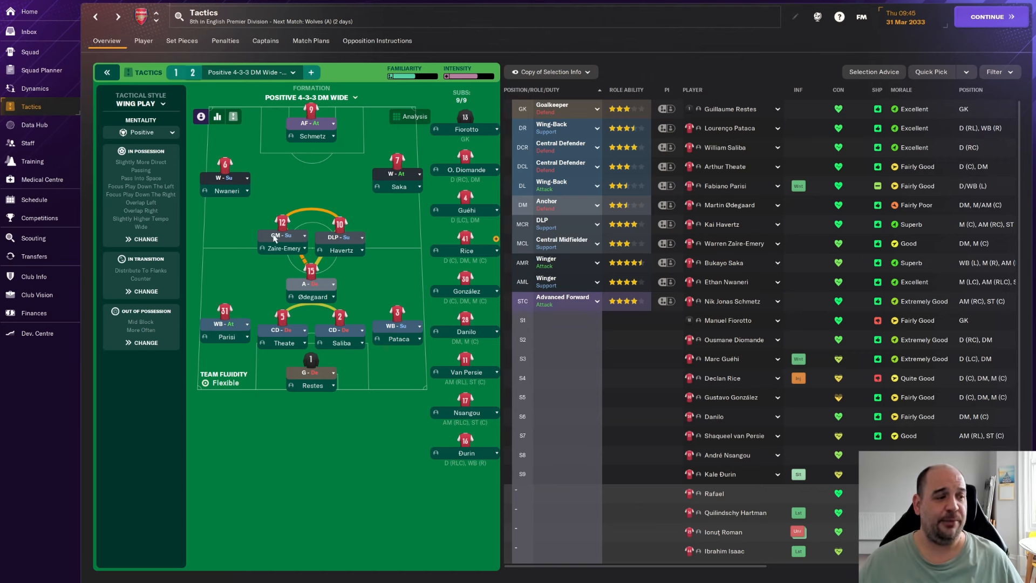
{"action": "mouse_move", "coordinate": [345, 244]}
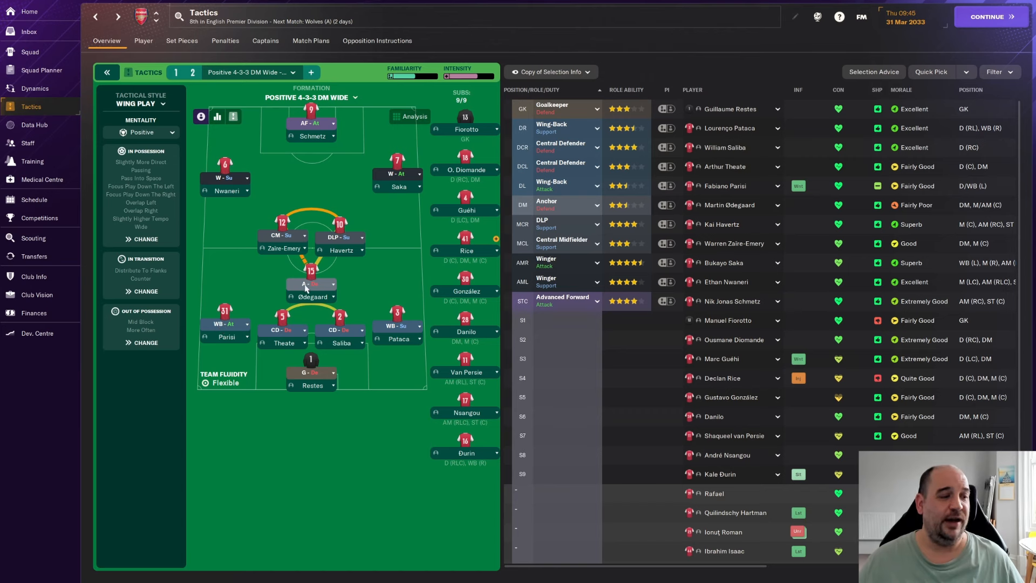
{"action": "mouse_move", "coordinate": [380, 256]}
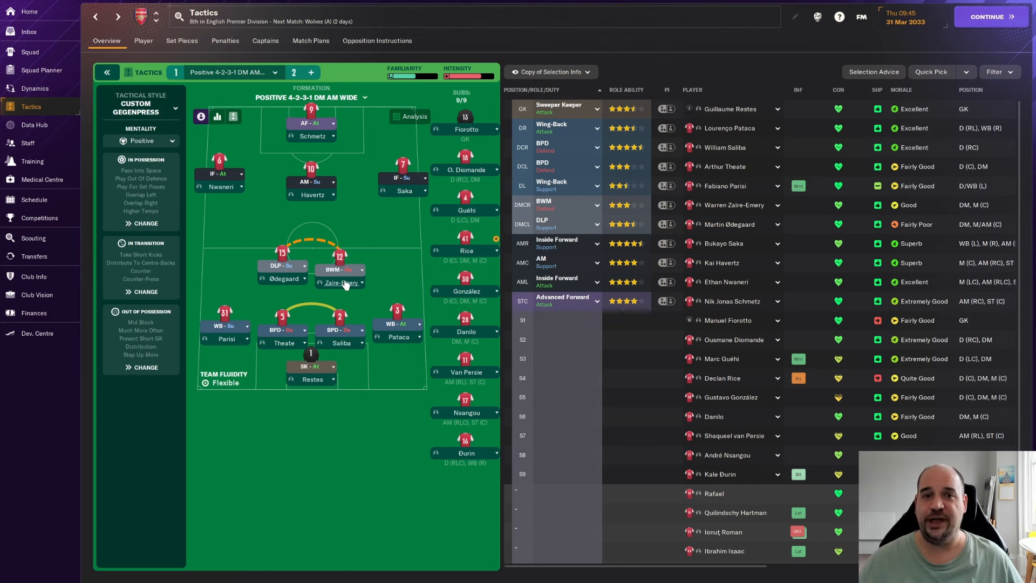
{"action": "mouse_move", "coordinate": [33, 207]}
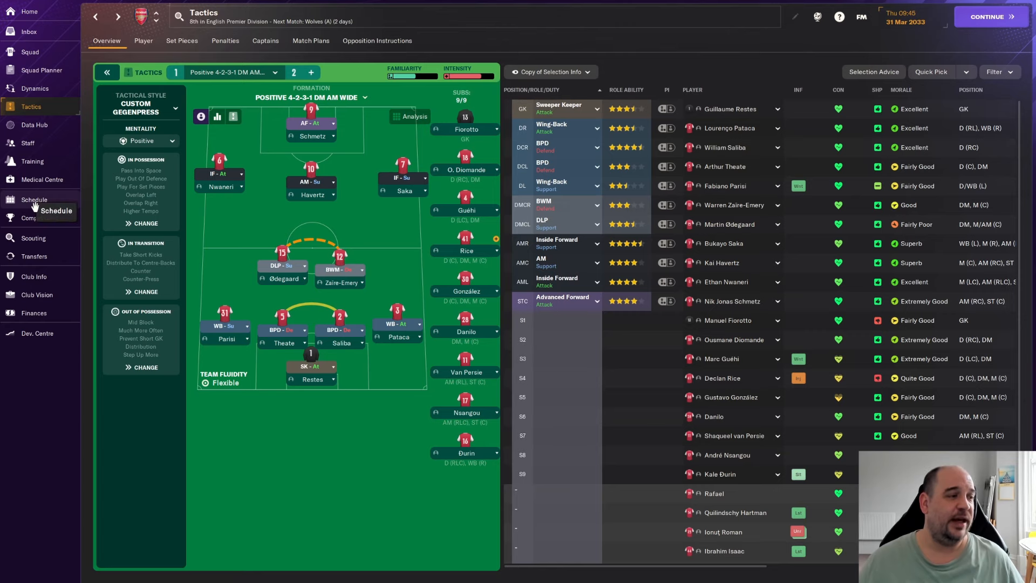
- Show the fixture details for the away Crystal Palace match on Wed 27/4/2033 from the schedule
{"action": "left_click", "coordinate": [33, 200]}
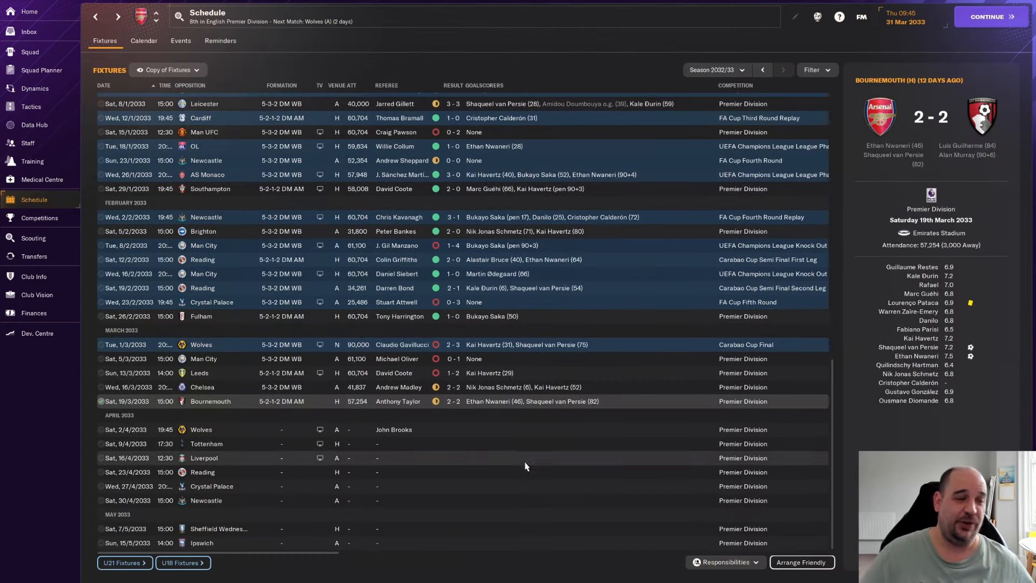
{"action": "mouse_move", "coordinate": [646, 364]}
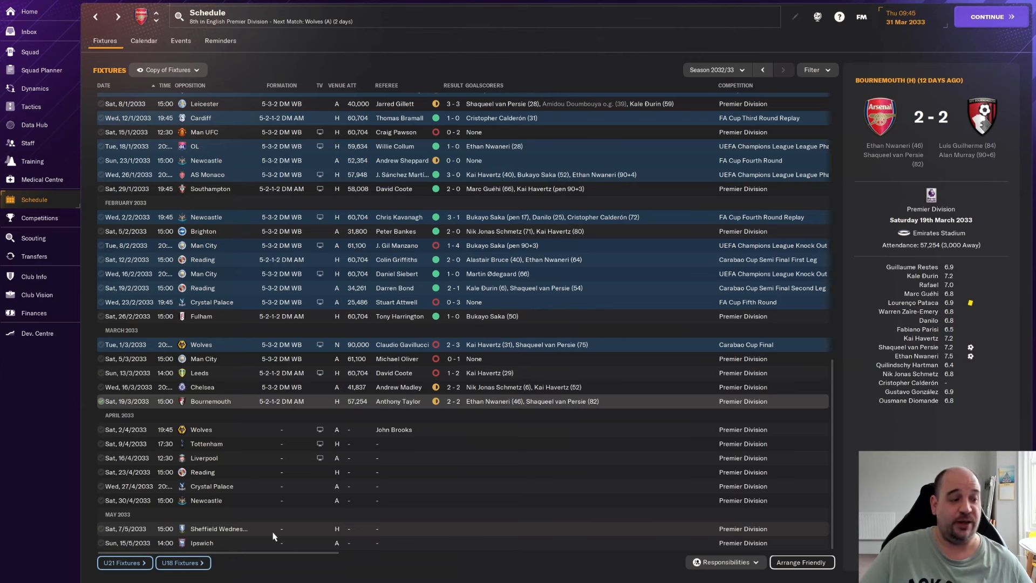
{"action": "mouse_move", "coordinate": [254, 550]}
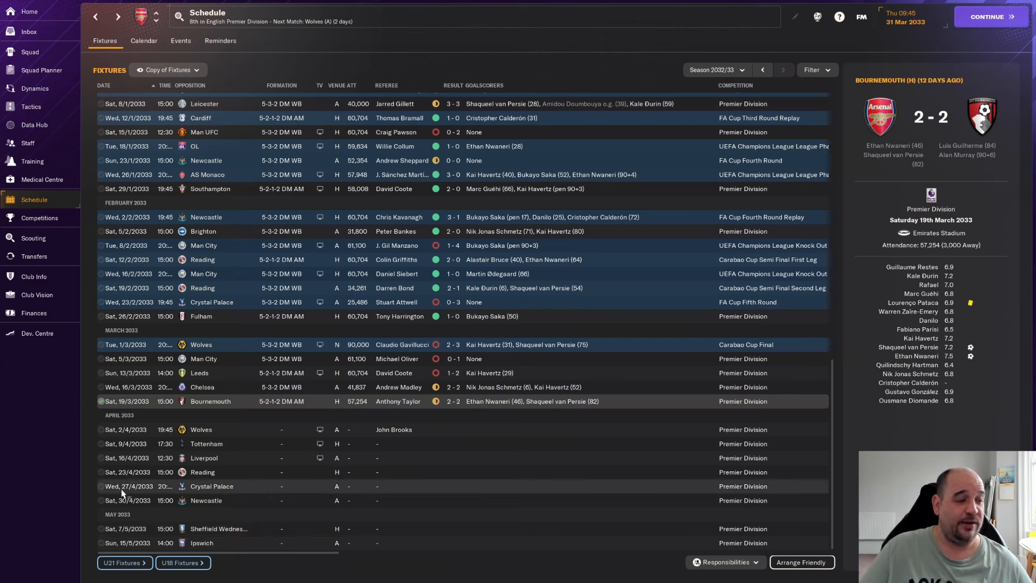
{"action": "left_click", "coordinate": [212, 486]}
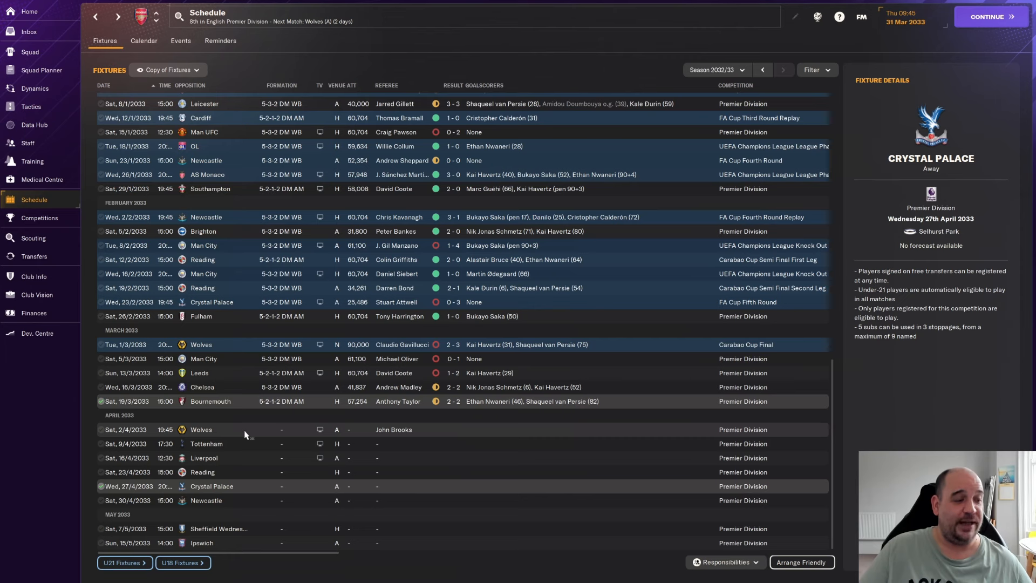
{"action": "mouse_move", "coordinate": [246, 457]}
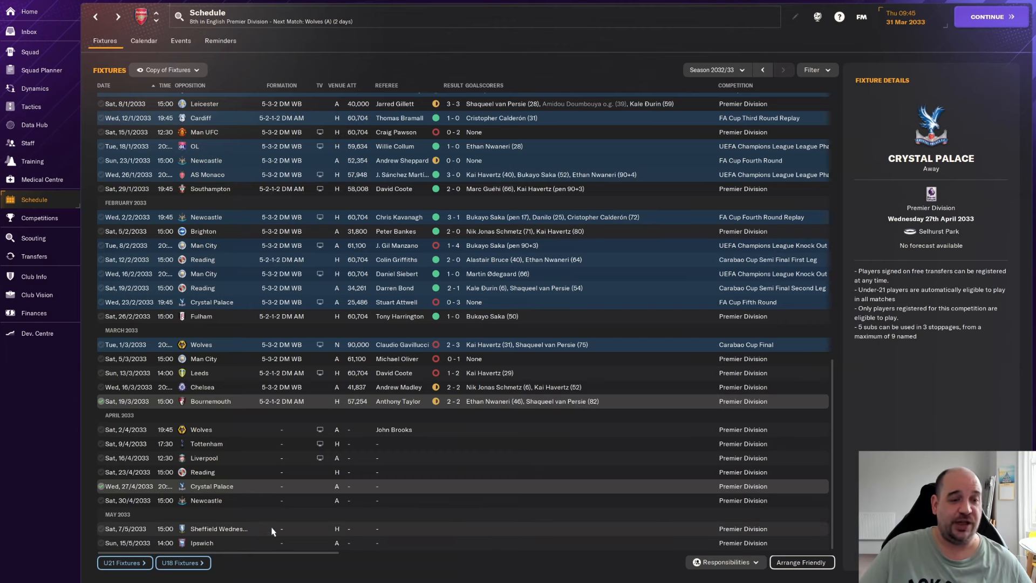
{"action": "mouse_move", "coordinate": [501, 475]}
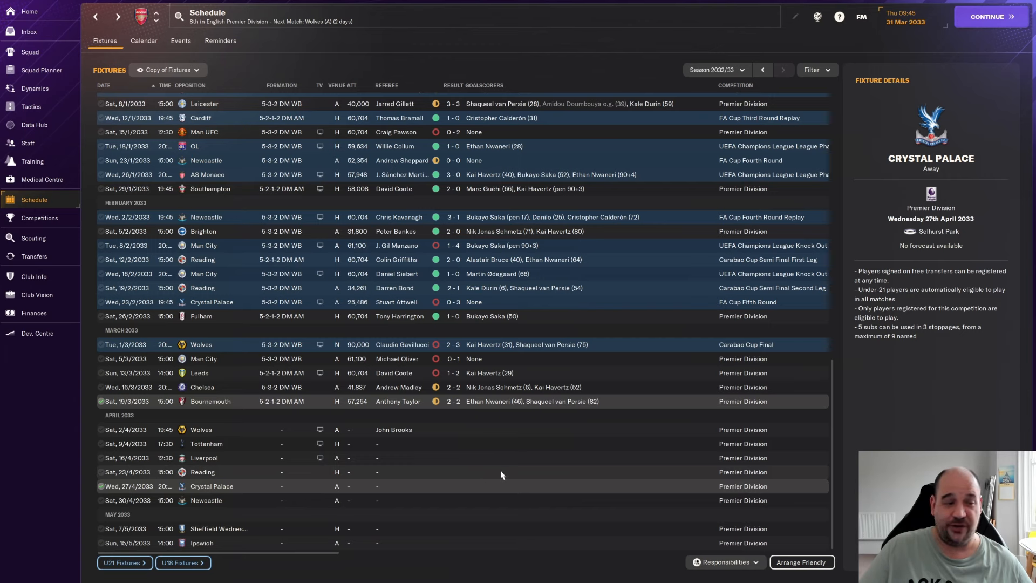
{"action": "mouse_move", "coordinate": [417, 501]}
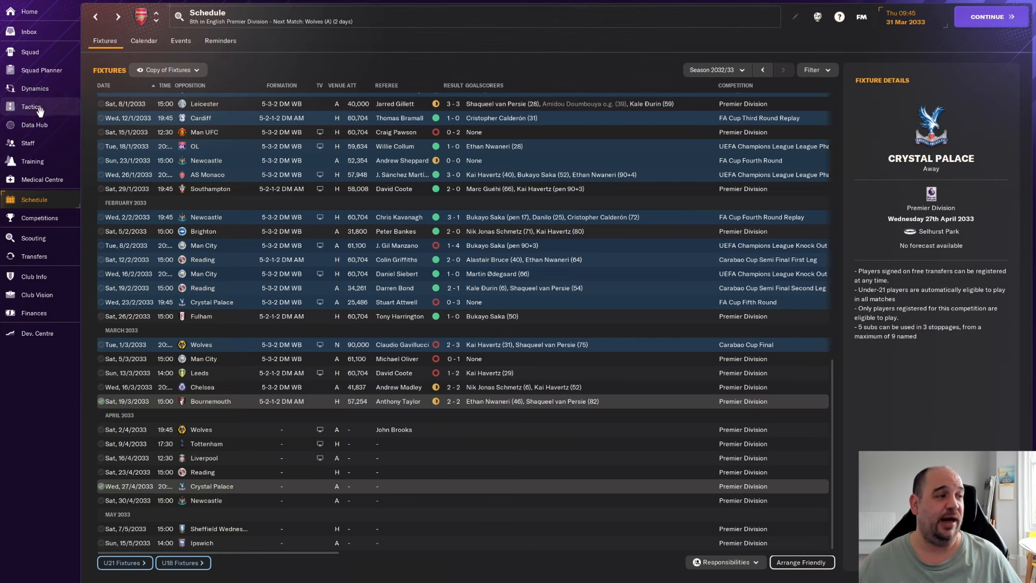
{"action": "mouse_move", "coordinate": [33, 116]}
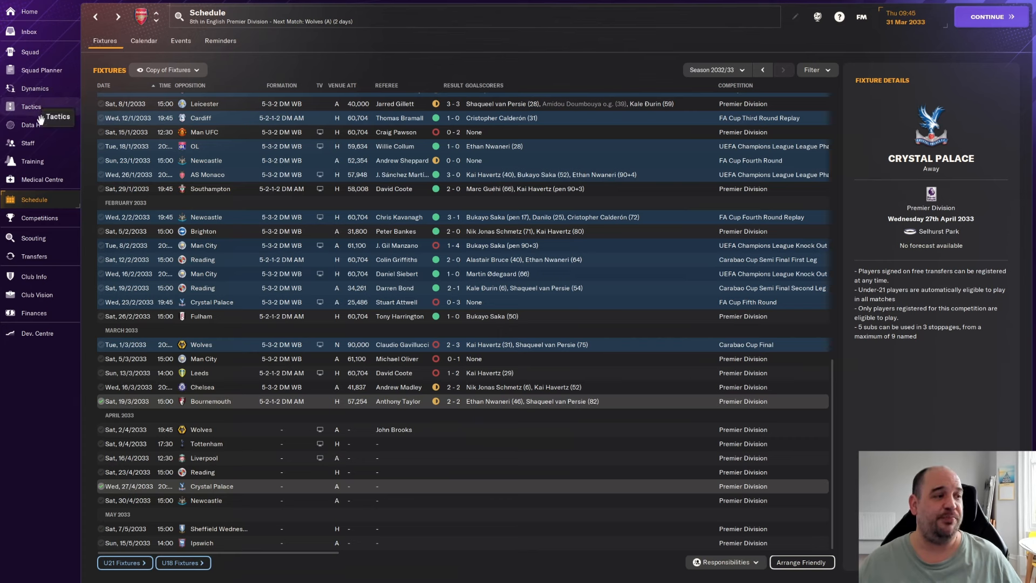
{"action": "mouse_move", "coordinate": [45, 144]}
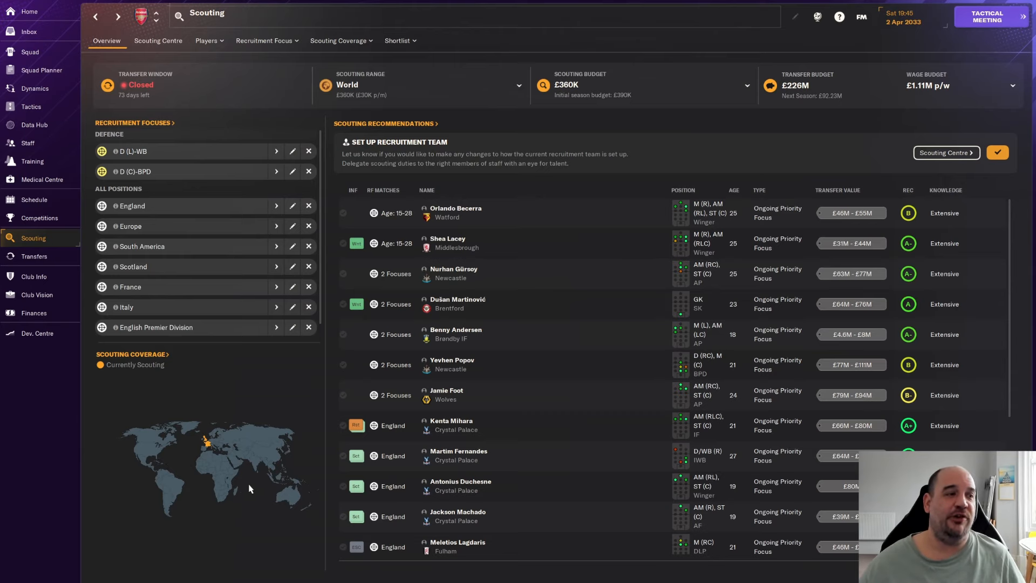
{"action": "mouse_move", "coordinate": [274, 414]}
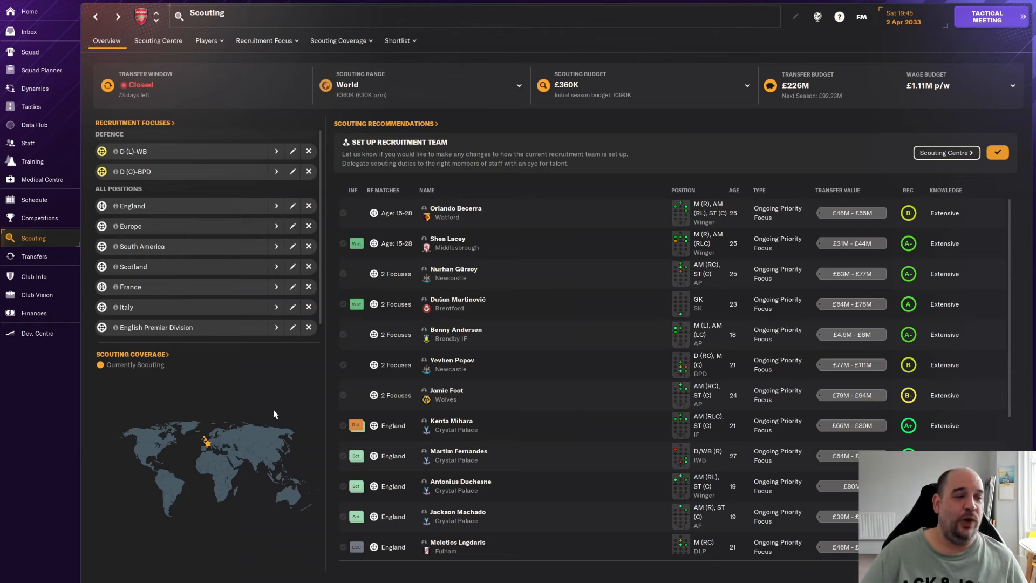
{"action": "mouse_move", "coordinate": [241, 401]}
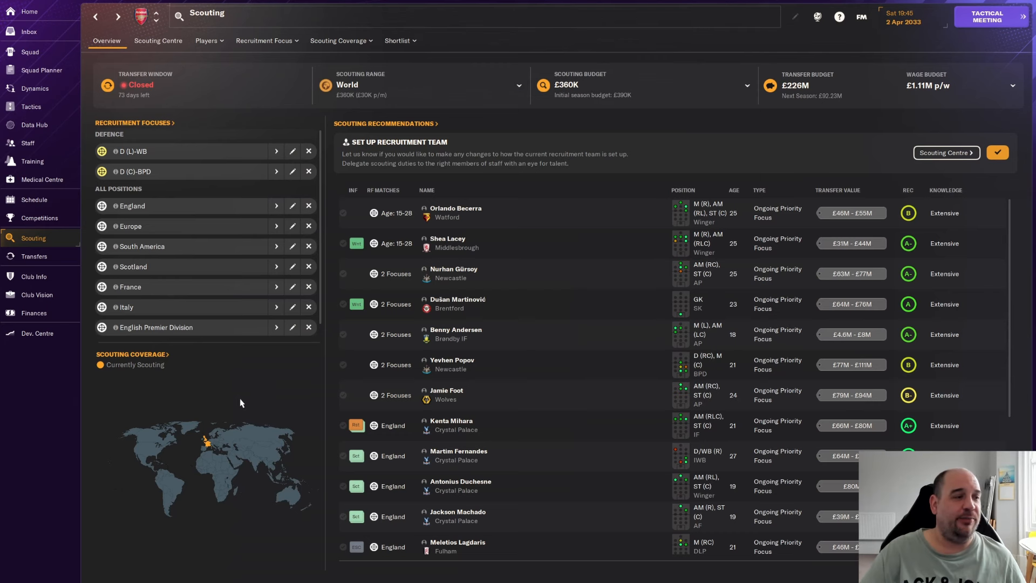
{"action": "mouse_move", "coordinate": [239, 393]}
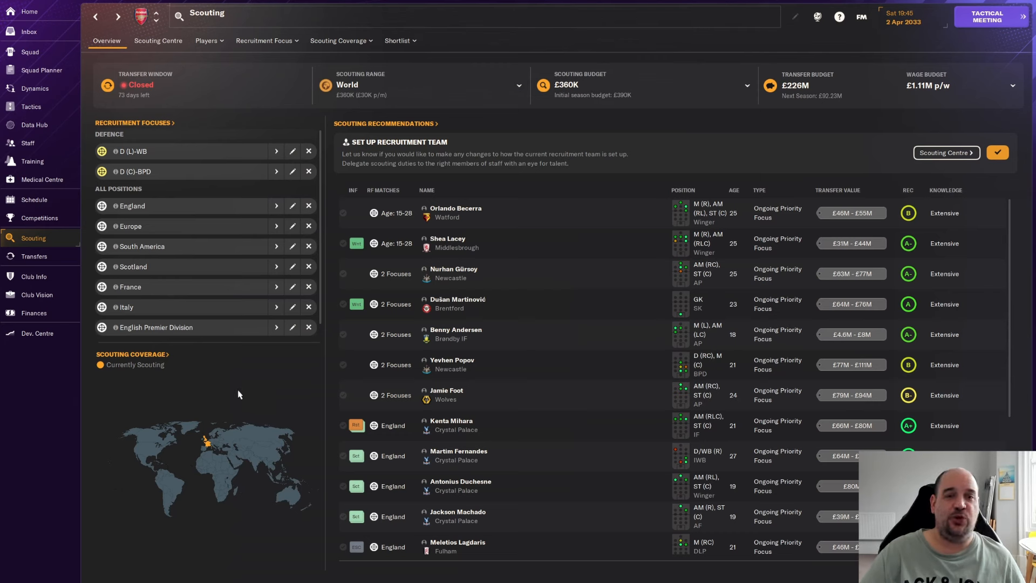
{"action": "mouse_move", "coordinate": [230, 378]}
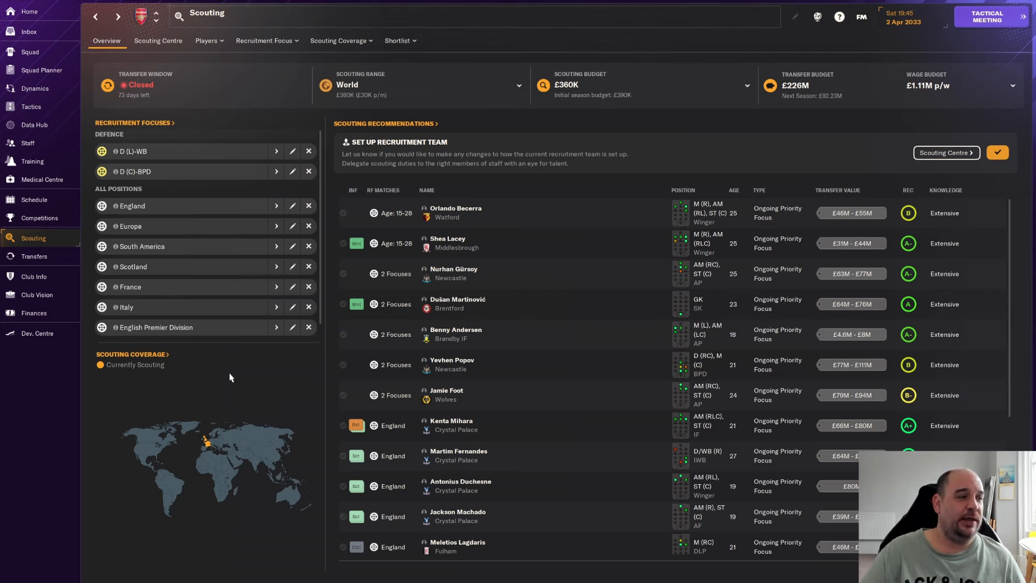
{"action": "mouse_move", "coordinate": [248, 382]}
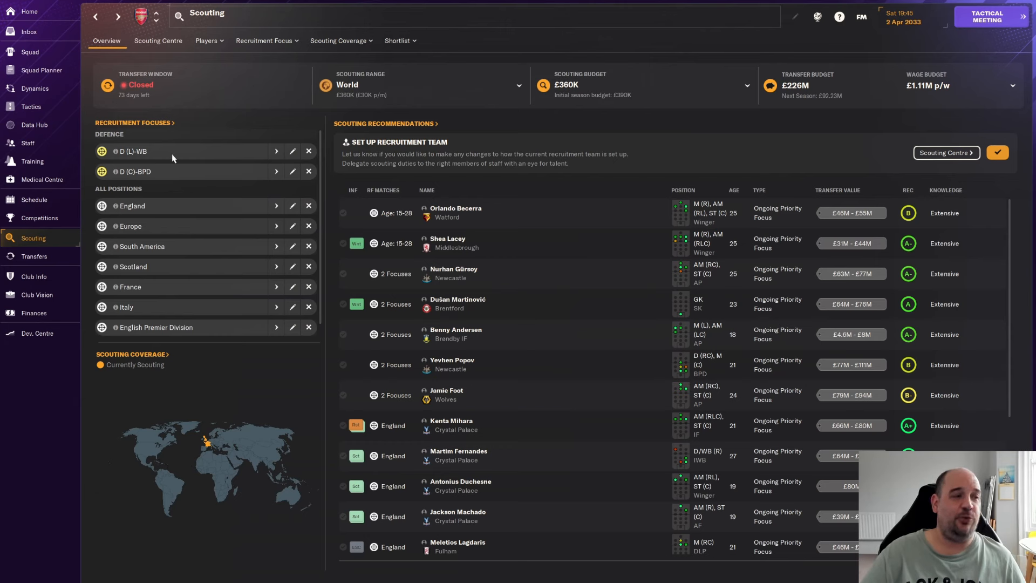
{"action": "mouse_move", "coordinate": [175, 173]}
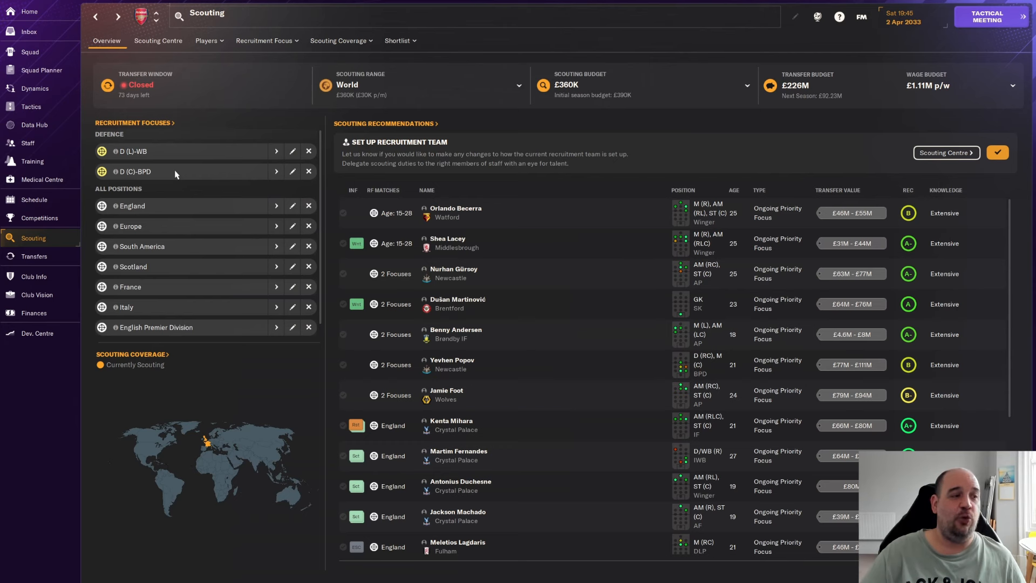
{"action": "mouse_move", "coordinate": [187, 250]}
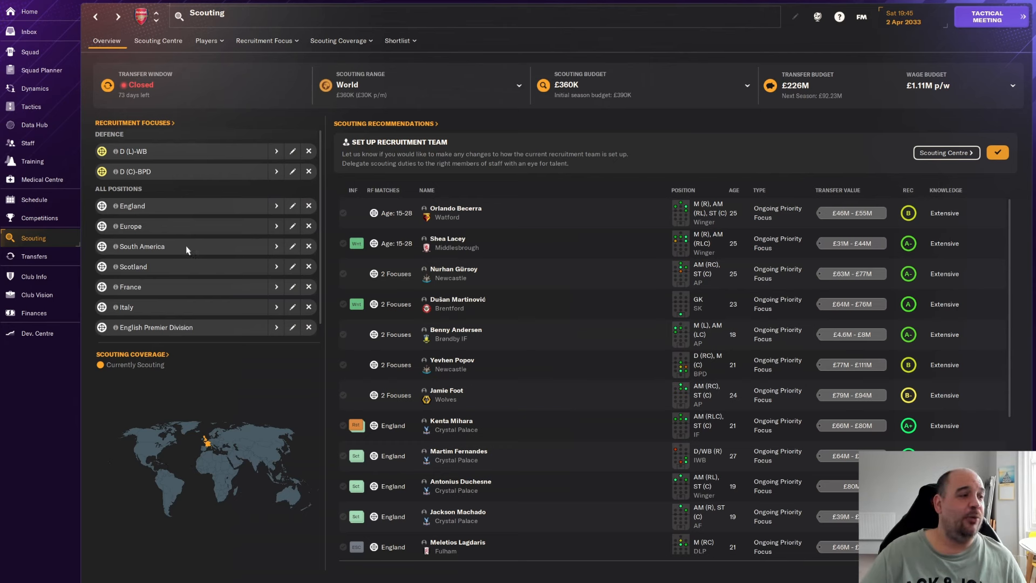
{"action": "mouse_move", "coordinate": [153, 226]}
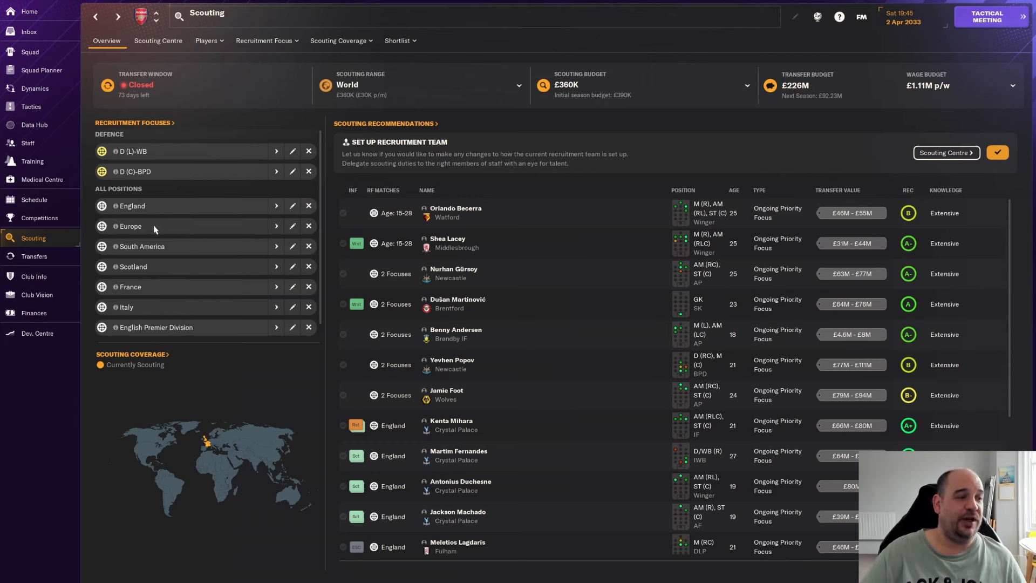
{"action": "mouse_move", "coordinate": [192, 323]}
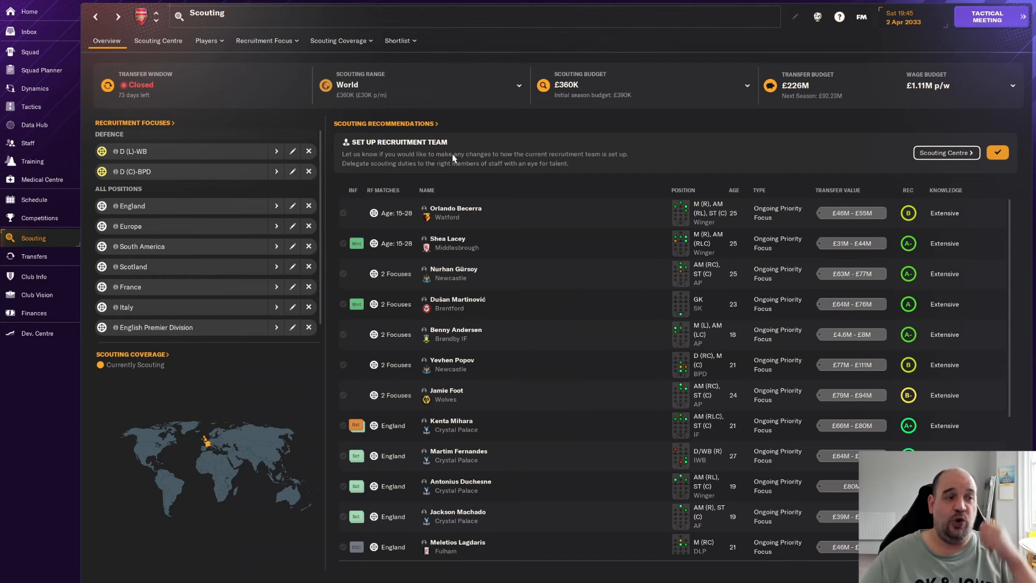
{"action": "mouse_move", "coordinate": [290, 66]}
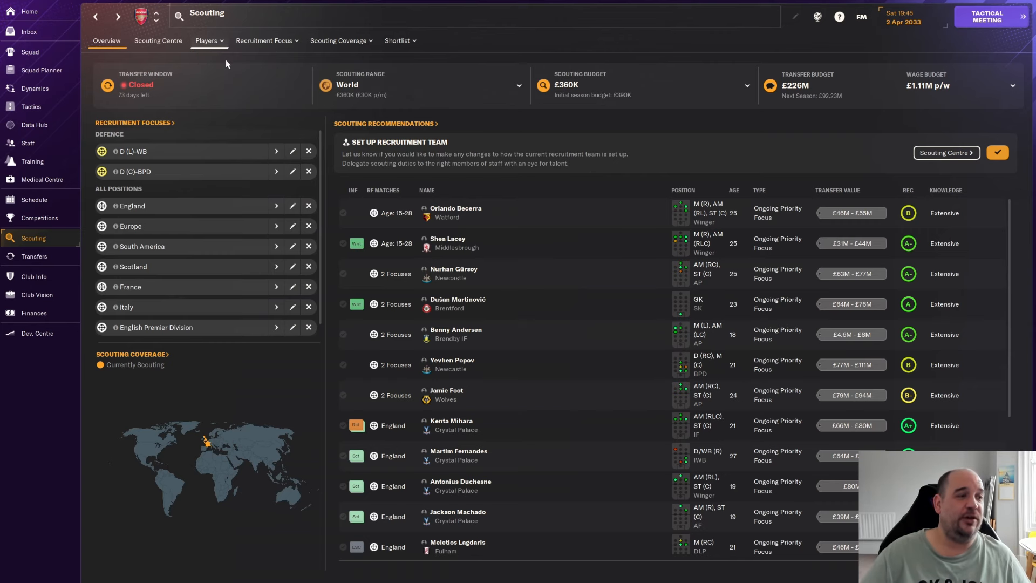
{"action": "left_click", "coordinate": [205, 41]}
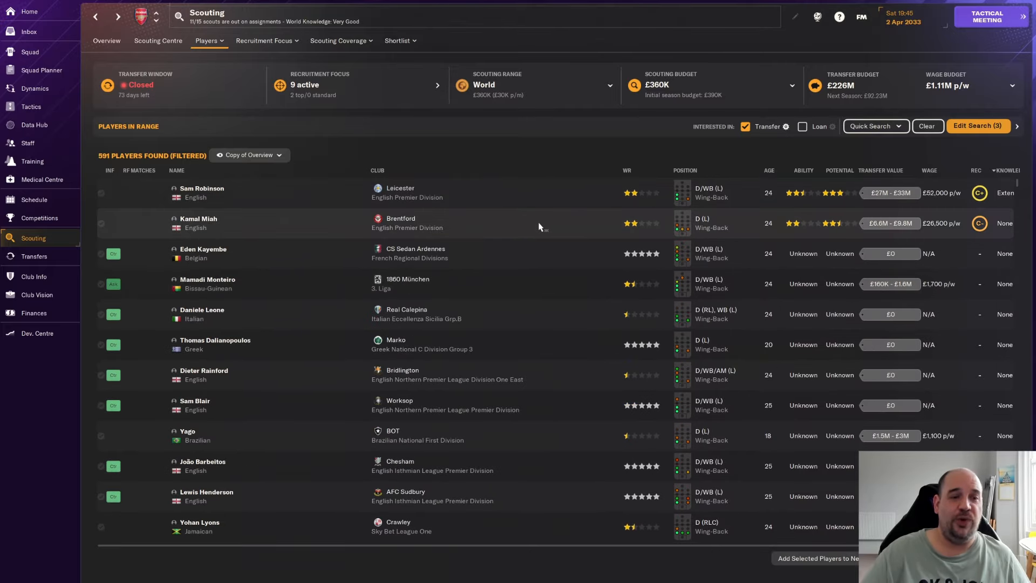
{"action": "mouse_move", "coordinate": [106, 41]}
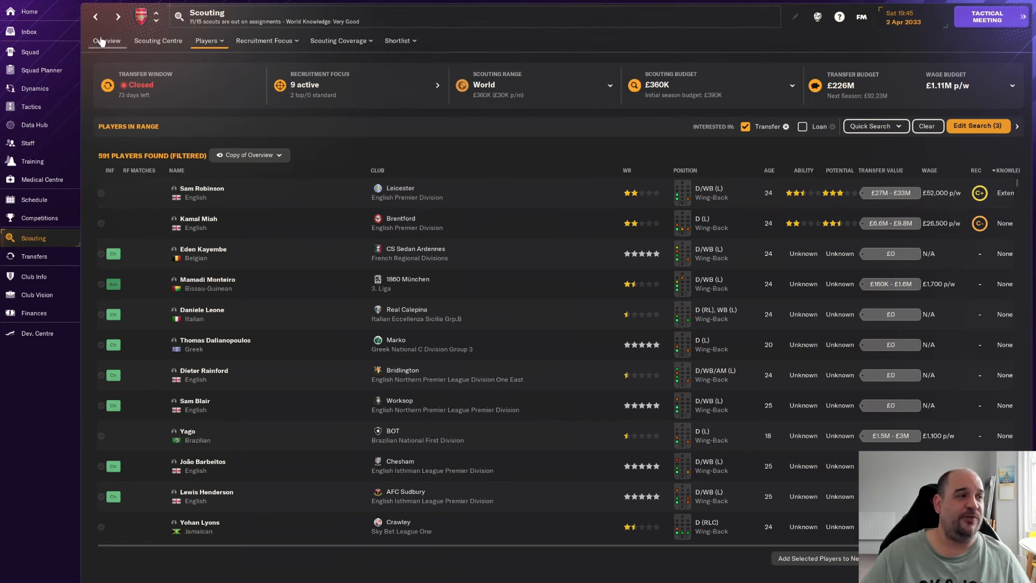
{"action": "left_click", "coordinate": [106, 41]}
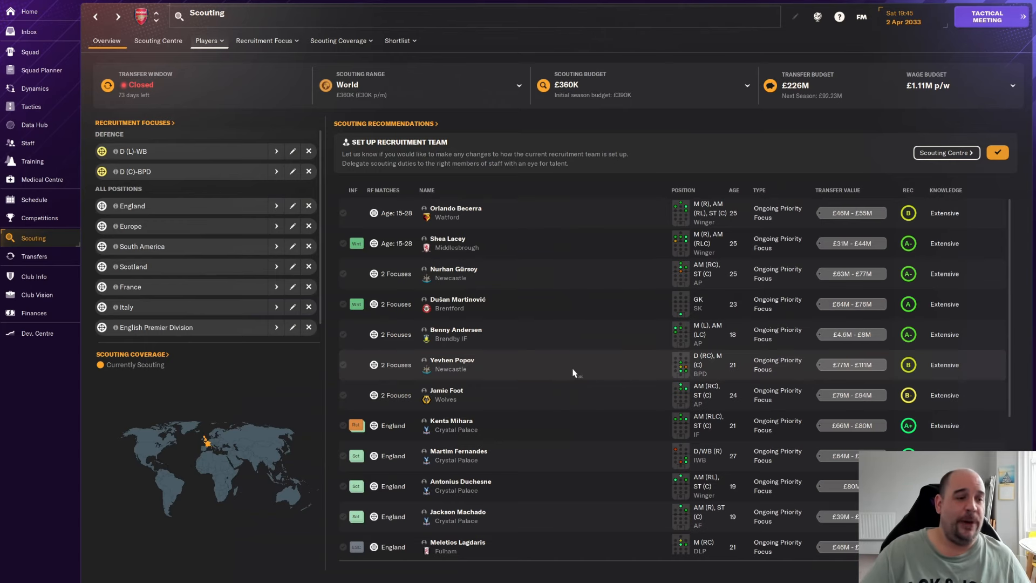
{"action": "left_click", "coordinate": [451, 420]}
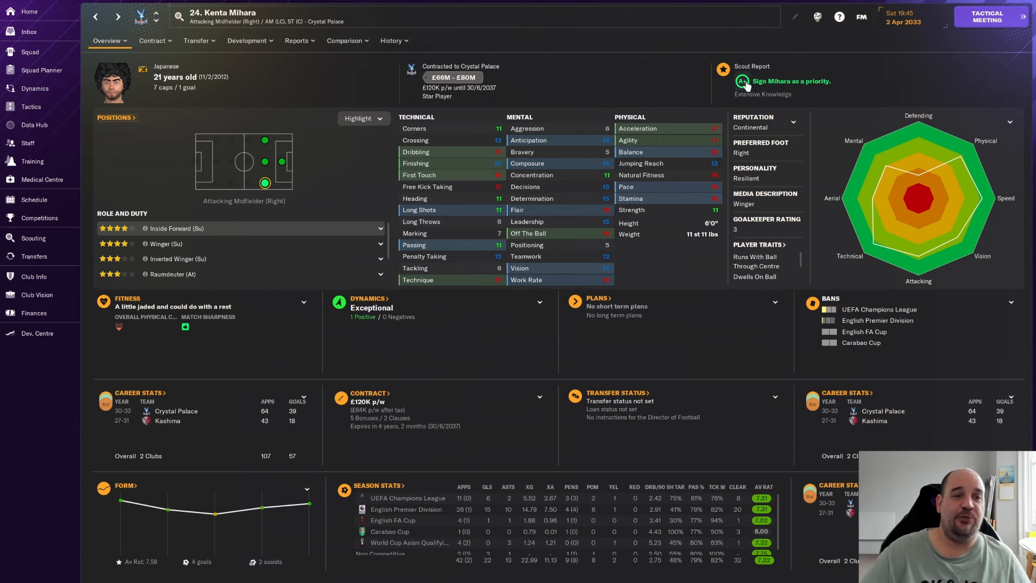
{"action": "left_click", "coordinate": [745, 82]}
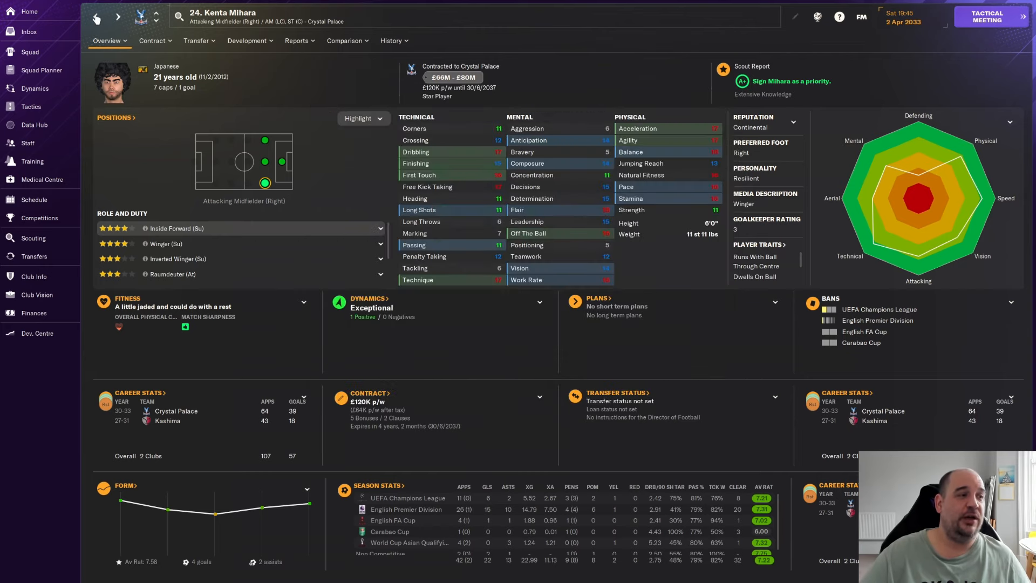
{"action": "left_click", "coordinate": [33, 237]}
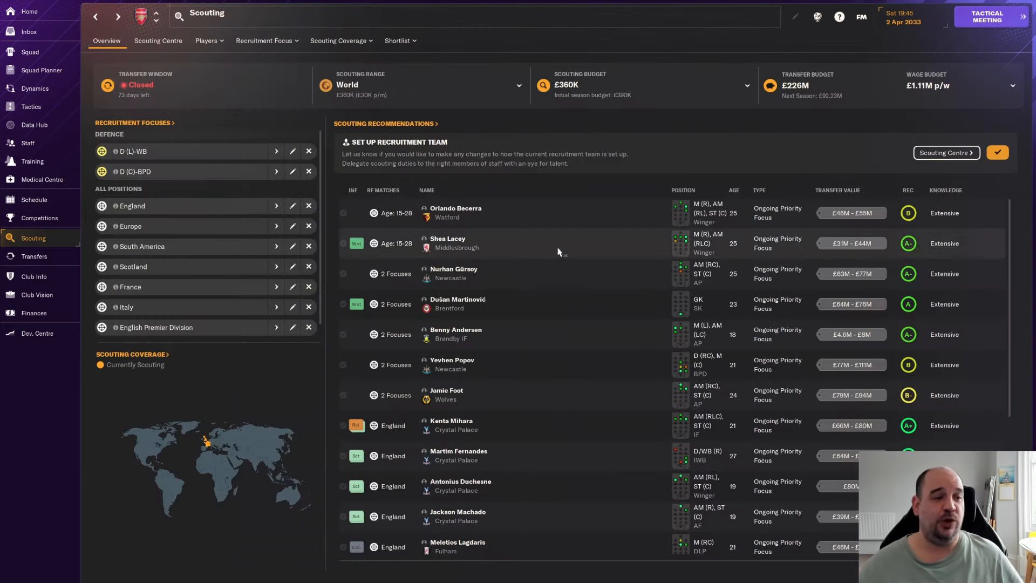
{"action": "mouse_move", "coordinate": [443, 456]}
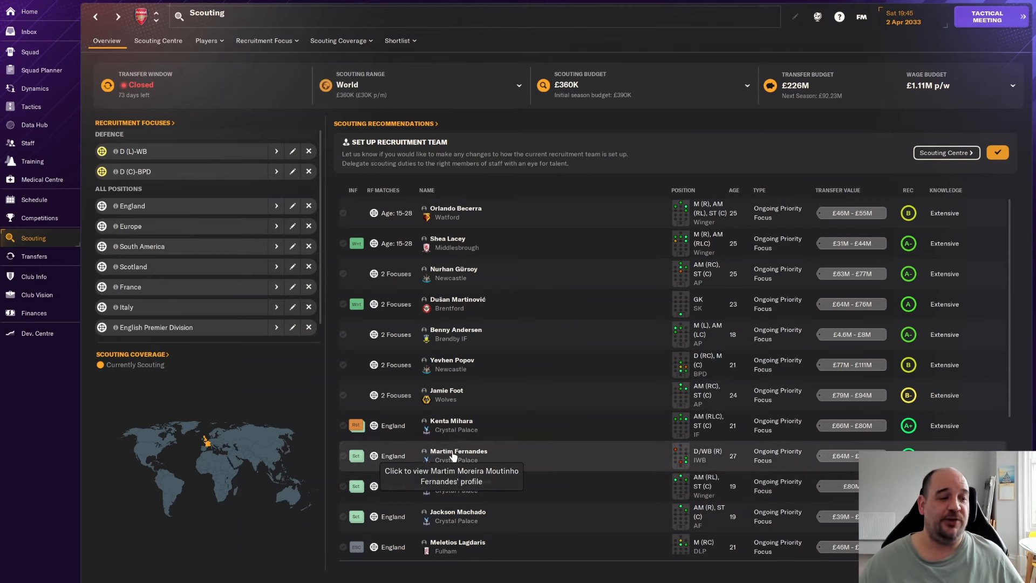
{"action": "left_click", "coordinate": [459, 451]}
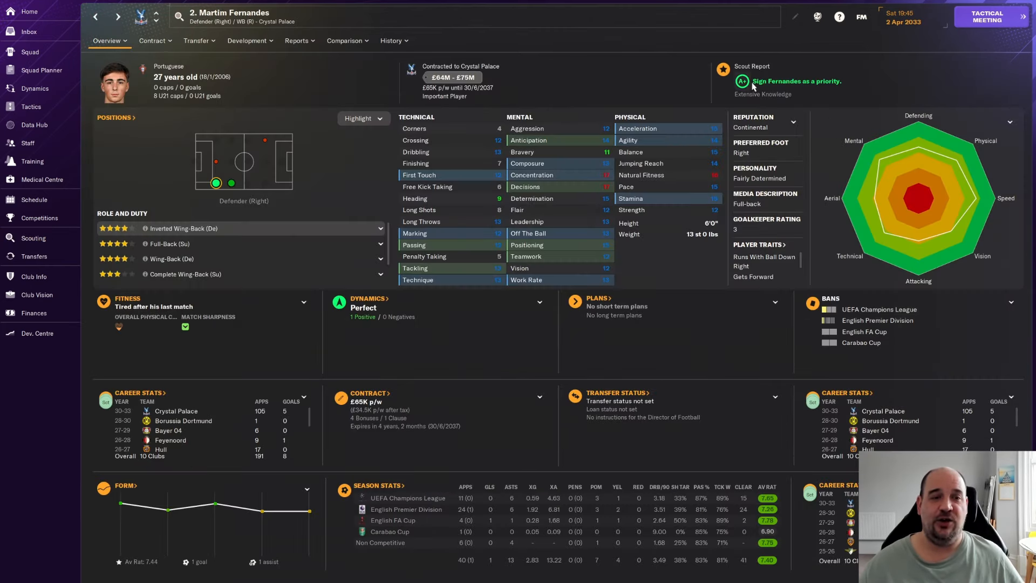
{"action": "left_click", "coordinate": [743, 81]}
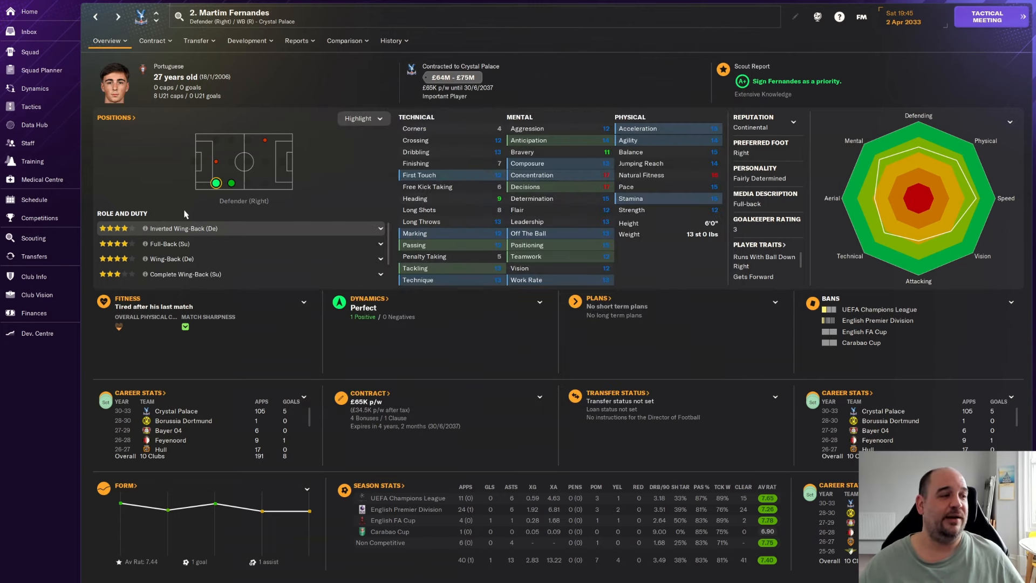
{"action": "mouse_move", "coordinate": [242, 171]}
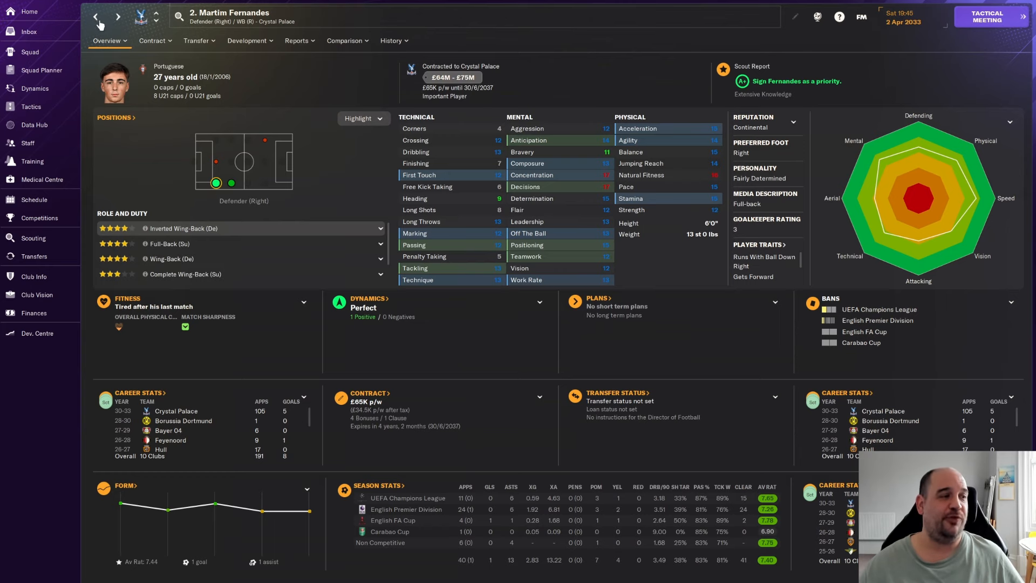
{"action": "left_click", "coordinate": [32, 238]}
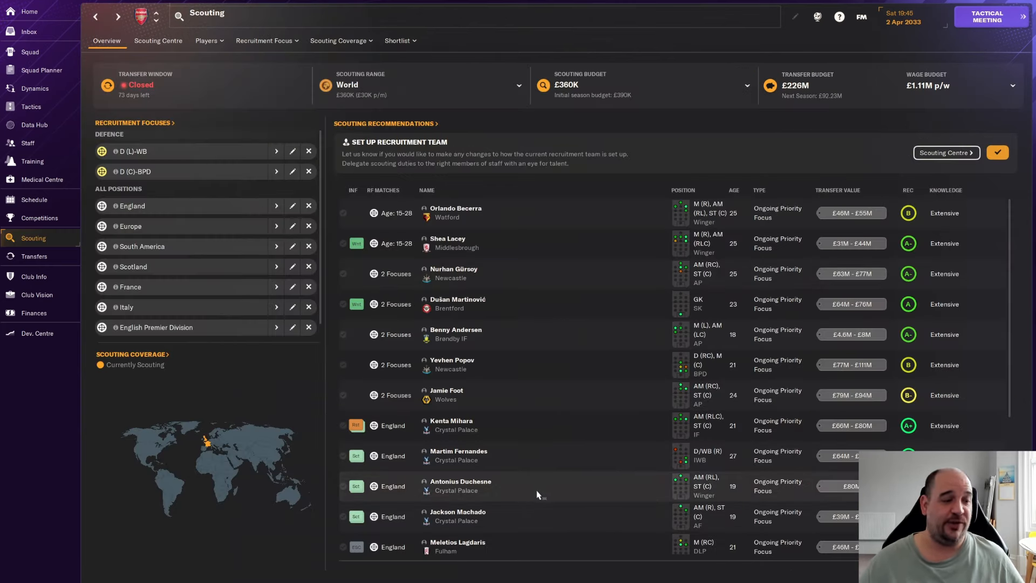
{"action": "left_click", "coordinate": [460, 485]}
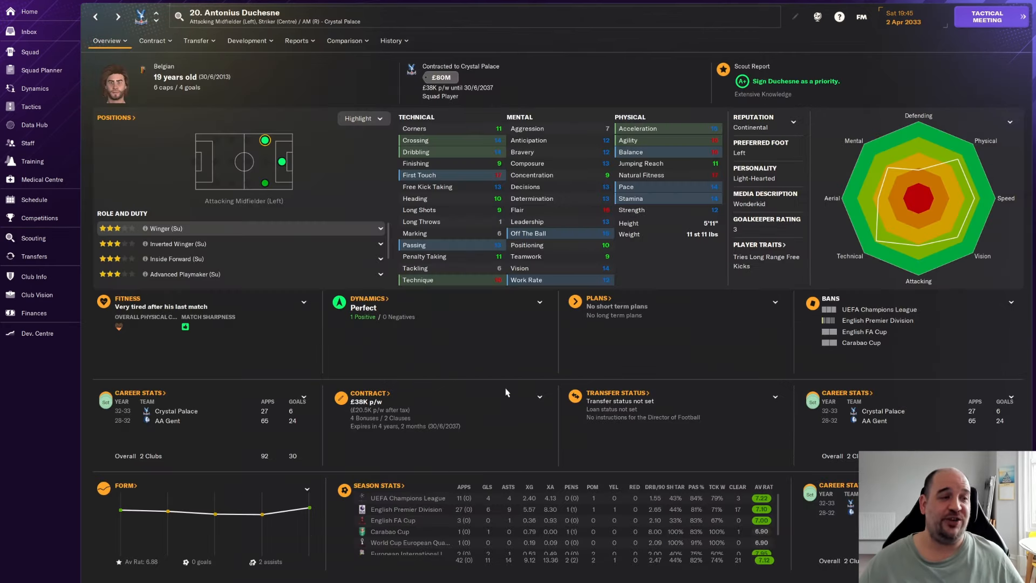
{"action": "left_click", "coordinate": [743, 81]}
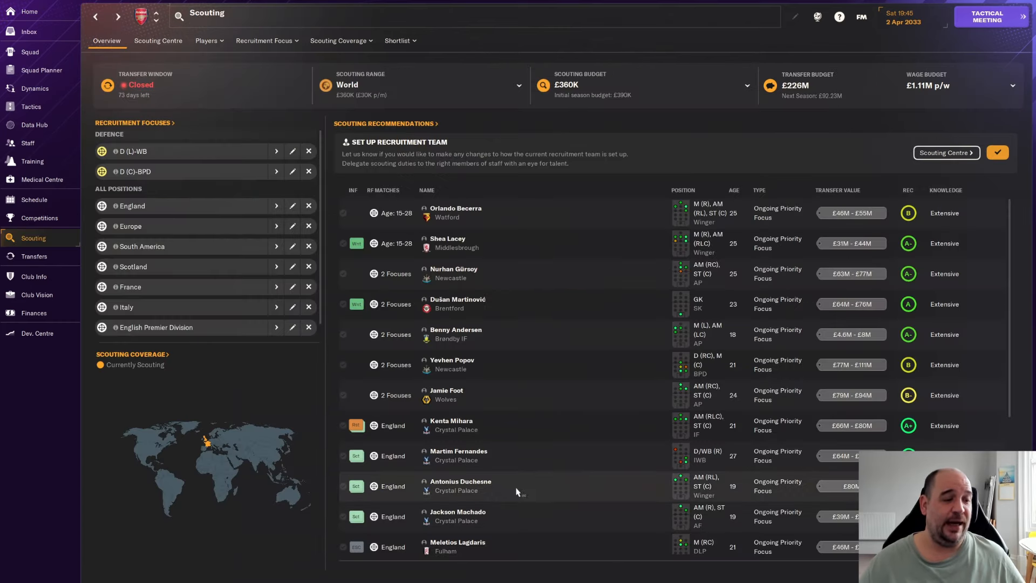
{"action": "mouse_move", "coordinate": [457, 514]}
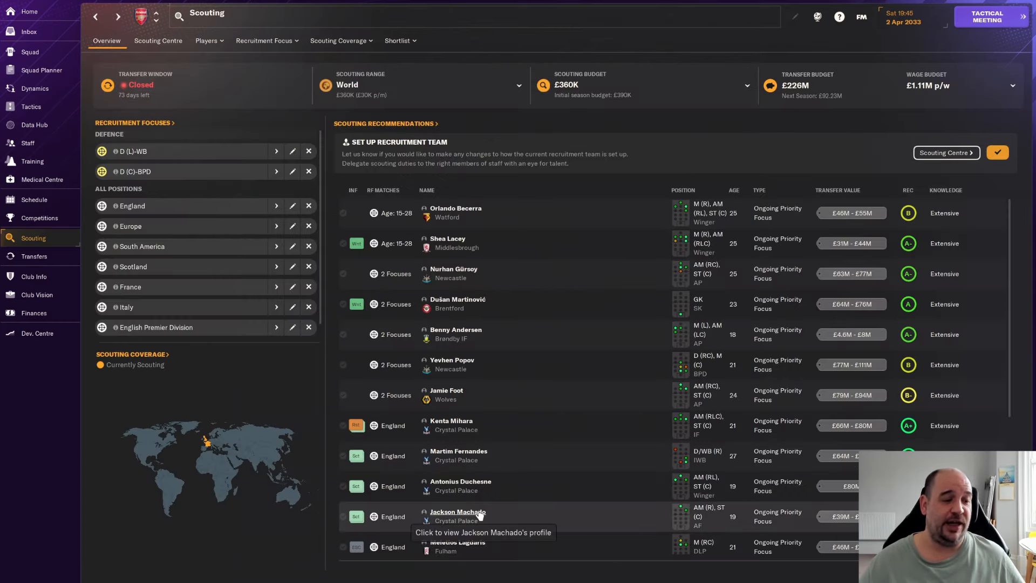
{"action": "mouse_move", "coordinate": [541, 365]}
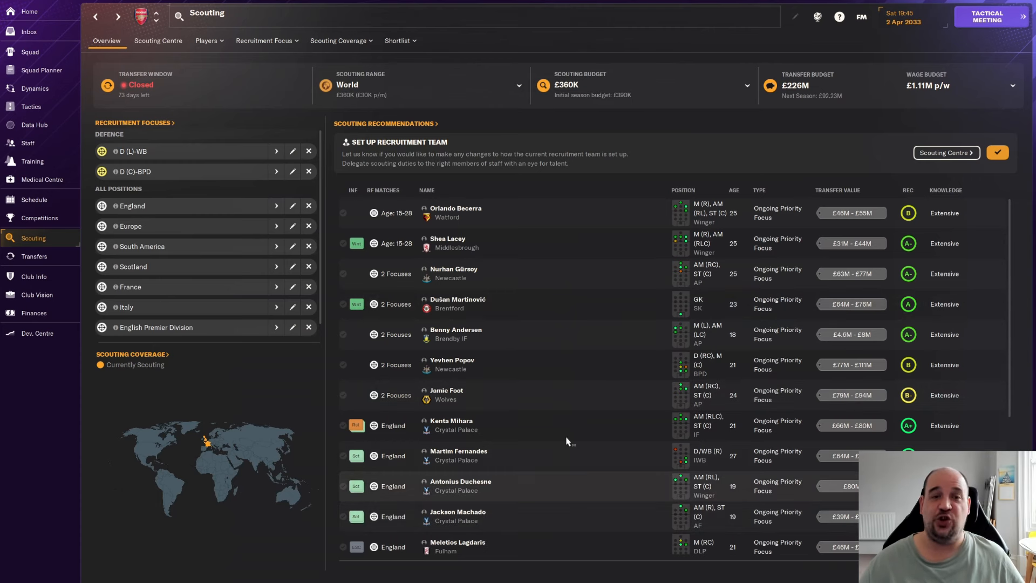
{"action": "mouse_move", "coordinate": [560, 371]}
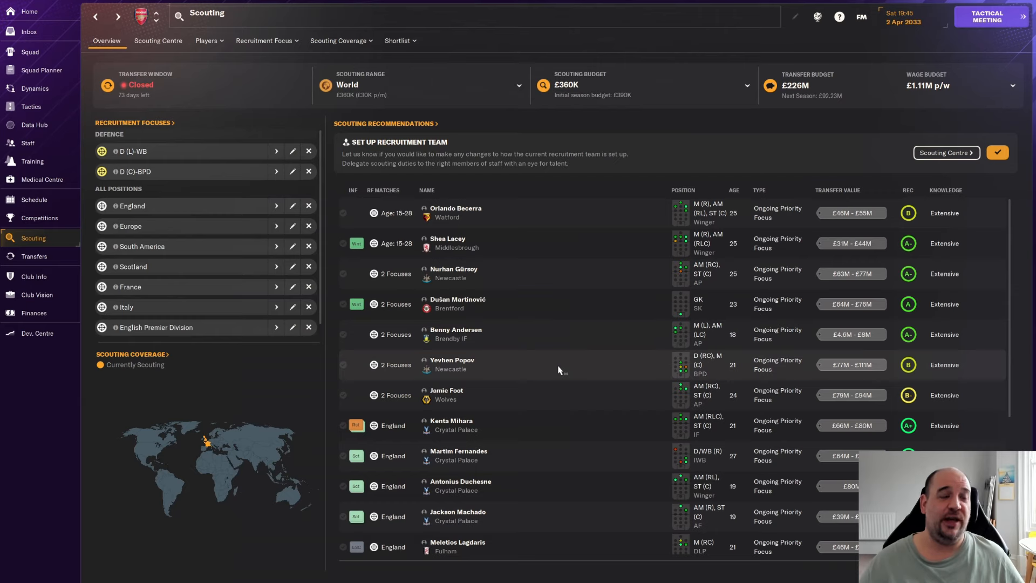
{"action": "mouse_move", "coordinate": [969, 63]}
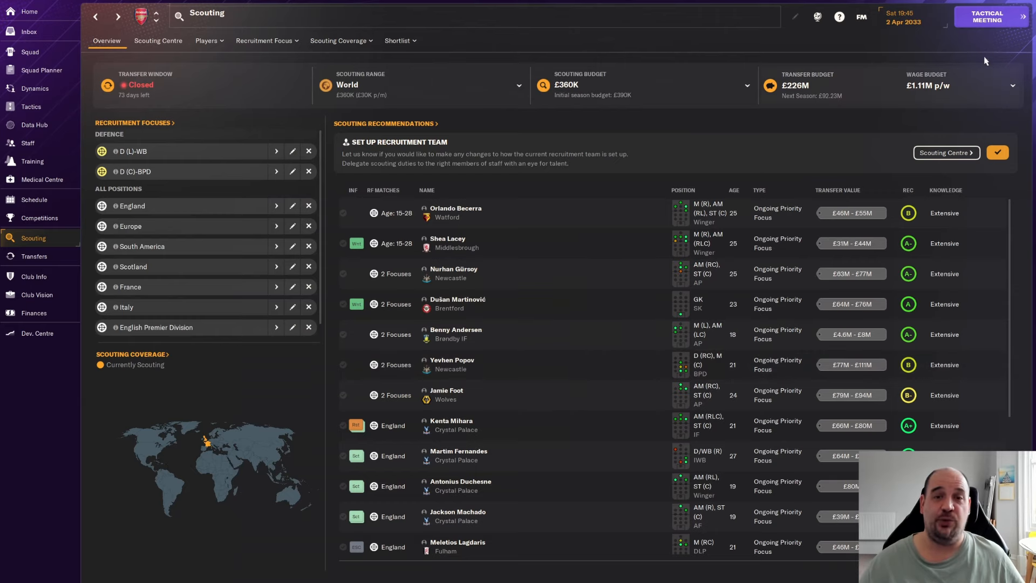
{"action": "left_click", "coordinate": [991, 18]}
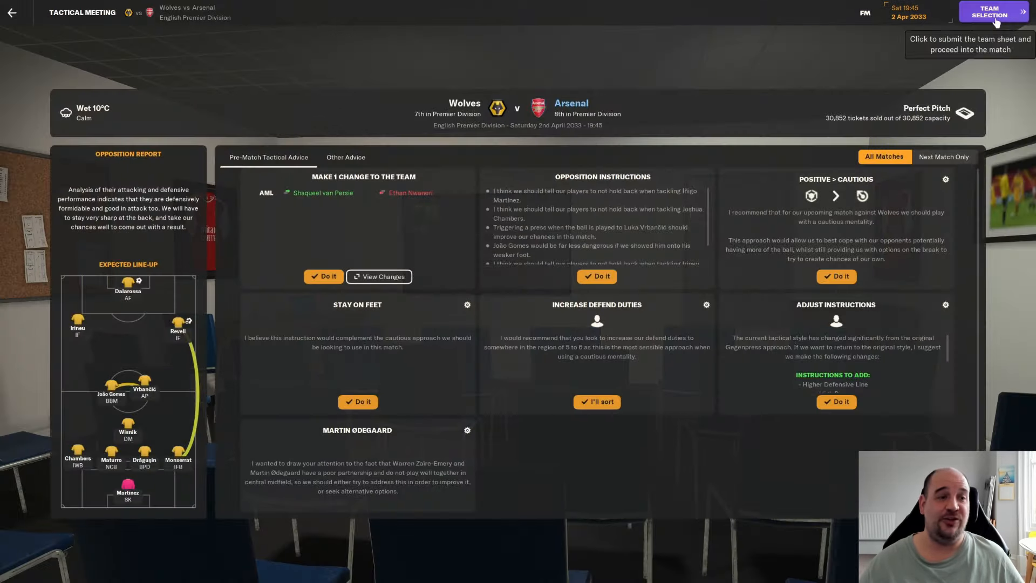
{"action": "left_click", "coordinate": [596, 276]}
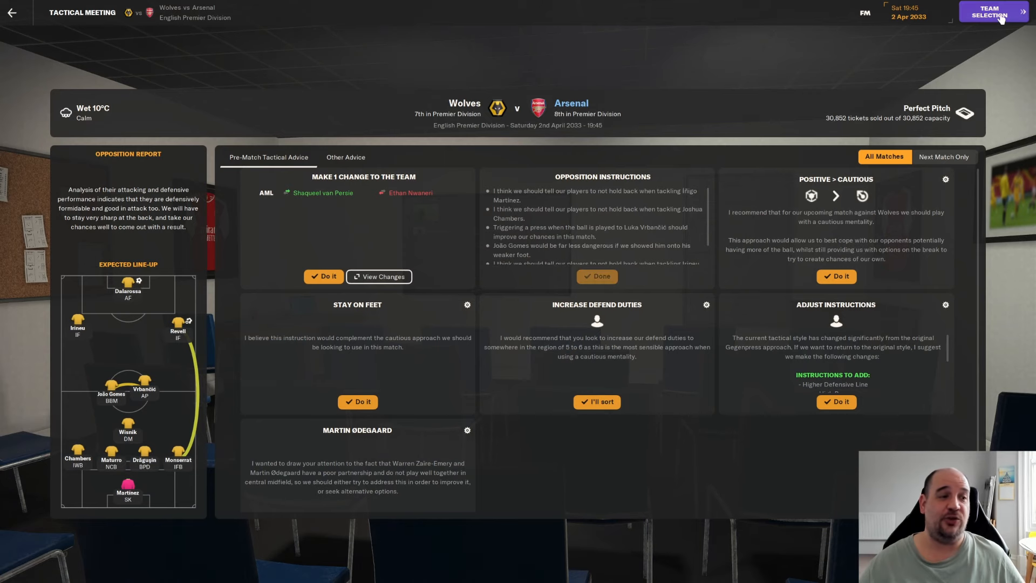
{"action": "left_click", "coordinate": [993, 13]}
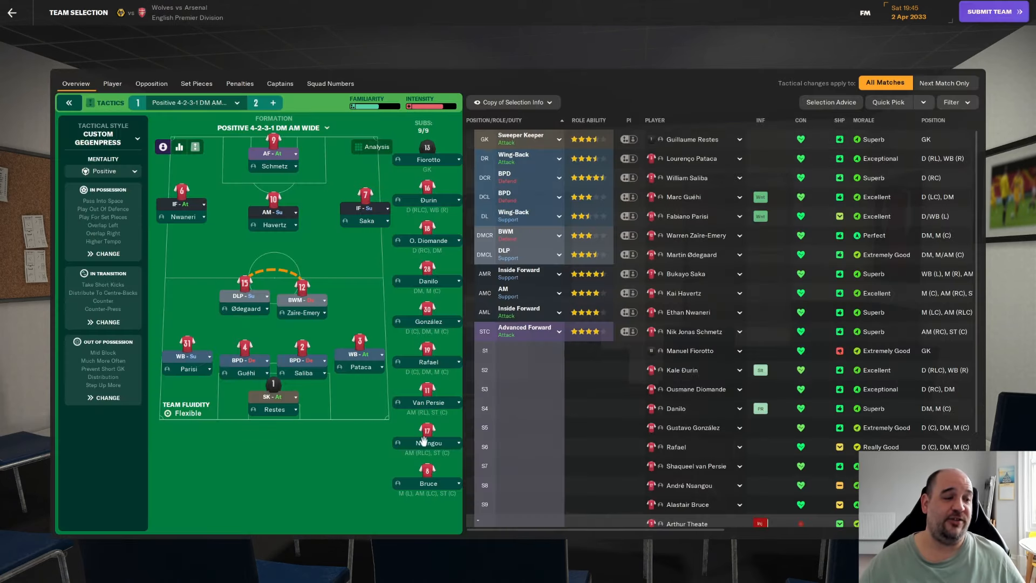
{"action": "mouse_move", "coordinate": [185, 374]}
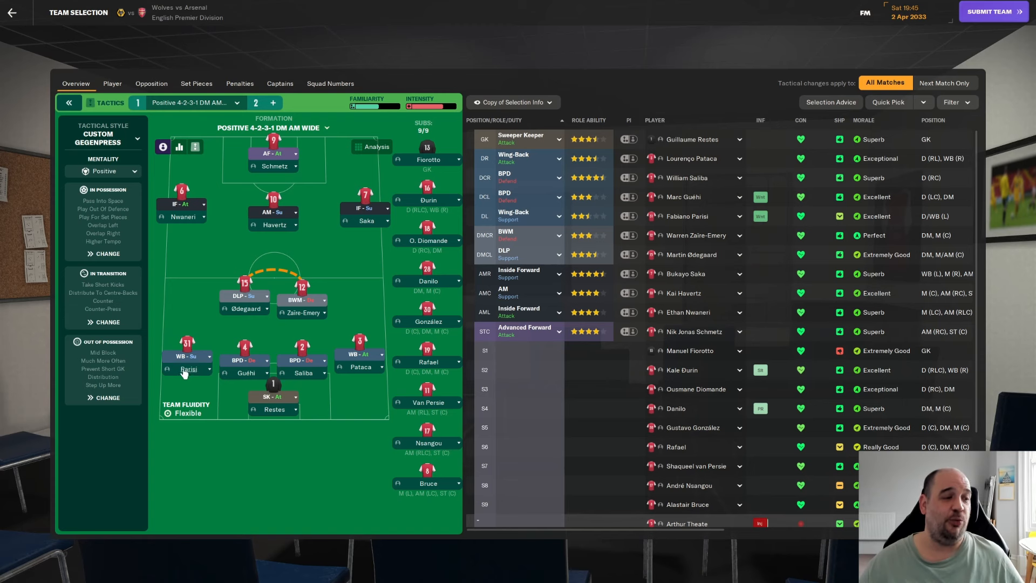
{"action": "mouse_move", "coordinate": [235, 379]}
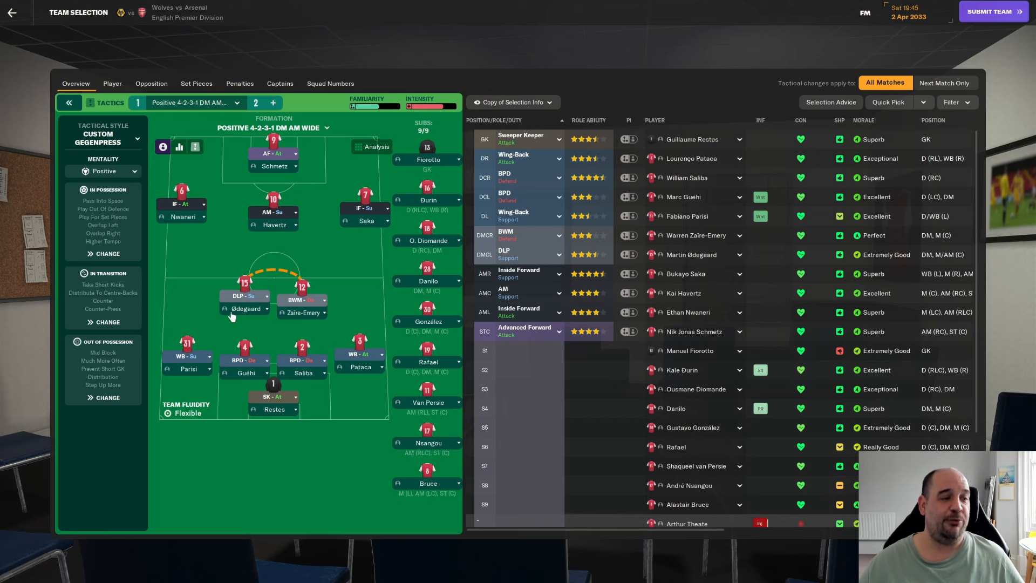
{"action": "mouse_move", "coordinate": [166, 246]}
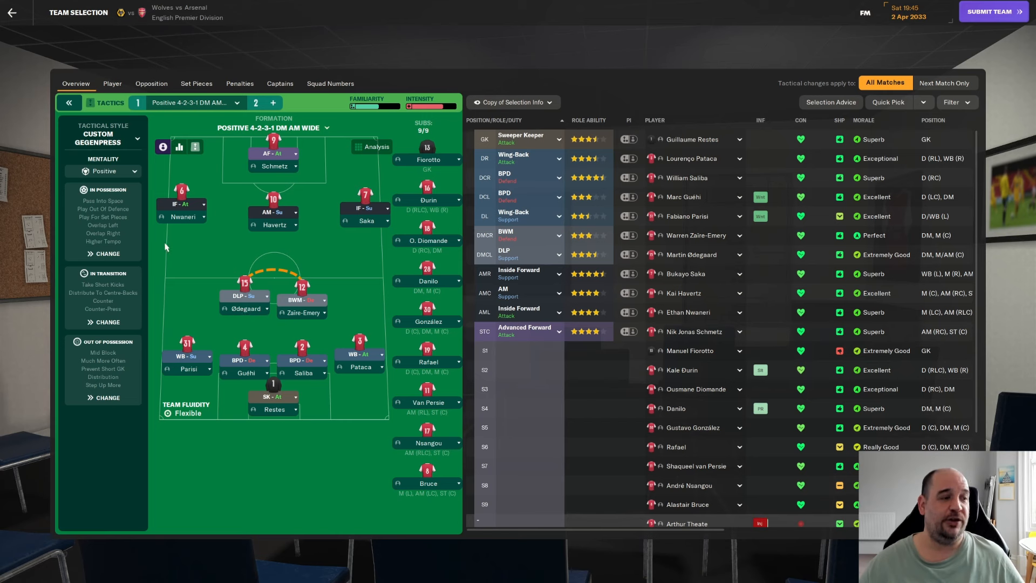
{"action": "mouse_move", "coordinate": [361, 229]}
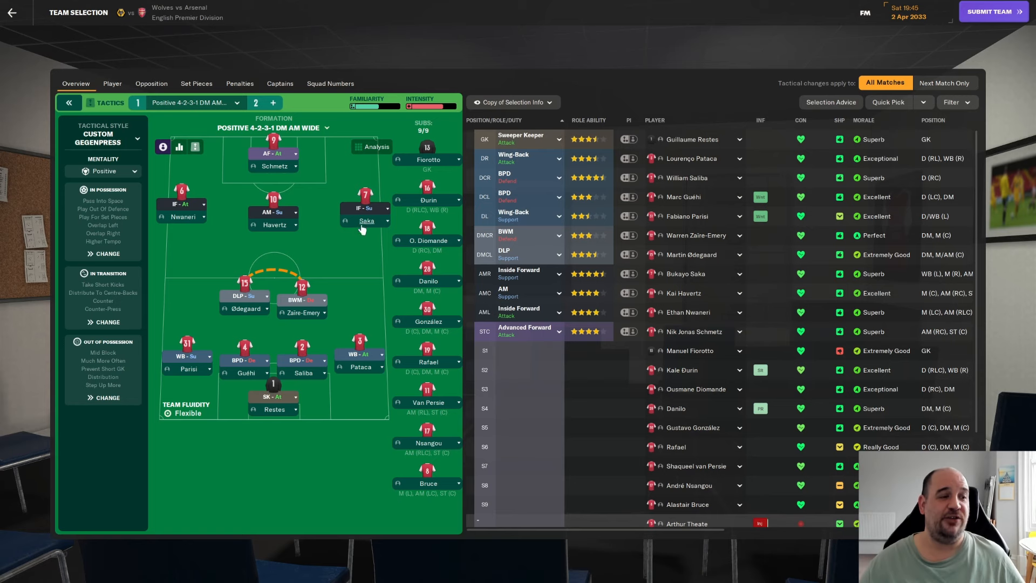
{"action": "mouse_move", "coordinate": [480, 304]}
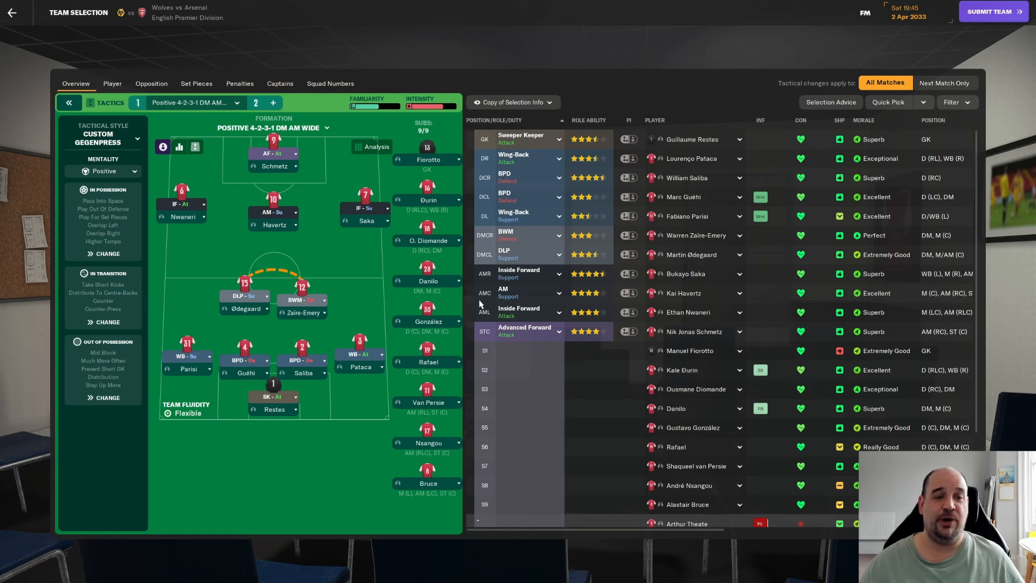
{"action": "scroll", "scroll_direction": "down", "scroll_amount": 3}
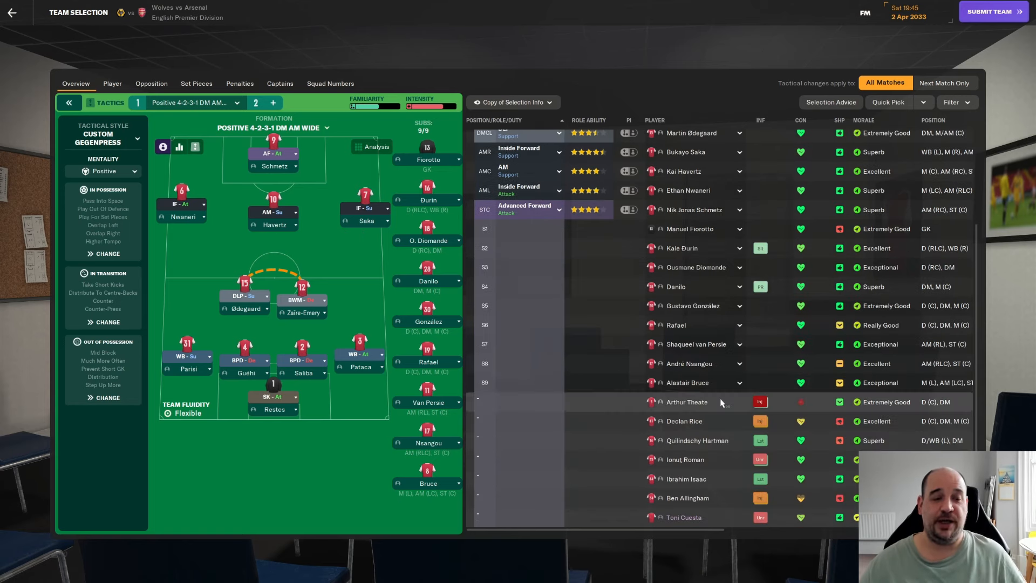
{"action": "mouse_move", "coordinate": [760, 402]}
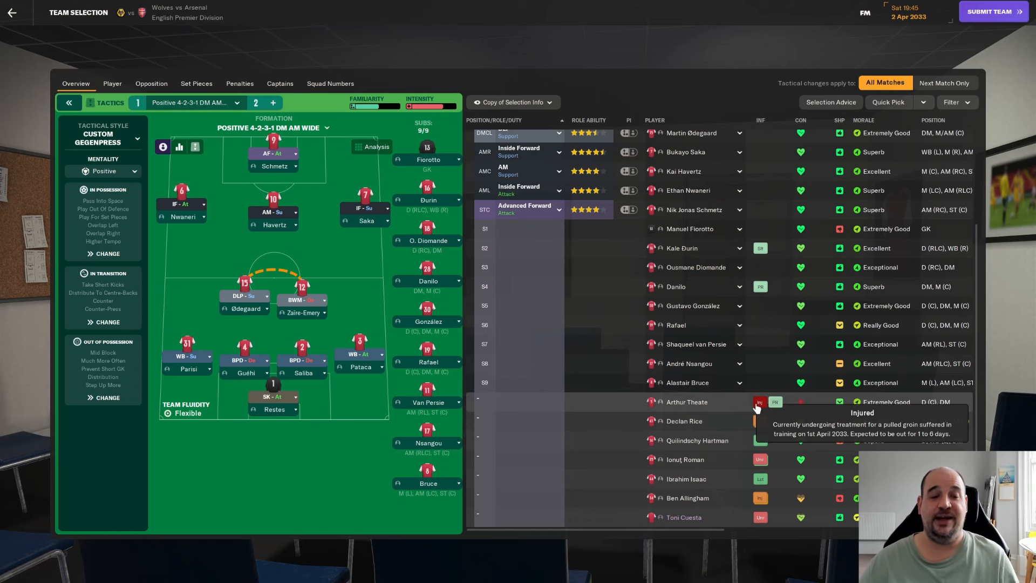
{"action": "mouse_move", "coordinate": [588, 395]}
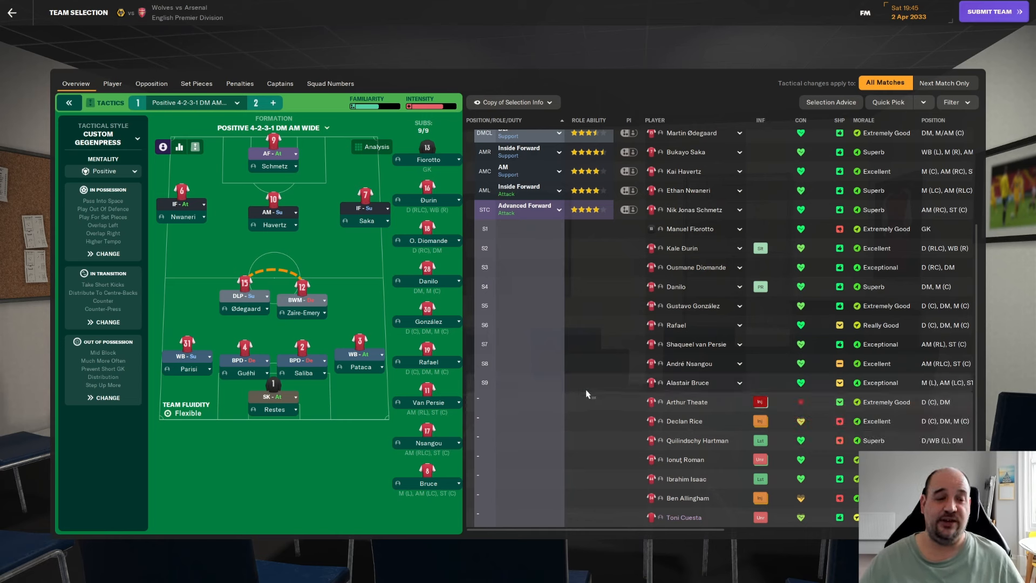
{"action": "mouse_move", "coordinate": [615, 425]}
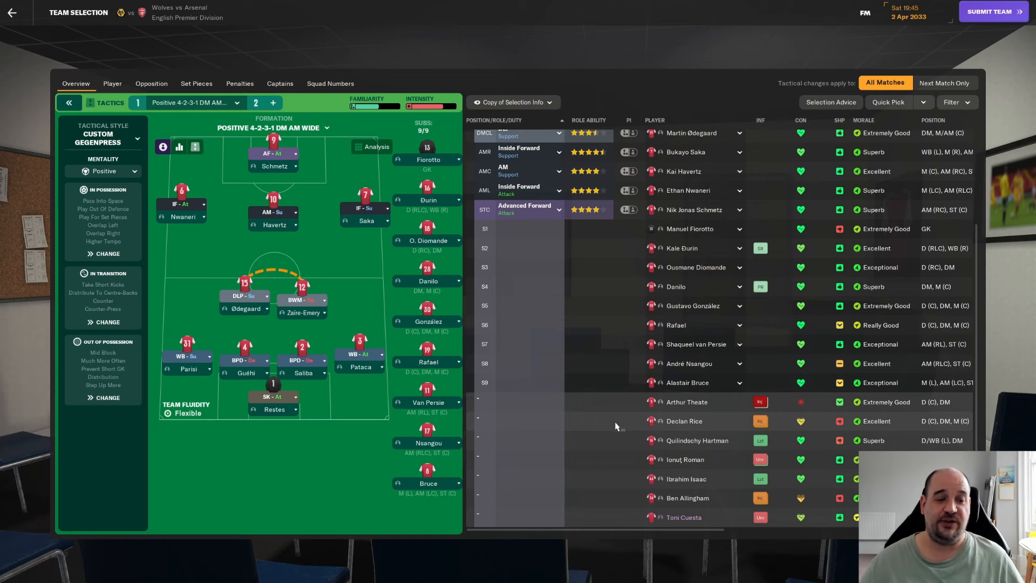
{"action": "mouse_move", "coordinate": [609, 426]}
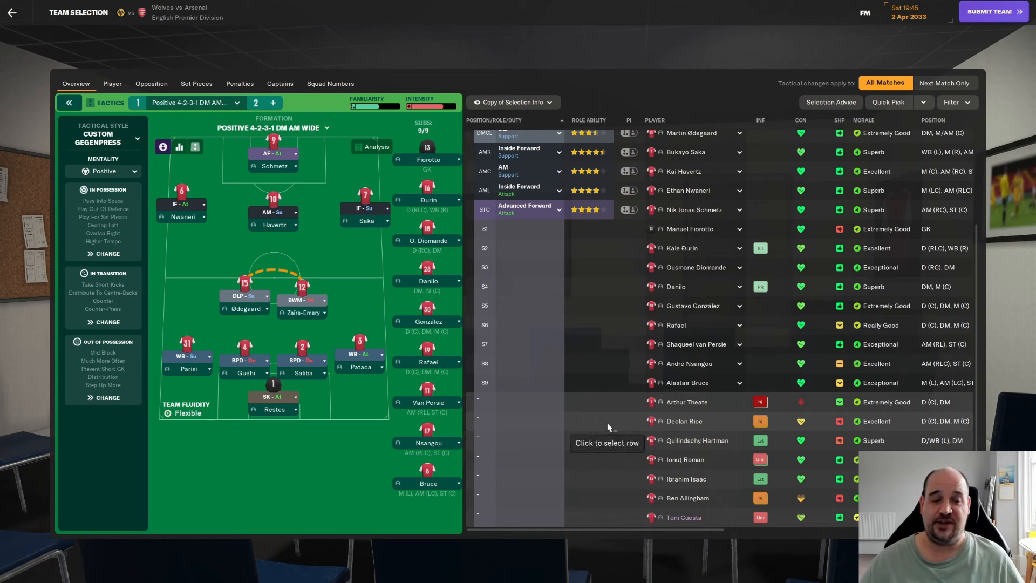
{"action": "mouse_move", "coordinate": [654, 507]}
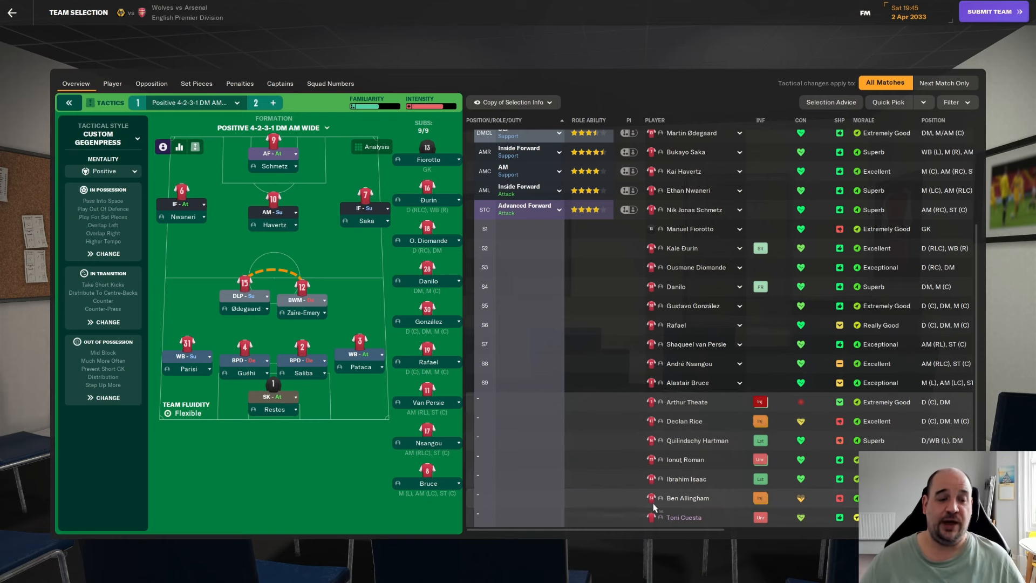
{"action": "mouse_move", "coordinate": [691, 494]}
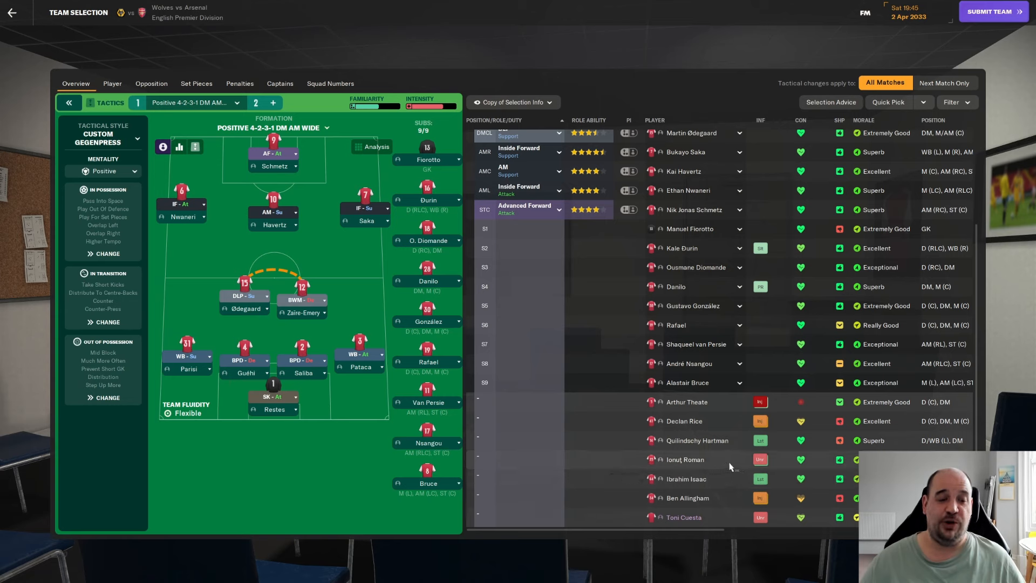
{"action": "left_click", "coordinate": [684, 460]}
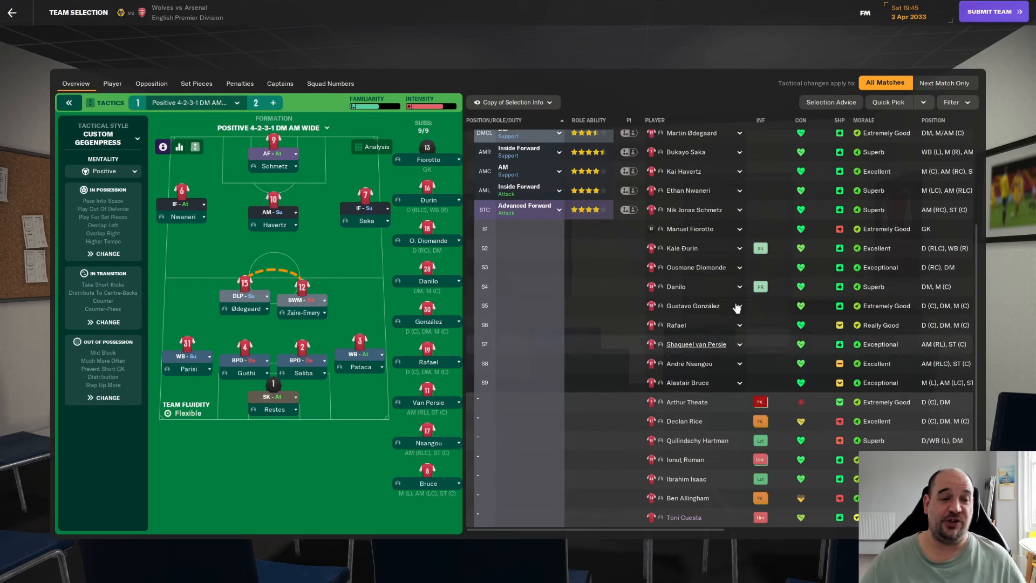
{"action": "mouse_move", "coordinate": [771, 368]}
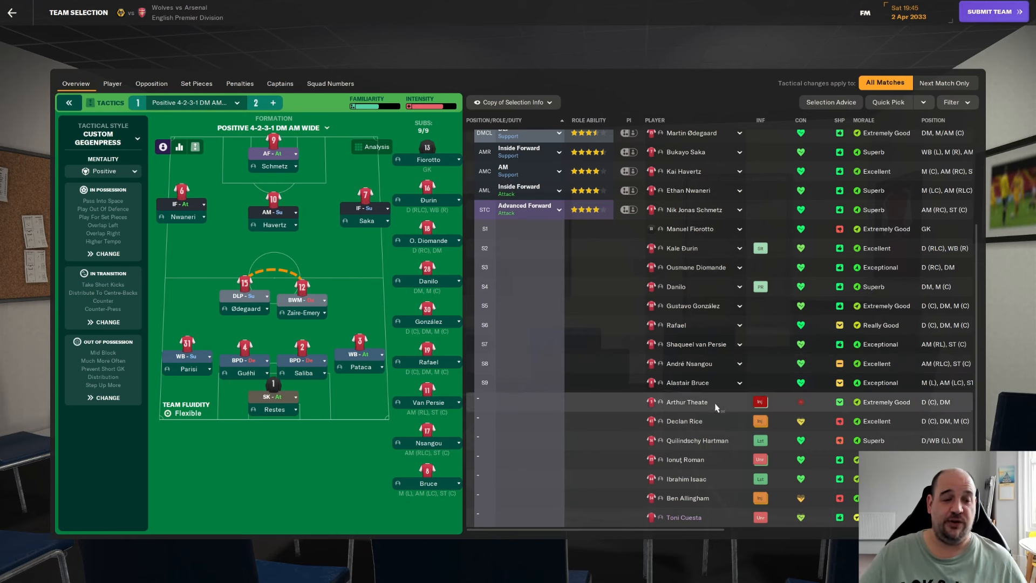
{"action": "mouse_move", "coordinate": [715, 426]}
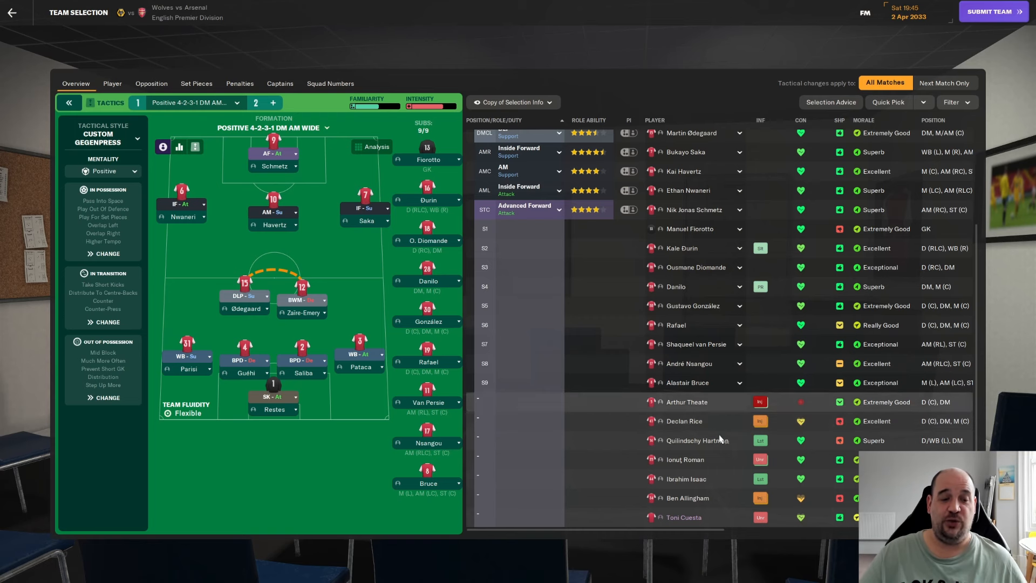
{"action": "mouse_move", "coordinate": [723, 482]}
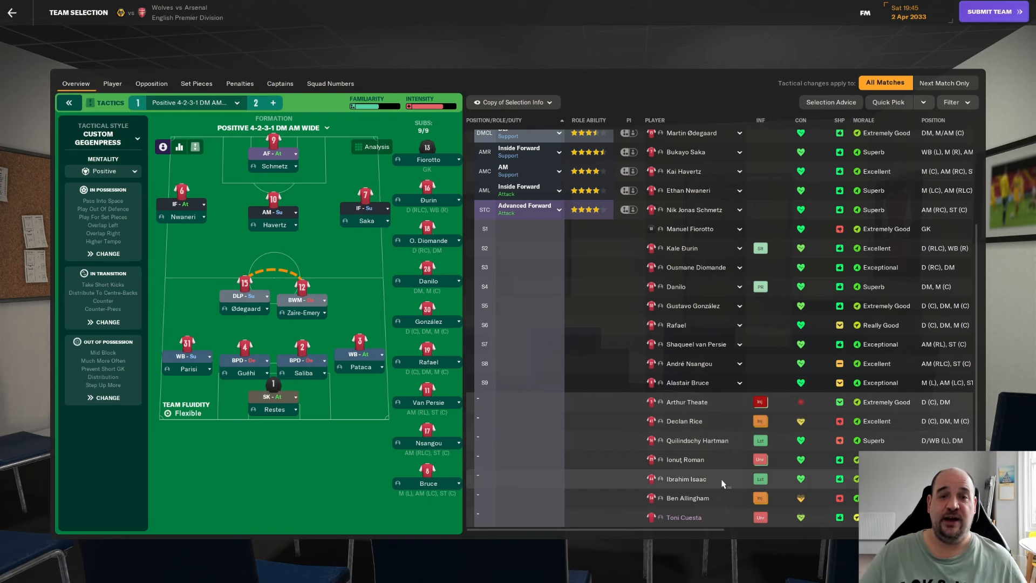
{"action": "mouse_move", "coordinate": [710, 403]}
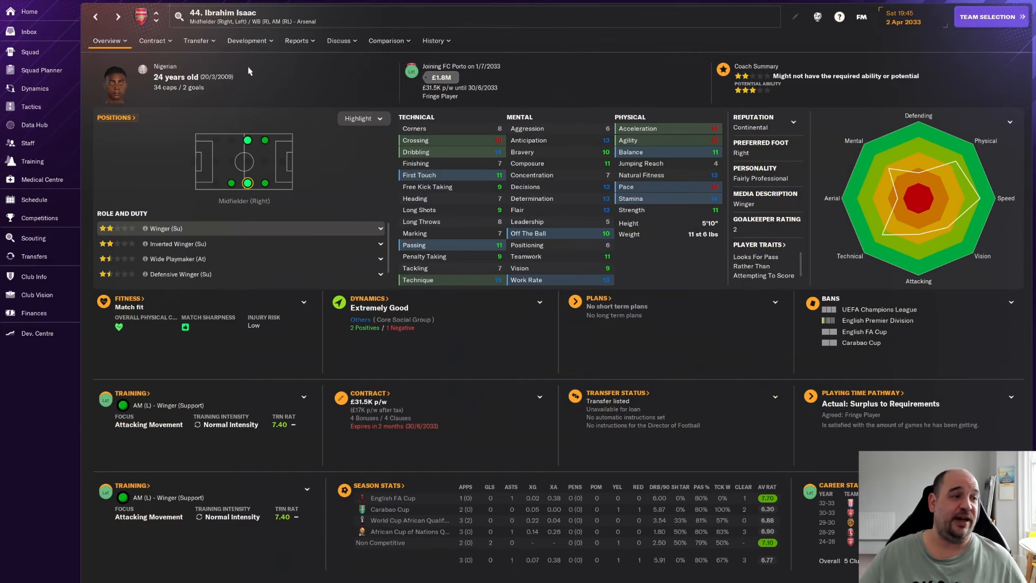
{"action": "left_click", "coordinate": [995, 17]}
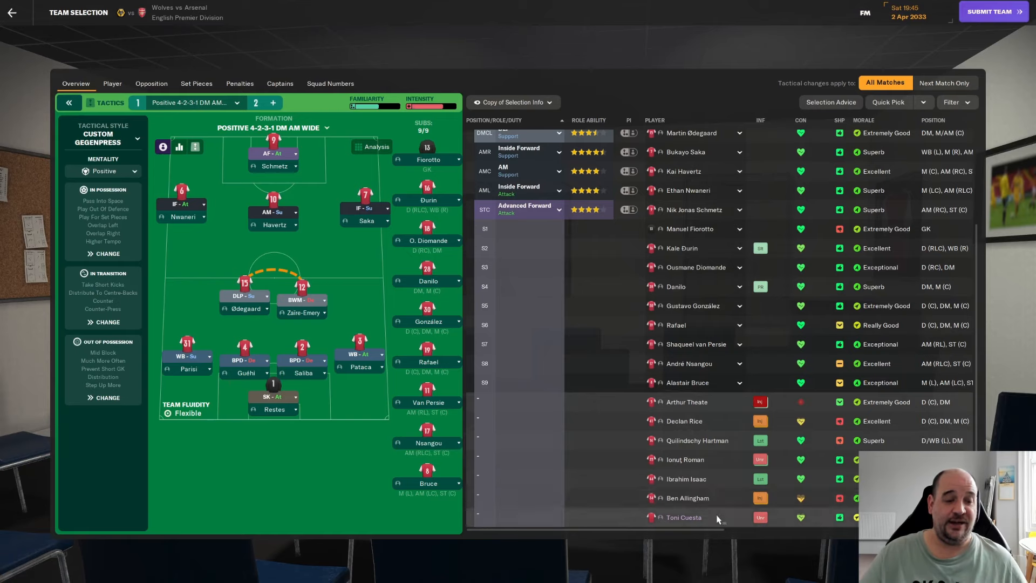
{"action": "left_click", "coordinate": [684, 517]}
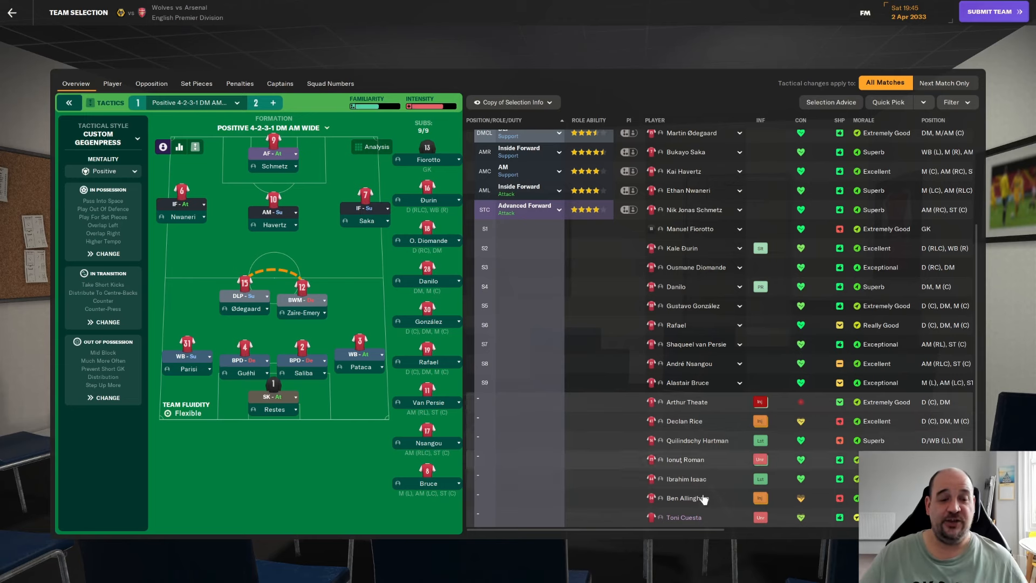
{"action": "mouse_move", "coordinate": [715, 452]}
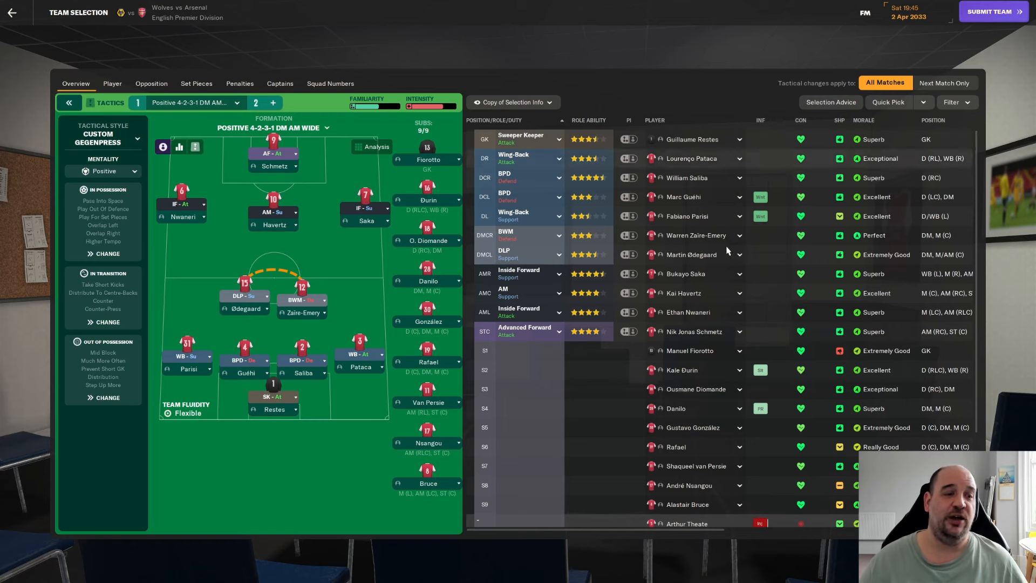
{"action": "mouse_move", "coordinate": [683, 196]}
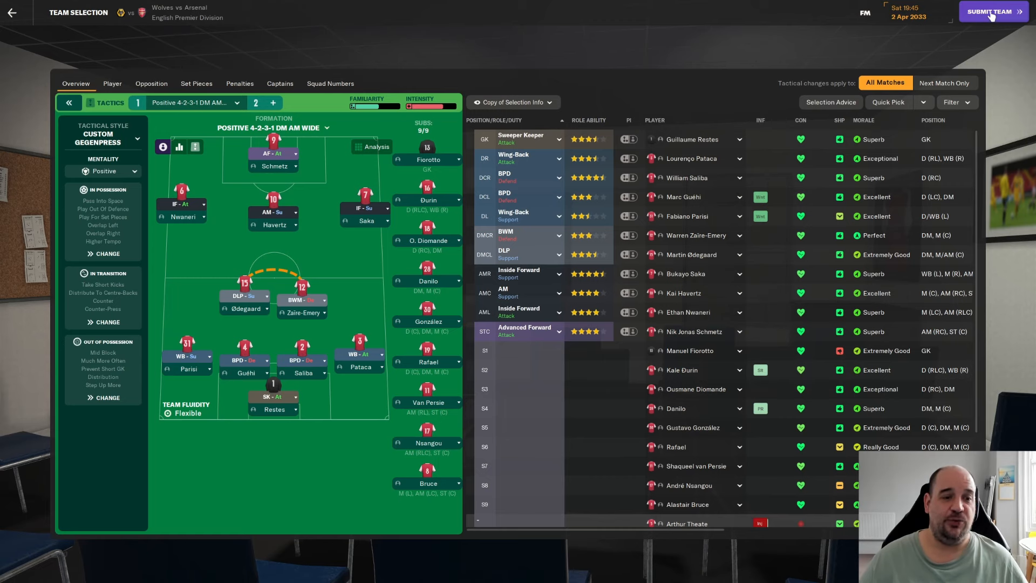
- Submit the Arsenal line-up and proceed past the briefing to the Wolves vs Arsenal team sheet
{"action": "left_click", "coordinate": [989, 12]}
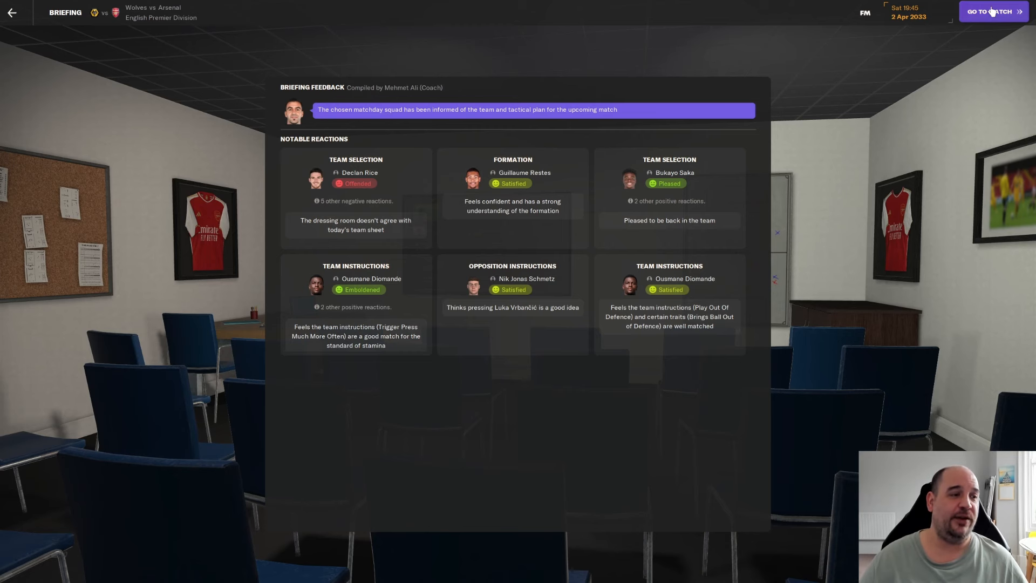
{"action": "left_click", "coordinate": [993, 11]}
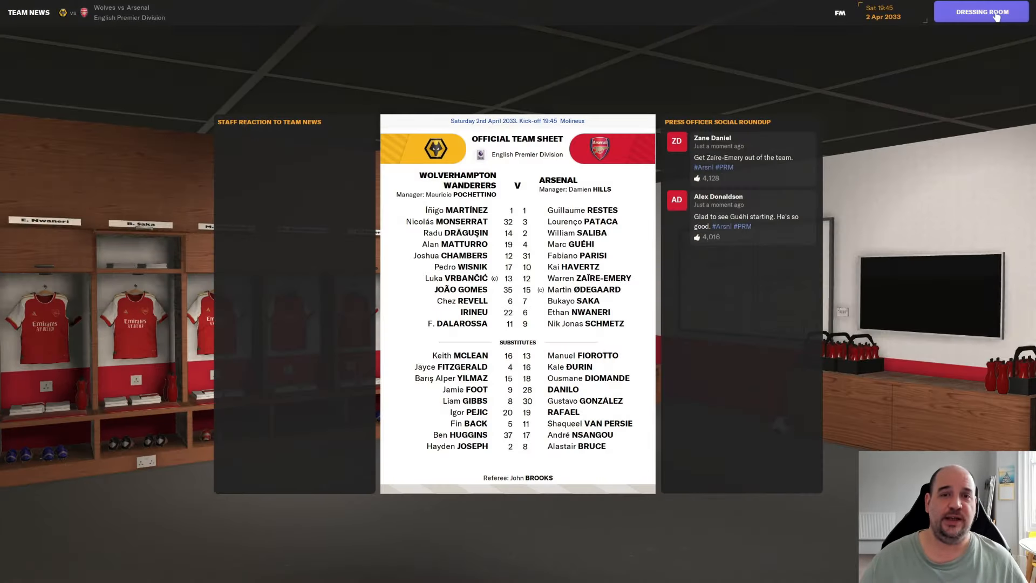
- Head into the dressing room for the pre-match team talk before facing Wolves
{"action": "left_click", "coordinate": [981, 10]}
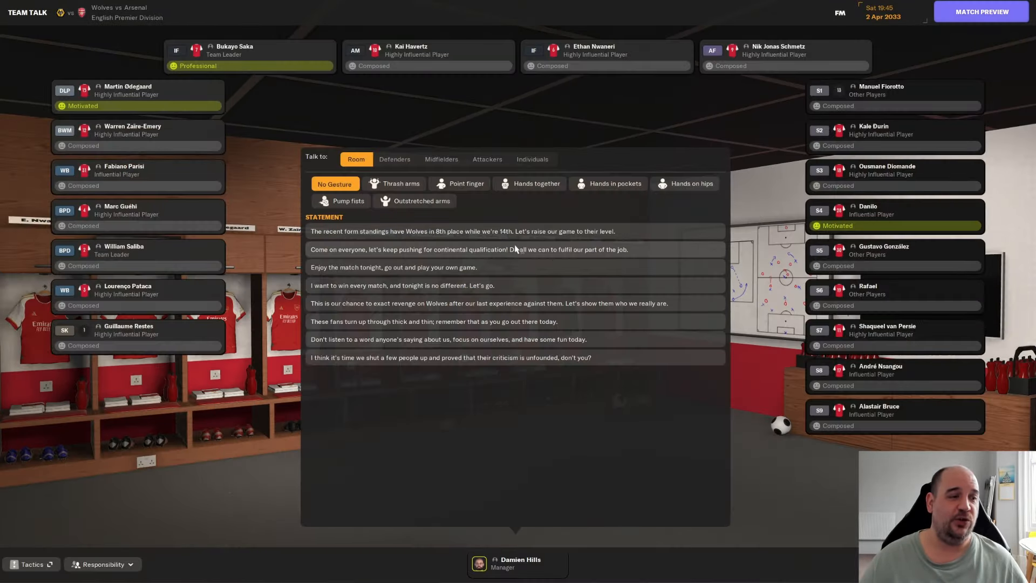
{"action": "mouse_move", "coordinate": [545, 311]}
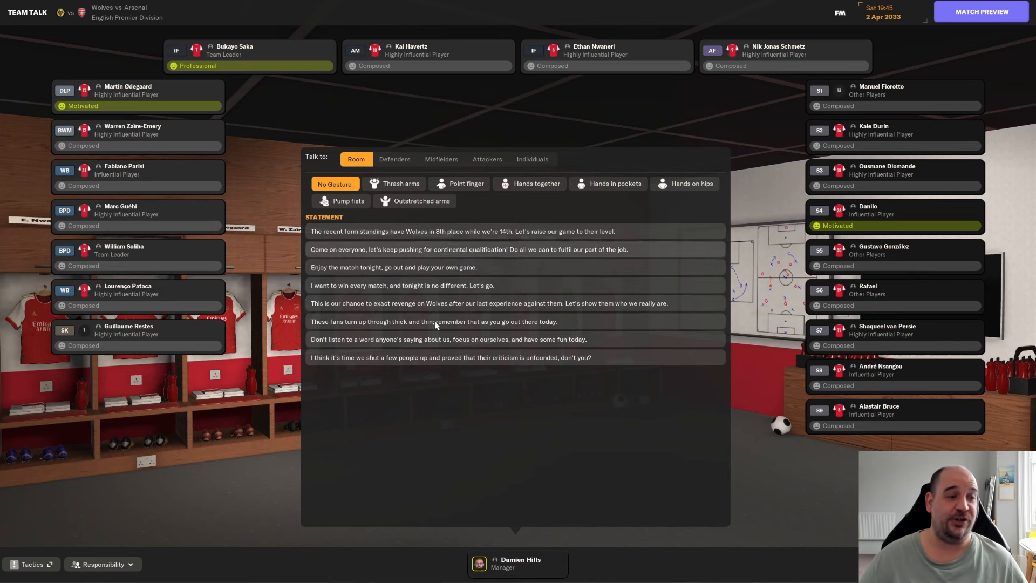
{"action": "mouse_move", "coordinate": [391, 287]}
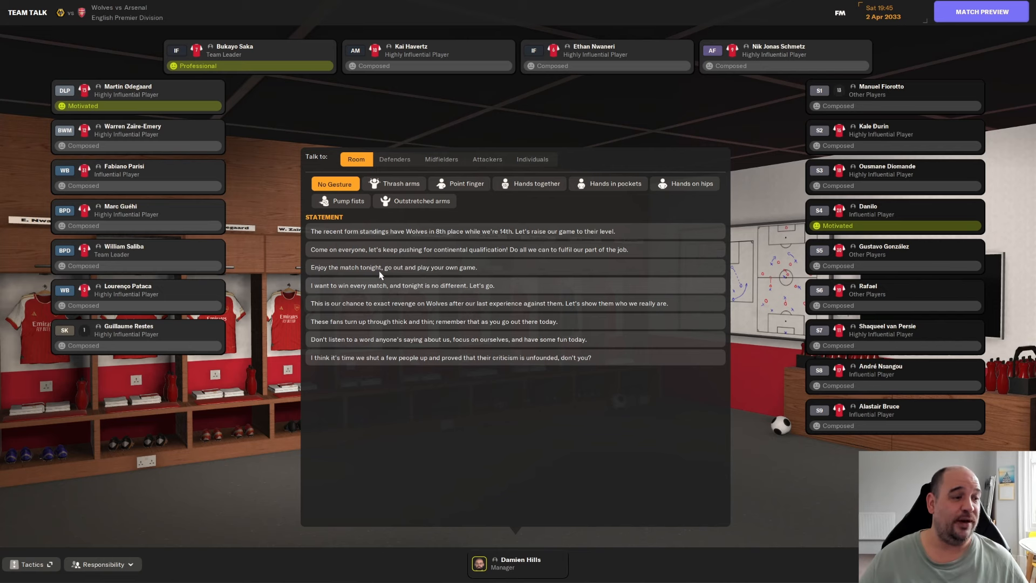
{"action": "mouse_move", "coordinate": [423, 262]}
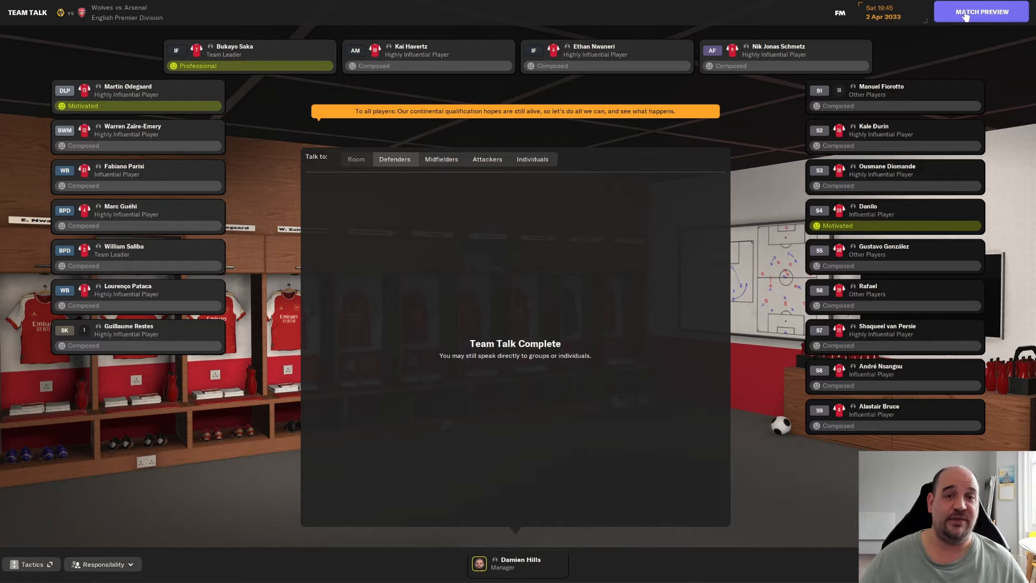
- Proceed through the match preview and kick off Wolves vs Arsenal
{"action": "left_click", "coordinate": [980, 11]}
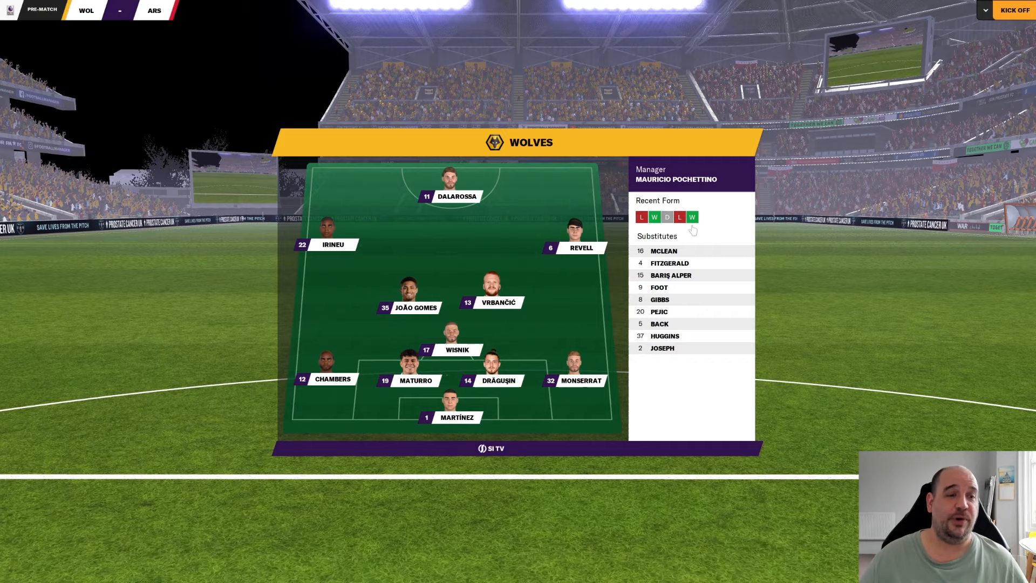
{"action": "left_click", "coordinate": [1019, 9]}
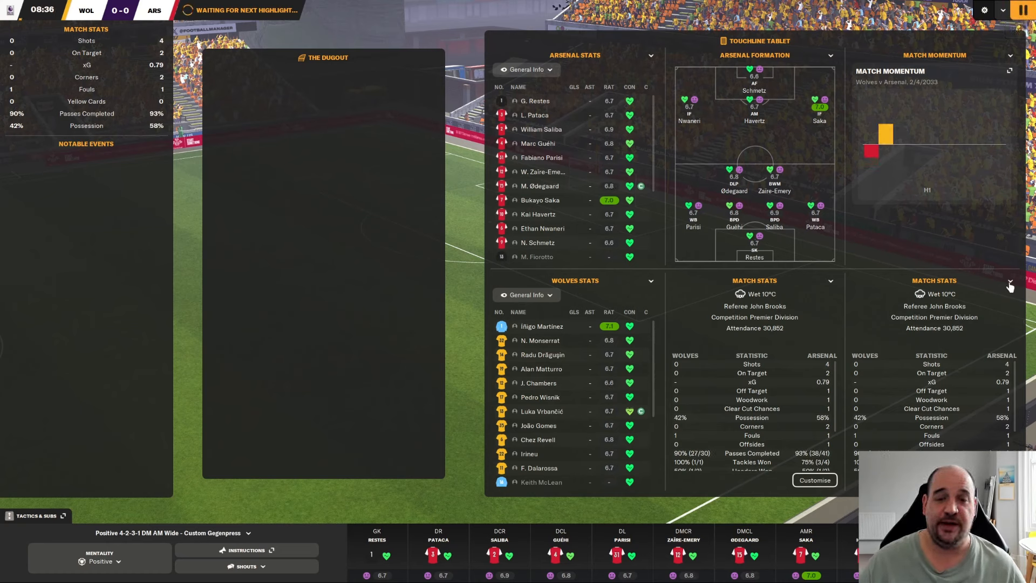
- Switch the tablet stats panel to show the League Table during the first half
{"action": "left_click", "coordinate": [1010, 283]}
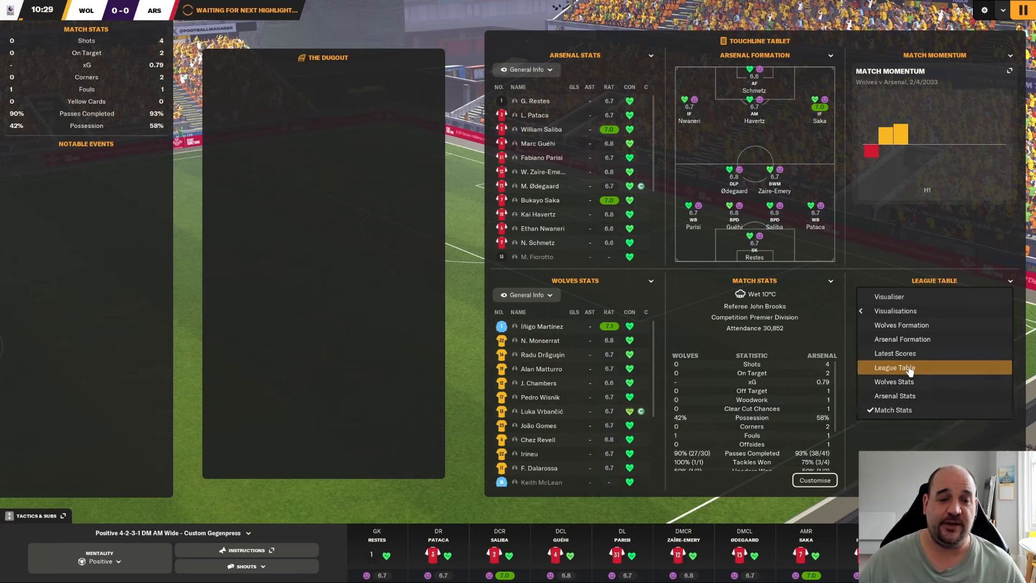
{"action": "left_click", "coordinate": [893, 367]}
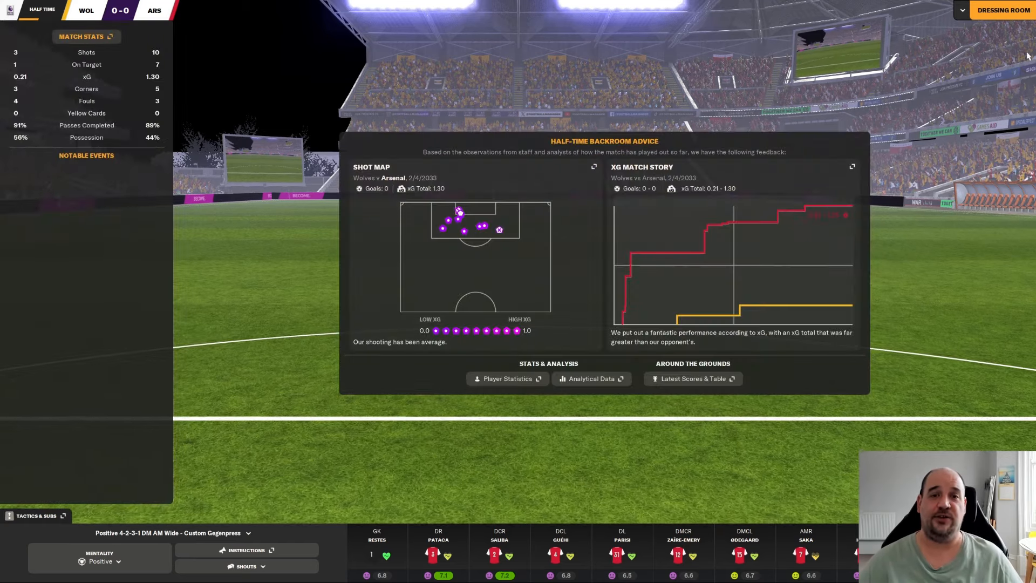
{"action": "mouse_move", "coordinate": [682, 67]}
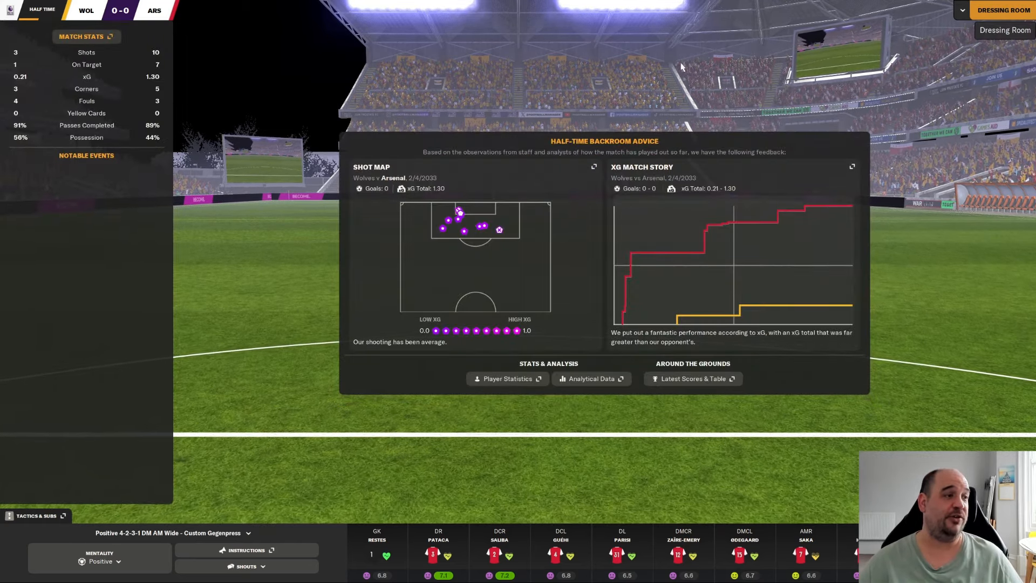
{"action": "mouse_move", "coordinate": [630, 56]}
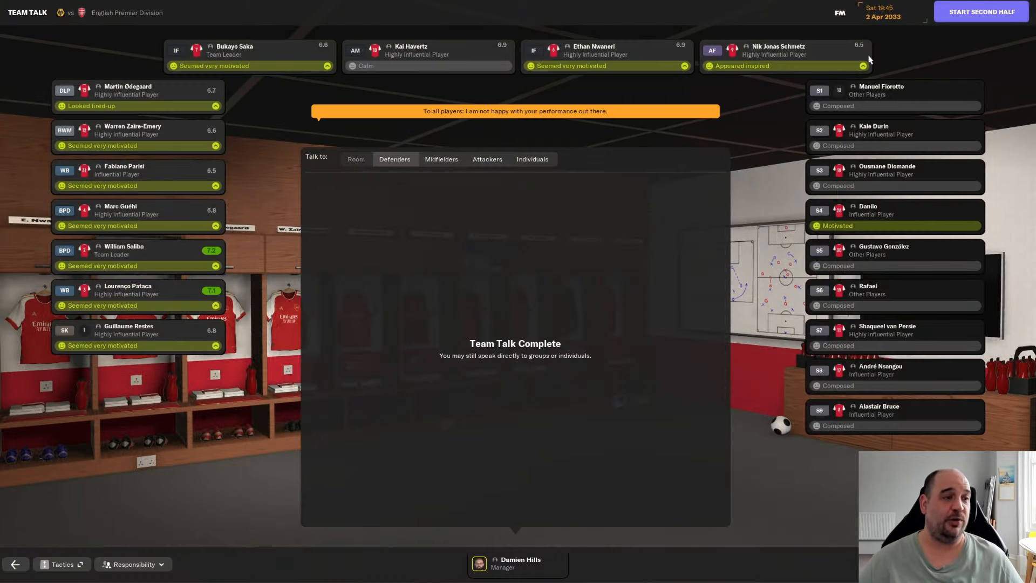
{"action": "left_click", "coordinate": [980, 12]}
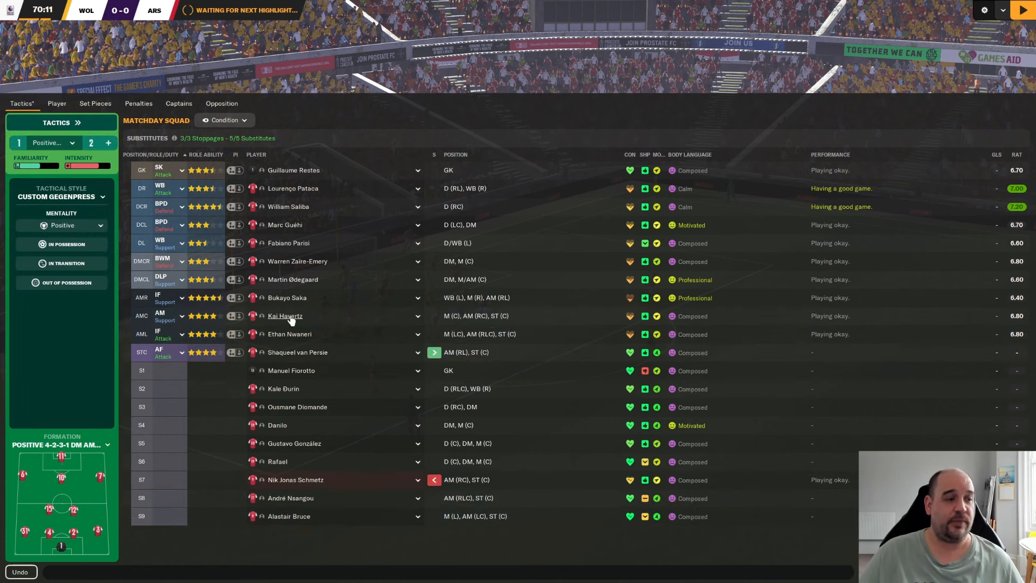
{"action": "mouse_move", "coordinate": [386, 302]}
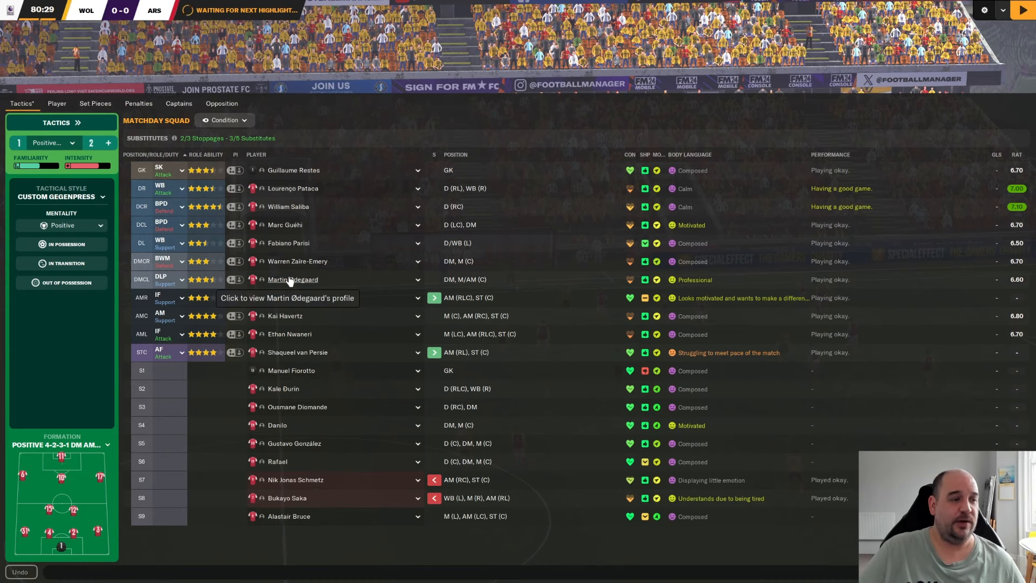
{"action": "mouse_move", "coordinate": [273, 426]}
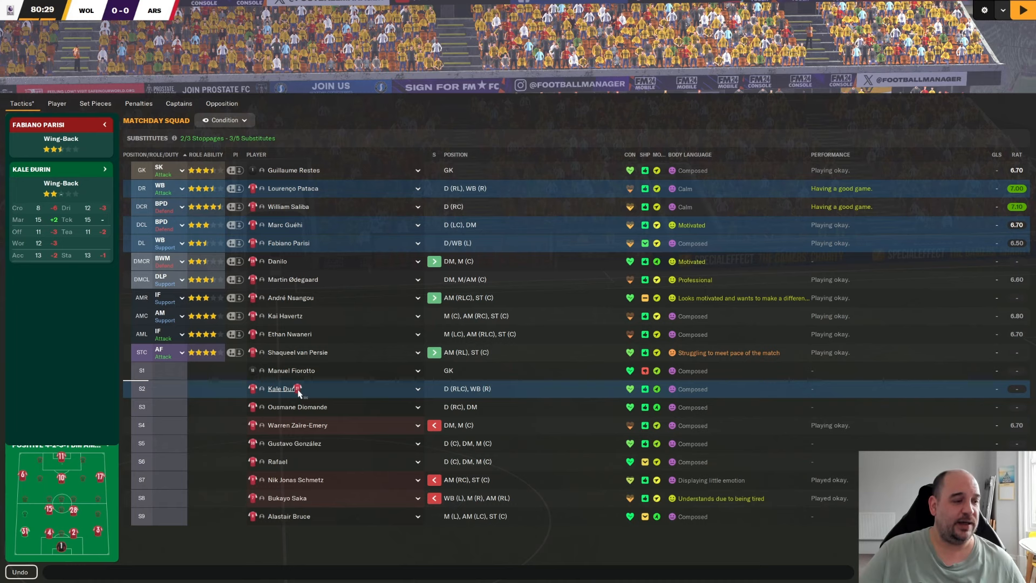
- Send Kale Đurin on for Fabiano Parisi at left wing-back
{"action": "left_click", "coordinate": [281, 388]}
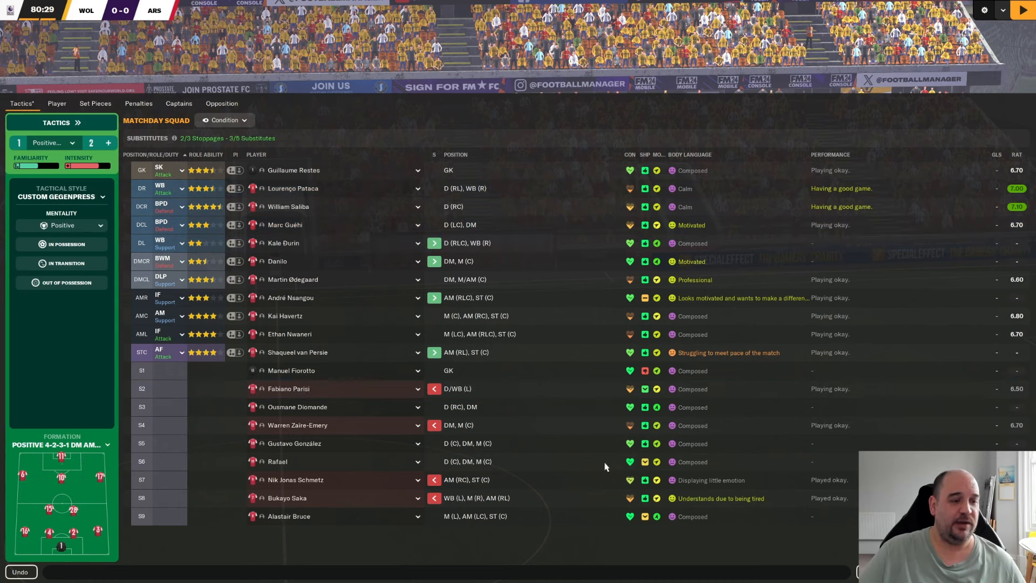
{"action": "mouse_move", "coordinate": [995, 208]}
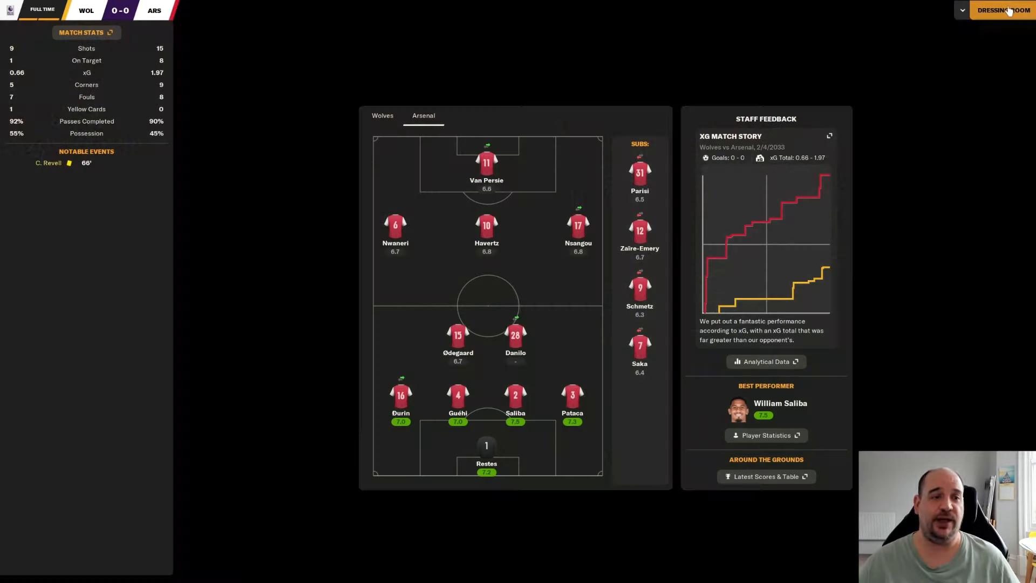
- Go through the dressing room, team talk and post-match round-up to Arsenal's Competitions overview
{"action": "left_click", "coordinate": [1001, 9]}
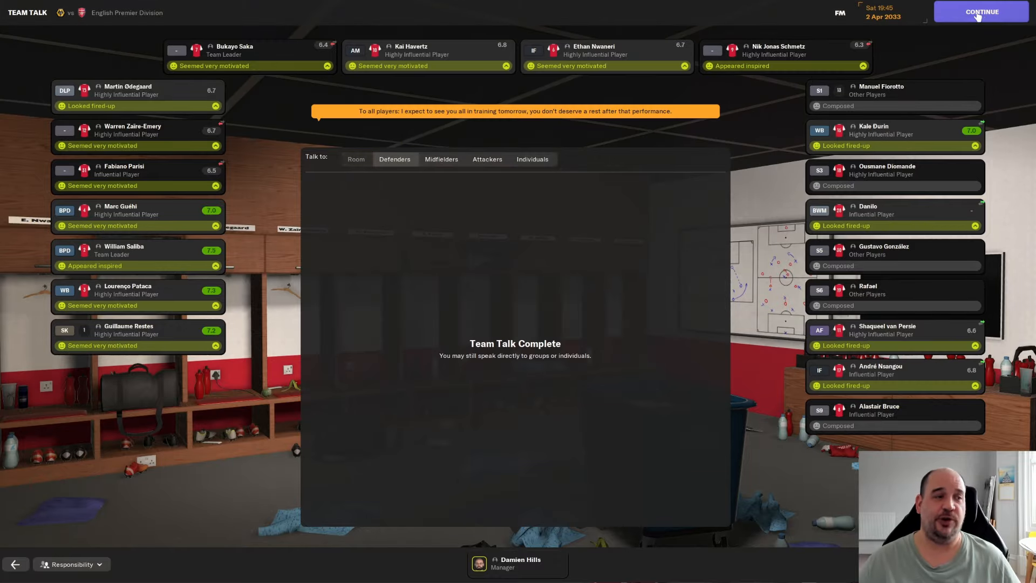
{"action": "left_click", "coordinate": [980, 11]}
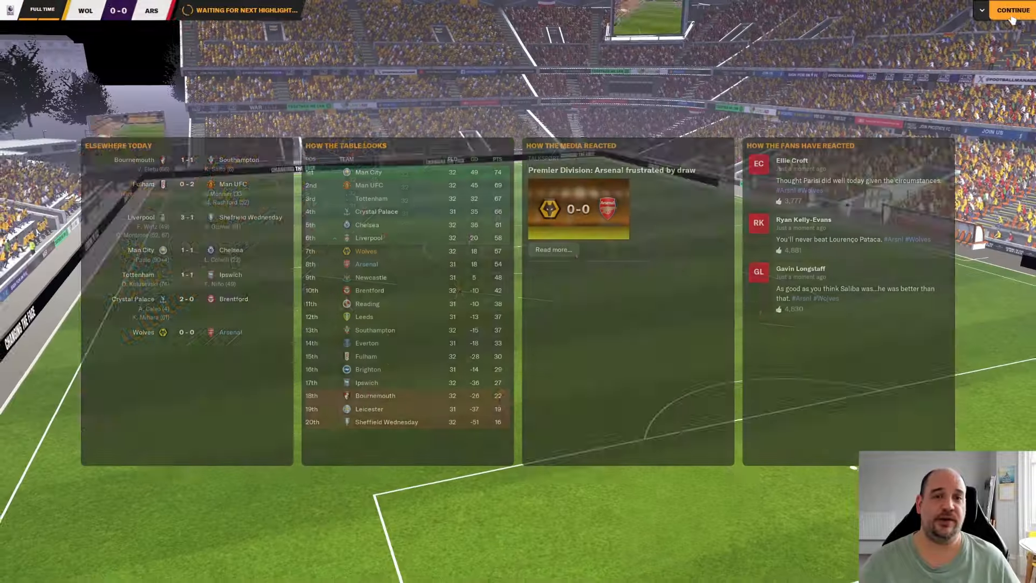
{"action": "left_click", "coordinate": [1024, 9]}
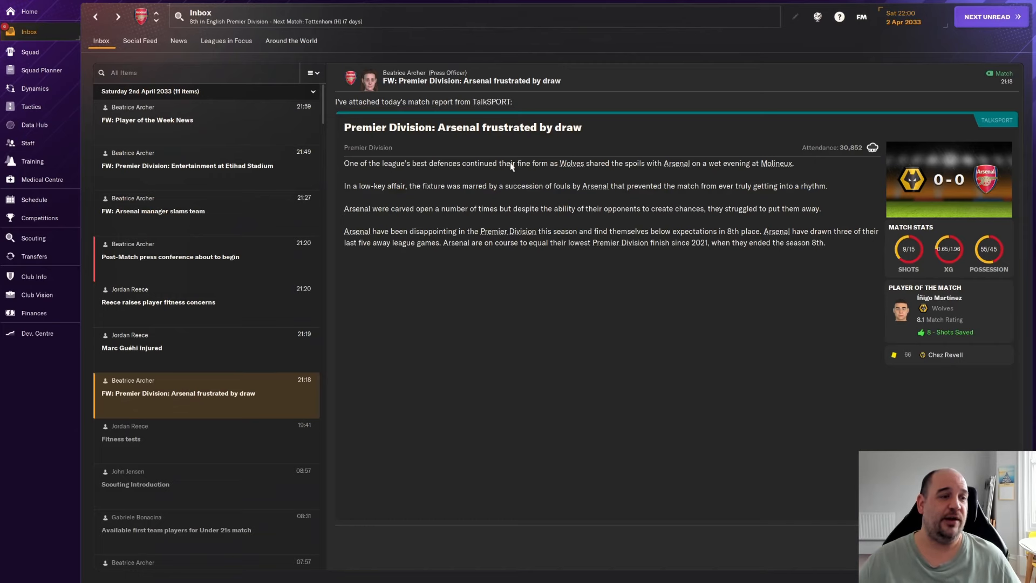
{"action": "mouse_move", "coordinate": [214, 158]}
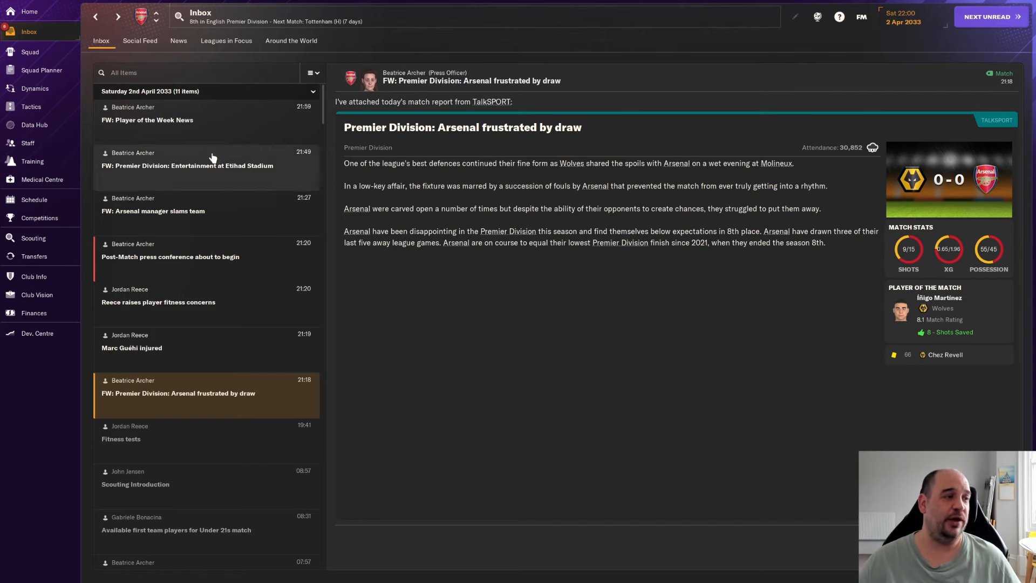
{"action": "left_click", "coordinate": [39, 218]}
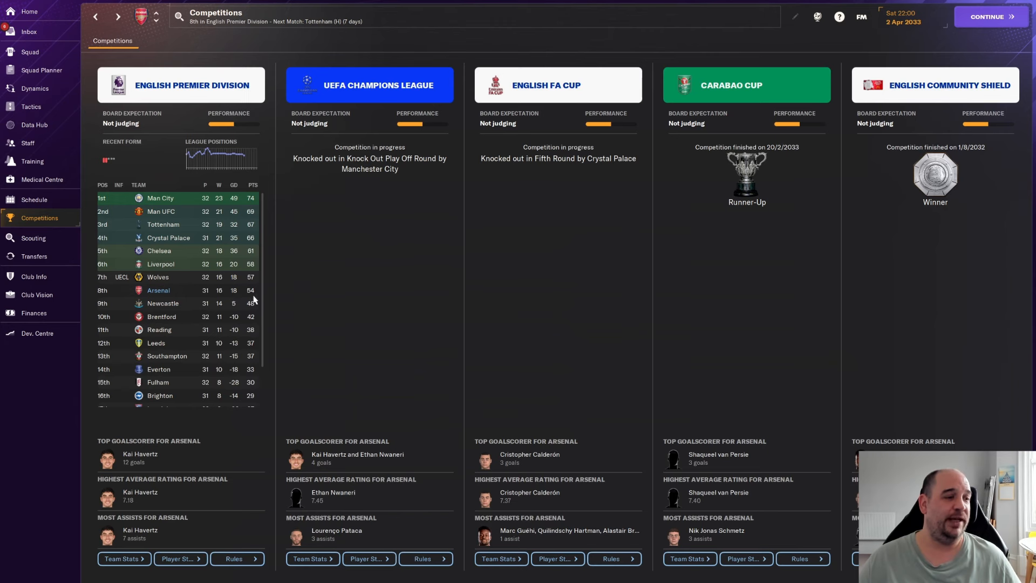
{"action": "mouse_move", "coordinate": [255, 295]}
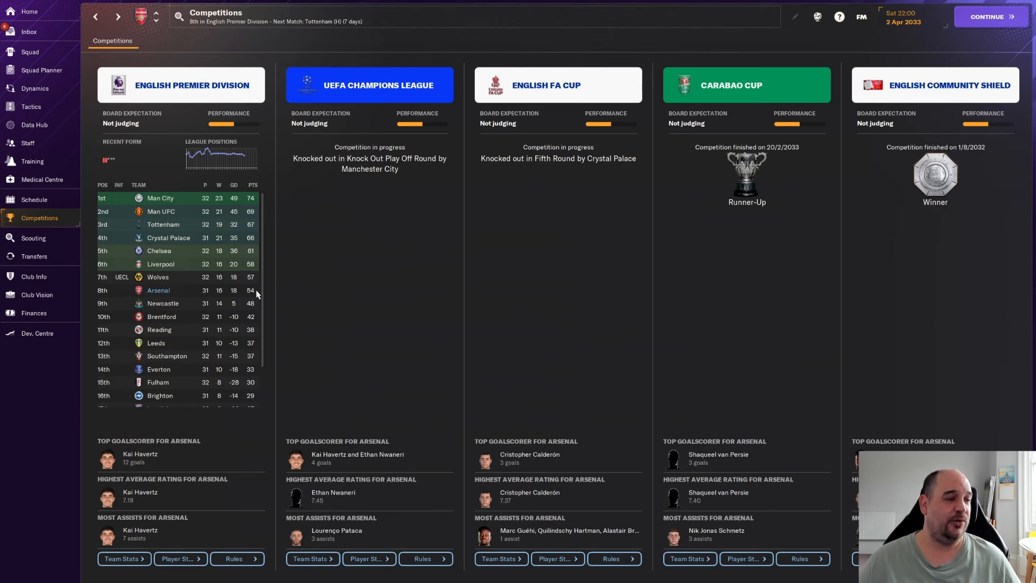
{"action": "mouse_move", "coordinate": [254, 283]}
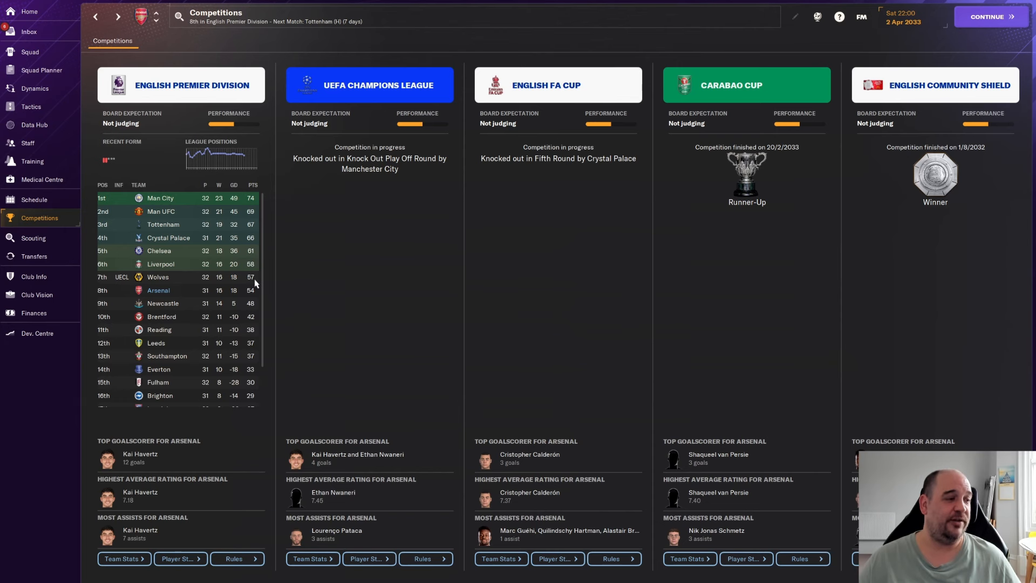
{"action": "mouse_move", "coordinate": [121, 285]}
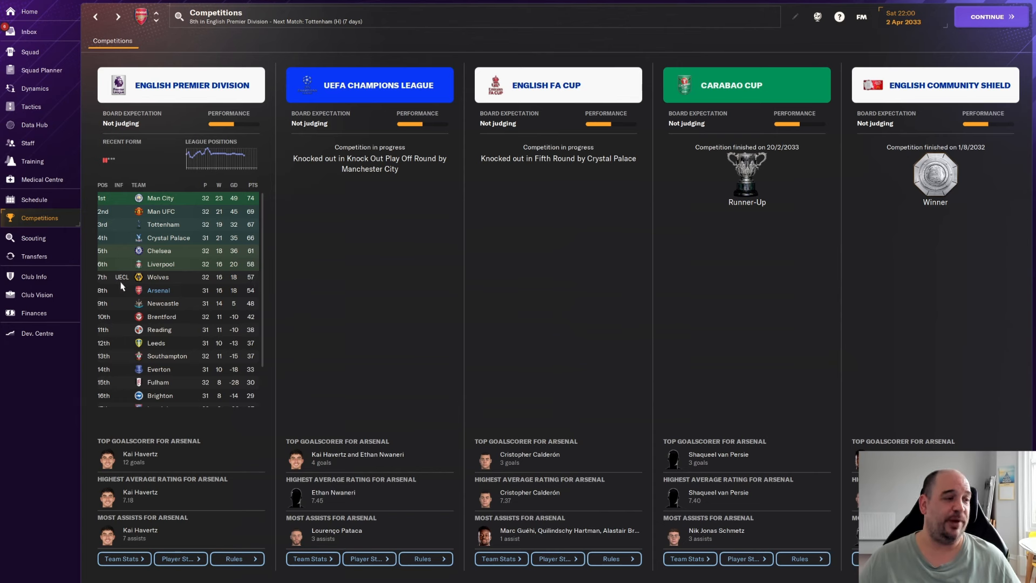
{"action": "mouse_move", "coordinate": [259, 290]}
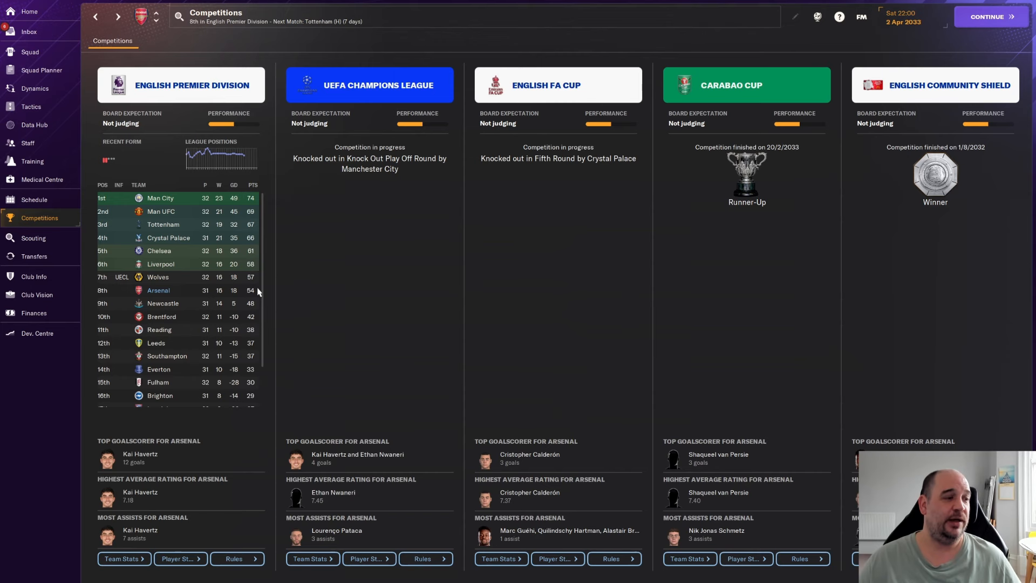
{"action": "mouse_move", "coordinate": [255, 268]}
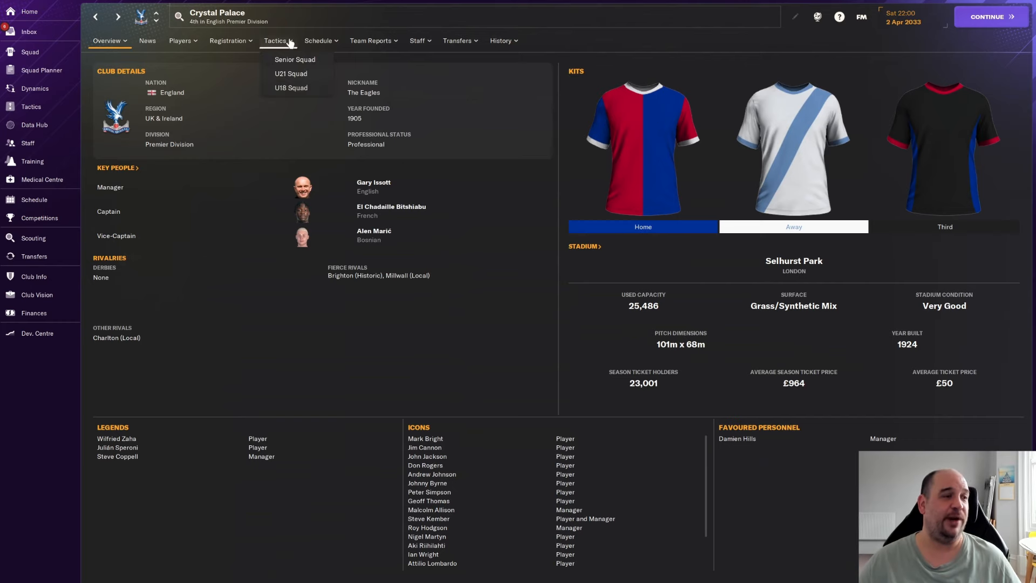
- View Crystal Palace's 2032/33 fixture schedule, including the 2-0 win over Brentford
{"action": "left_click", "coordinate": [317, 41]}
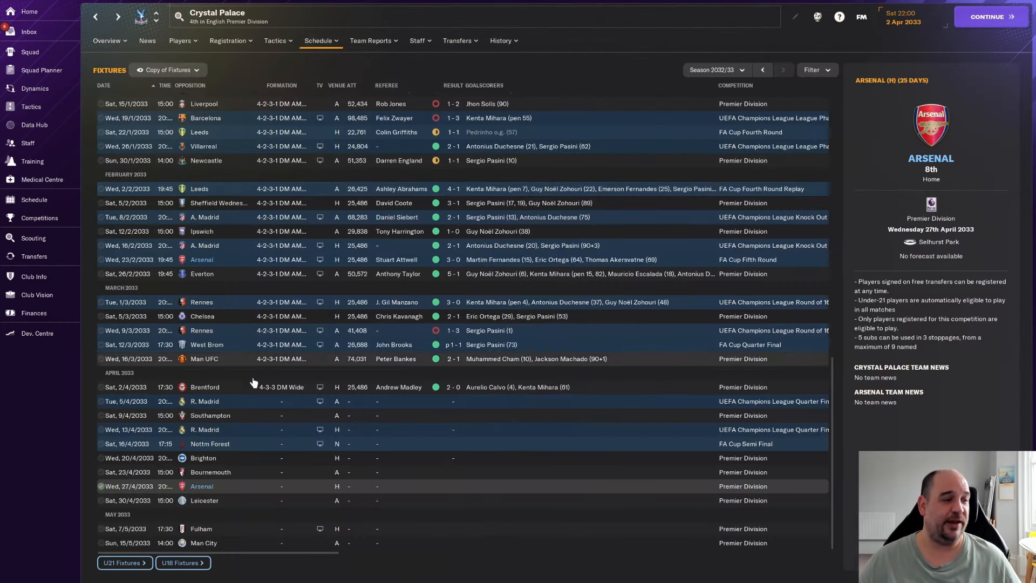
{"action": "mouse_move", "coordinate": [453, 390]}
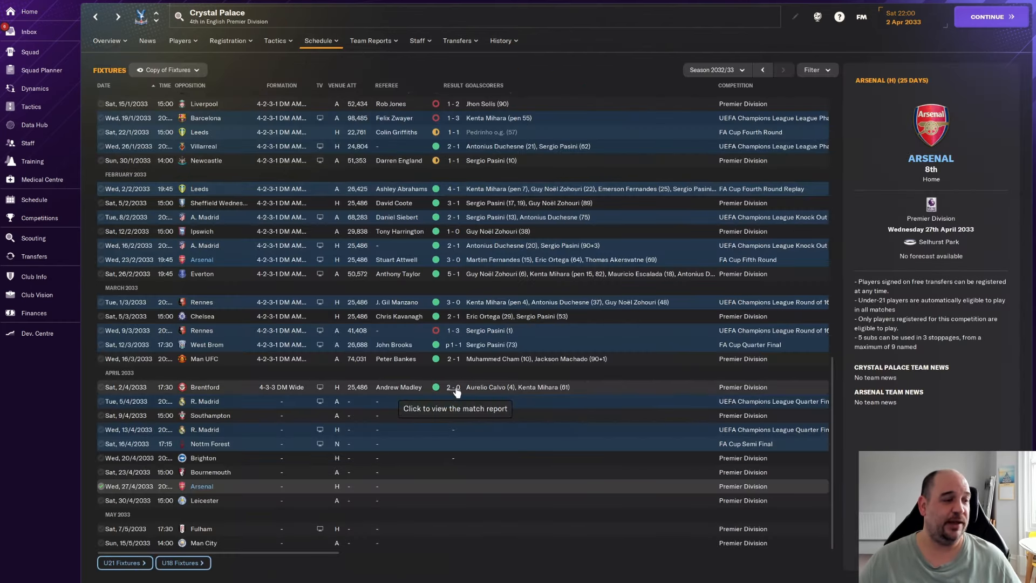
{"action": "mouse_move", "coordinate": [484, 396]}
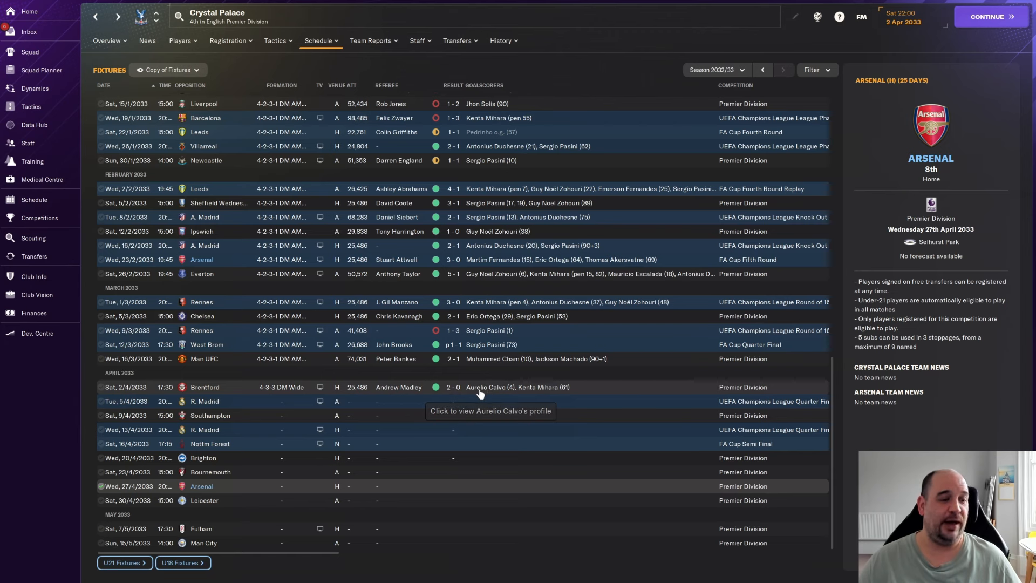
{"action": "mouse_move", "coordinate": [446, 396]}
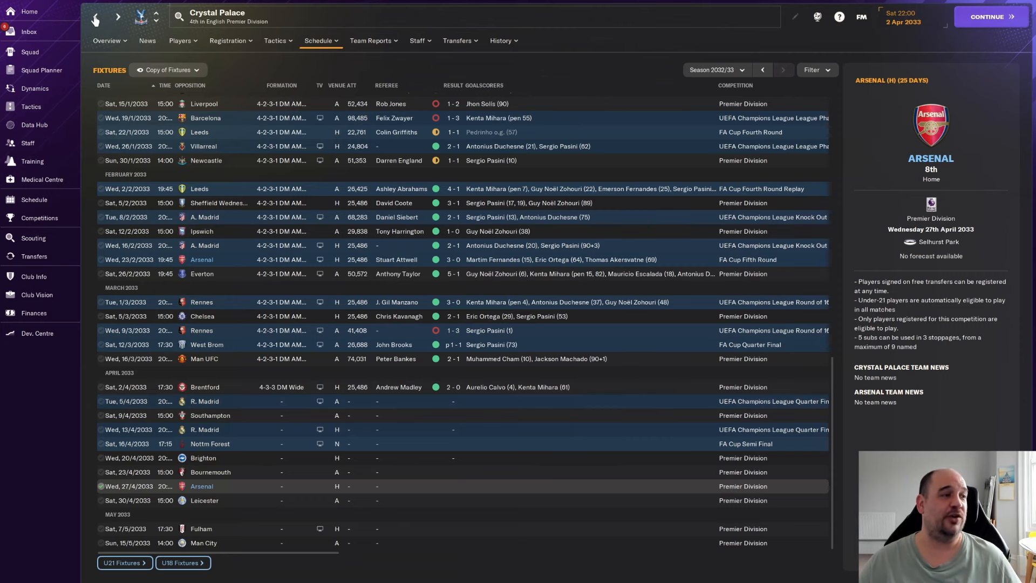
{"action": "left_click", "coordinate": [458, 41]}
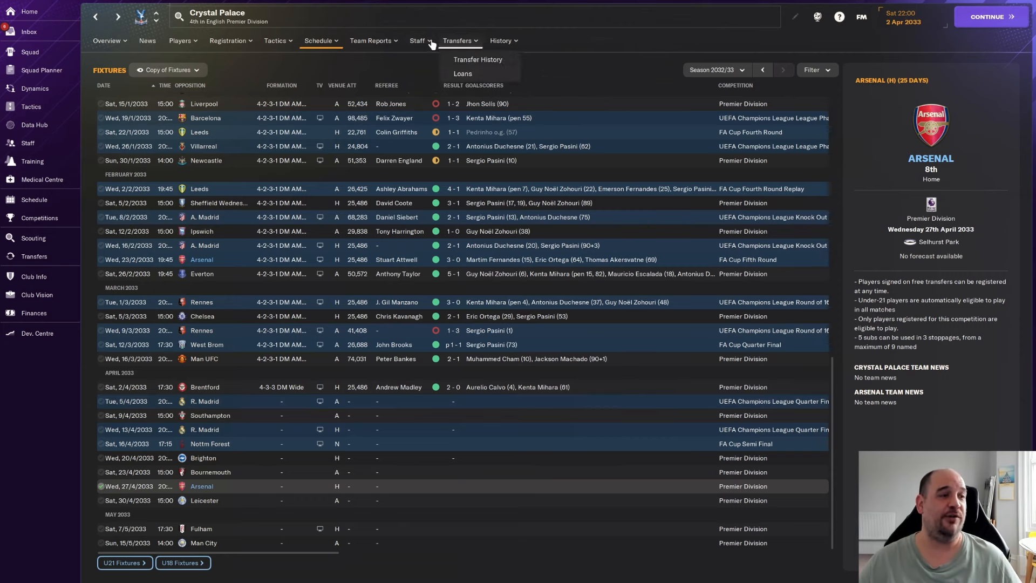
- Look over Crystal Palace's backroom staff, then return to Arsenal's Scouting overview
{"action": "left_click", "coordinate": [416, 41]}
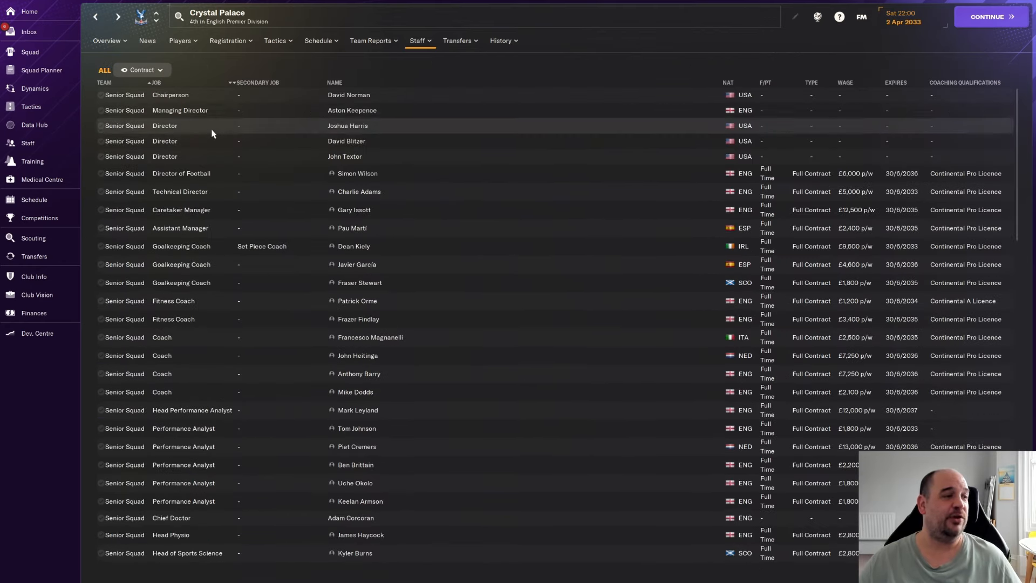
{"action": "mouse_move", "coordinate": [294, 218]}
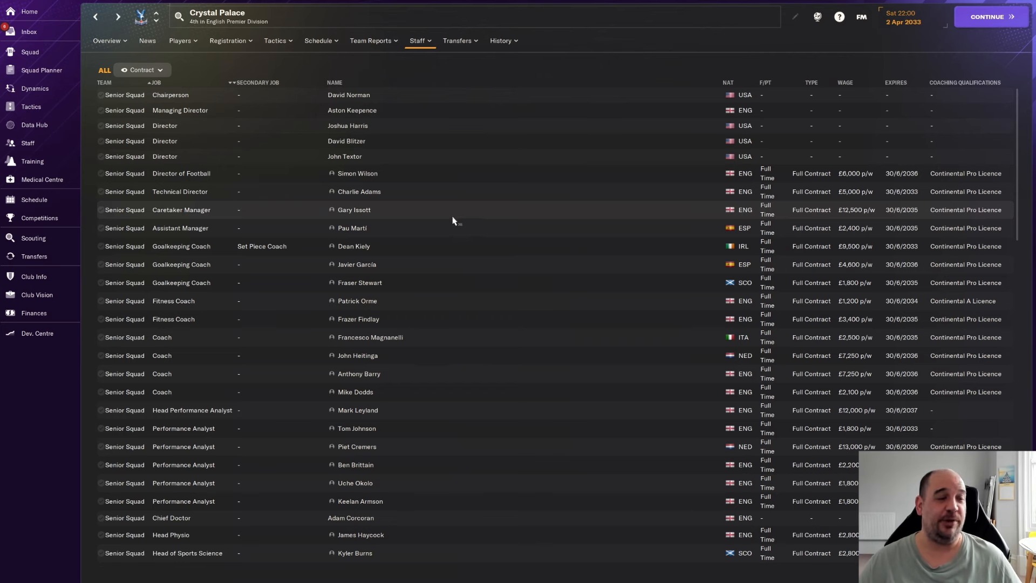
{"action": "mouse_move", "coordinate": [707, 69]}
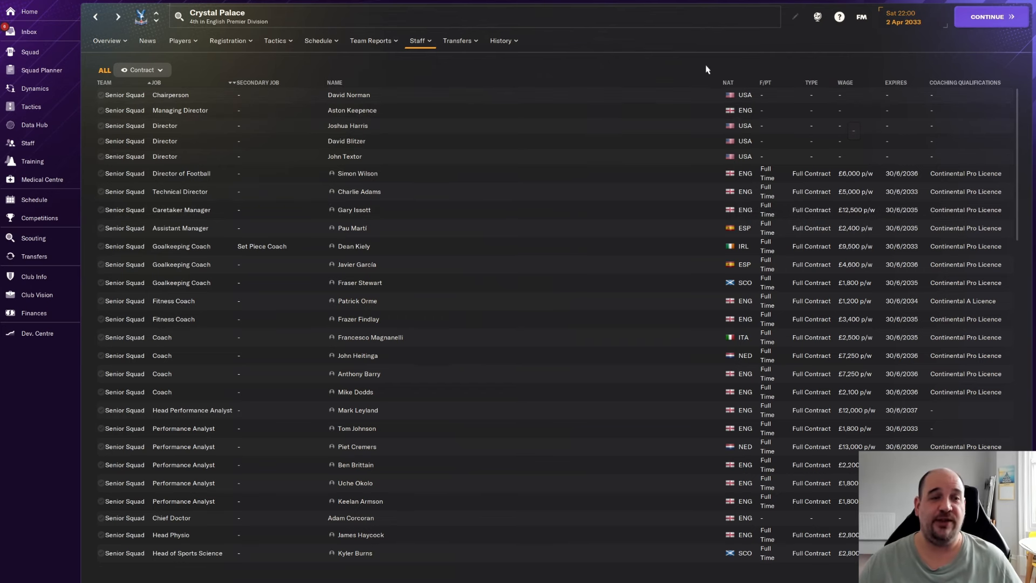
{"action": "left_click", "coordinate": [32, 237]}
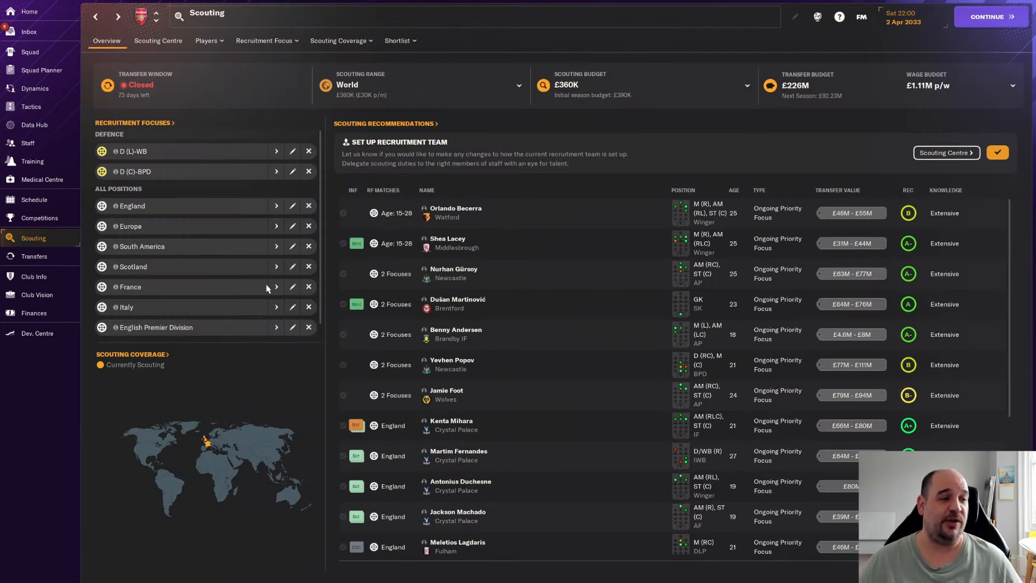
- Show Arsenal's schedule scrolled to the April 2033 away match at Crystal Palace
{"action": "left_click", "coordinate": [33, 198]}
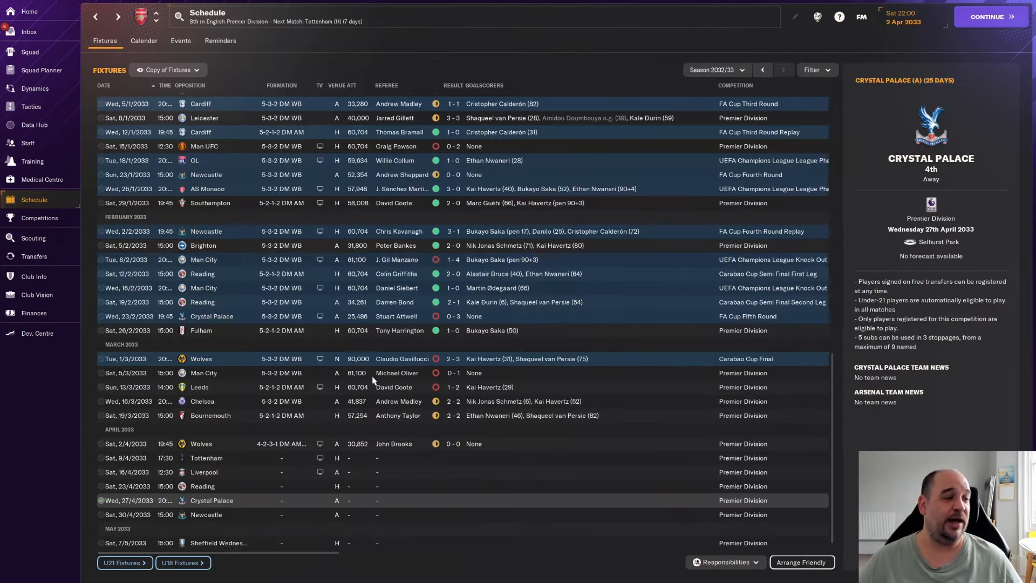
{"action": "scroll", "scroll_direction": "down", "scroll_amount": 3}
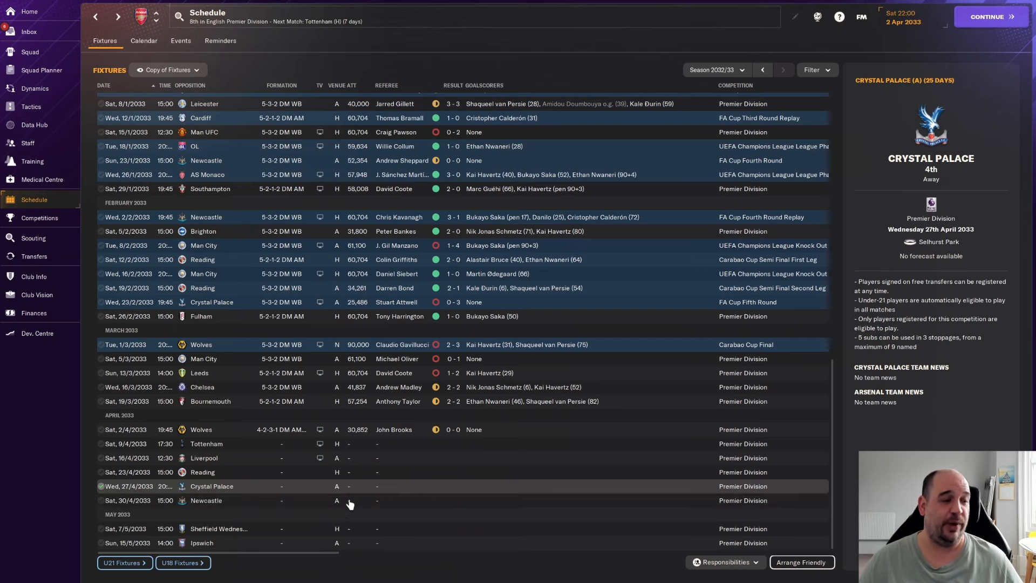
{"action": "mouse_move", "coordinate": [335, 492]}
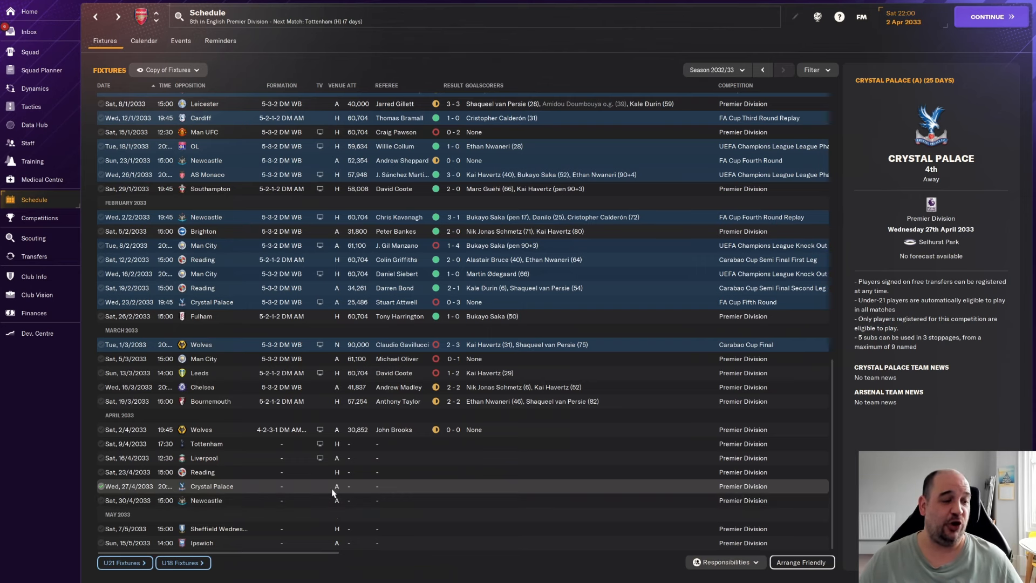
{"action": "mouse_move", "coordinate": [354, 487]}
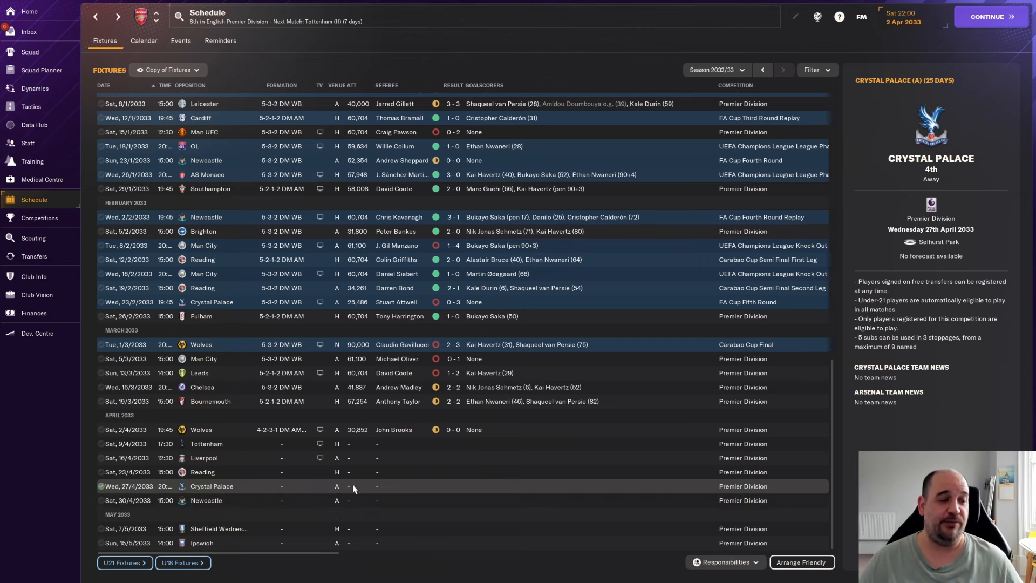
{"action": "mouse_move", "coordinate": [390, 494]}
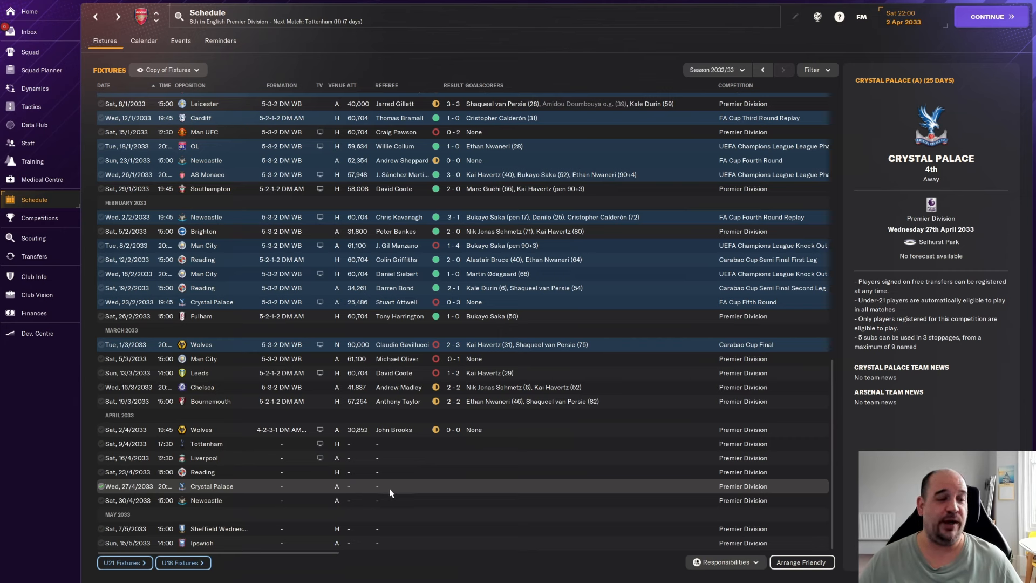